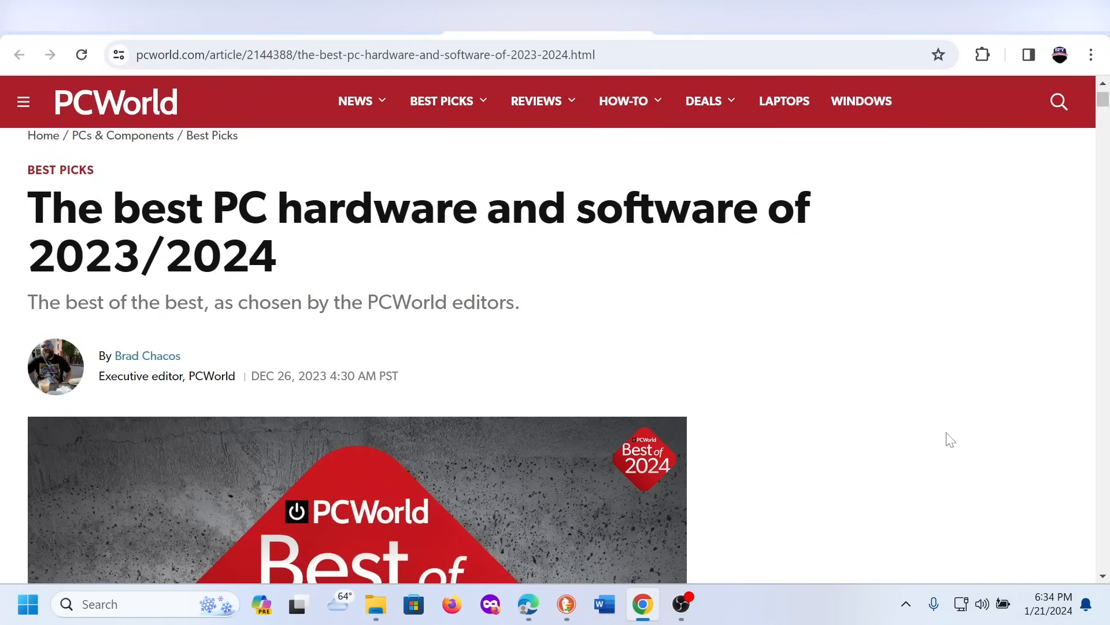
- Scroll down through the article's introduction toward the first product picks
right_click(949, 439)
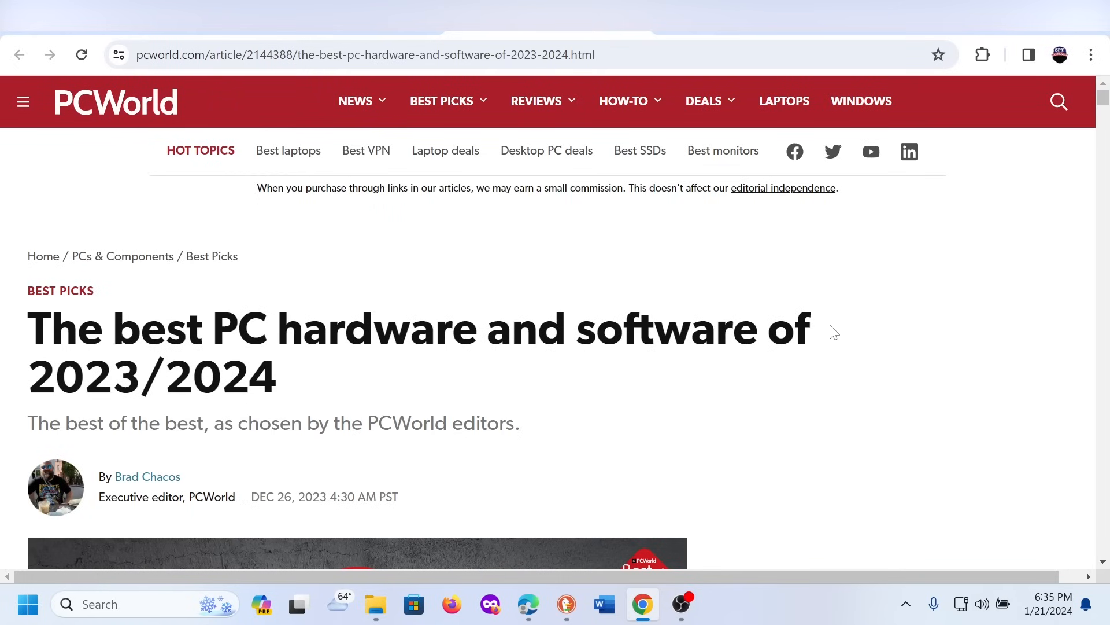
scroll(down, 3)
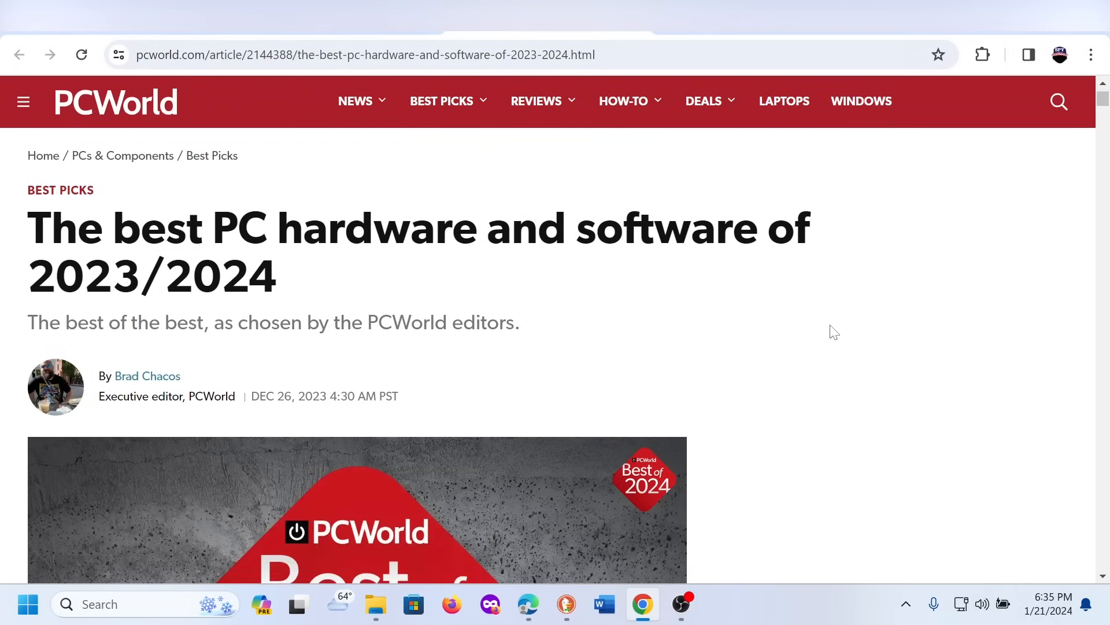
scroll(down, 3)
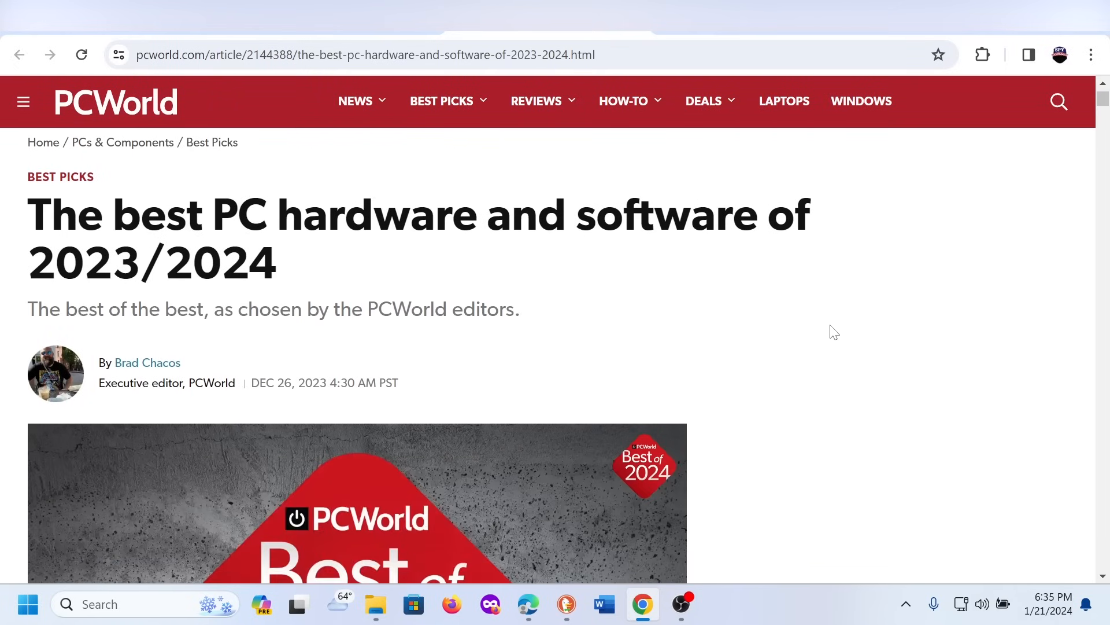
mouse_move(602, 351)
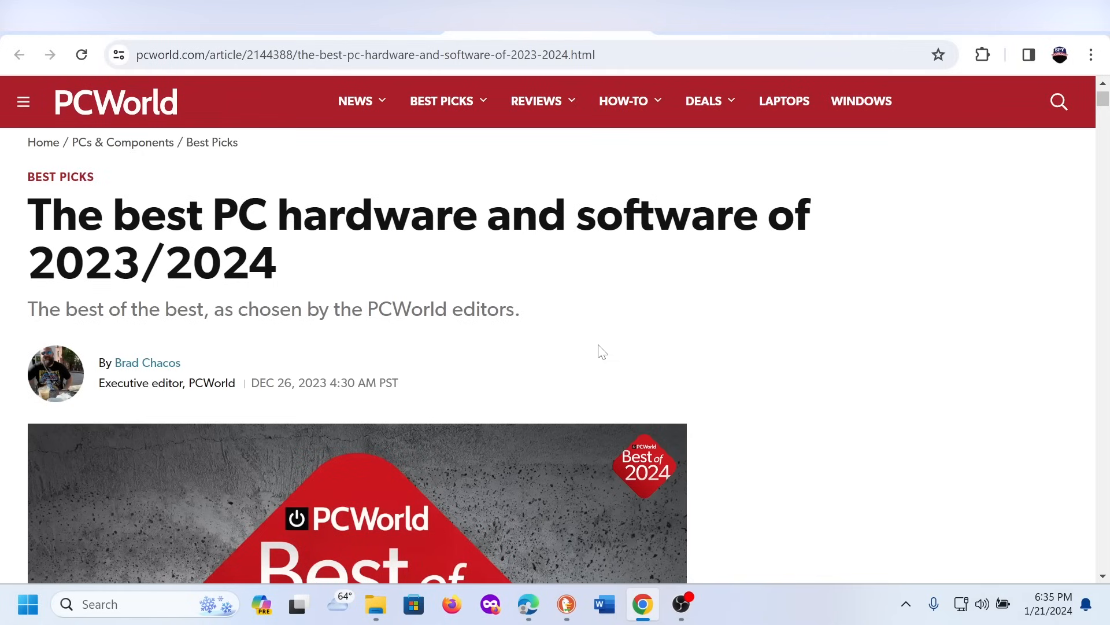
mouse_move(732, 352)
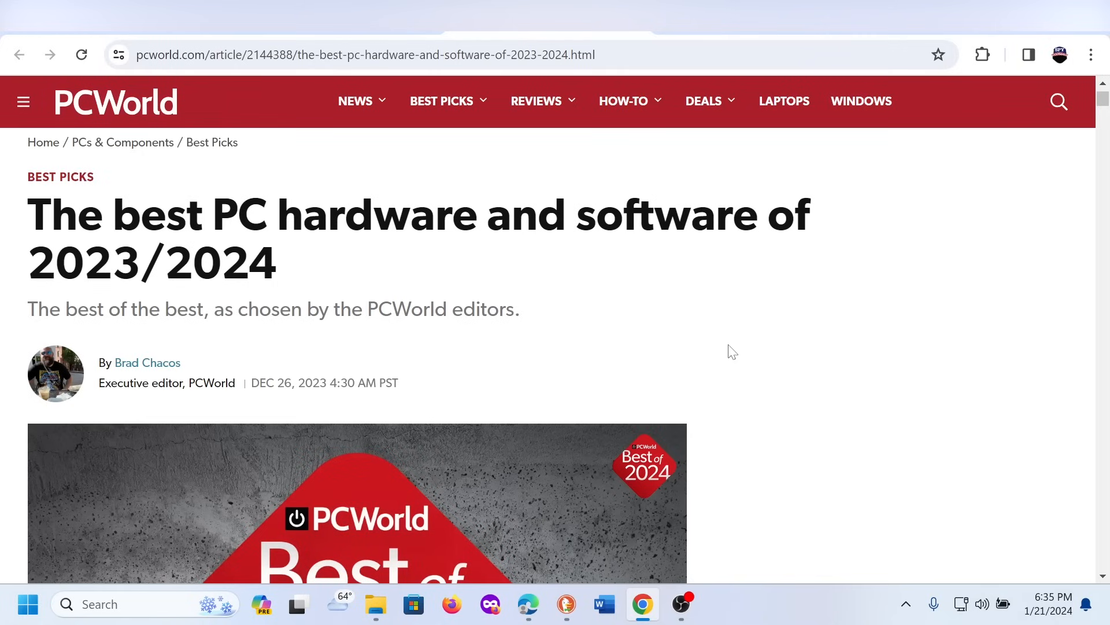
scroll(down, 3)
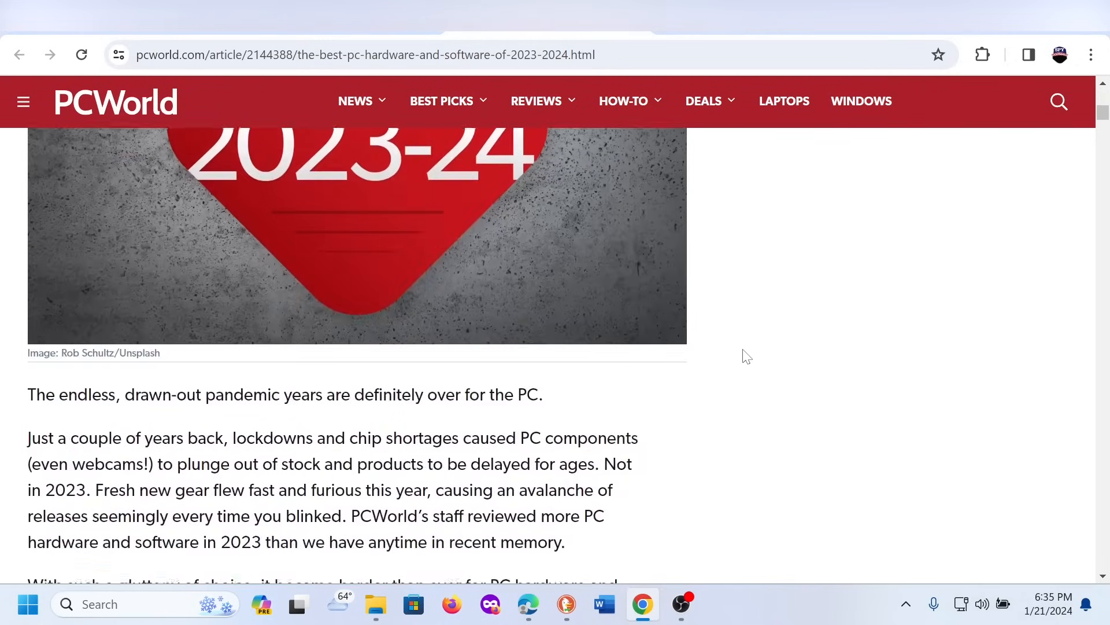
scroll(down, 3)
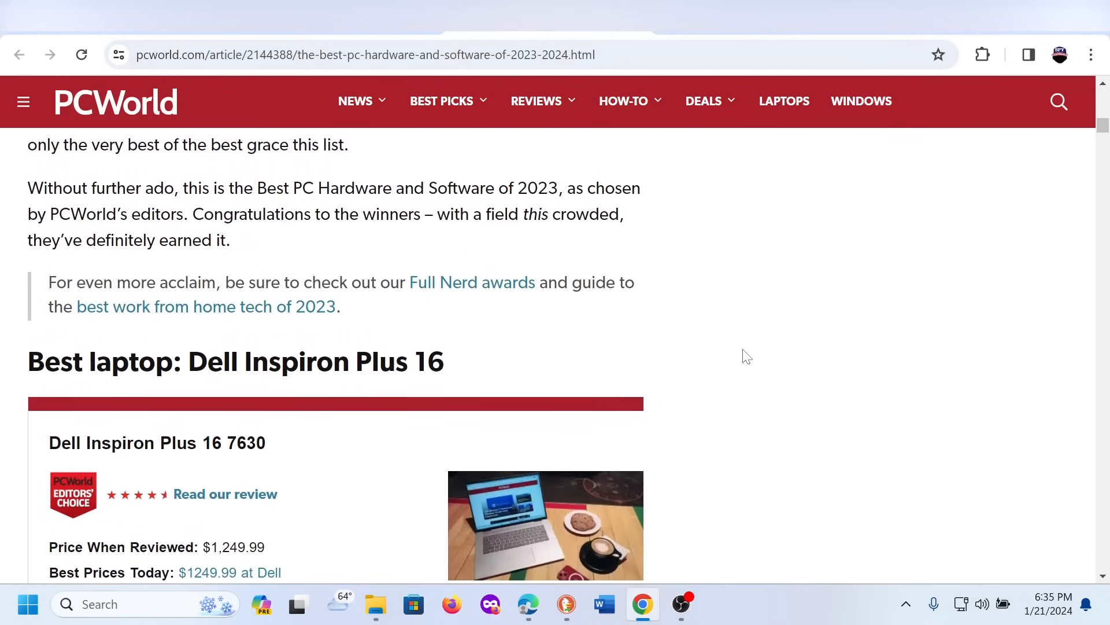
scroll(down, 3)
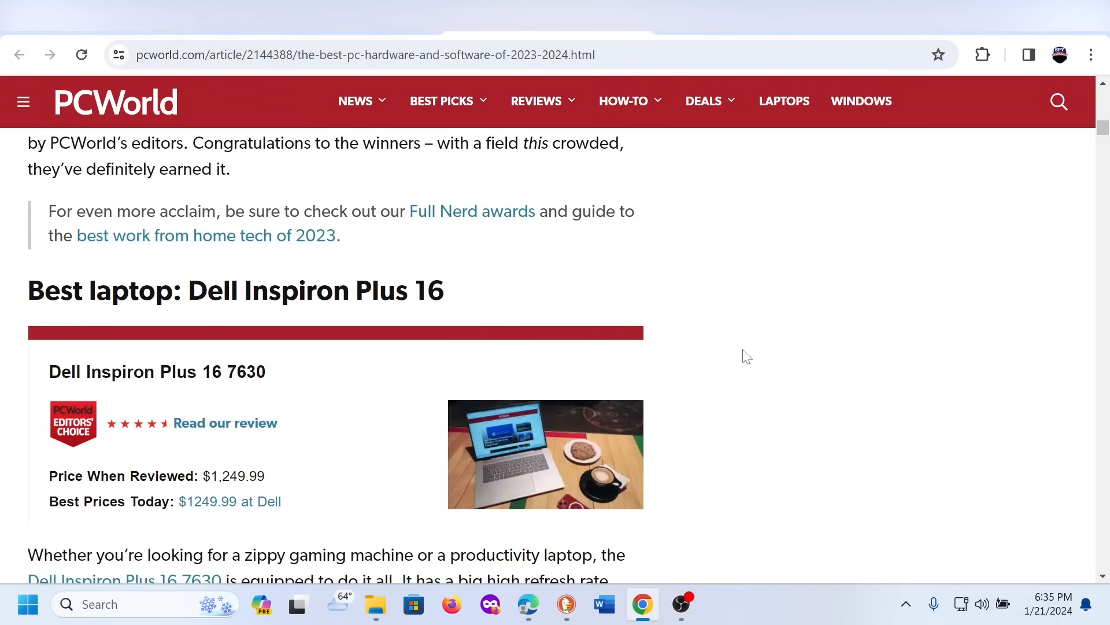
scroll(down, 3)
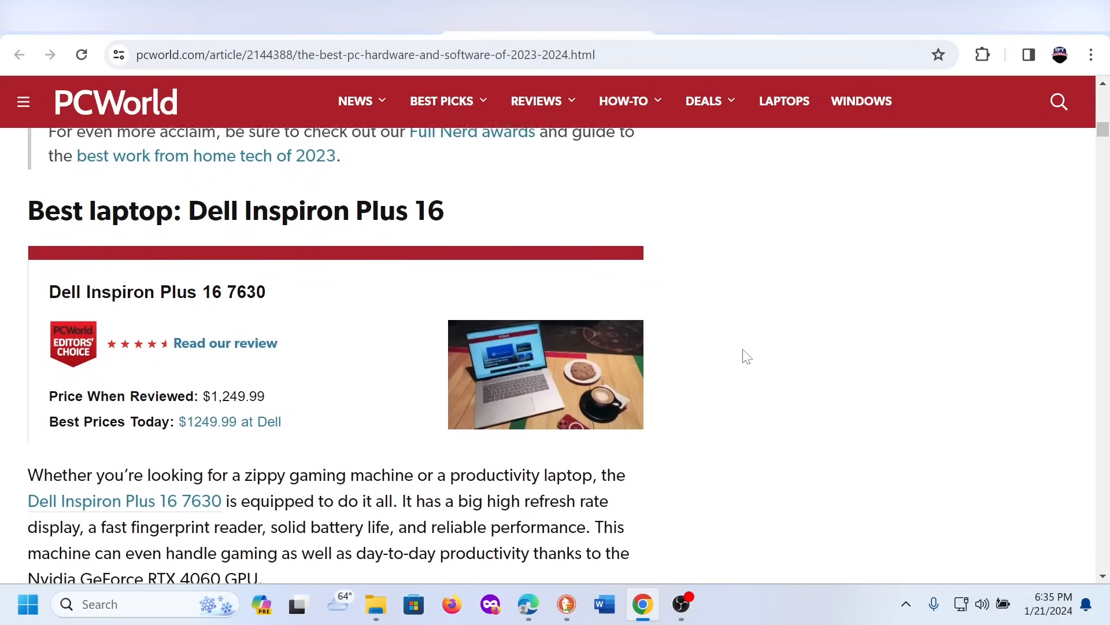
- Continue down until the Best laptop: Dell Inspiron Plus 16 review summary is in view
scroll(down, 3)
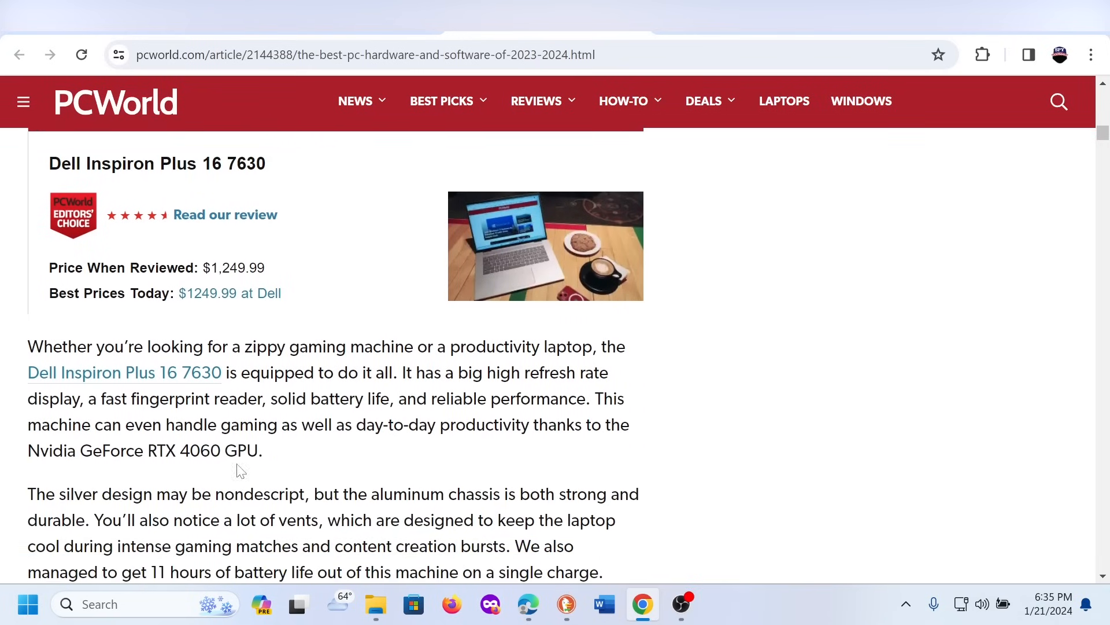
mouse_move(372, 463)
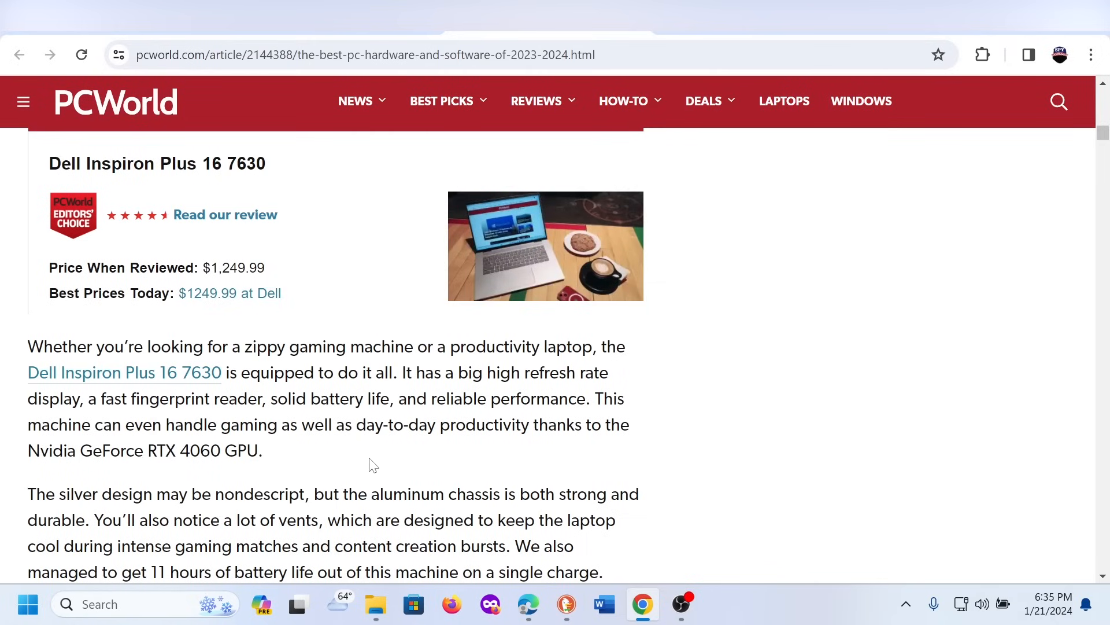
mouse_move(385, 463)
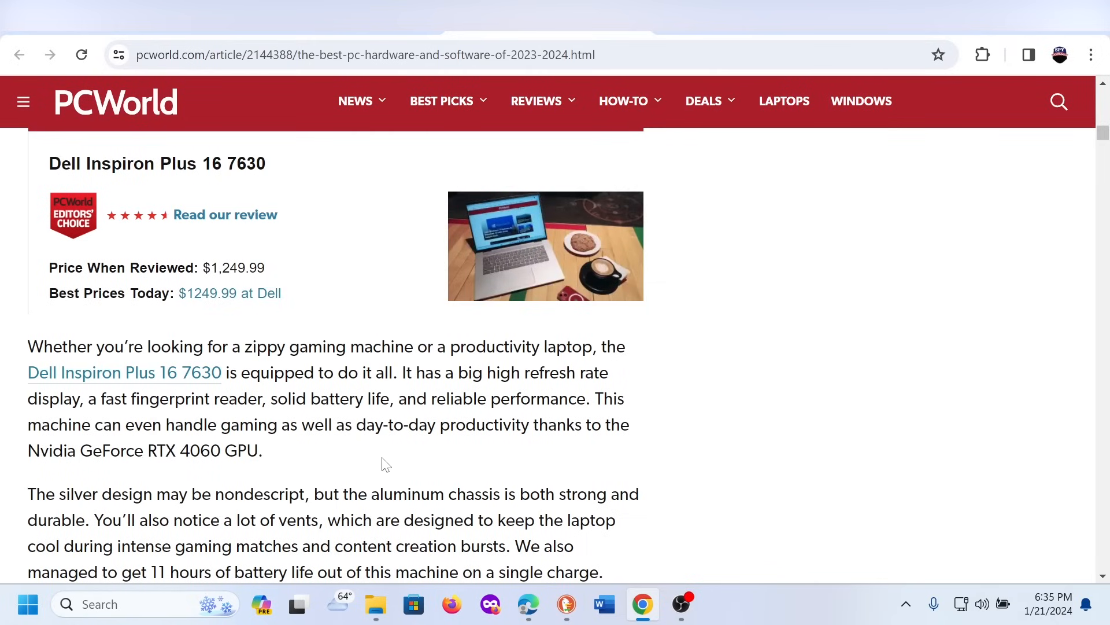
scroll(down, 3)
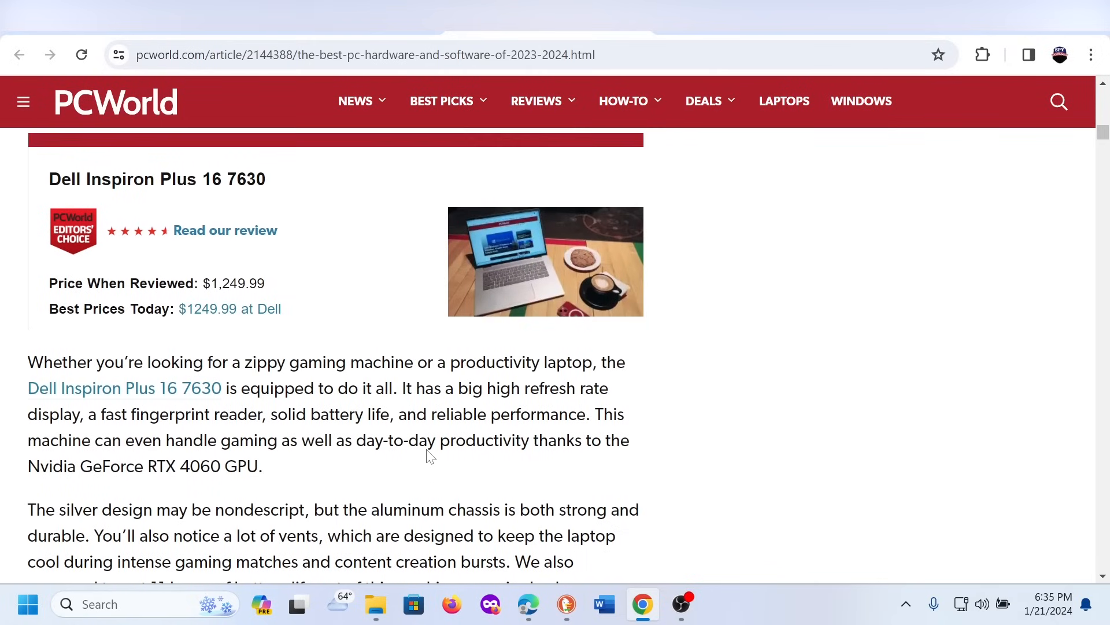
scroll(down, 3)
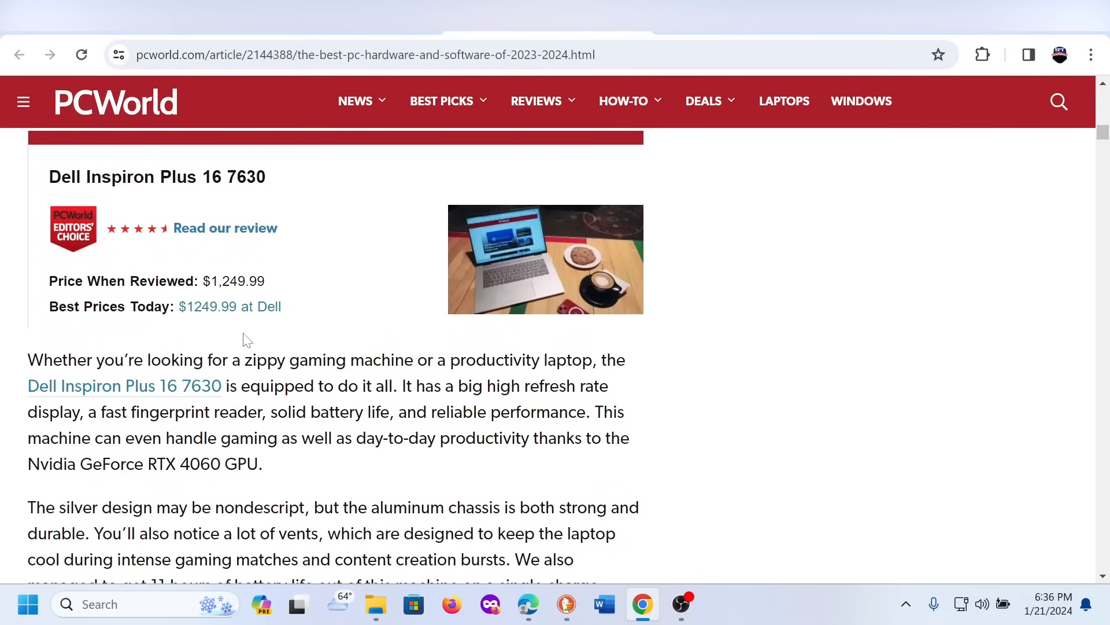
mouse_move(284, 351)
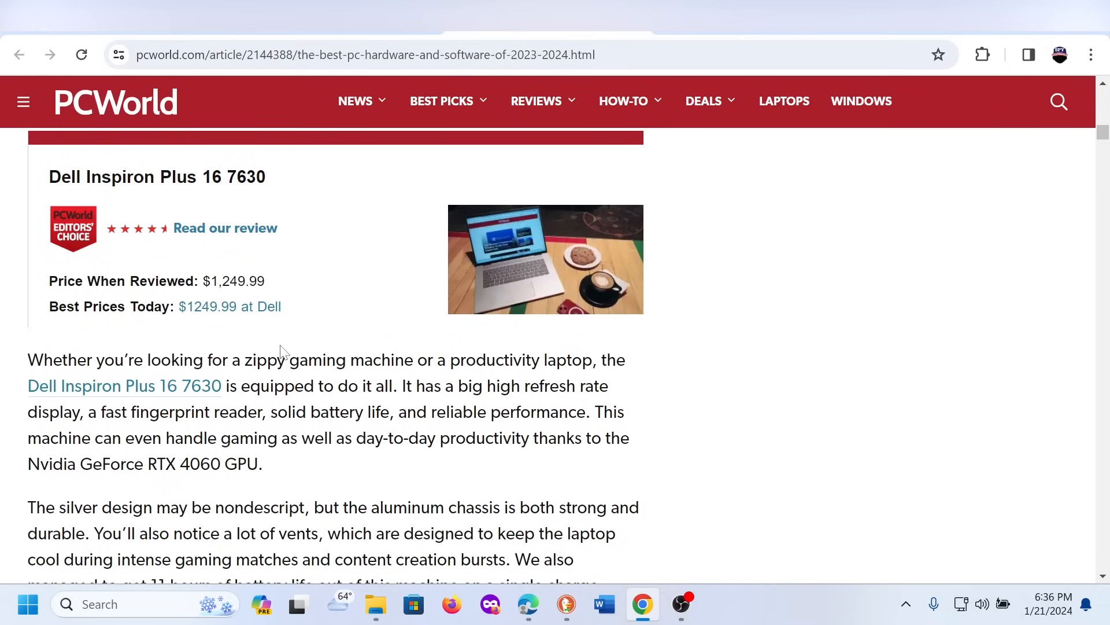
scroll(down, 3)
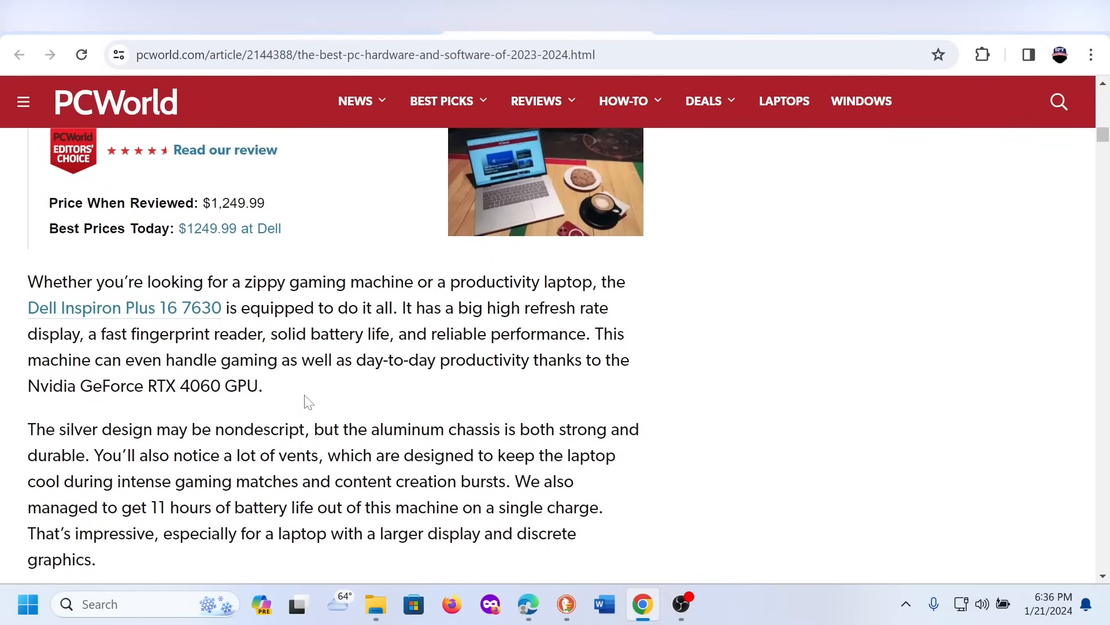
scroll(down, 3)
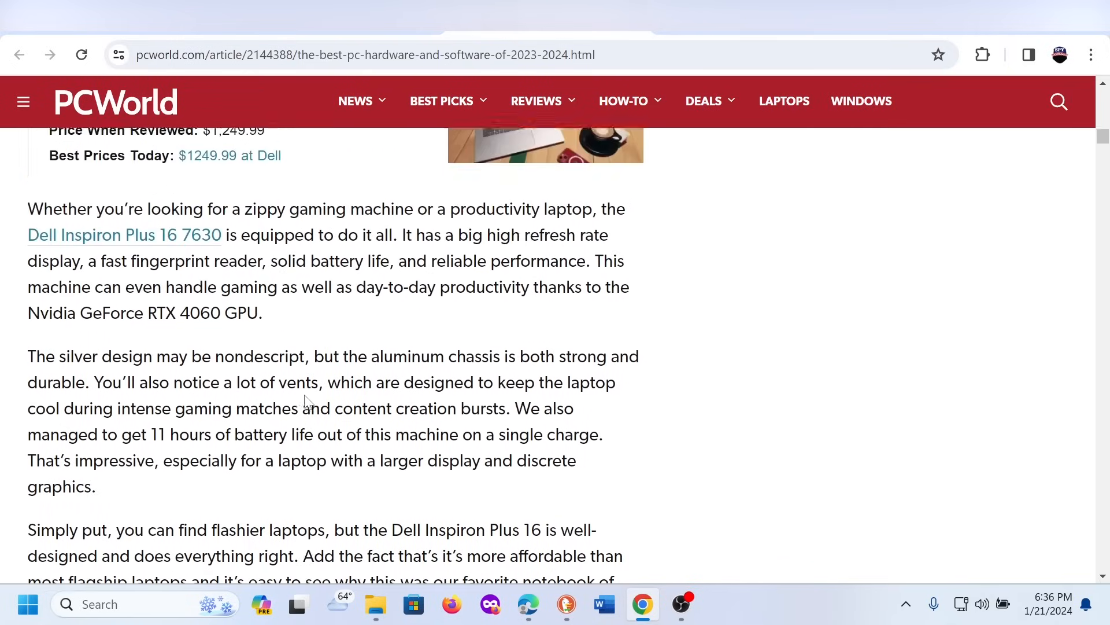
scroll(up, 3)
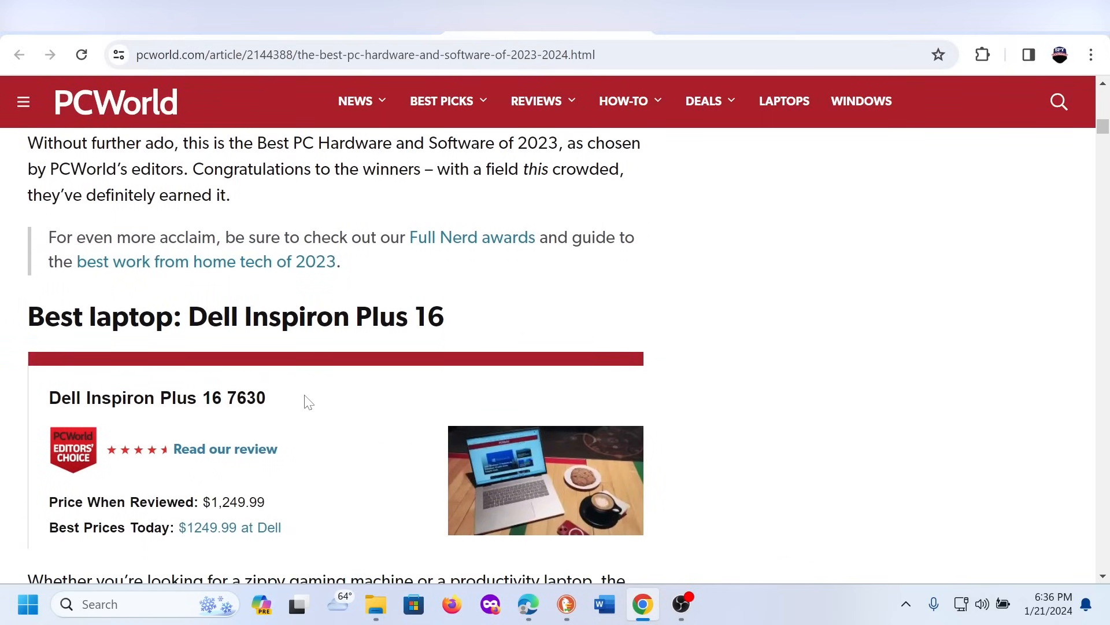
- Scroll down through the Best desktop PC: Falcon Northwest FragBox review text
scroll(down, 3)
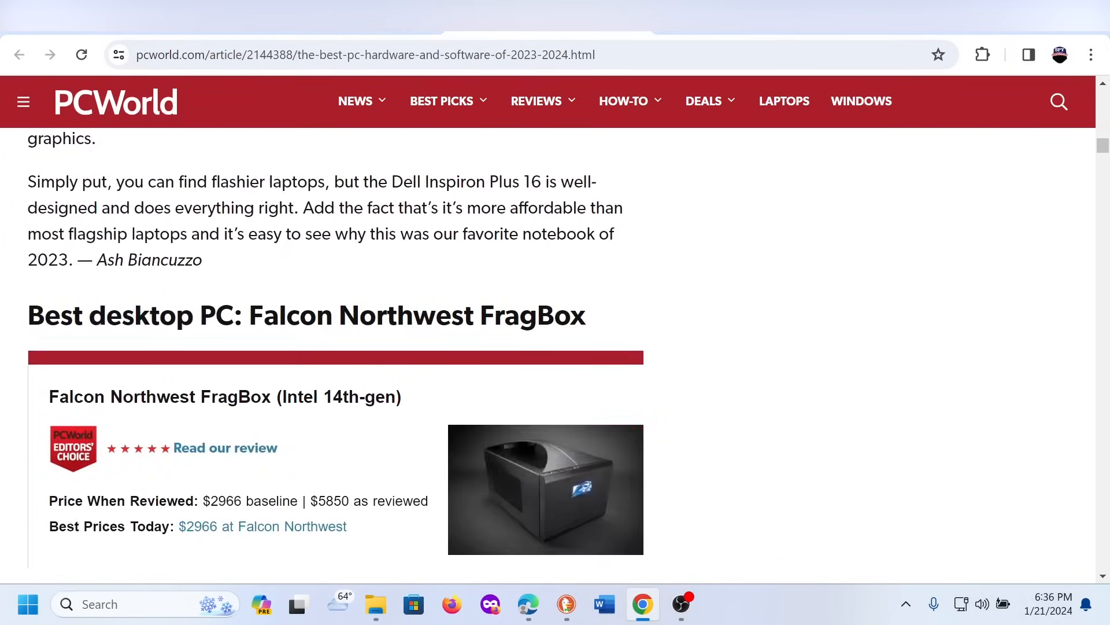
scroll(down, 3)
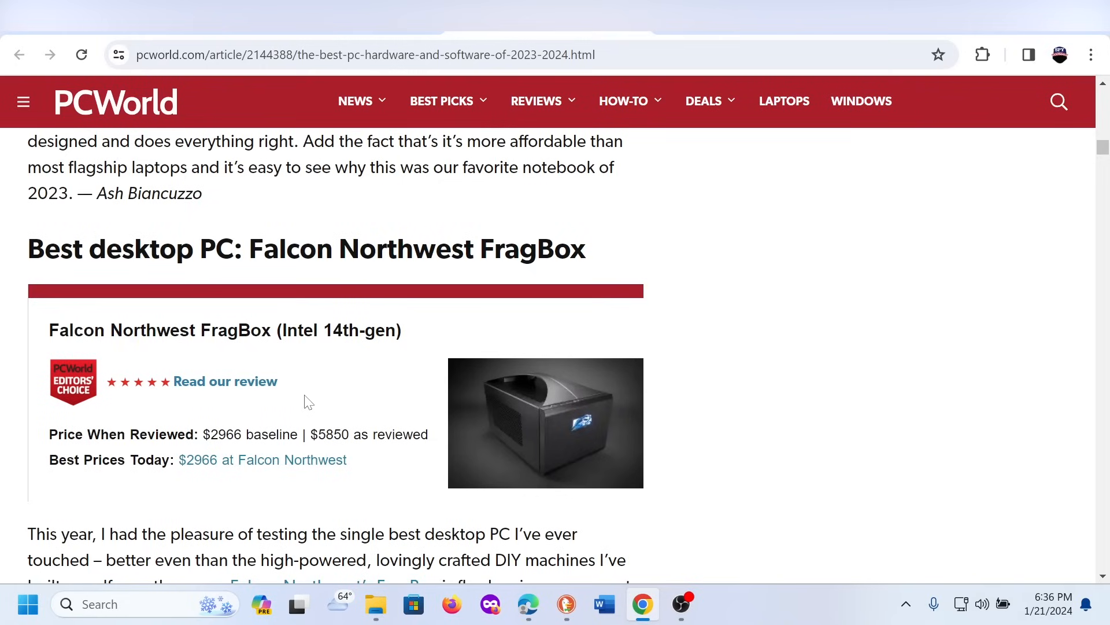
scroll(down, 3)
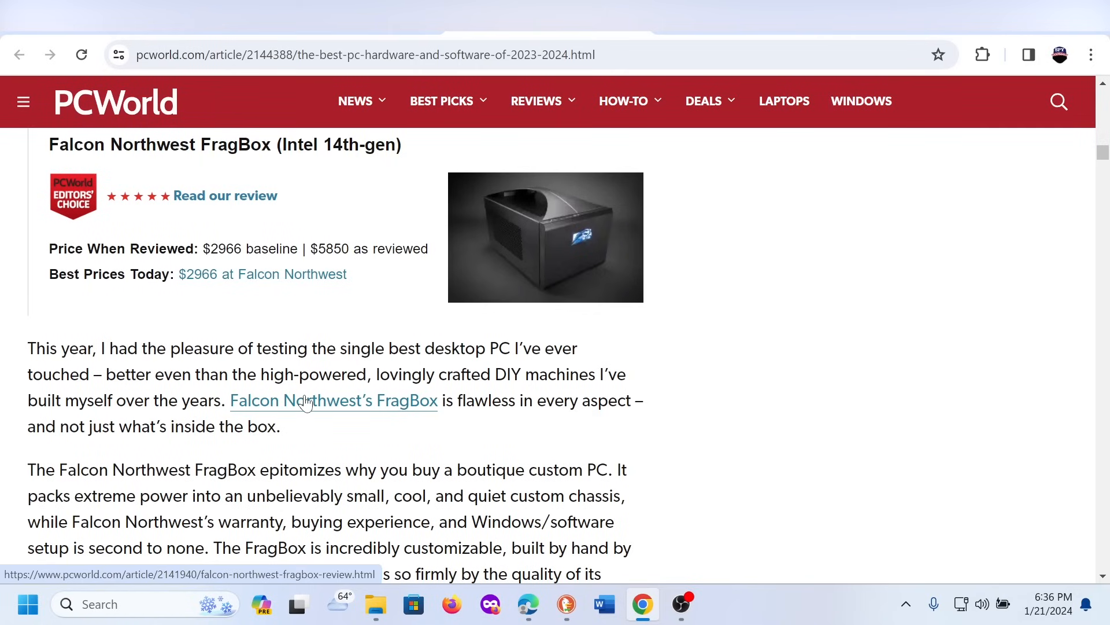
scroll(down, 3)
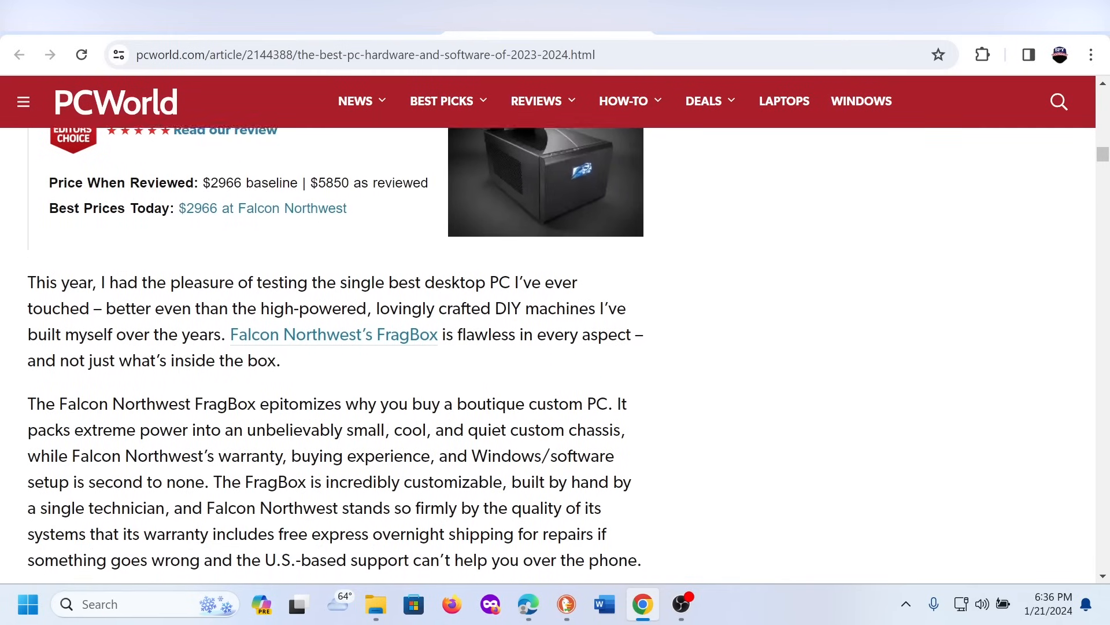
scroll(down, 3)
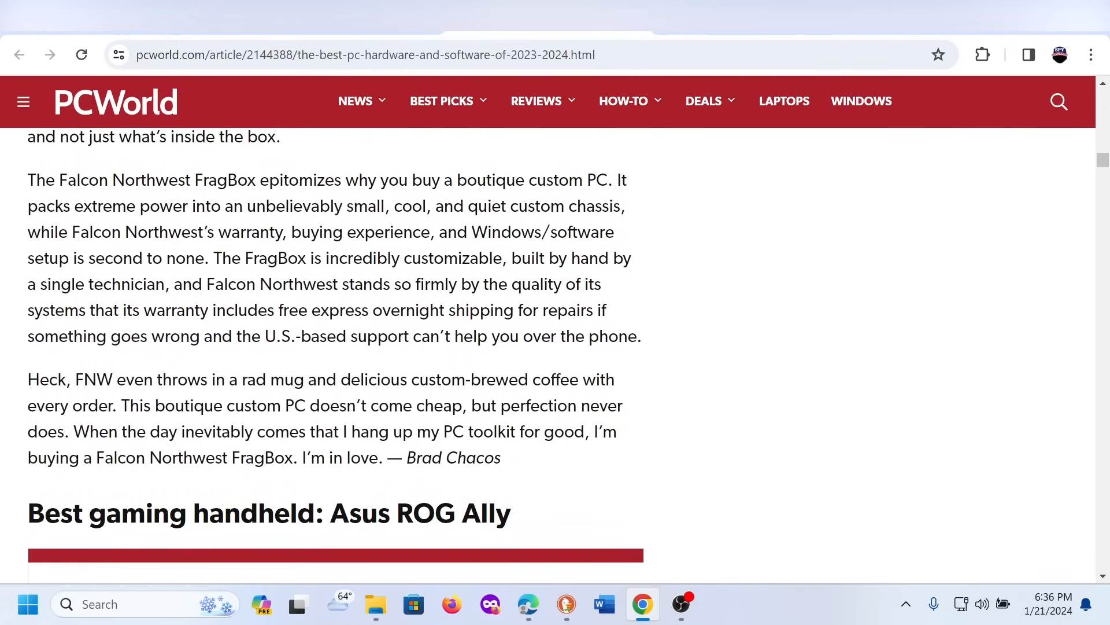
- Settle back on the FragBox section's price box and opening paragraphs
scroll(up, 3)
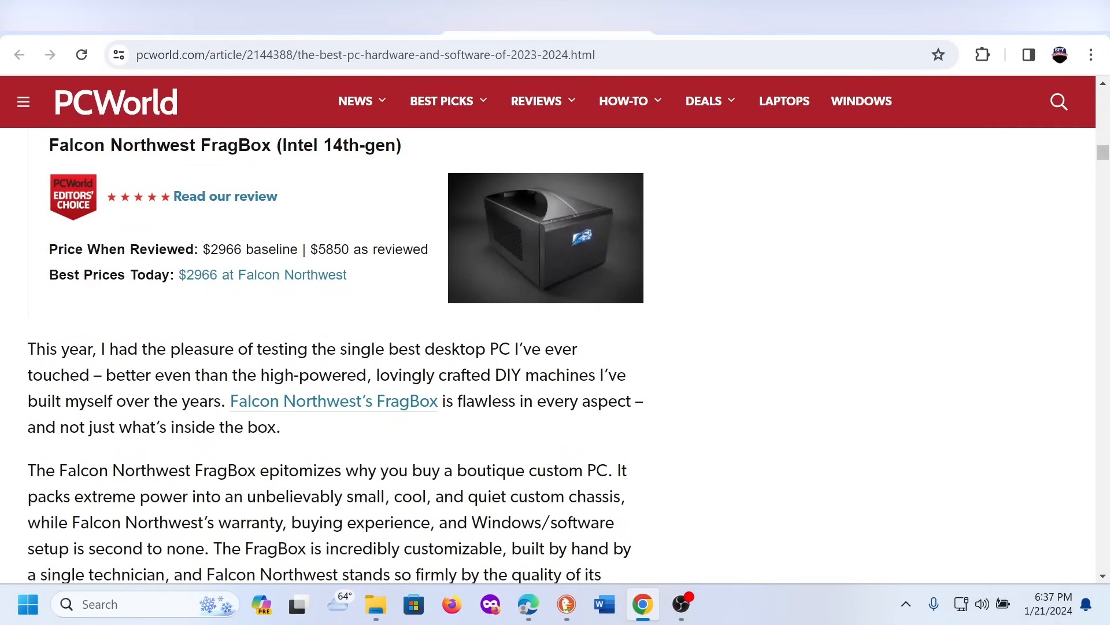
scroll(down, 3)
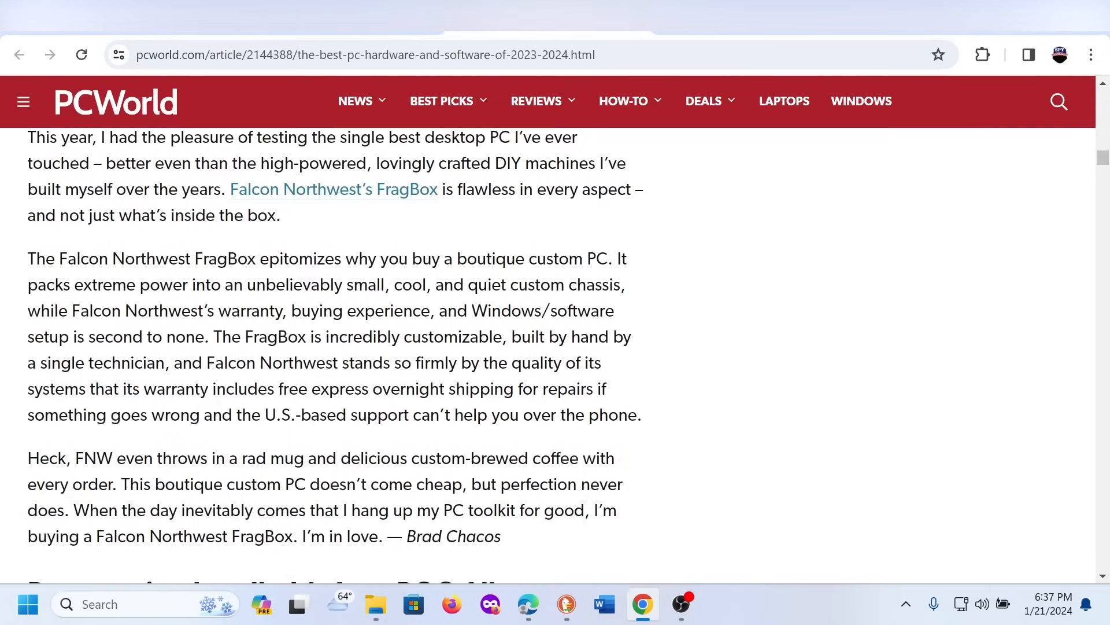
scroll(up, 3)
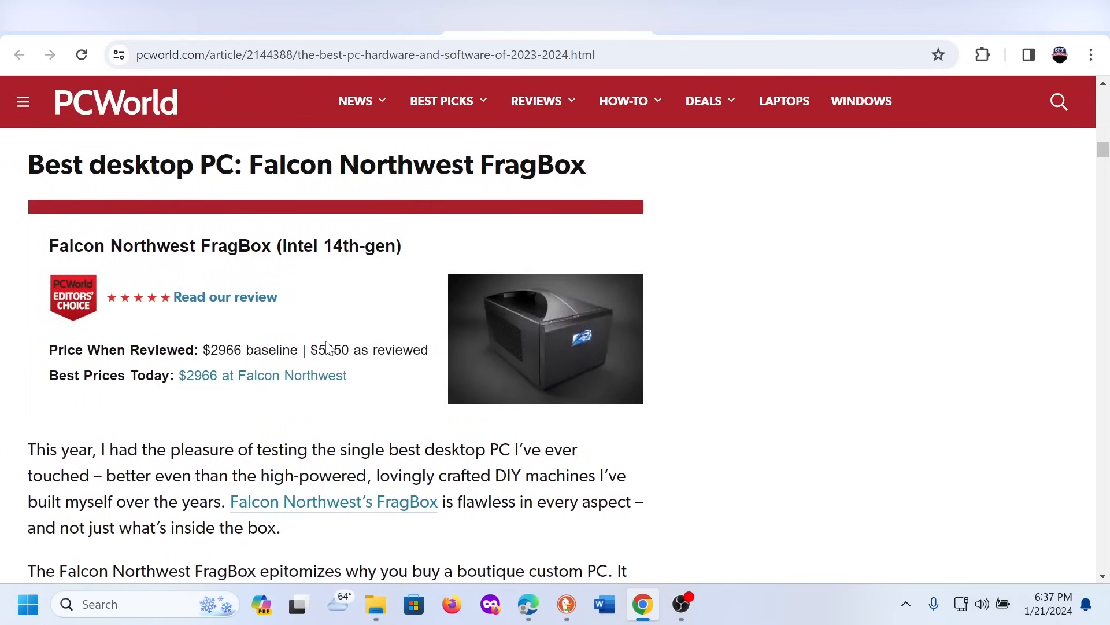
scroll(down, 3)
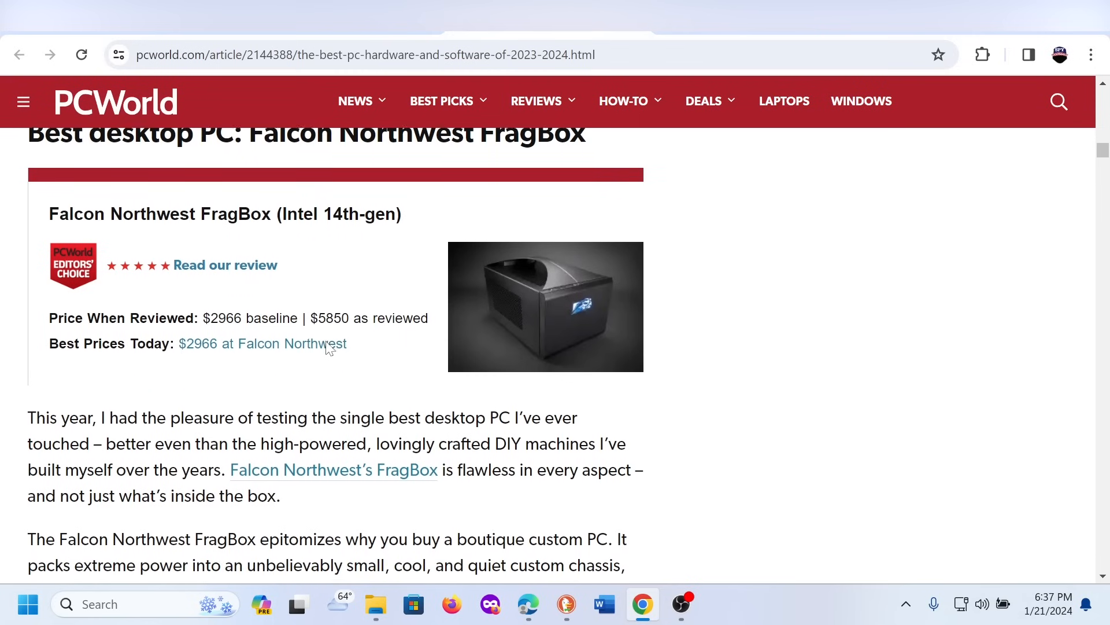
- Scroll past the Asus ROG Ally review until the Best CPU: Intel Core i7-14700K heading appears
scroll(down, 3)
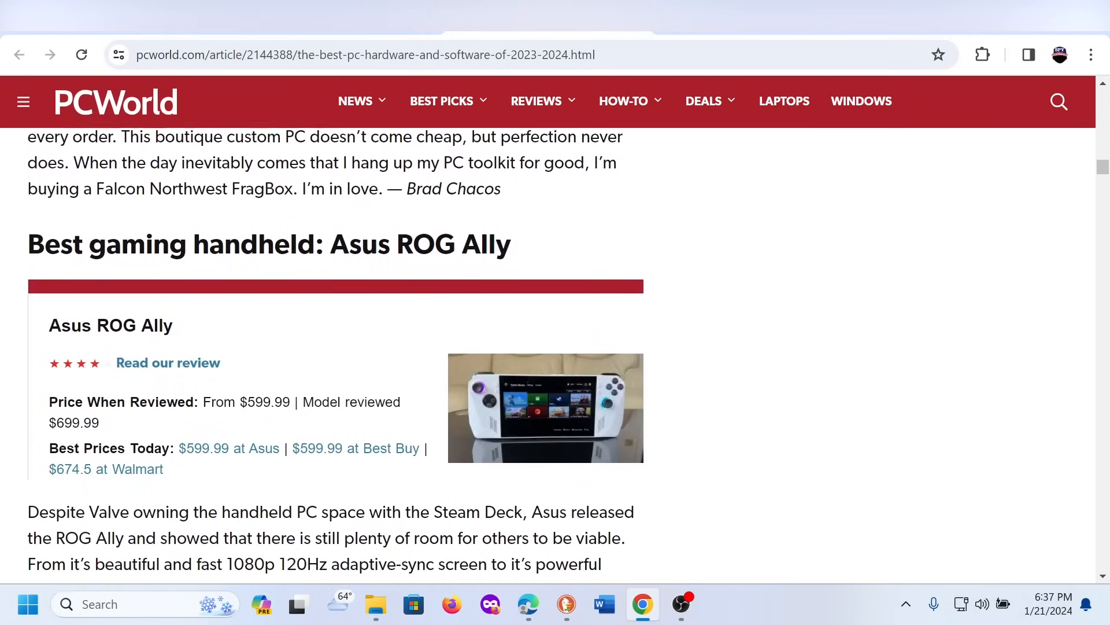
scroll(down, 3)
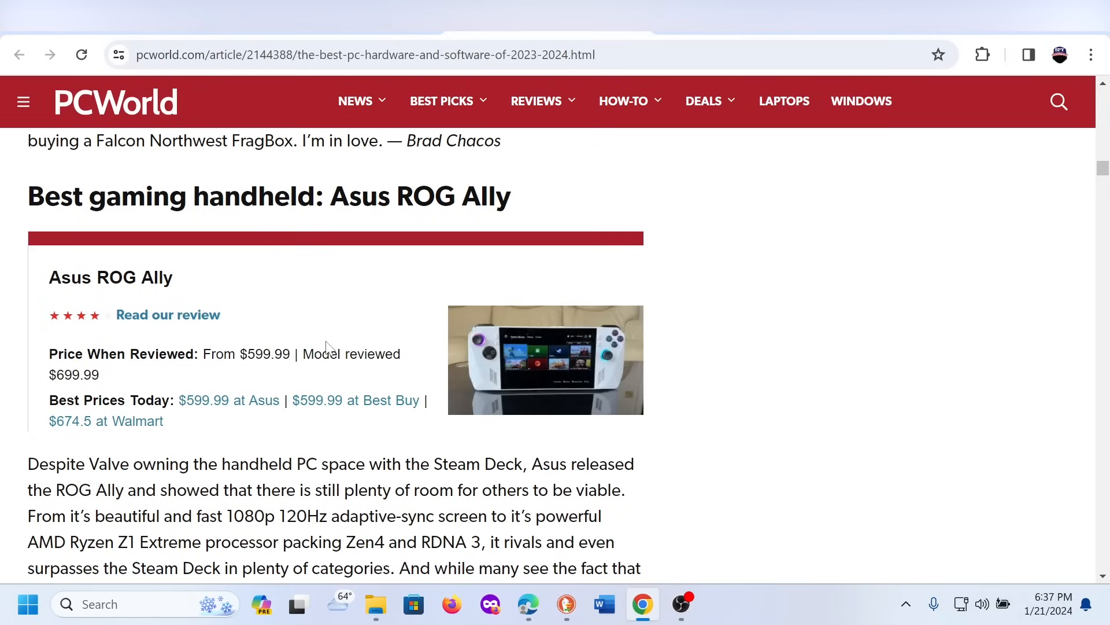
mouse_move(318, 457)
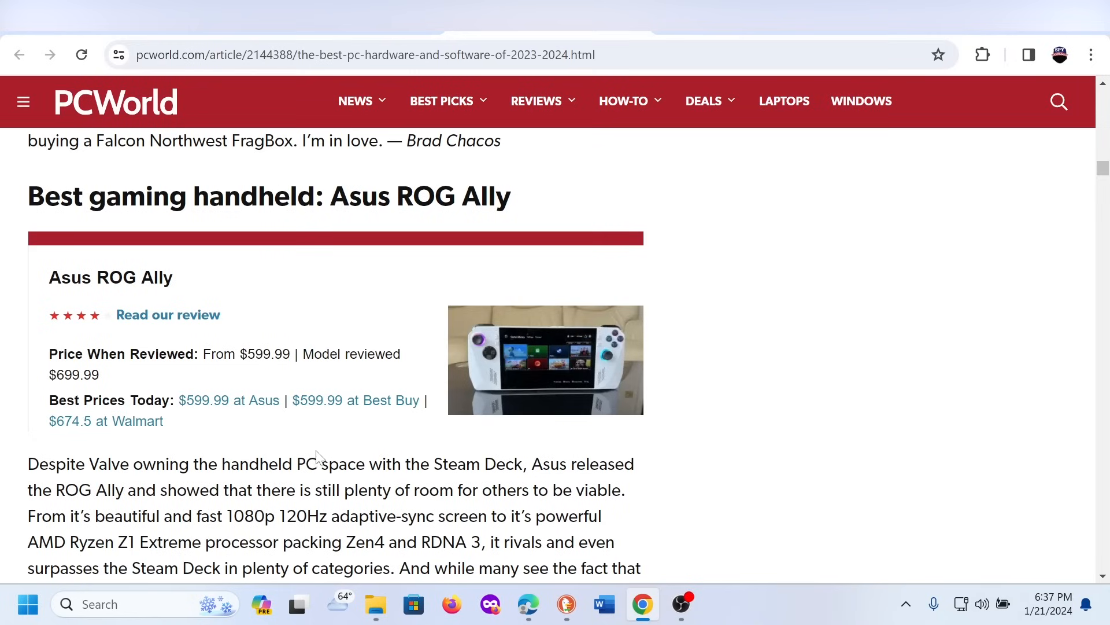
scroll(down, 3)
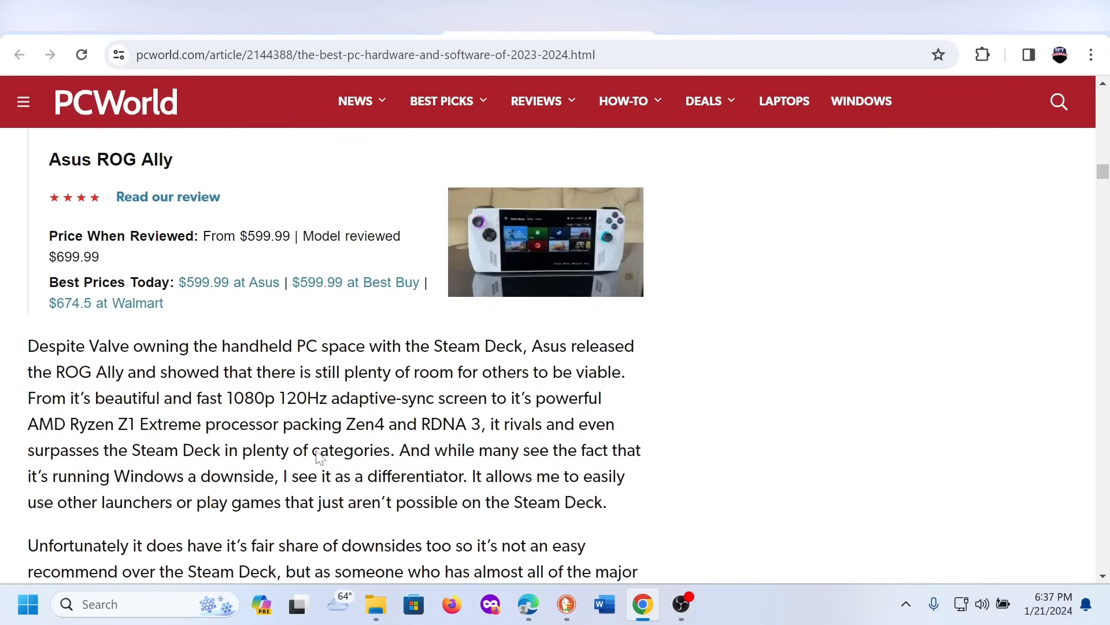
scroll(down, 3)
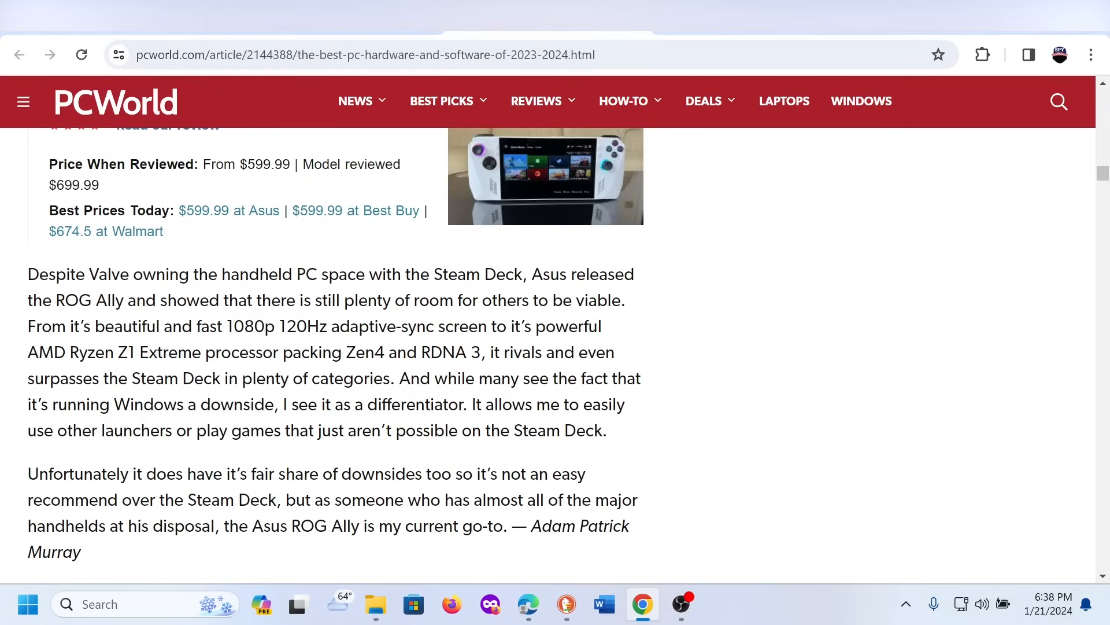
scroll(down, 3)
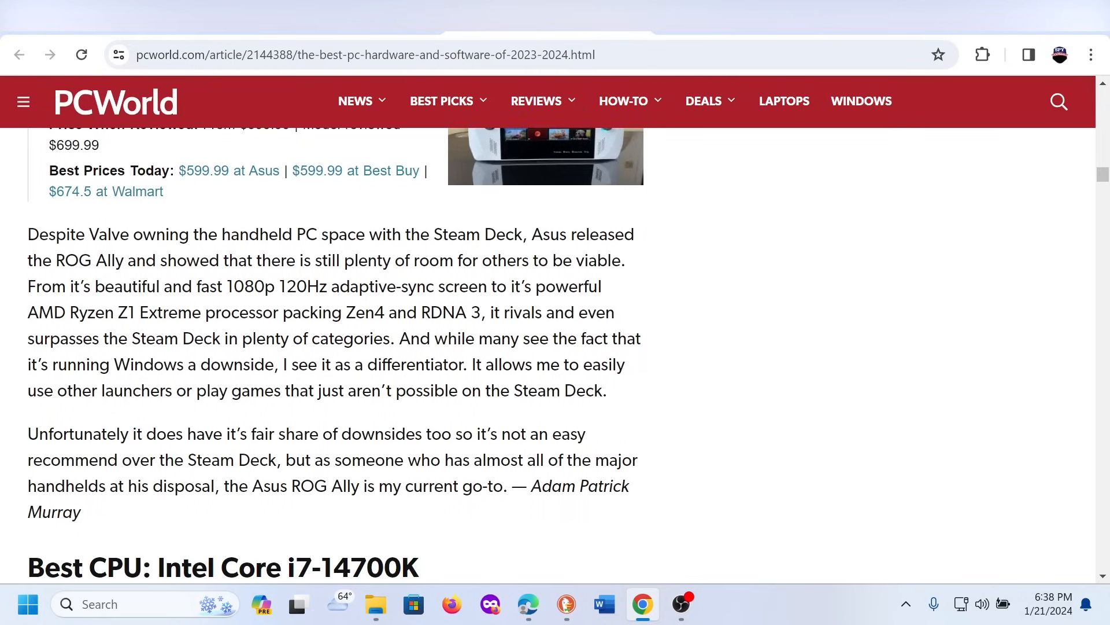
- Scroll down through the Intel Core i7-14700K write-up, reading its paragraphs
scroll(down, 3)
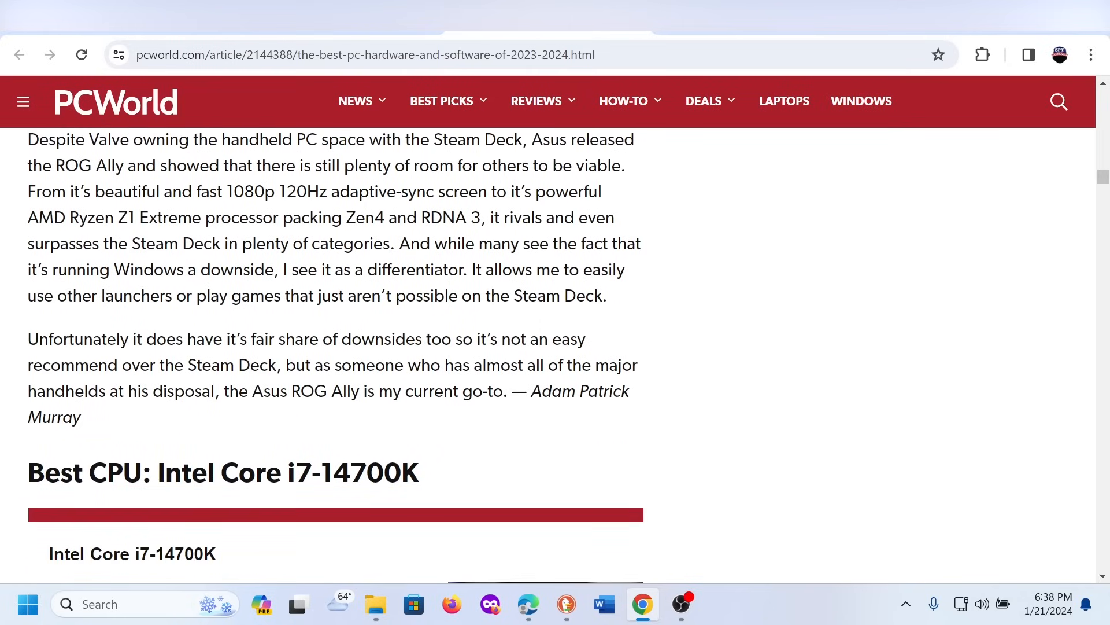
scroll(down, 3)
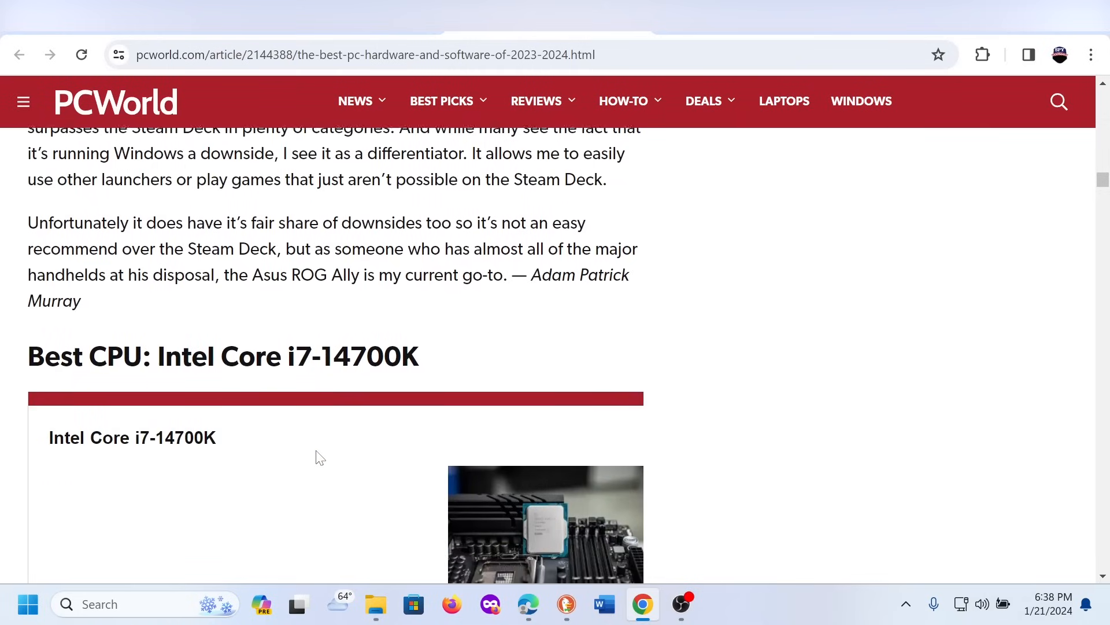
scroll(down, 3)
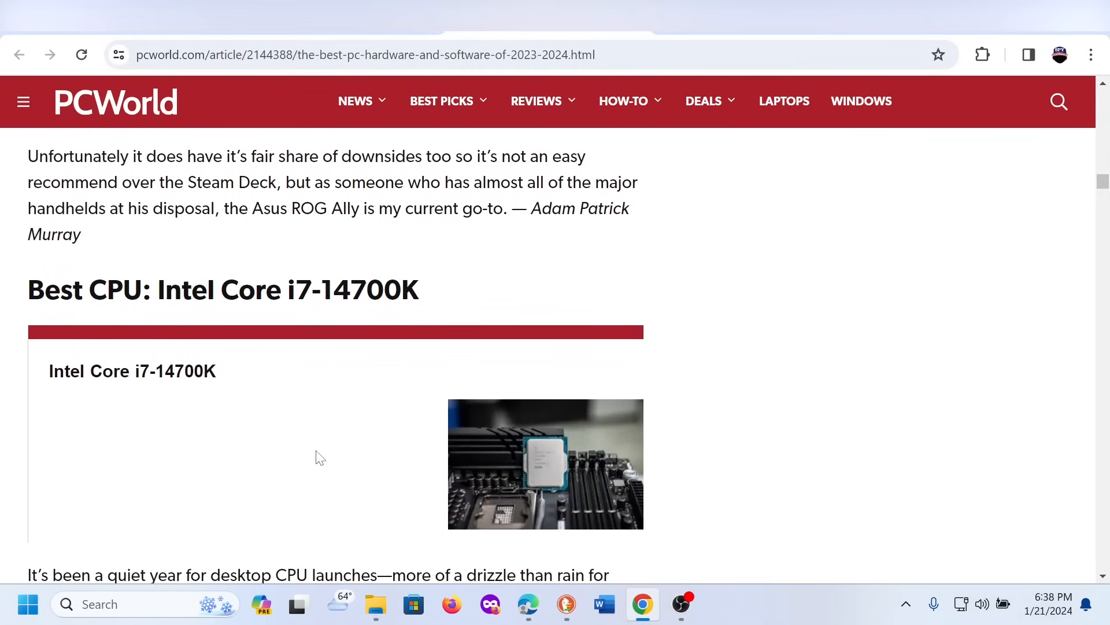
scroll(down, 3)
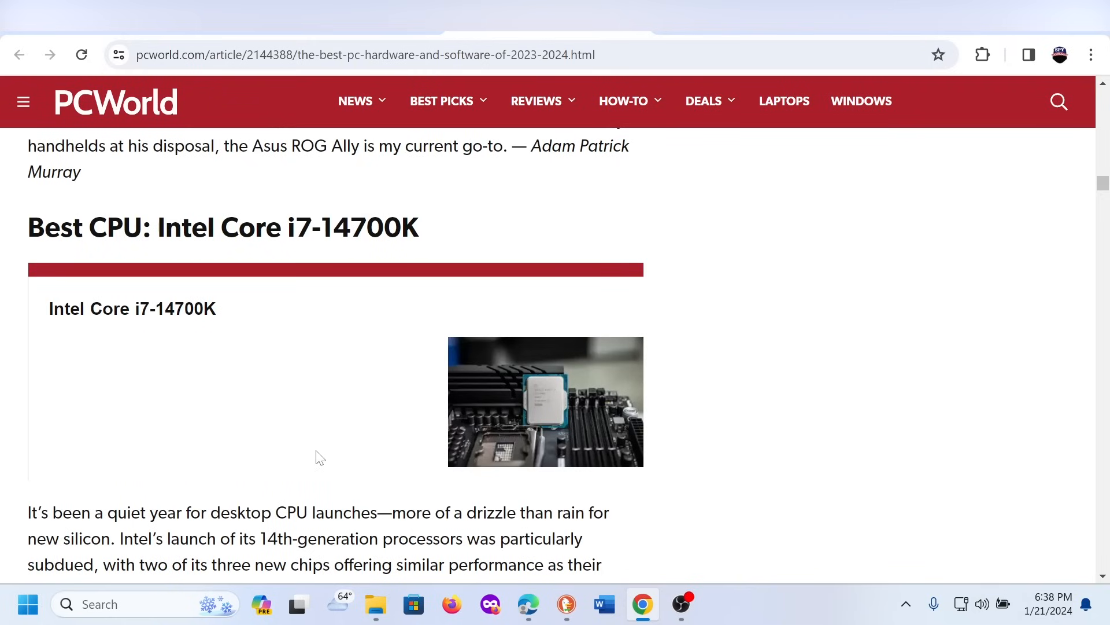
scroll(down, 3)
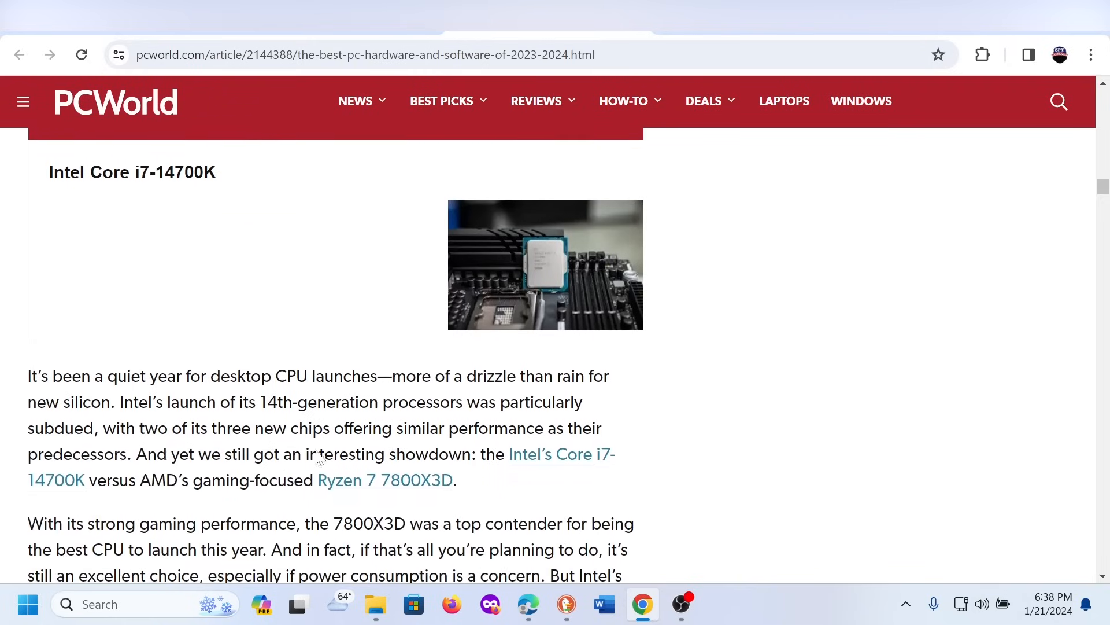
scroll(up, 3)
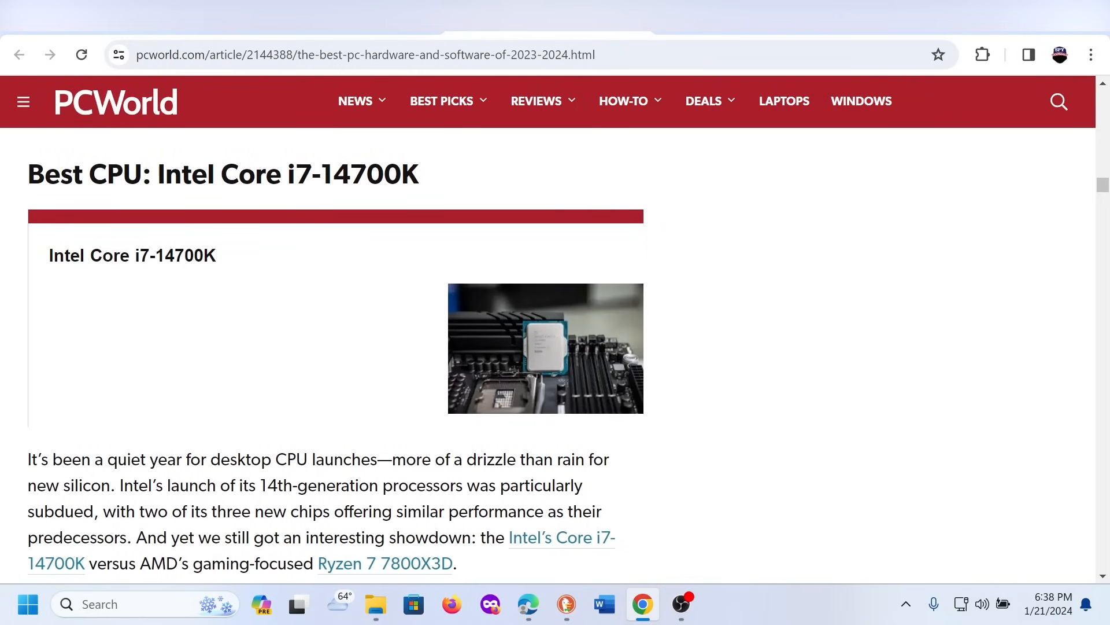
scroll(down, 3)
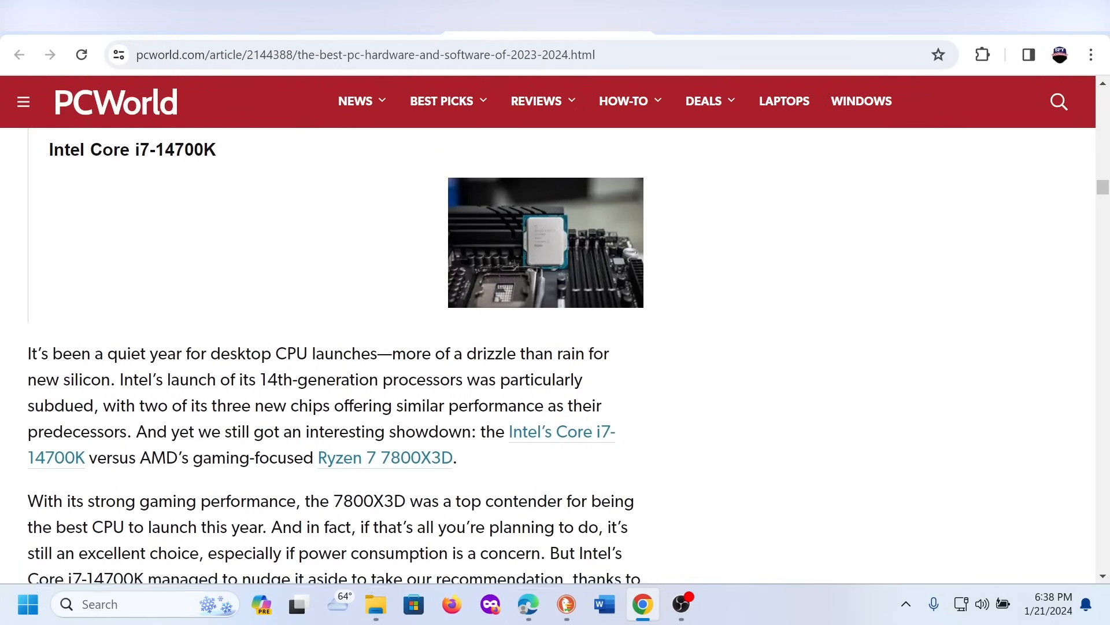
scroll(down, 3)
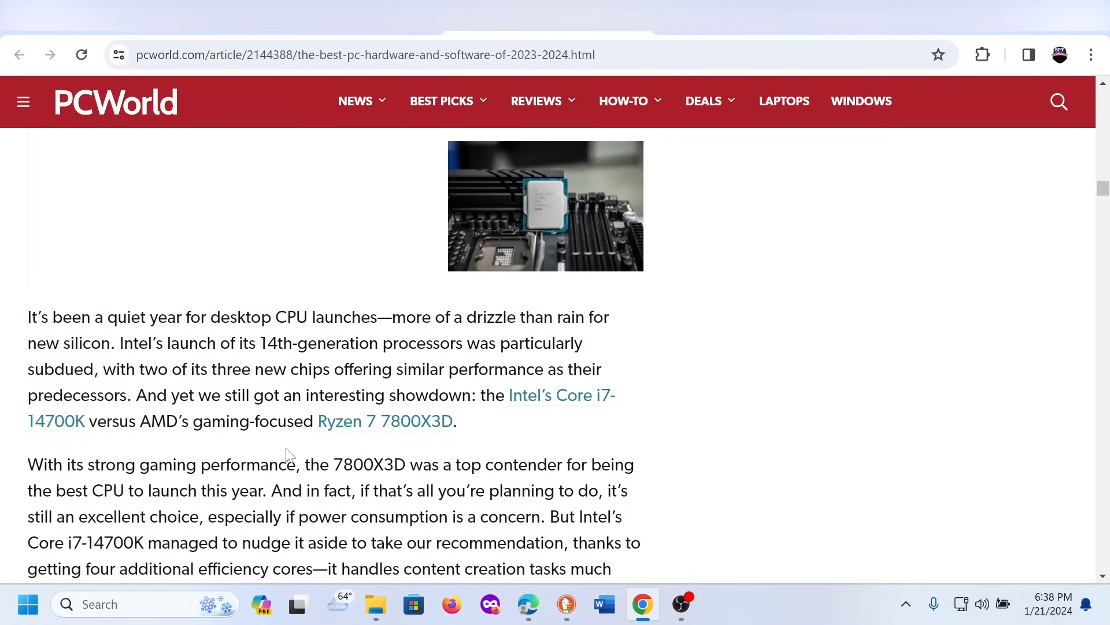
mouse_move(265, 443)
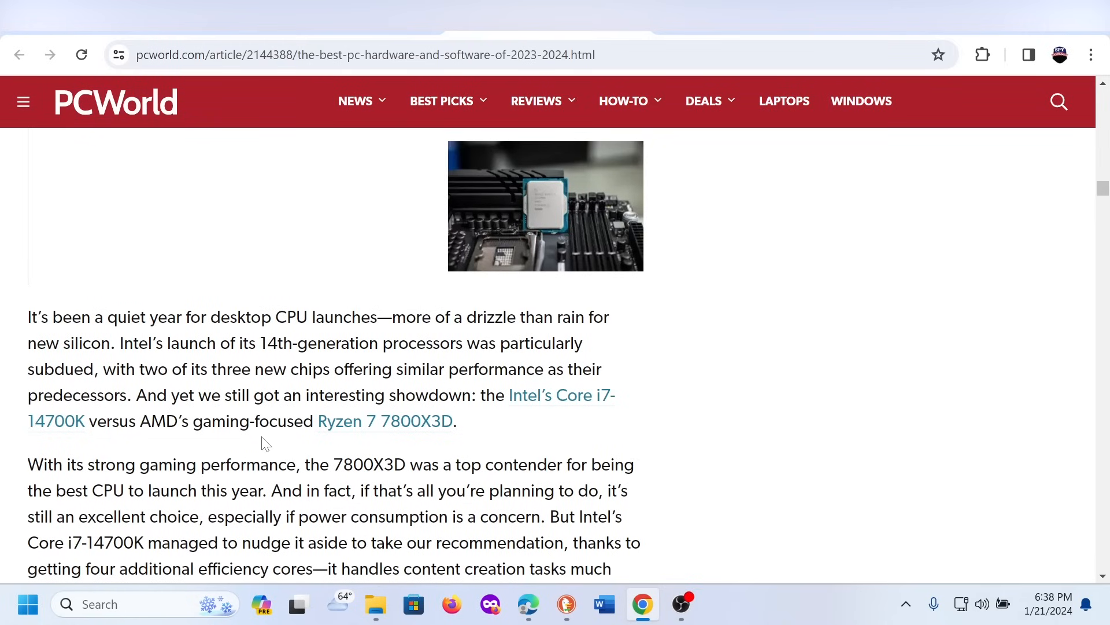
- Continue down the Best CPU section toward the Norton antivirus heading
scroll(down, 3)
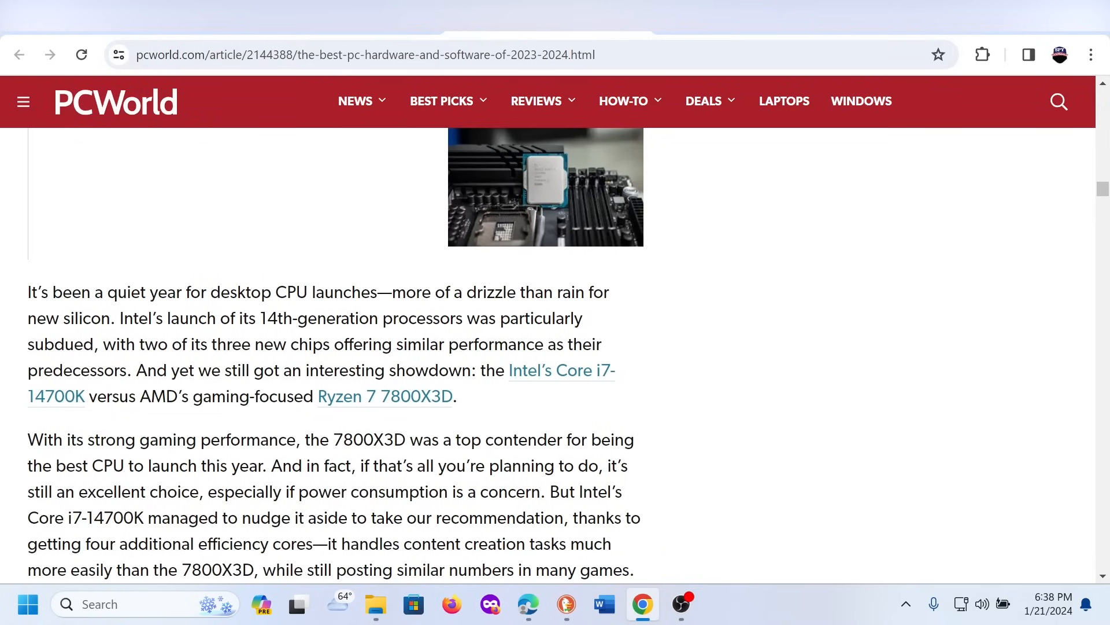
mouse_move(388, 466)
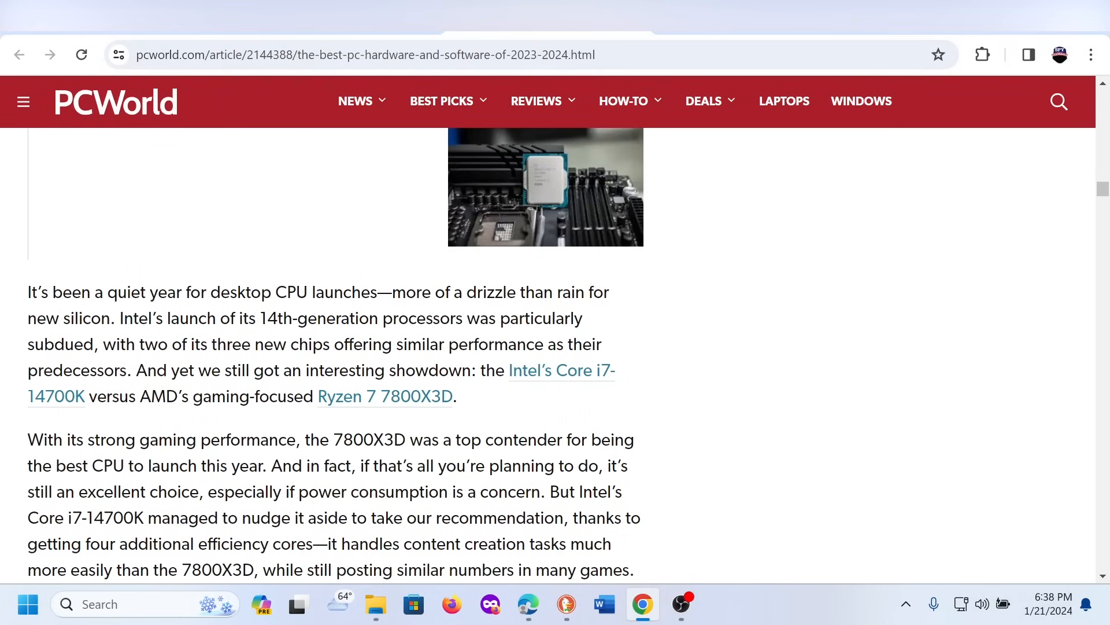
scroll(down, 3)
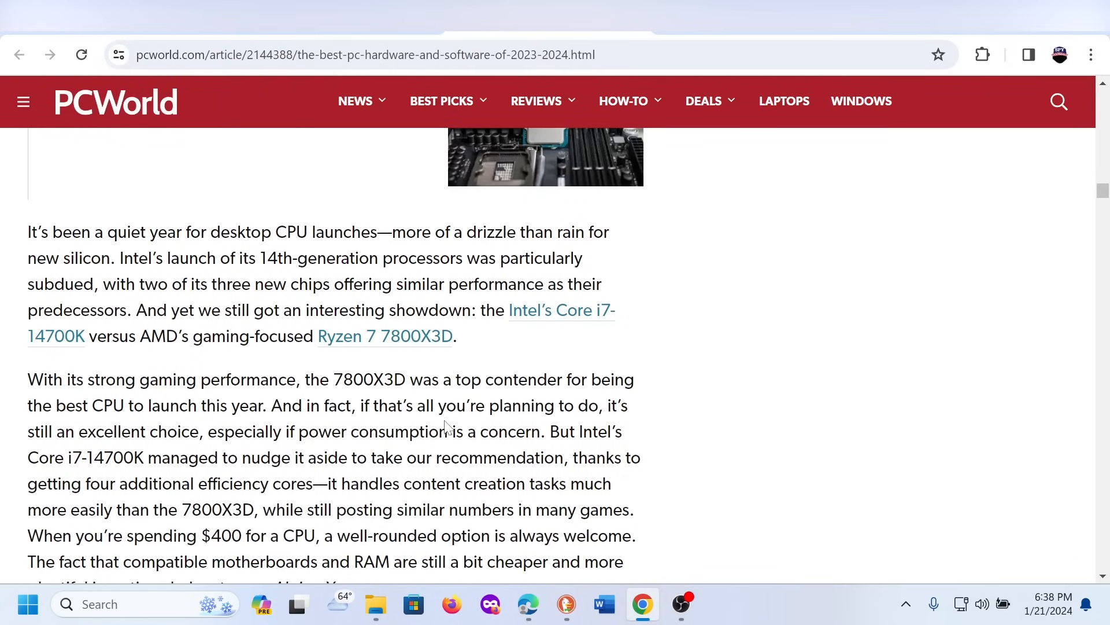
mouse_move(88, 425)
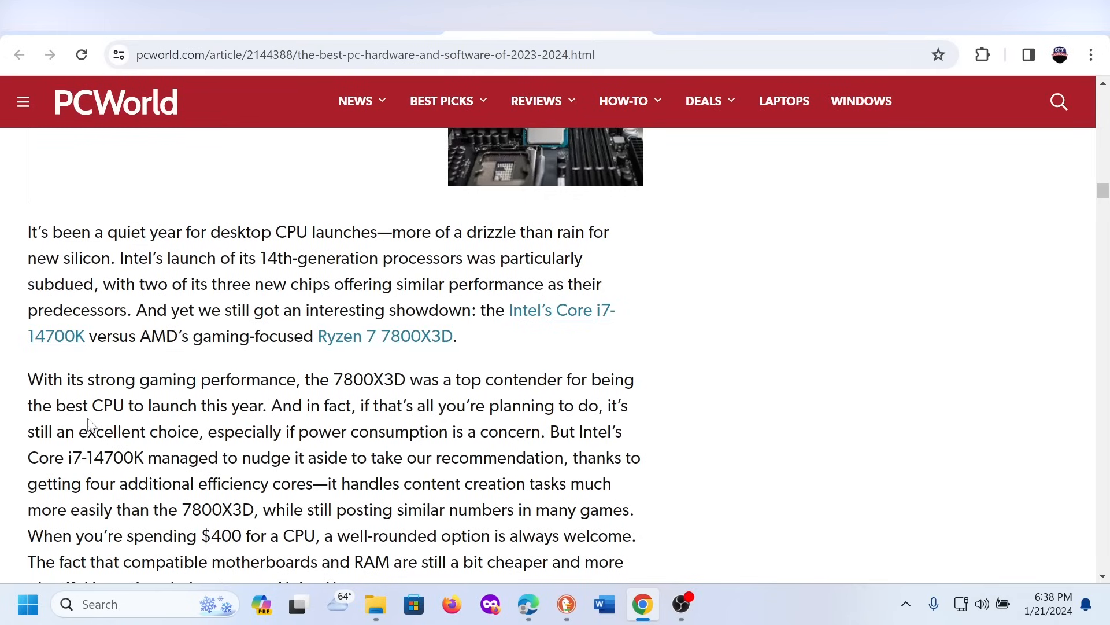
mouse_move(90, 425)
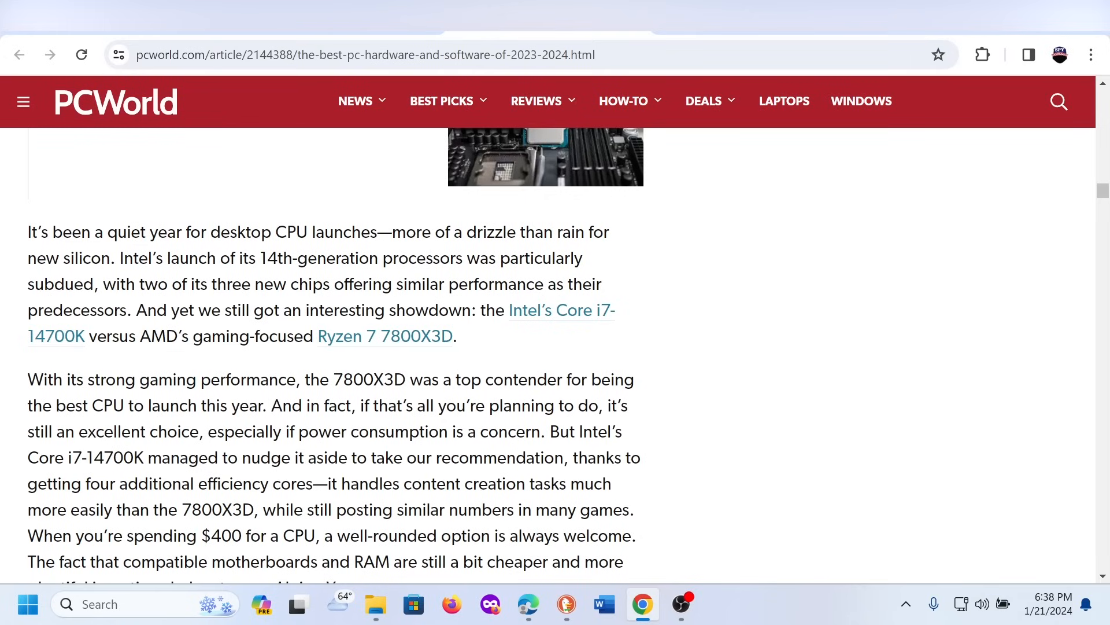
mouse_move(528, 425)
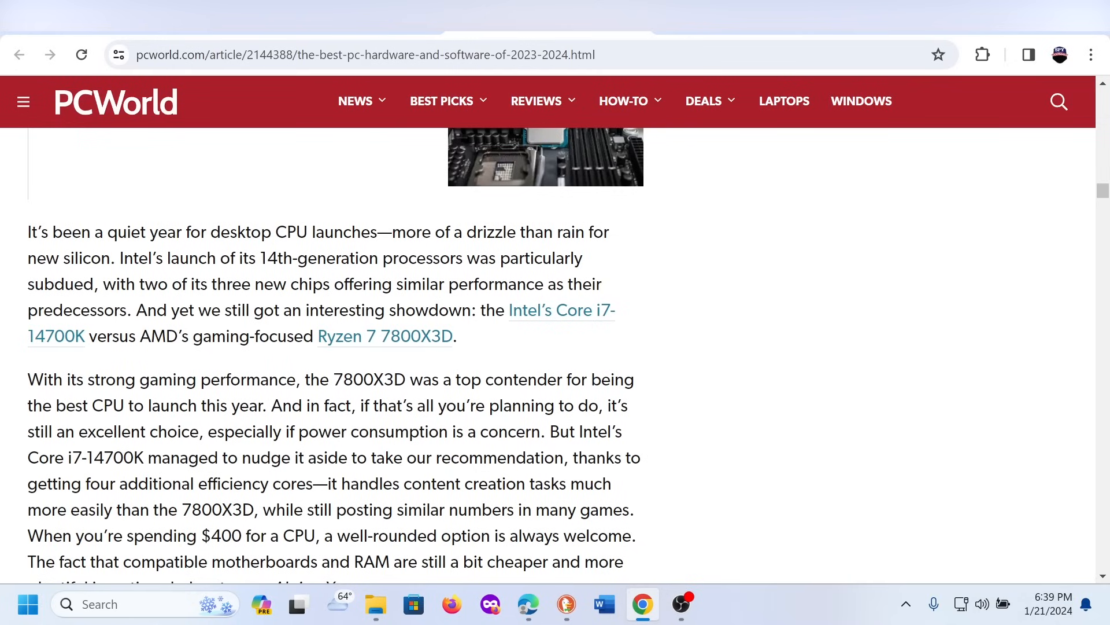
scroll(down, 3)
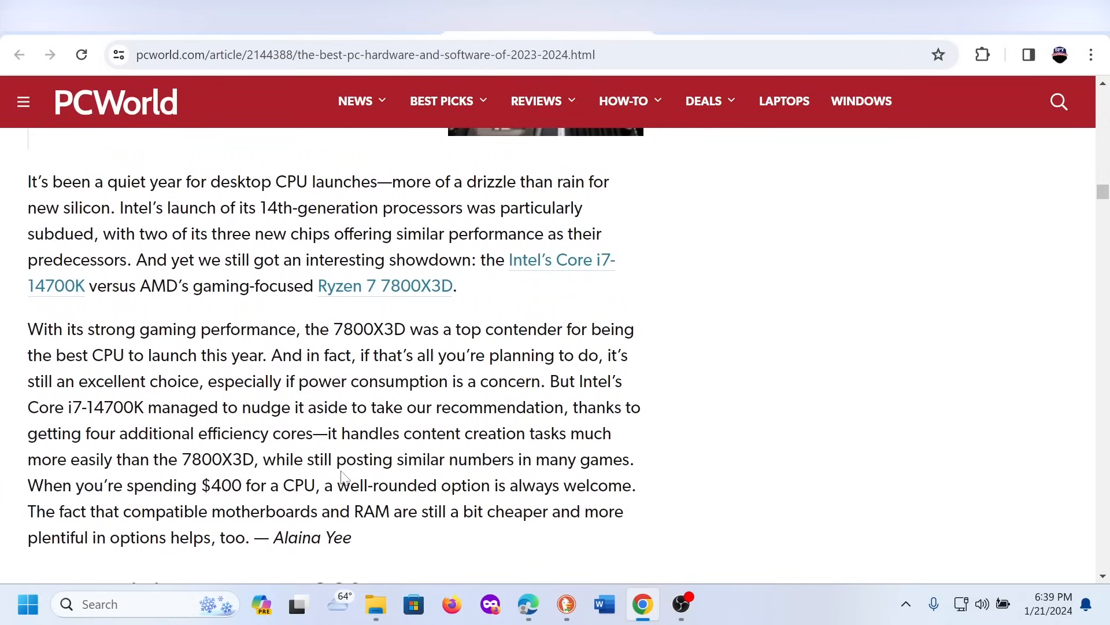
scroll(up, 3)
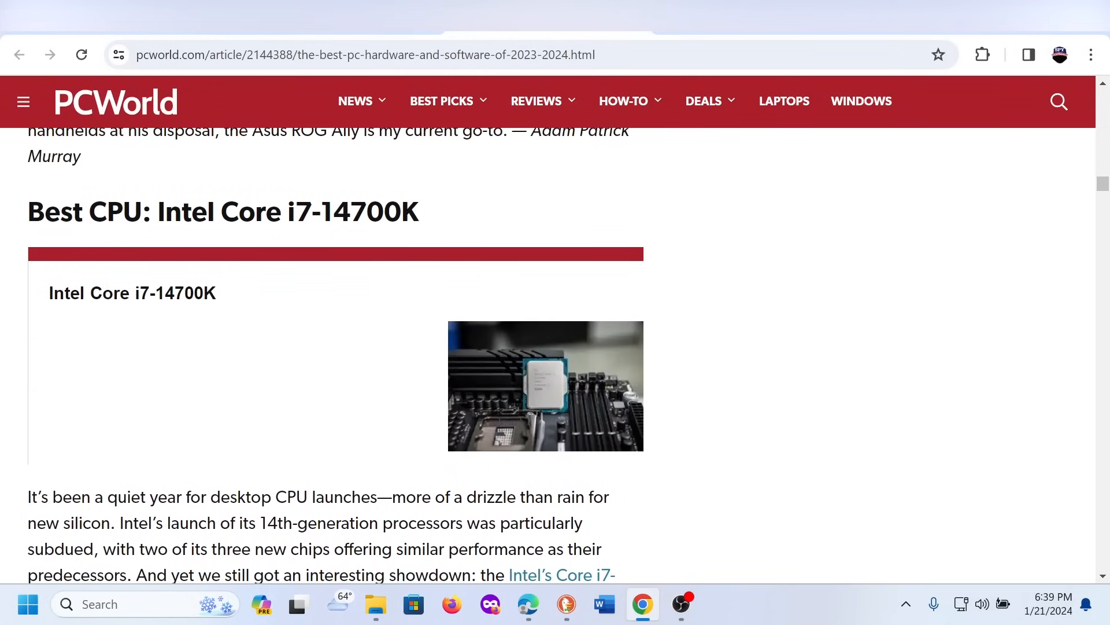
scroll(down, 3)
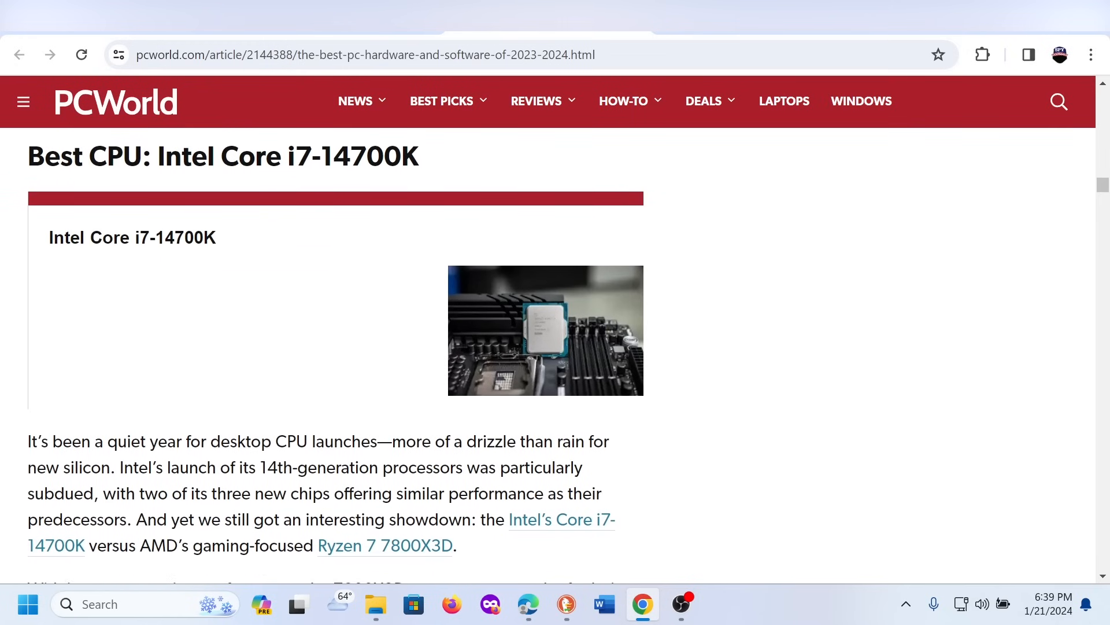
scroll(down, 3)
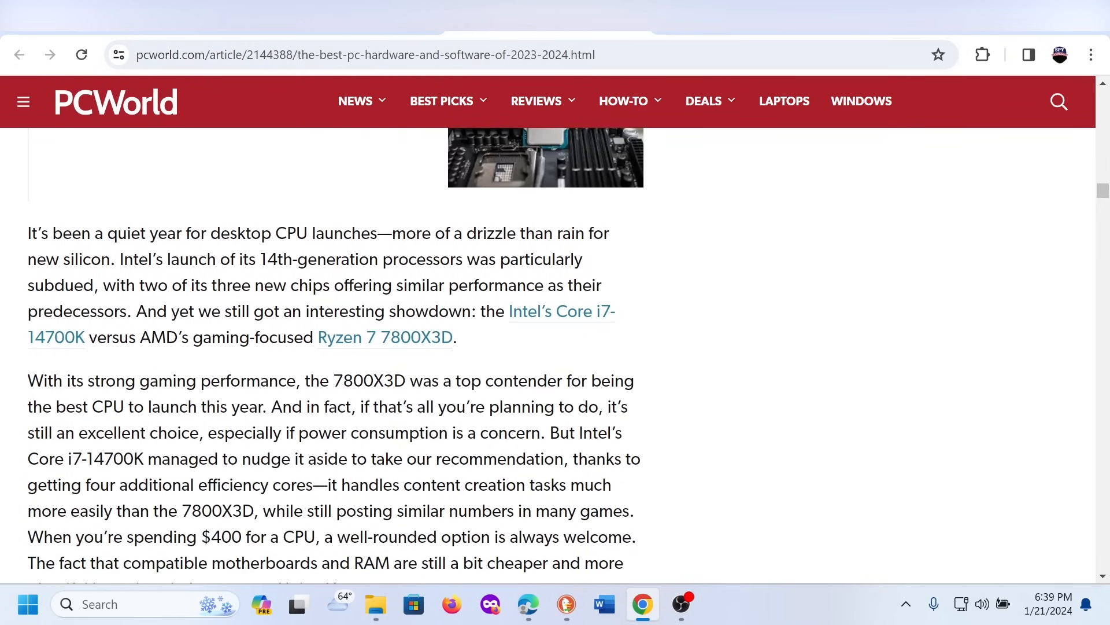
- Return to the Best CPU heading with its product image and opening paragraph
scroll(down, 3)
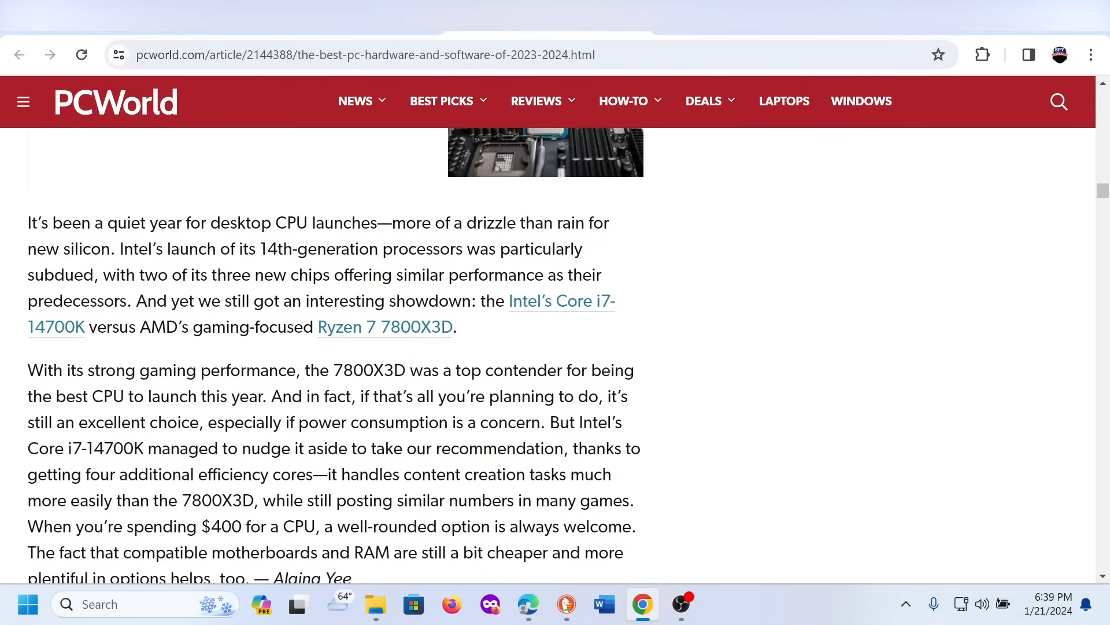
scroll(down, 3)
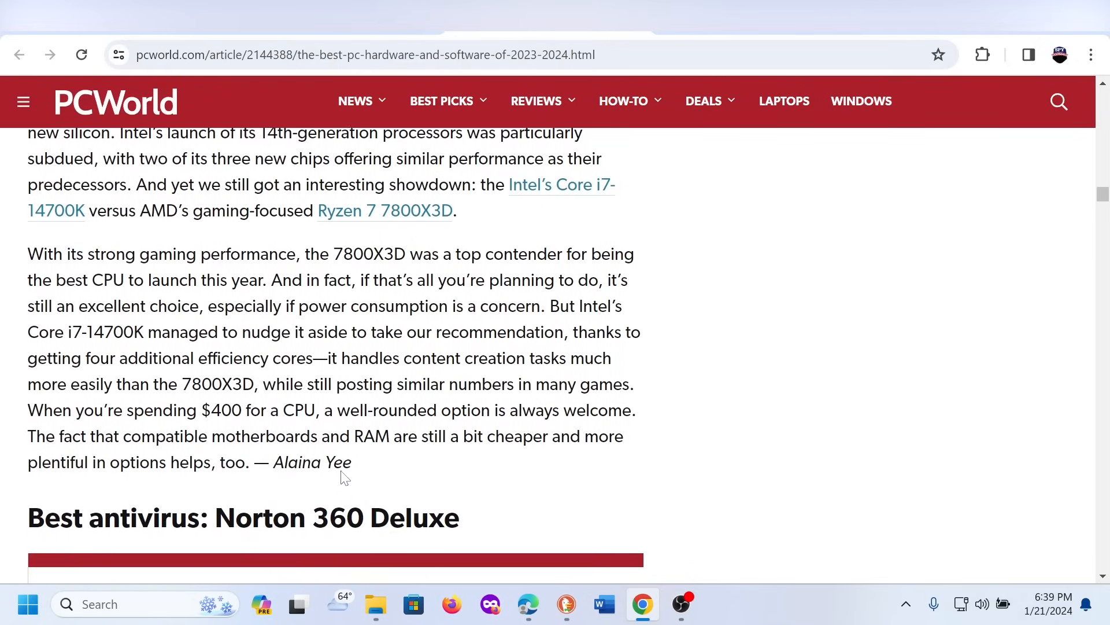
scroll(down, 3)
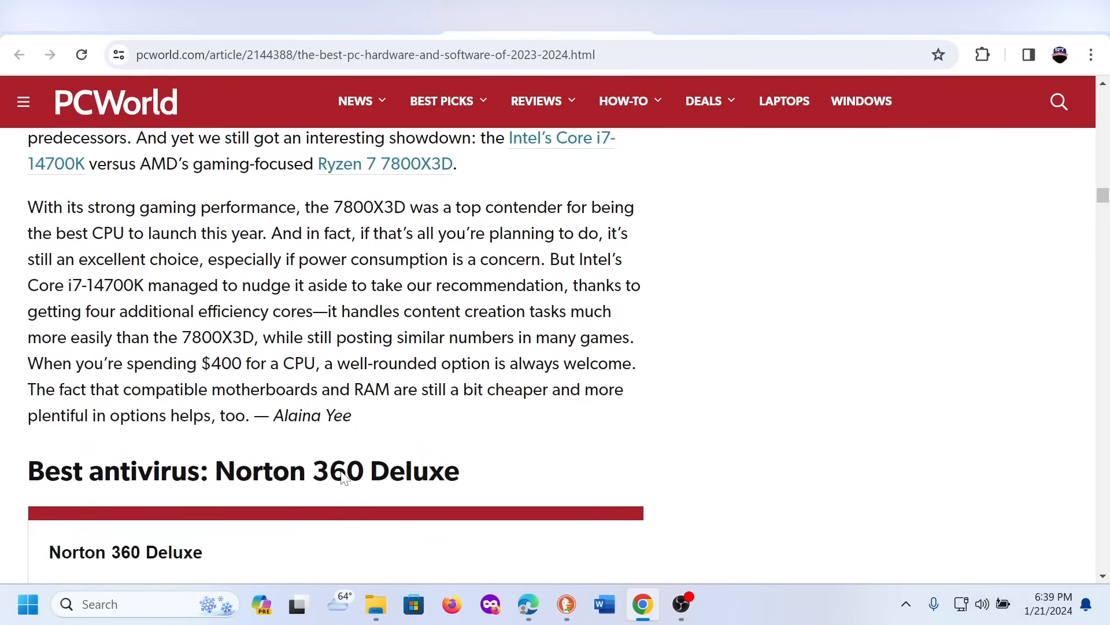
scroll(up, 3)
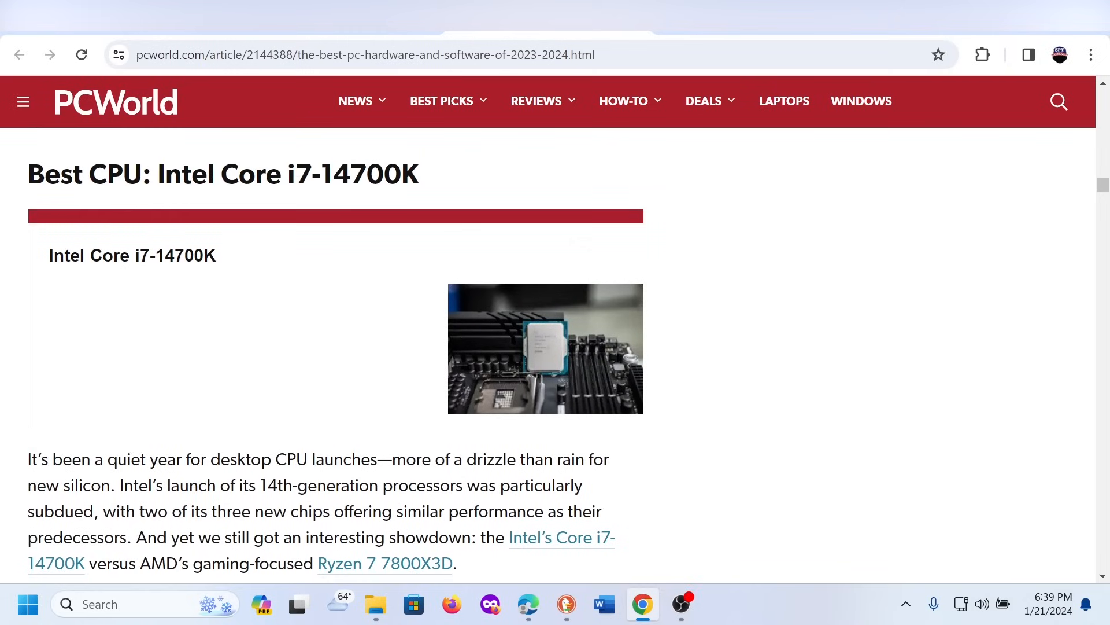
scroll(down, 3)
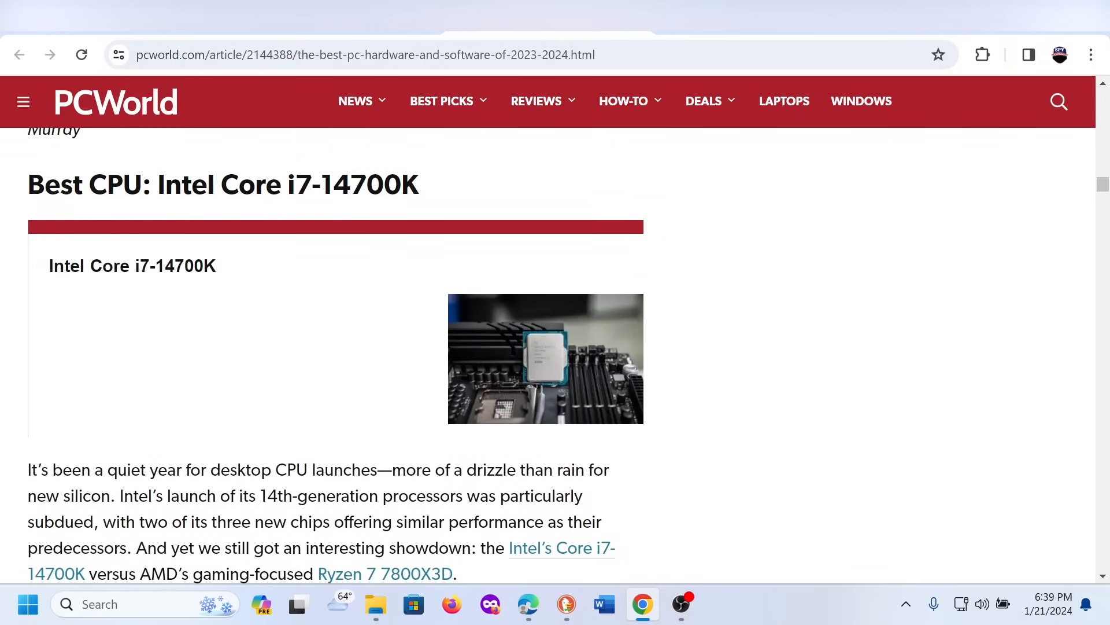
- Scroll to the Best antivirus: Norton 360 Deluxe section's pricing and features paragraphs
scroll(down, 3)
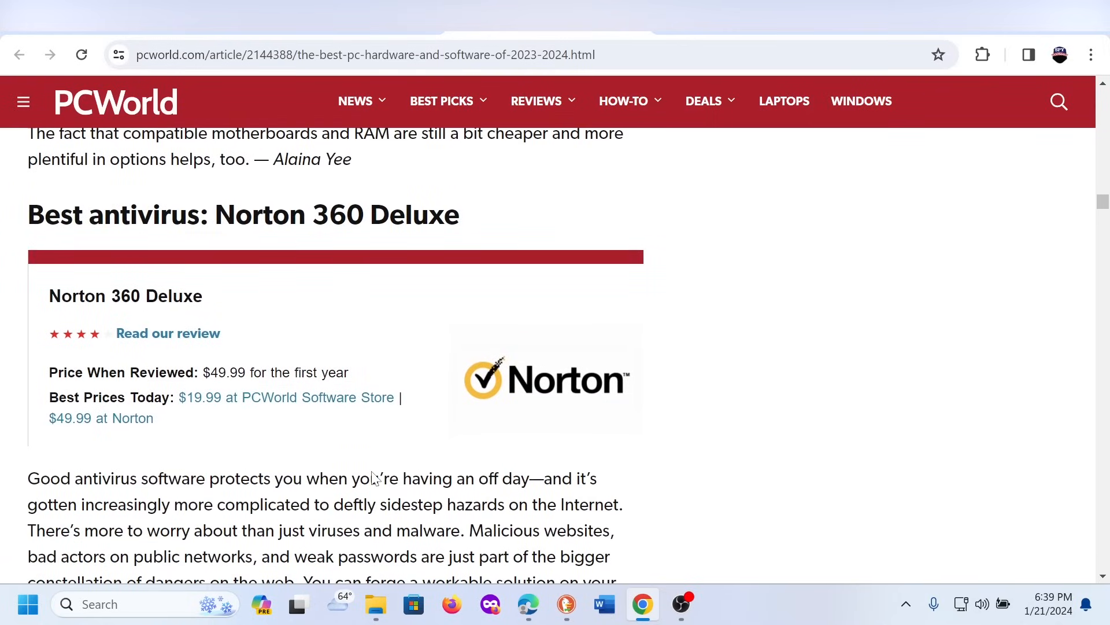
scroll(up, 3)
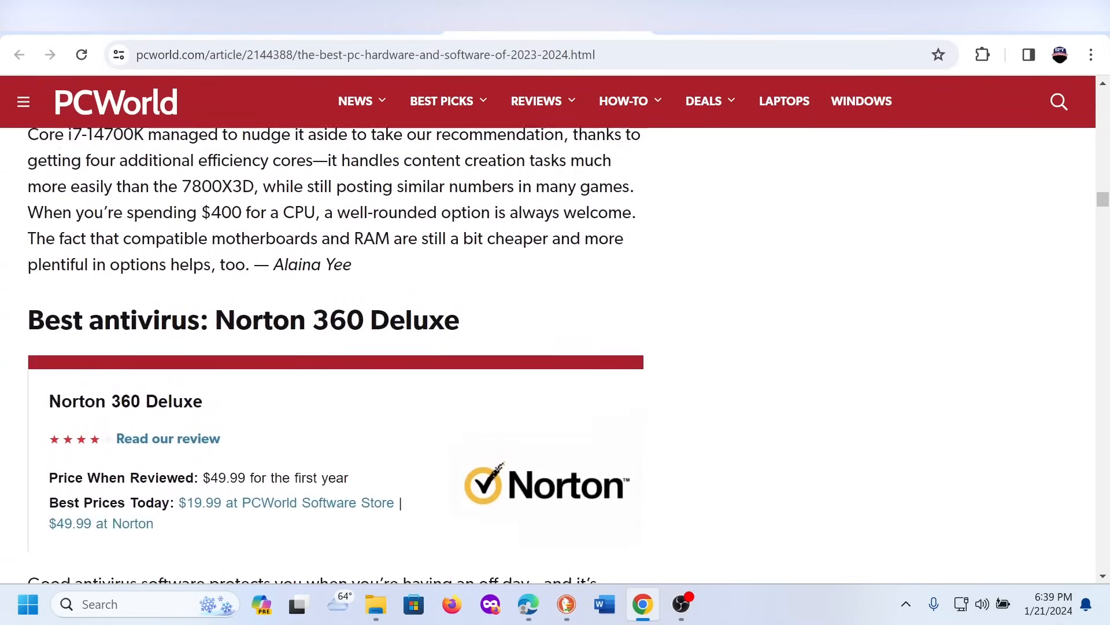
scroll(down, 3)
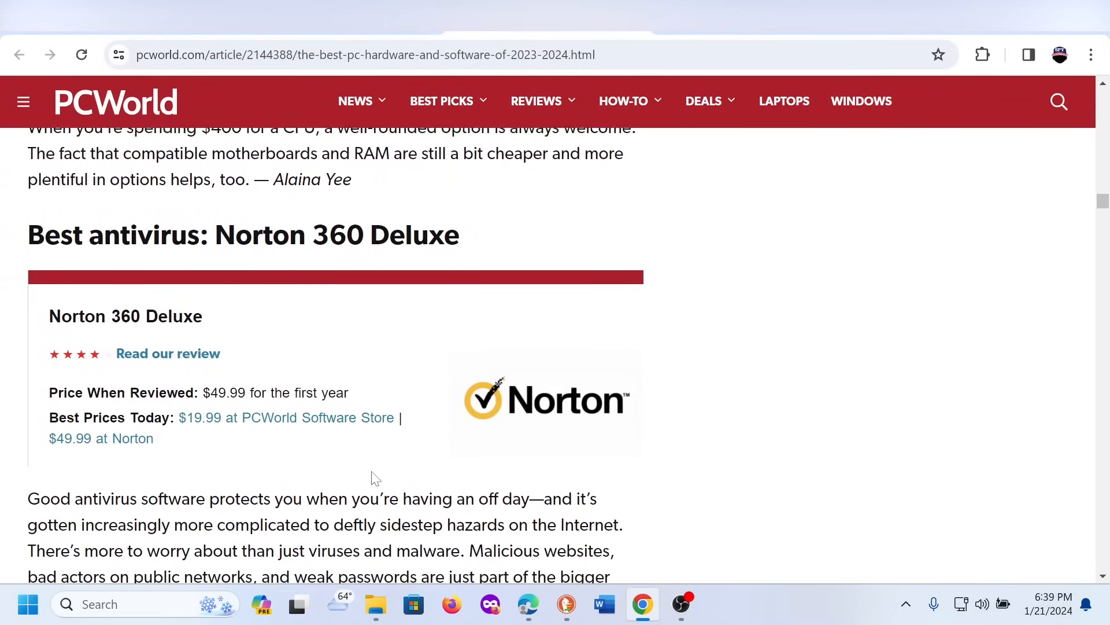
scroll(down, 3)
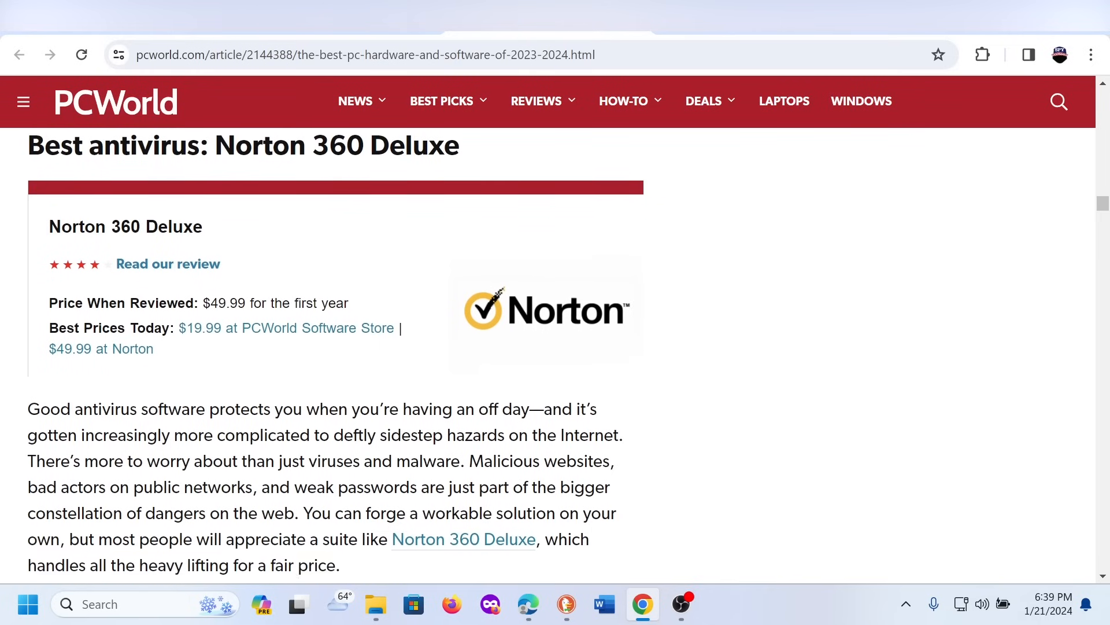
scroll(down, 3)
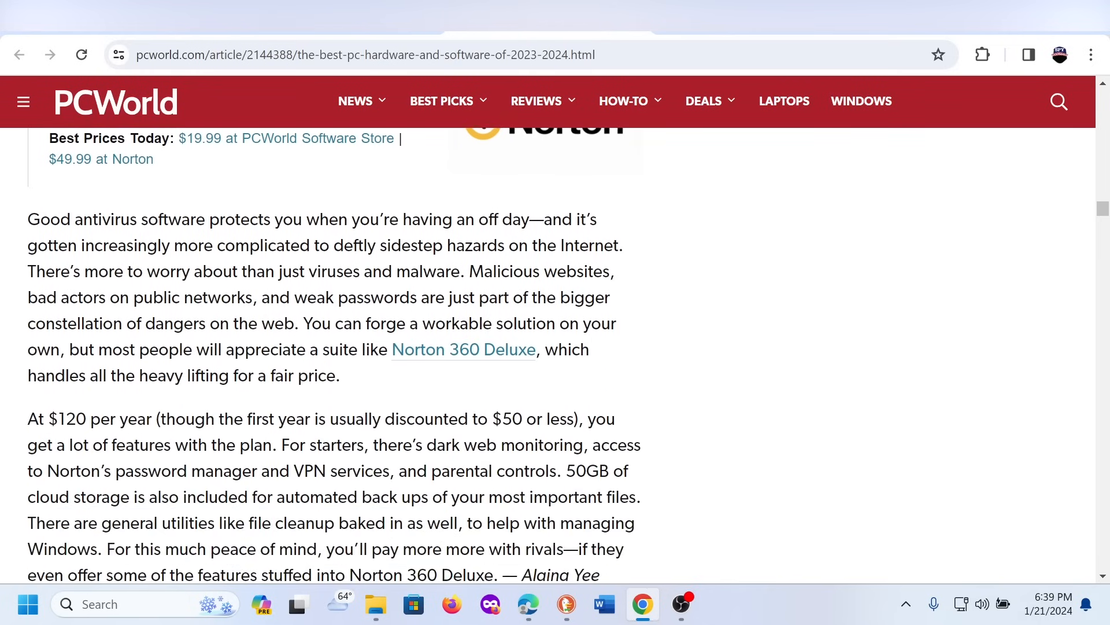
- Scroll down to the Best SSD: Corsair MP700 Pro card and review paragraph
scroll(down, 3)
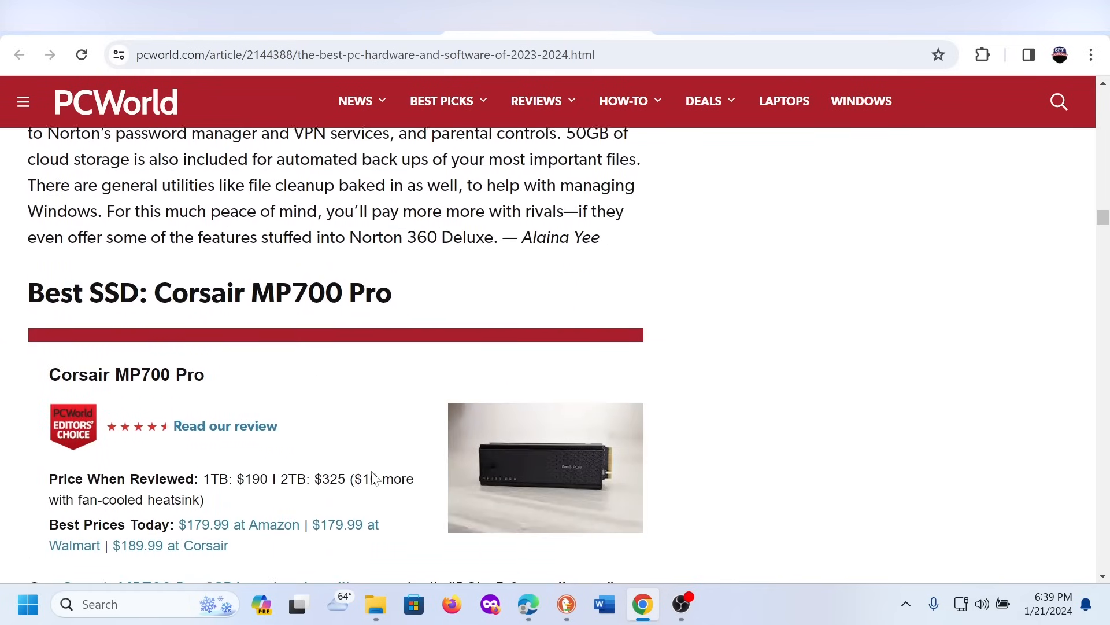
scroll(down, 3)
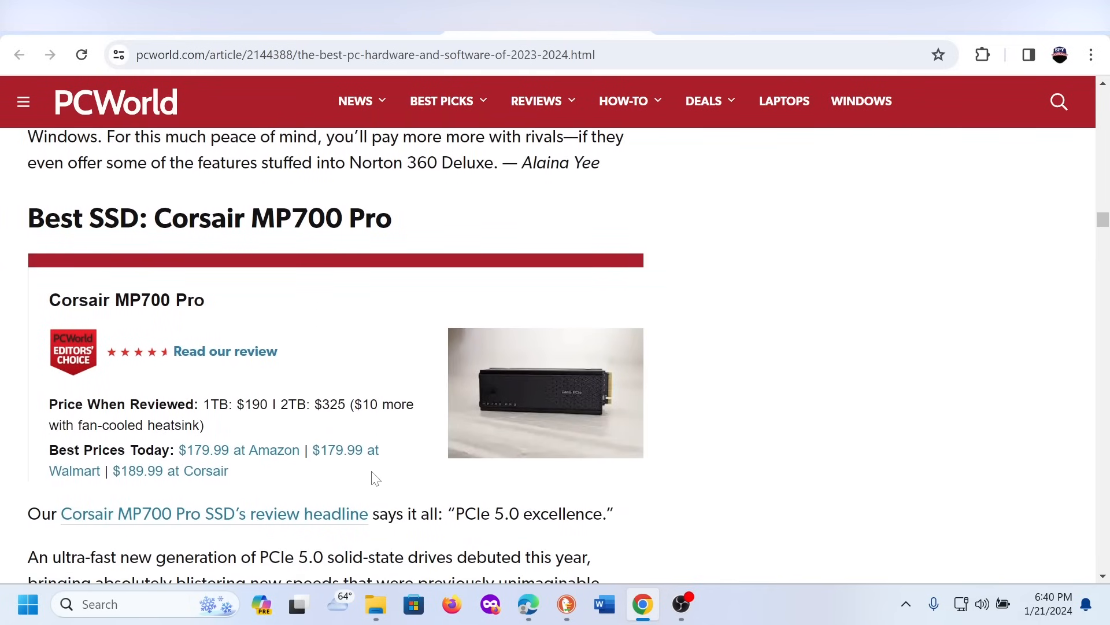
scroll(down, 3)
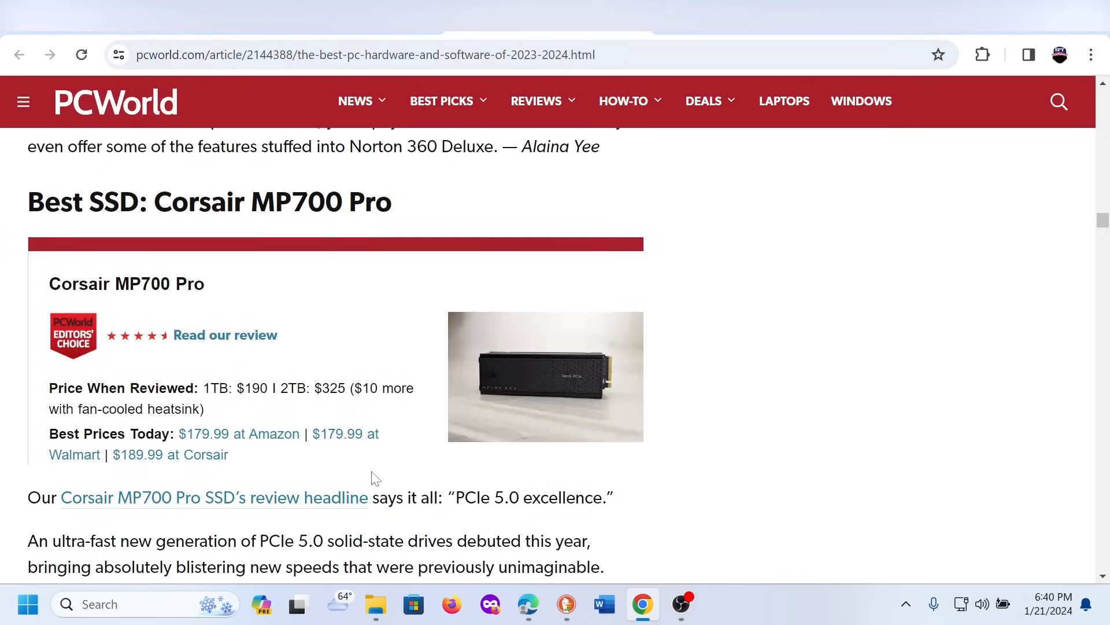
scroll(down, 3)
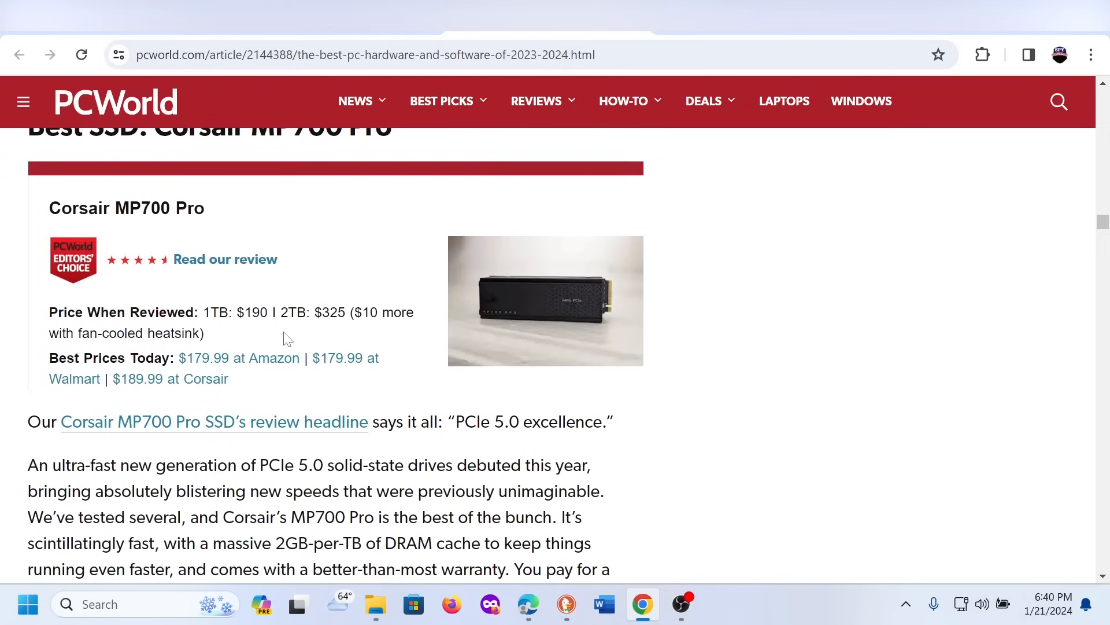
mouse_move(389, 345)
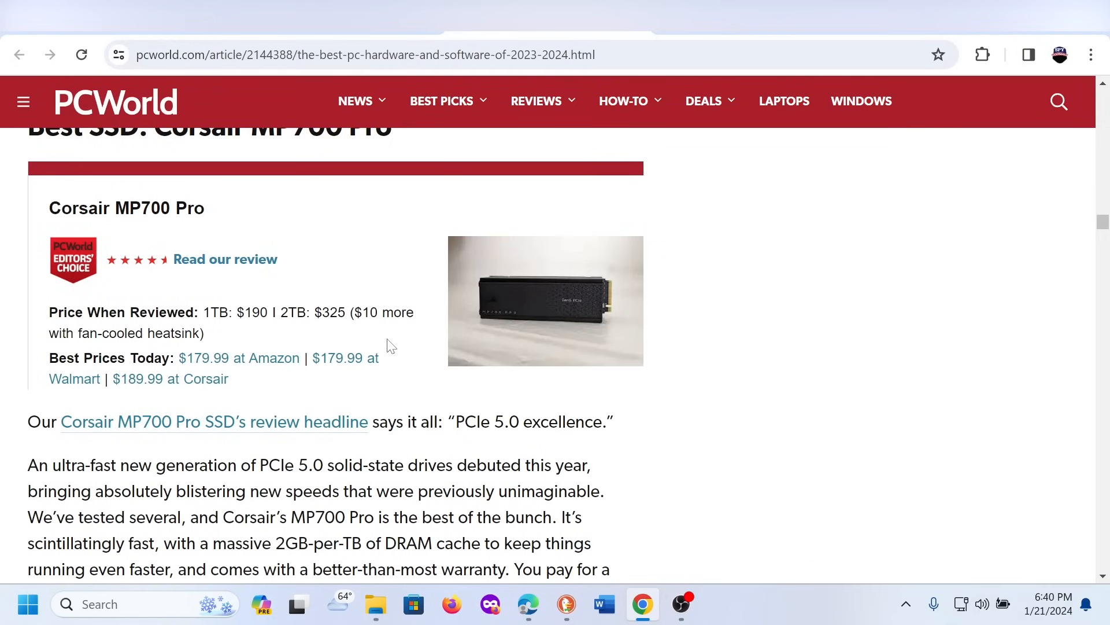
scroll(up, 3)
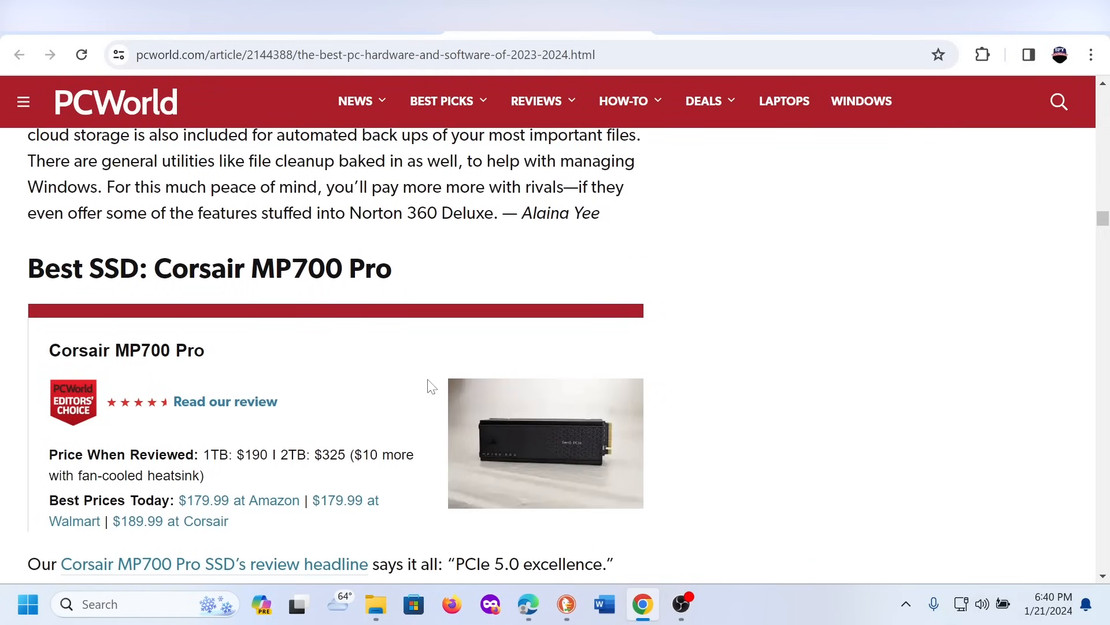
scroll(down, 3)
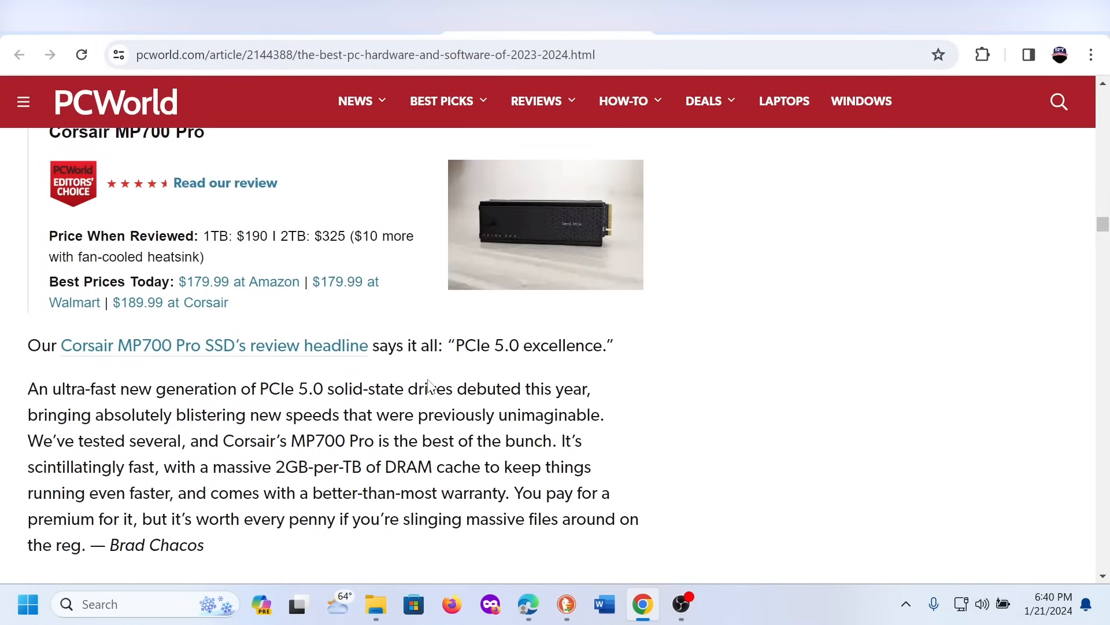
- Read past the SSD write-up until the Best password manager: Dashlane heading shows
scroll(up, 3)
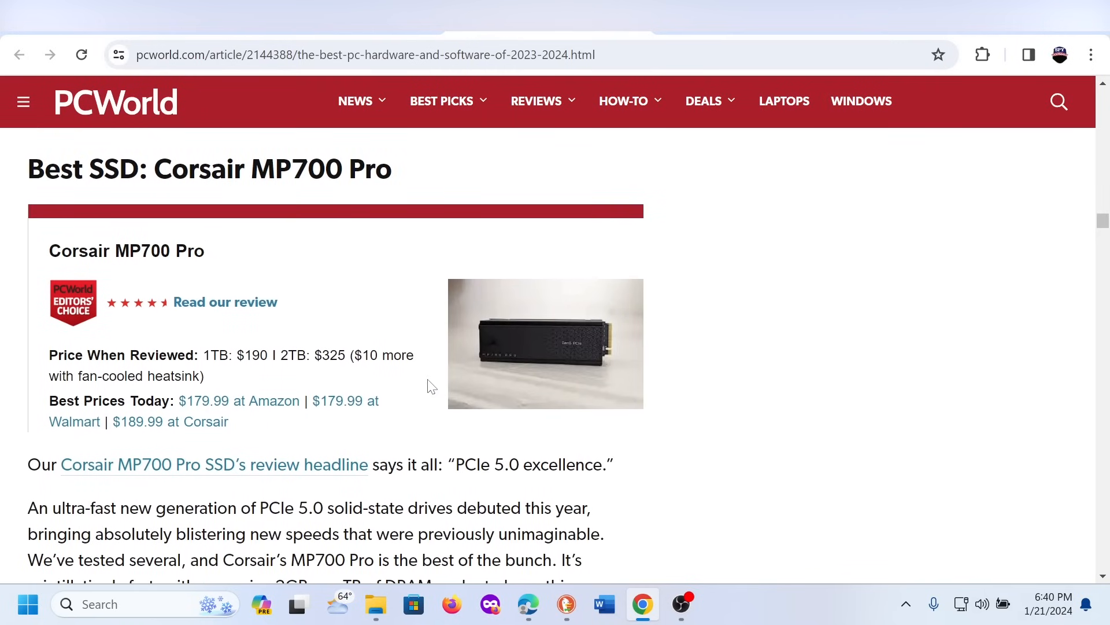
scroll(down, 3)
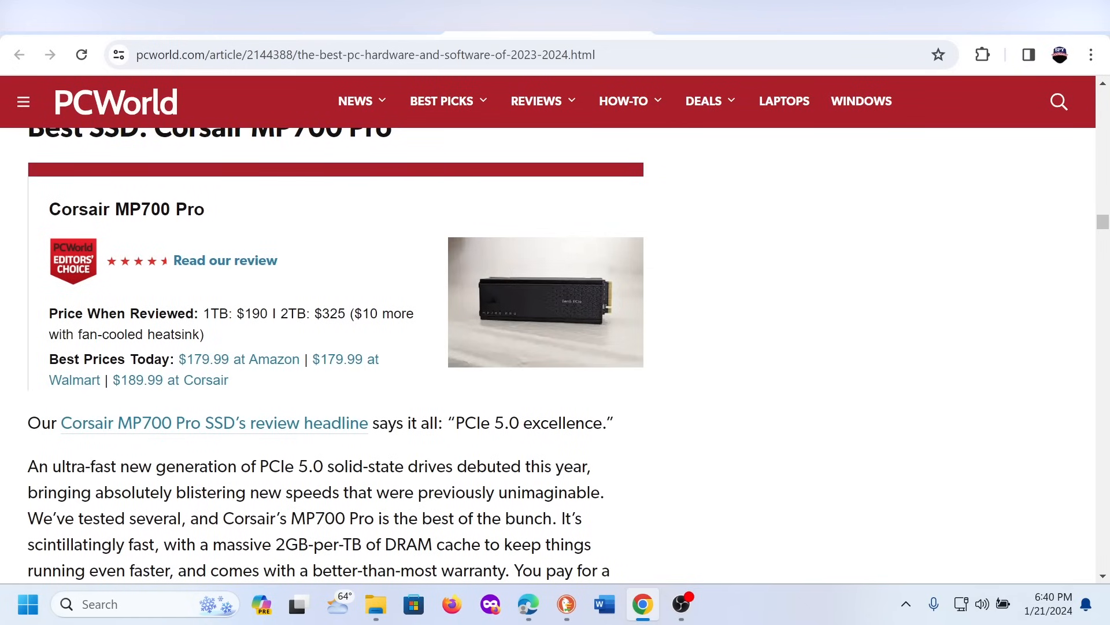
scroll(down, 3)
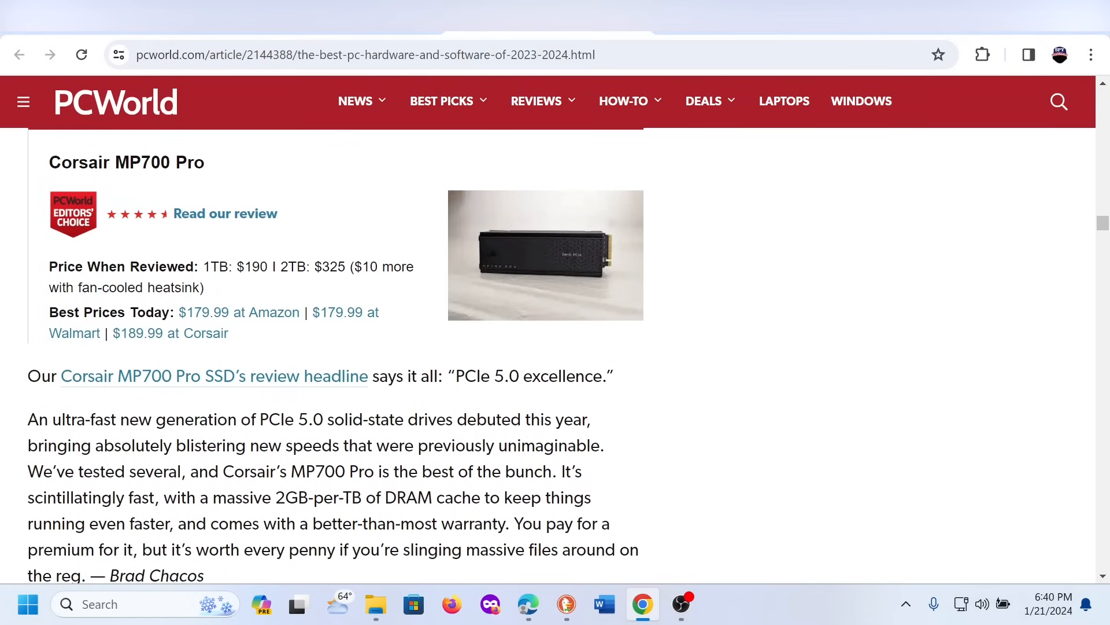
mouse_move(333, 440)
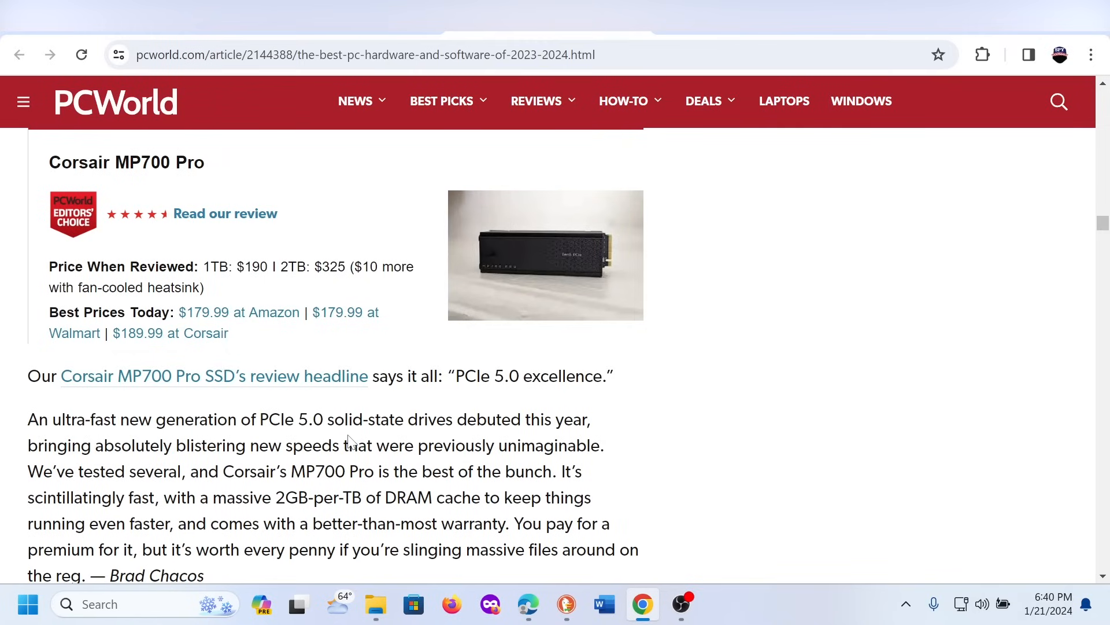
scroll(down, 3)
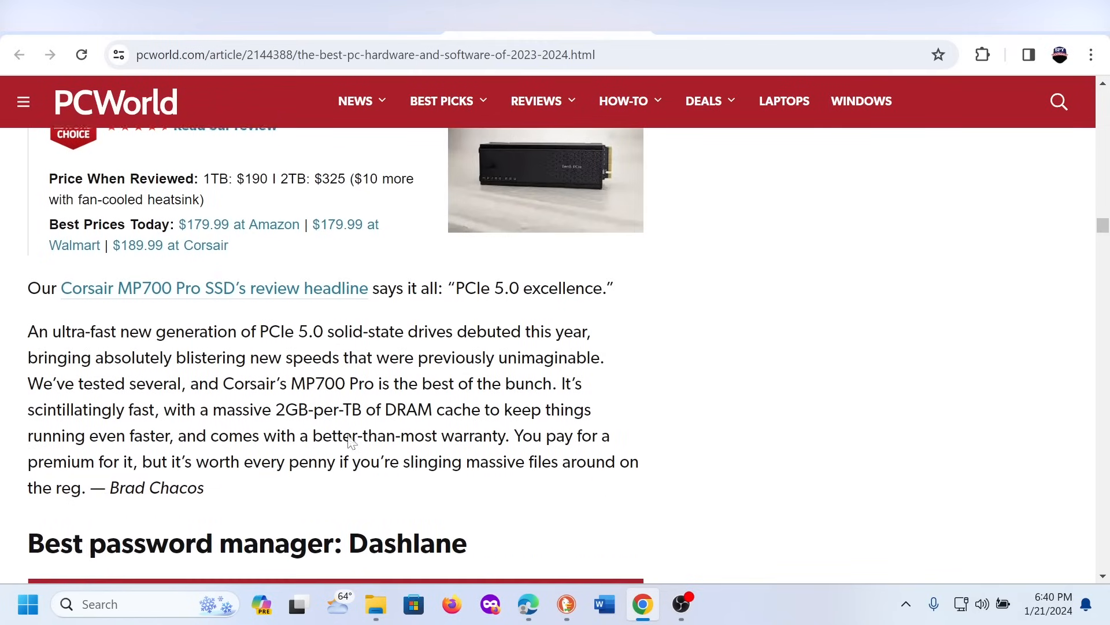
scroll(down, 3)
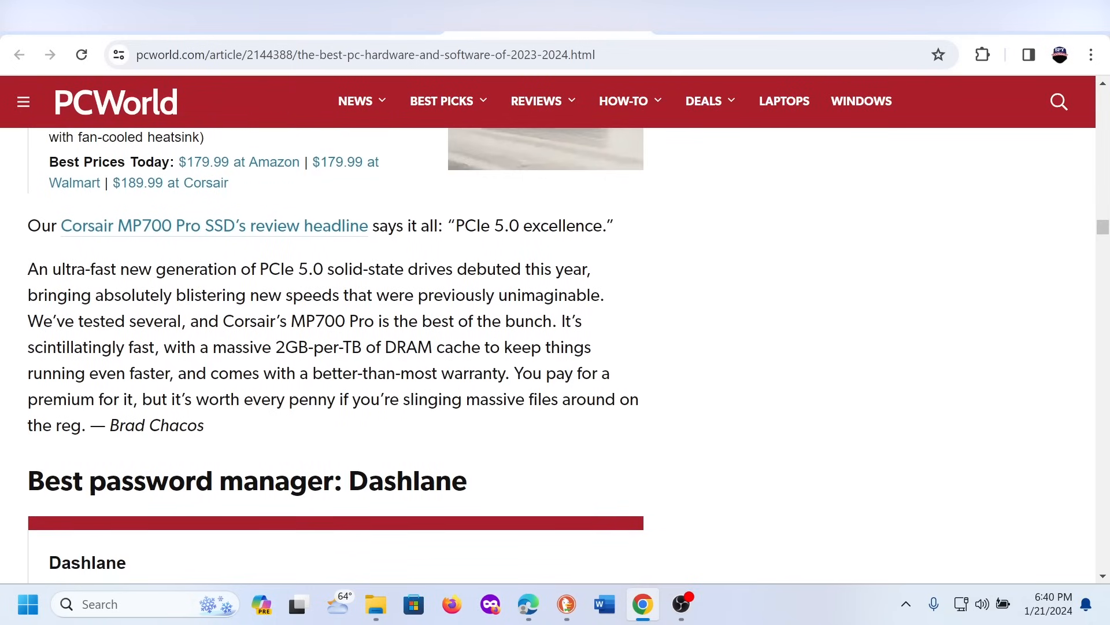
- Position the Dashlane heading, price card and data-breach opening paragraph on the page
scroll(down, 3)
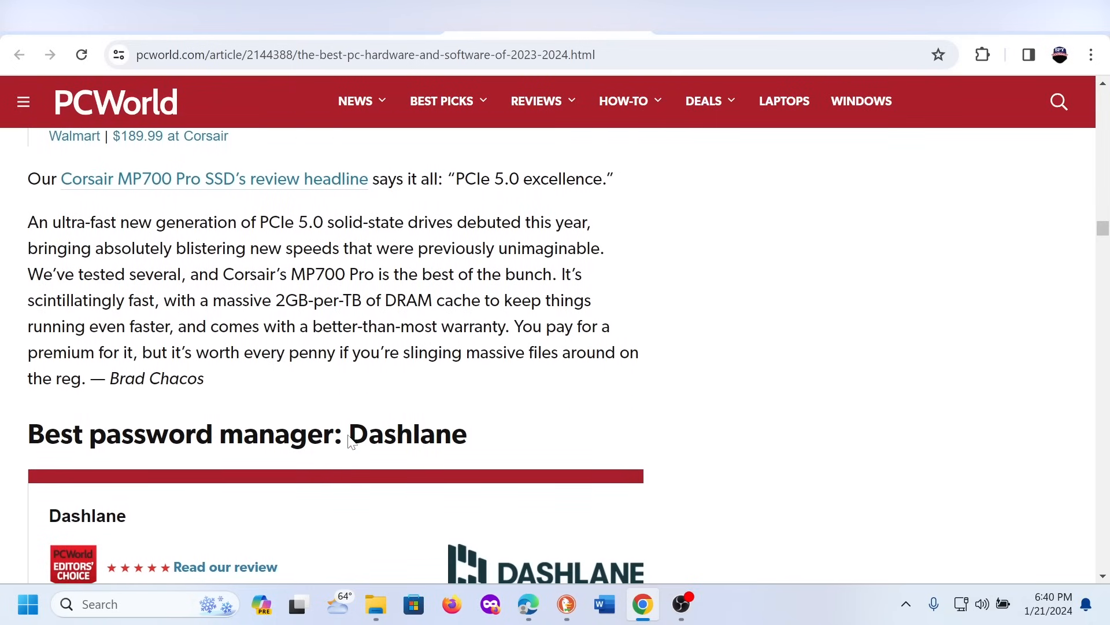
scroll(up, 3)
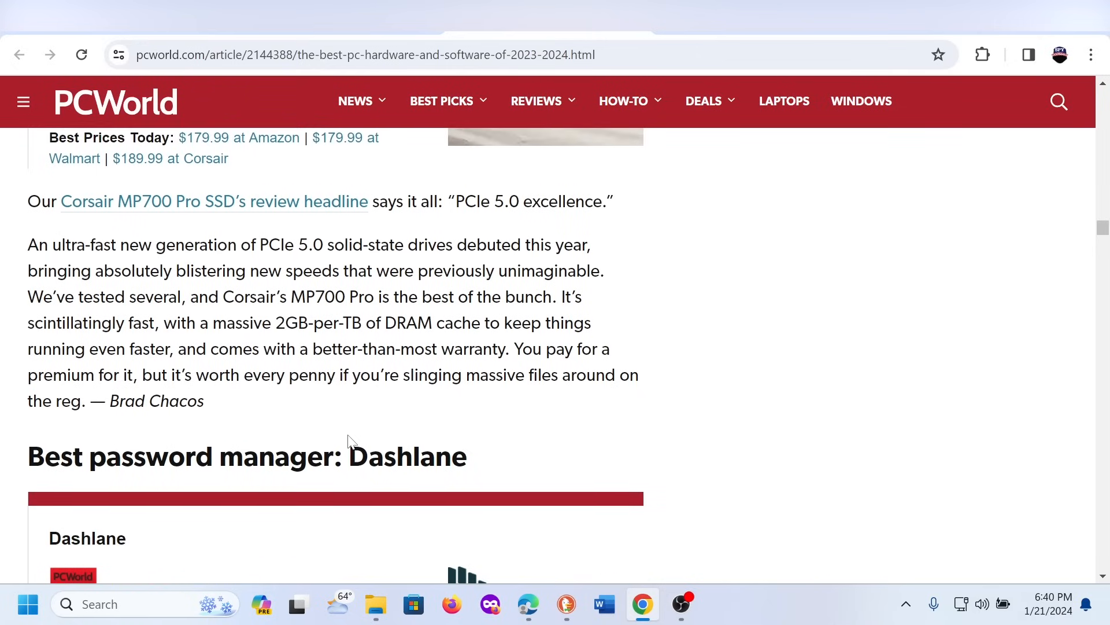
scroll(down, 3)
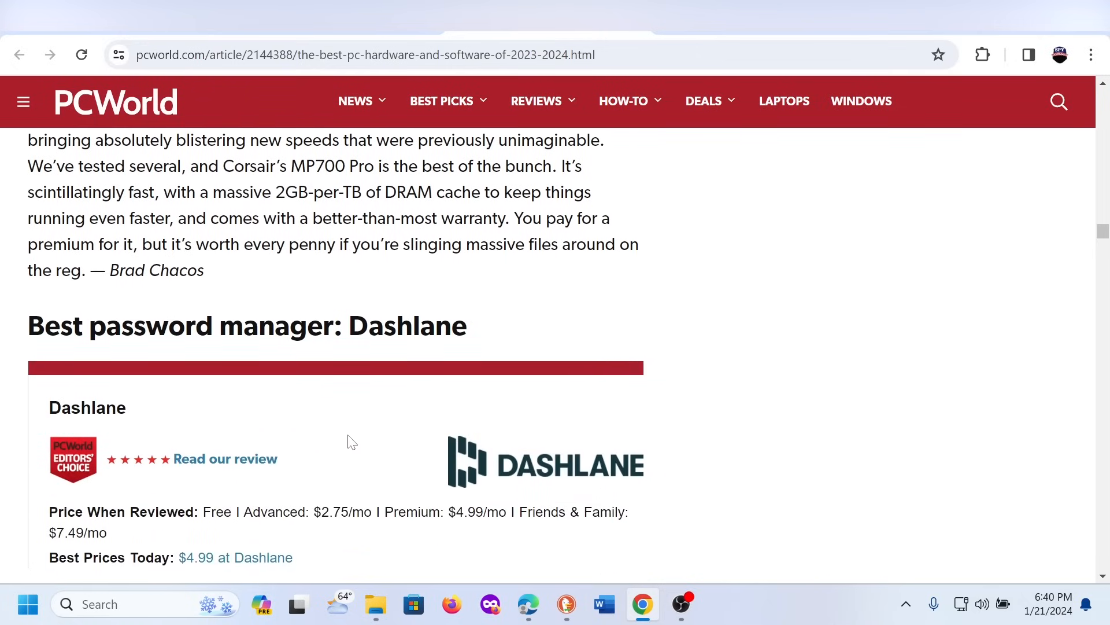
scroll(down, 3)
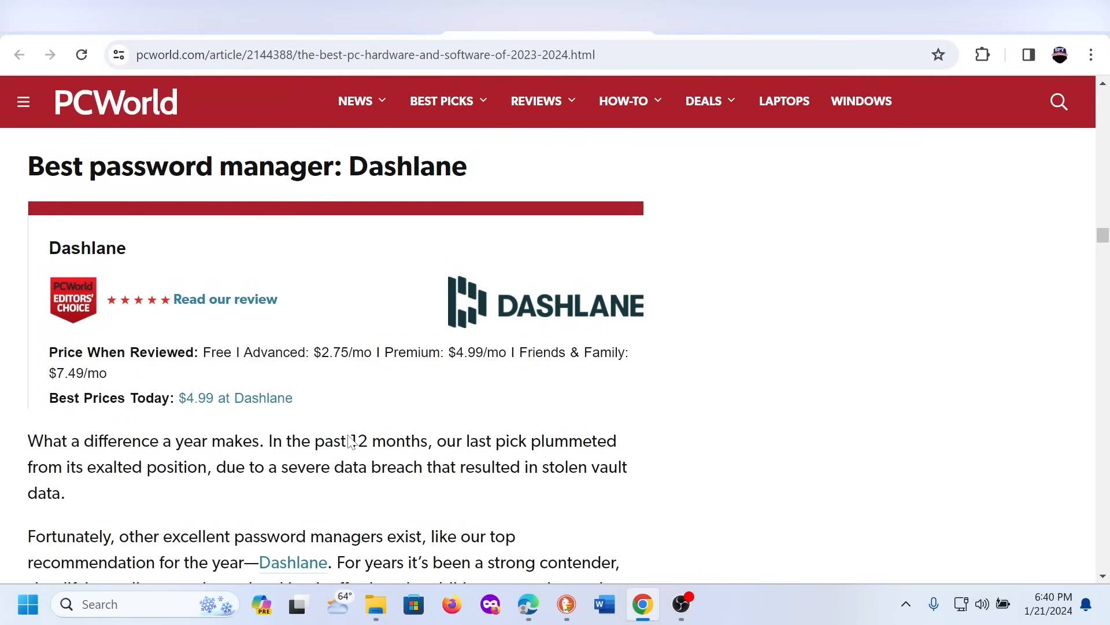
scroll(down, 3)
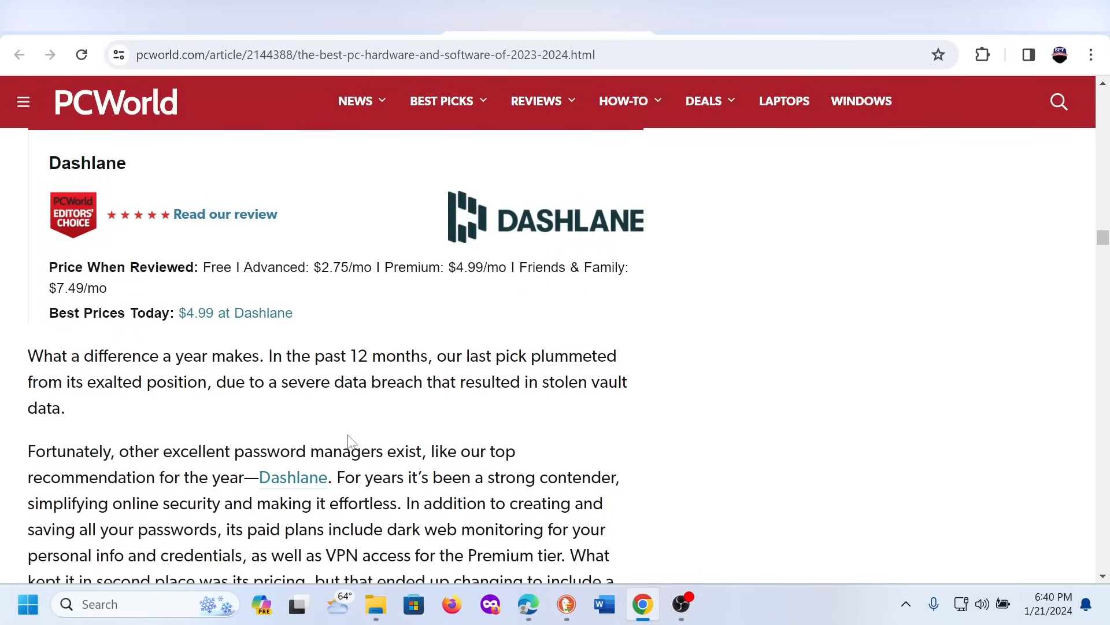
scroll(up, 3)
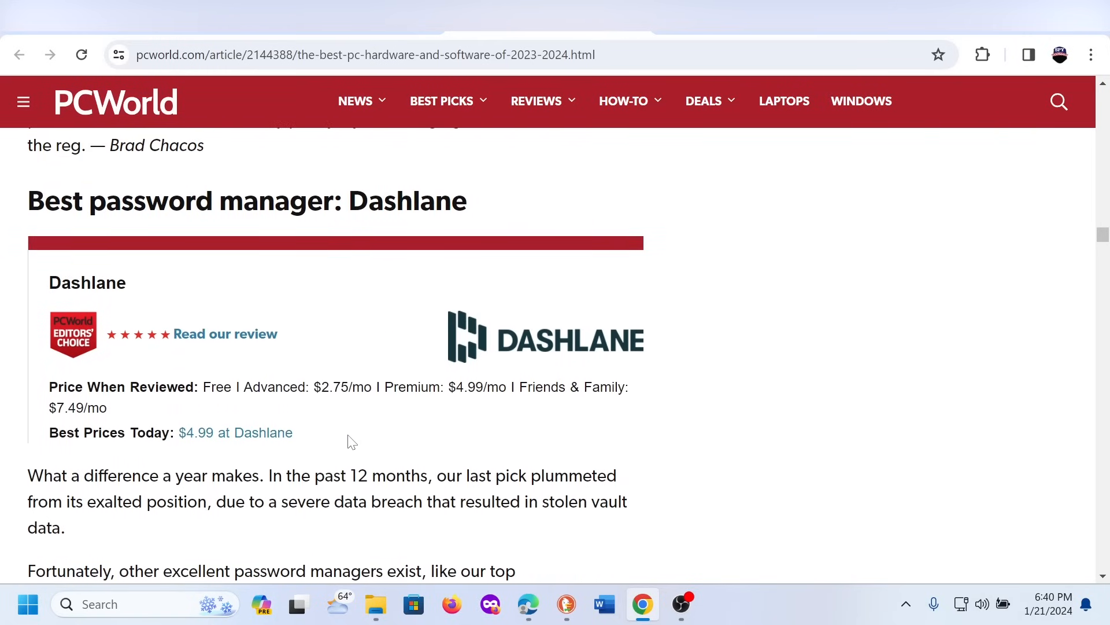
scroll(down, 3)
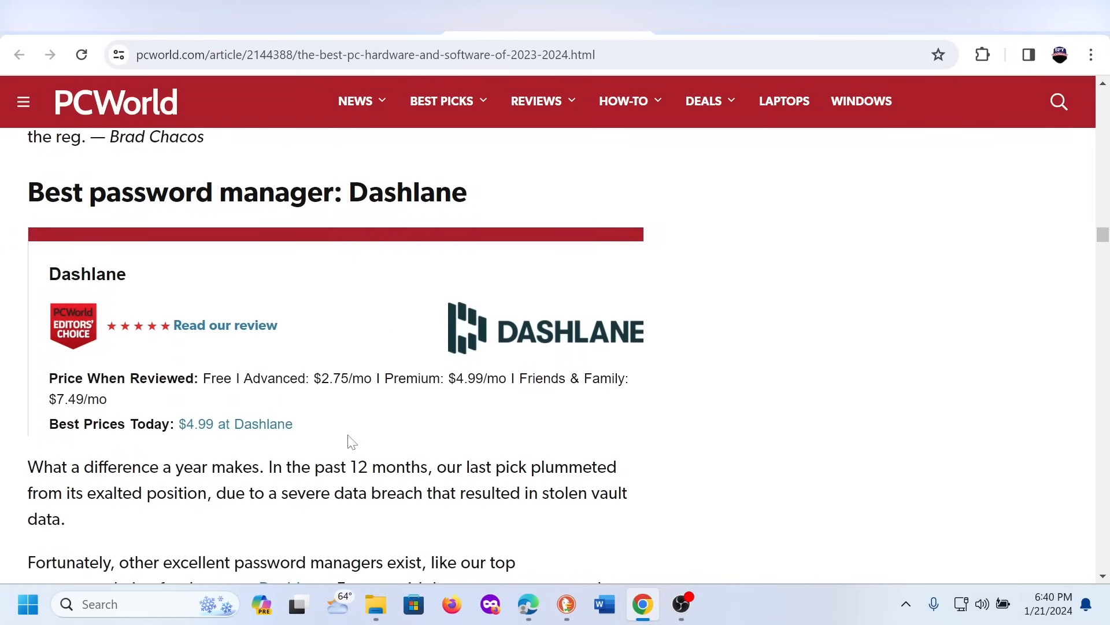
- Scroll past the Asus Chromebook CM34 Flip section to the Sonnet Echo 13 Triple 4K dock card
scroll(down, 3)
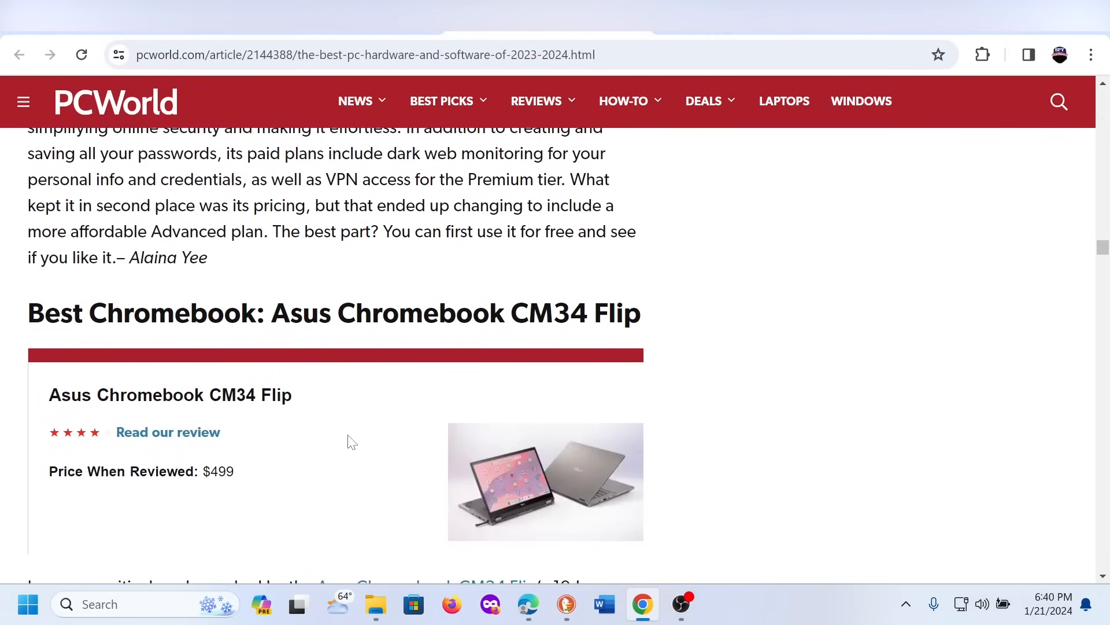
scroll(down, 3)
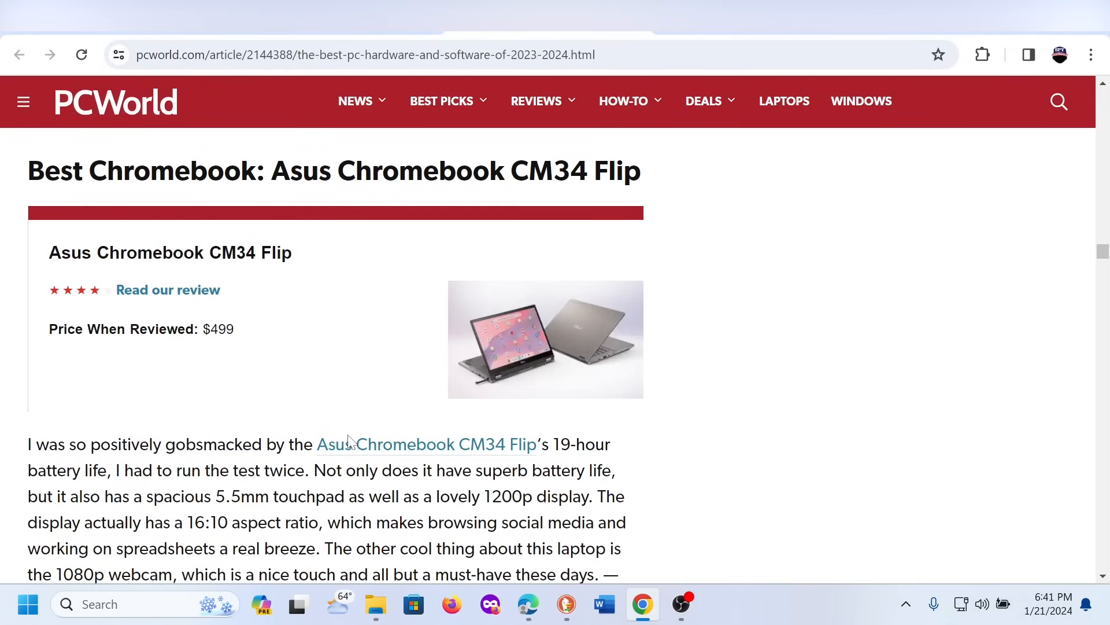
scroll(down, 3)
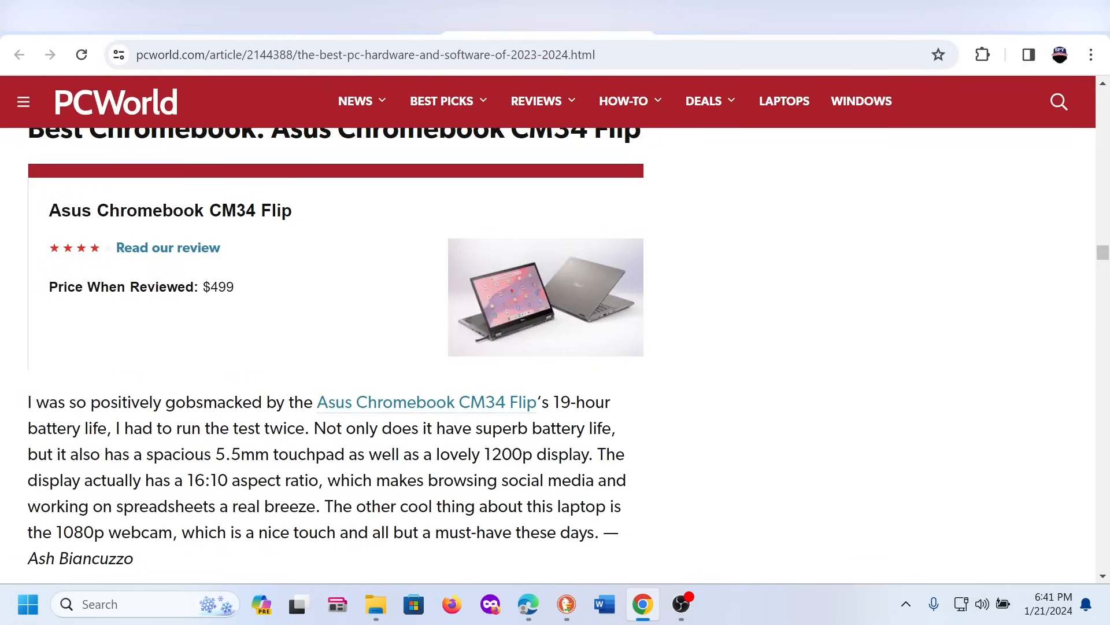
scroll(down, 3)
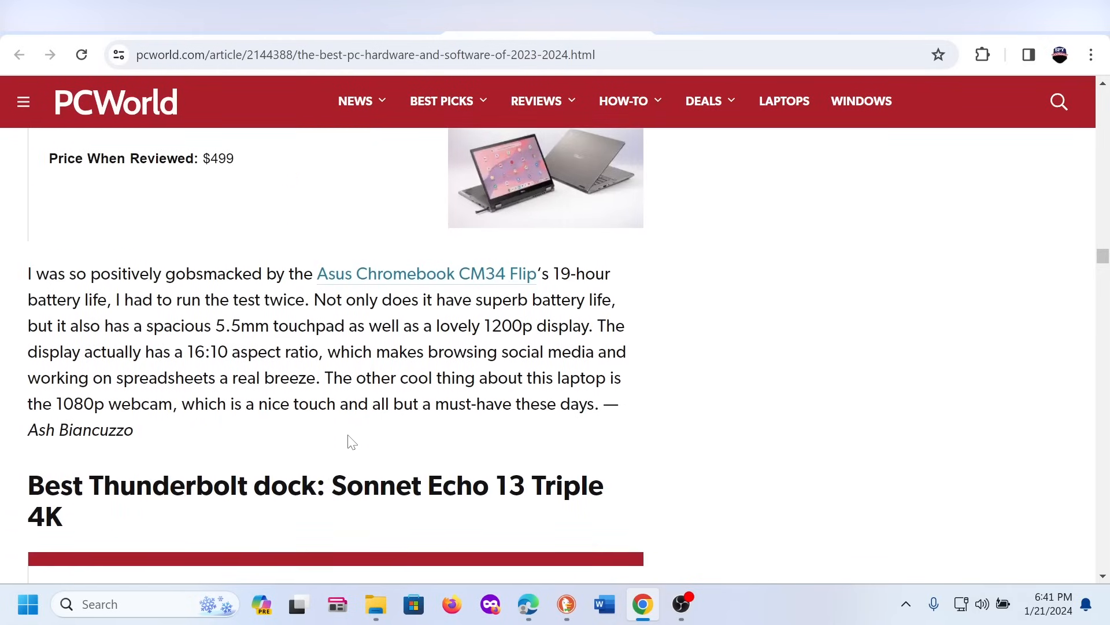
scroll(down, 3)
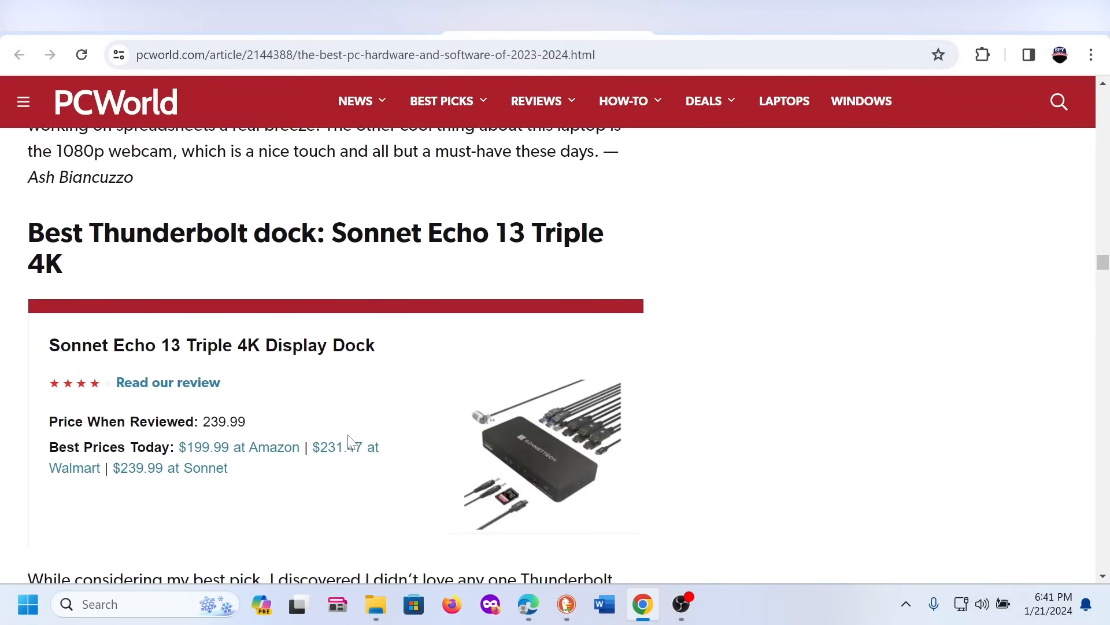
scroll(down, 3)
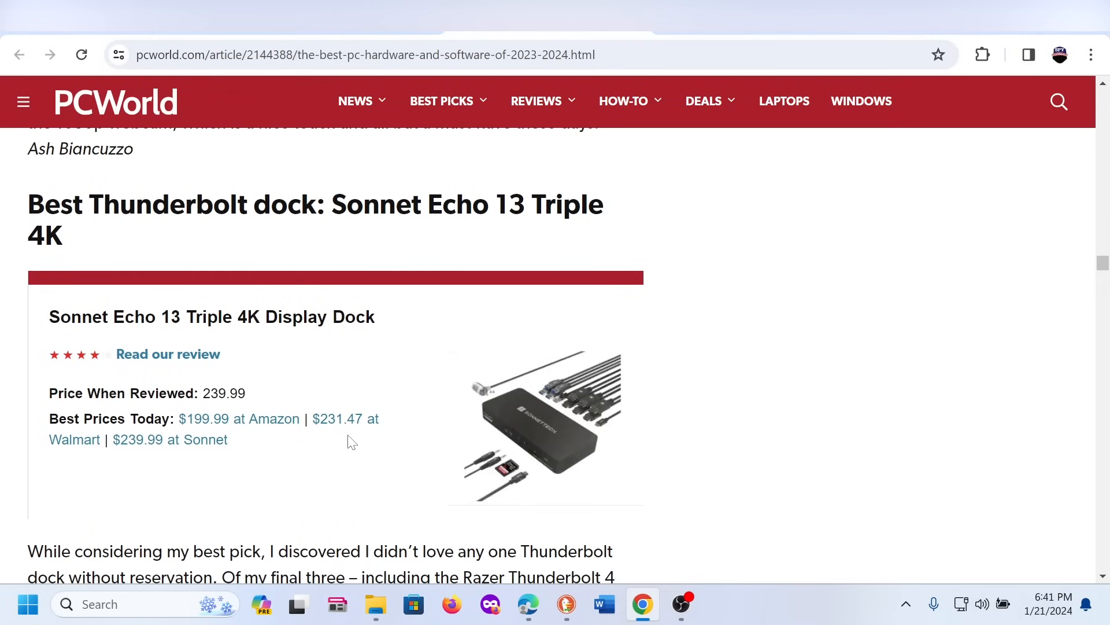
scroll(up, 3)
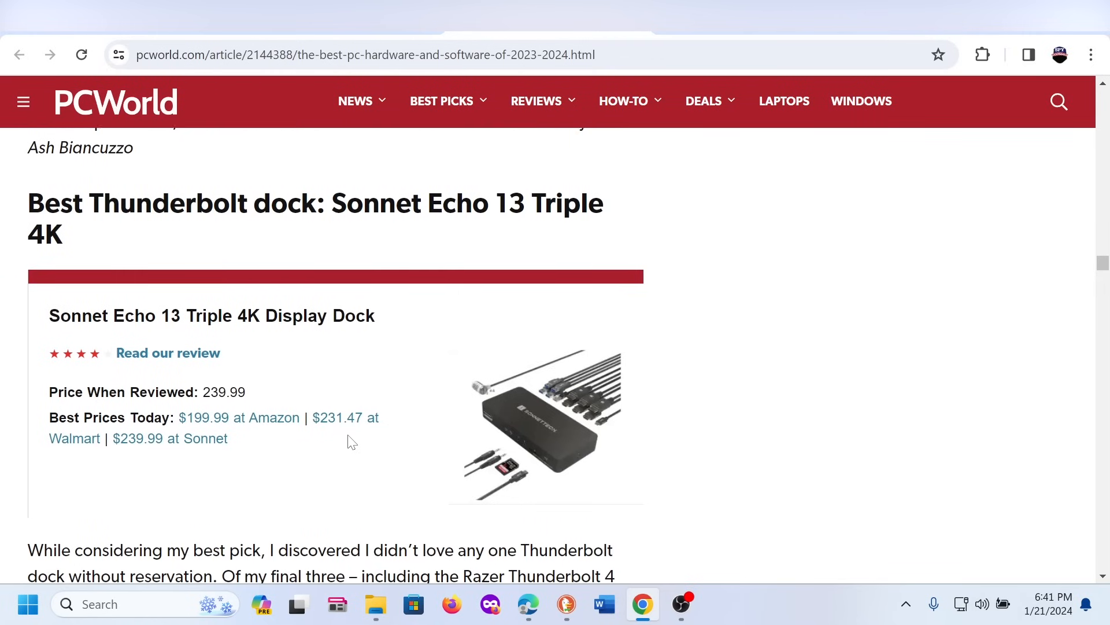
- Scroll down past the ExpressVPN pick to the Best keyboard: Razer BlackWidow V4 75% section
scroll(down, 3)
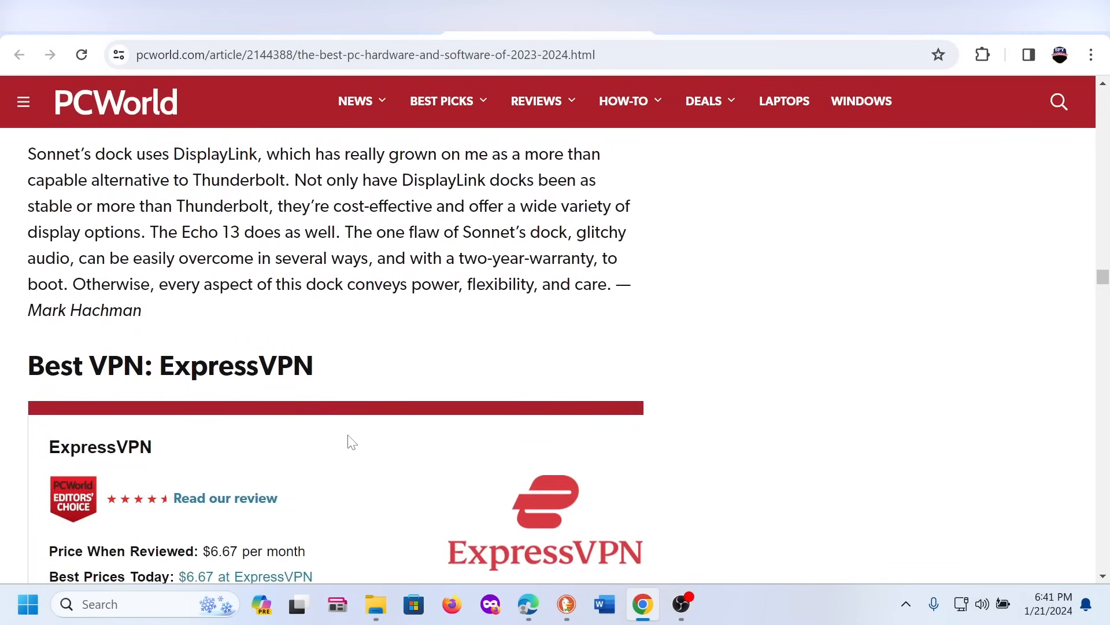
scroll(down, 3)
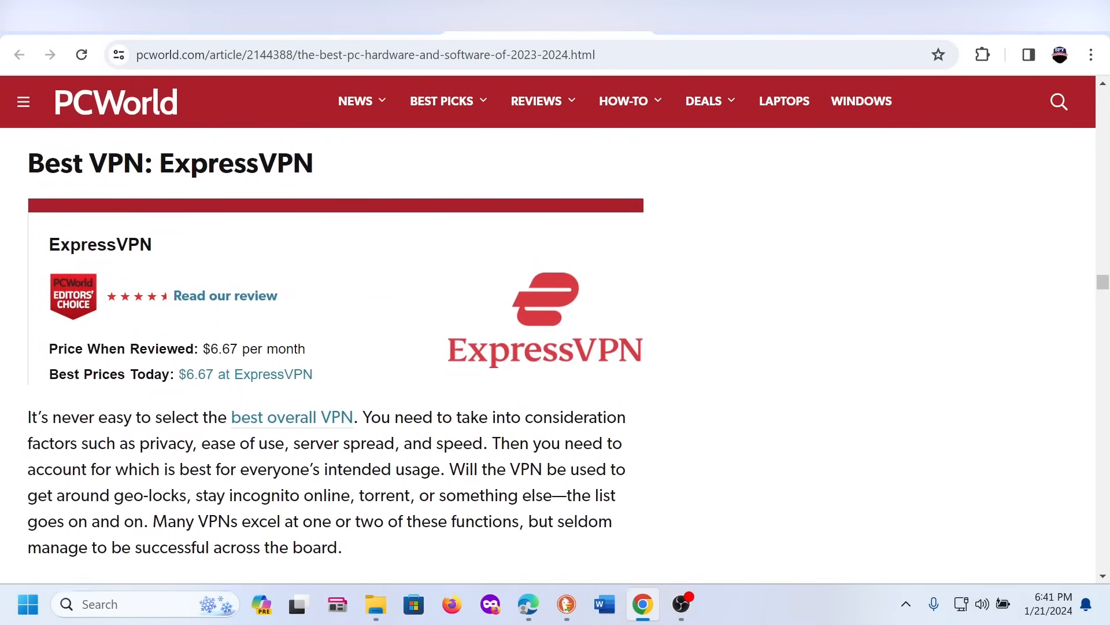
scroll(down, 3)
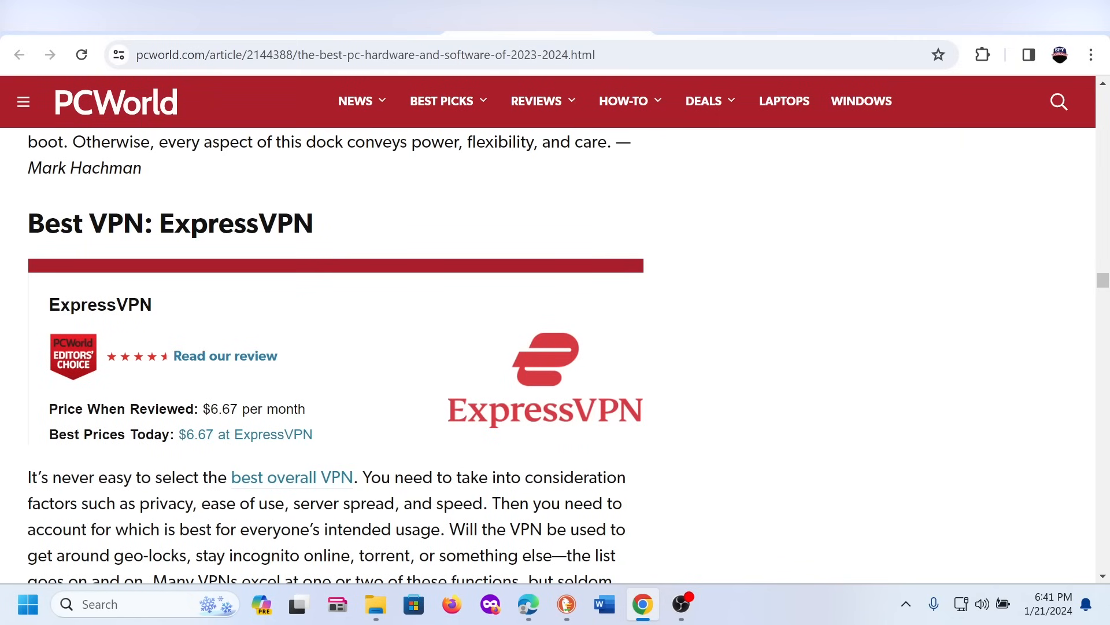
scroll(down, 3)
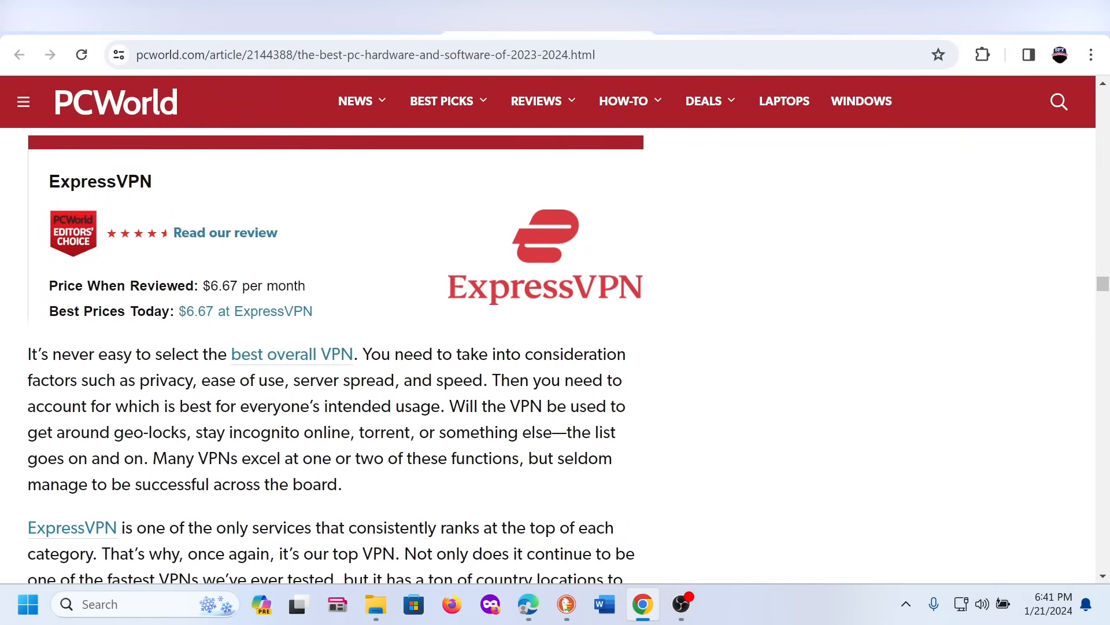
scroll(down, 3)
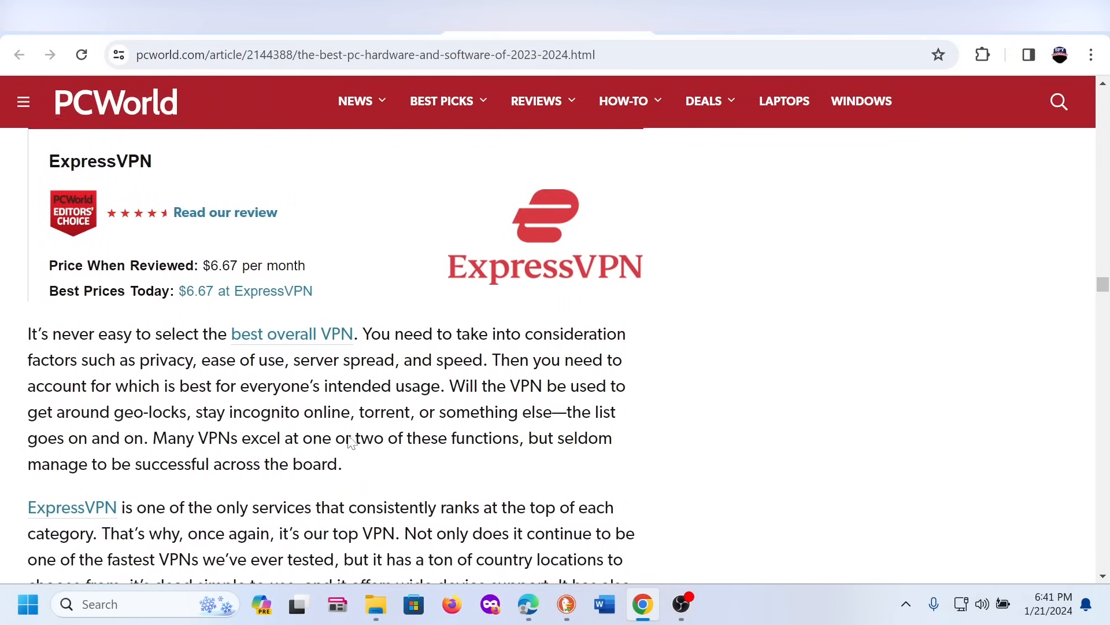
scroll(down, 3)
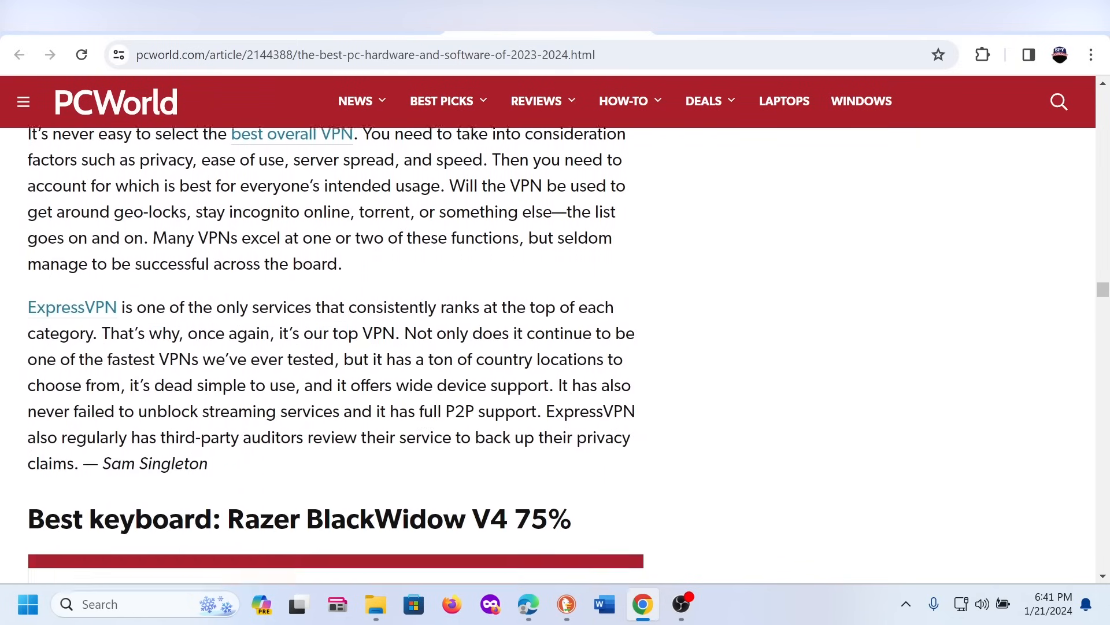
- Continue past the keyboard write-up to the Best graphics card: AMD Radeon RX 7800 XT heading
scroll(down, 3)
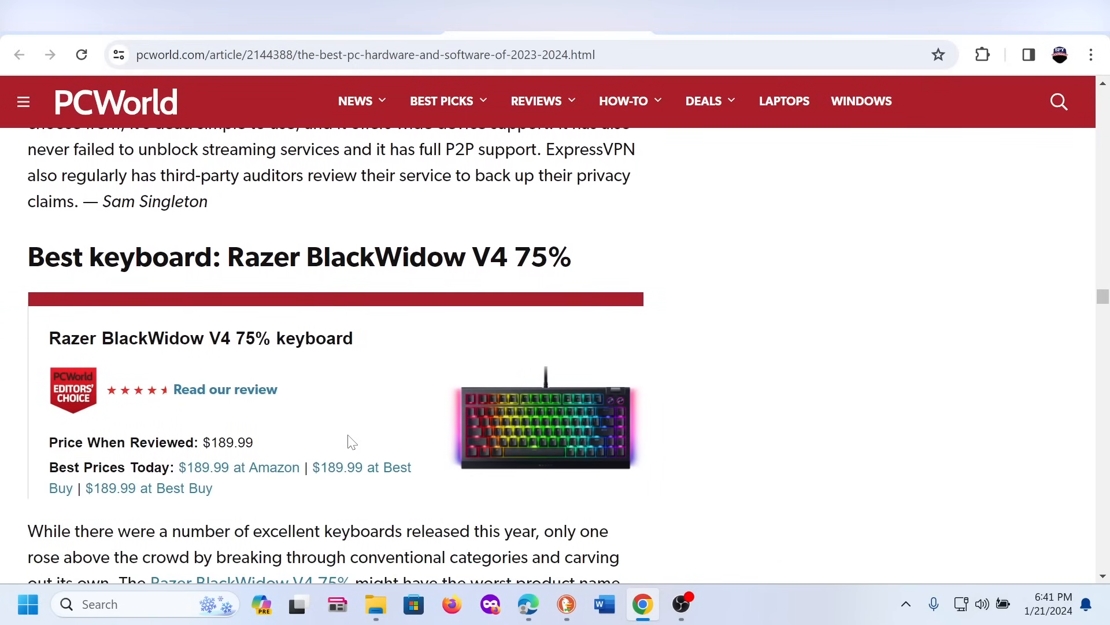
scroll(down, 3)
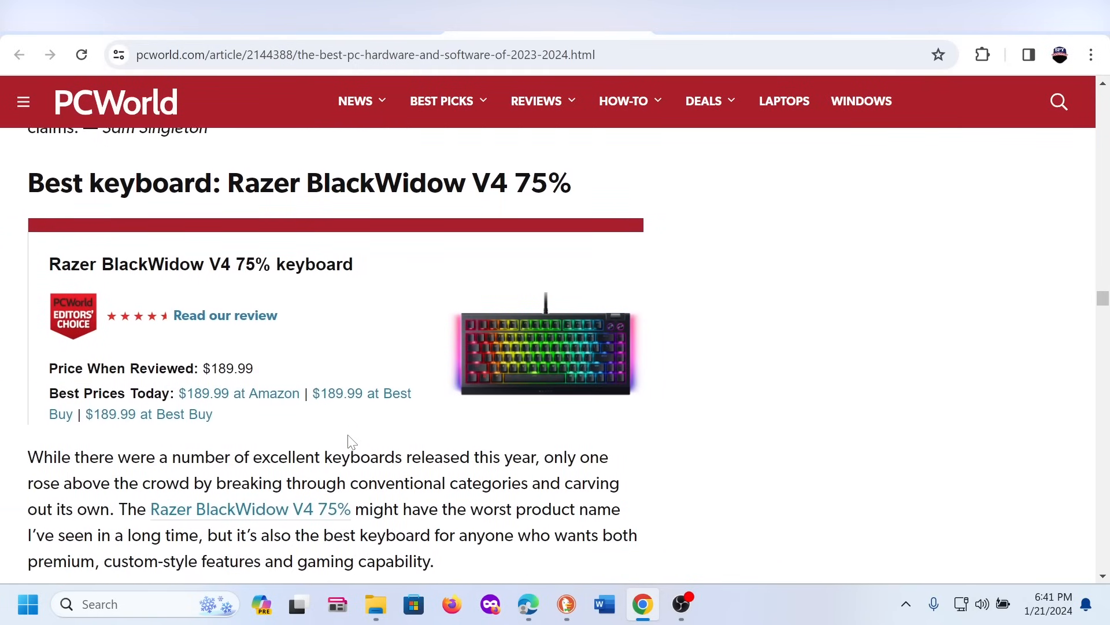
scroll(down, 3)
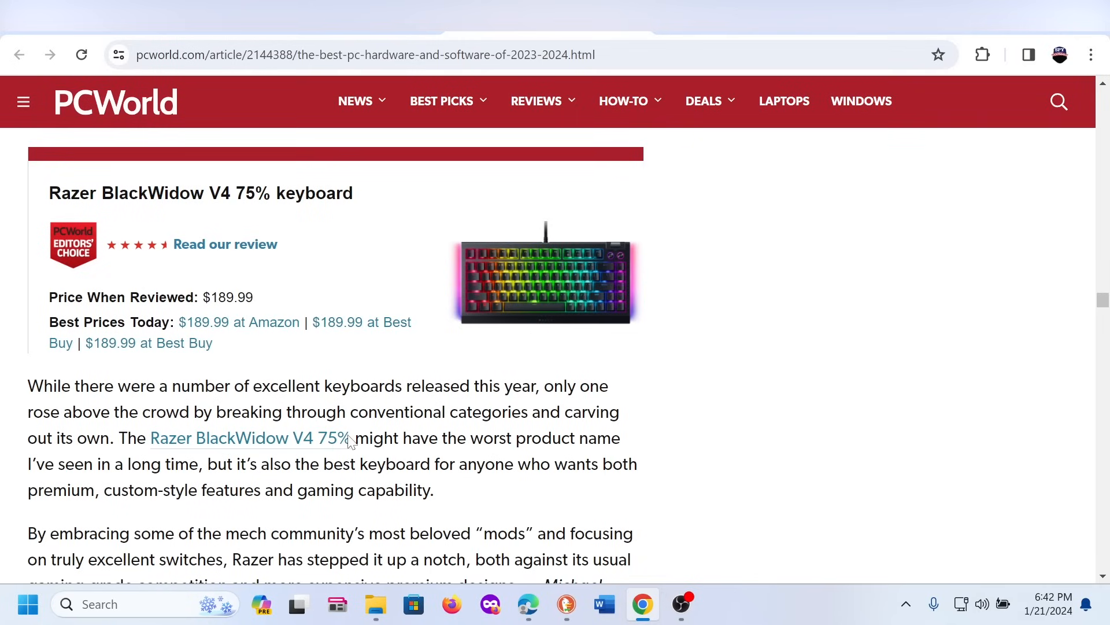
scroll(up, 3)
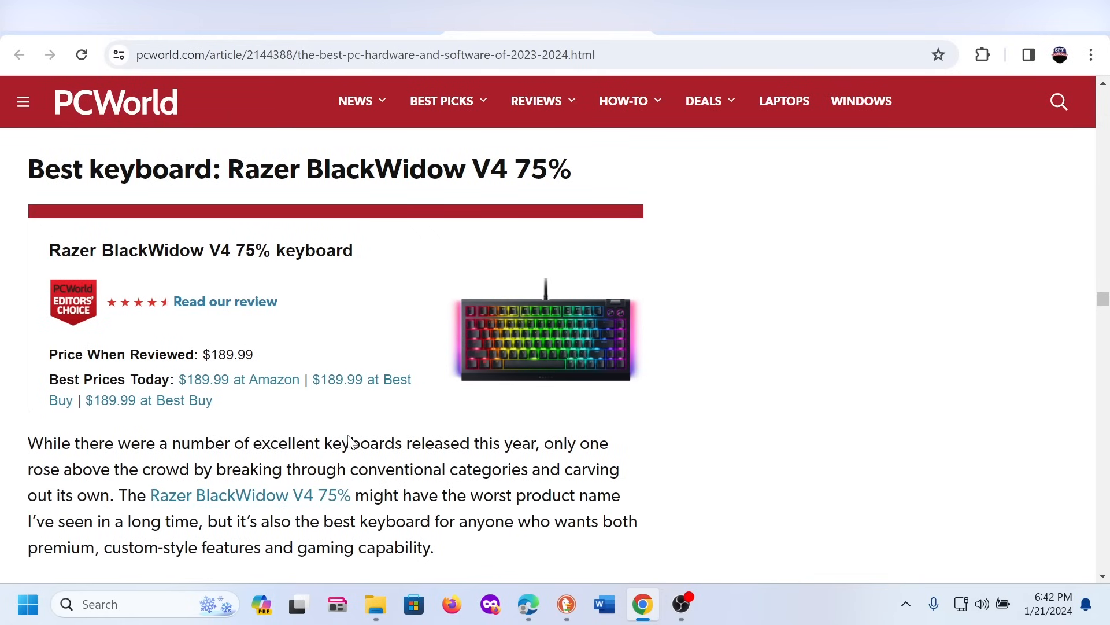
scroll(down, 3)
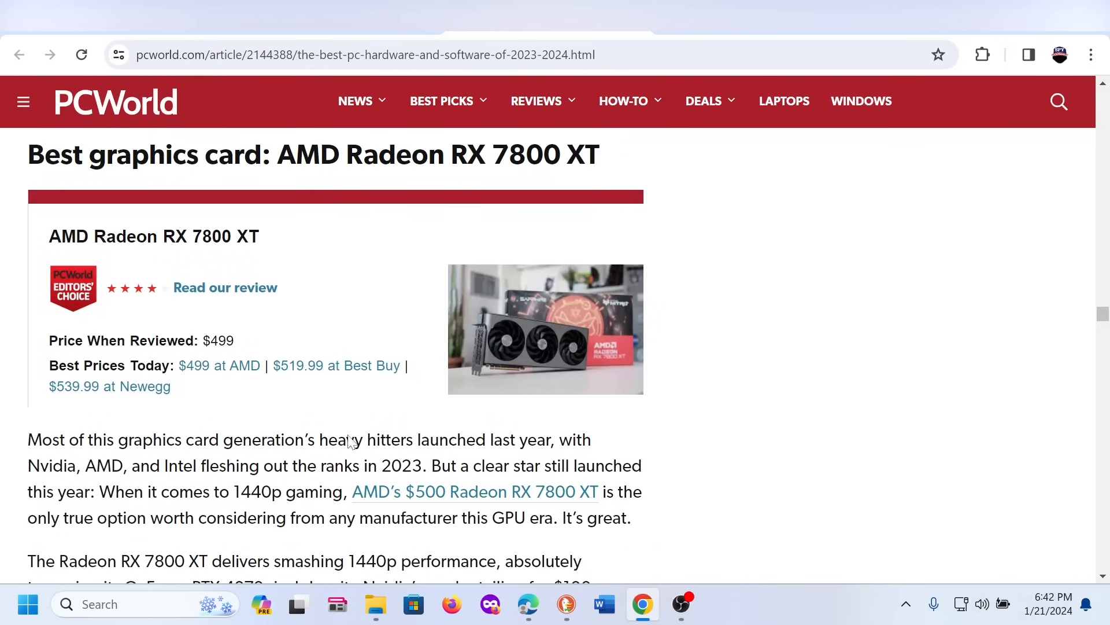
- Read the Radeon RX 7800 XT write-up, then settle back on its product box
scroll(down, 3)
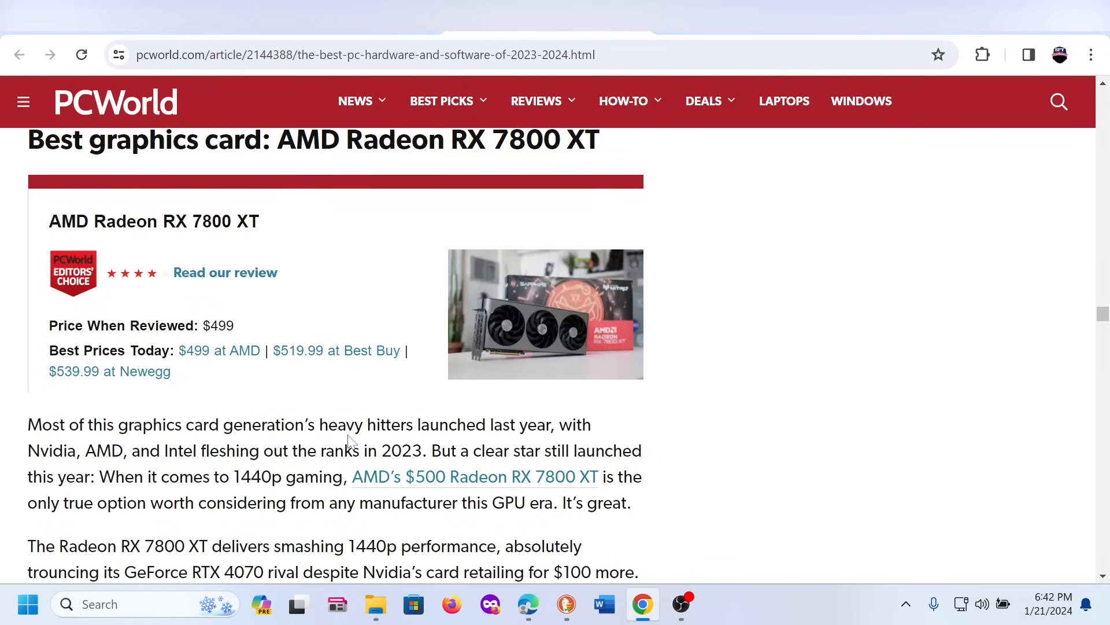
scroll(down, 3)
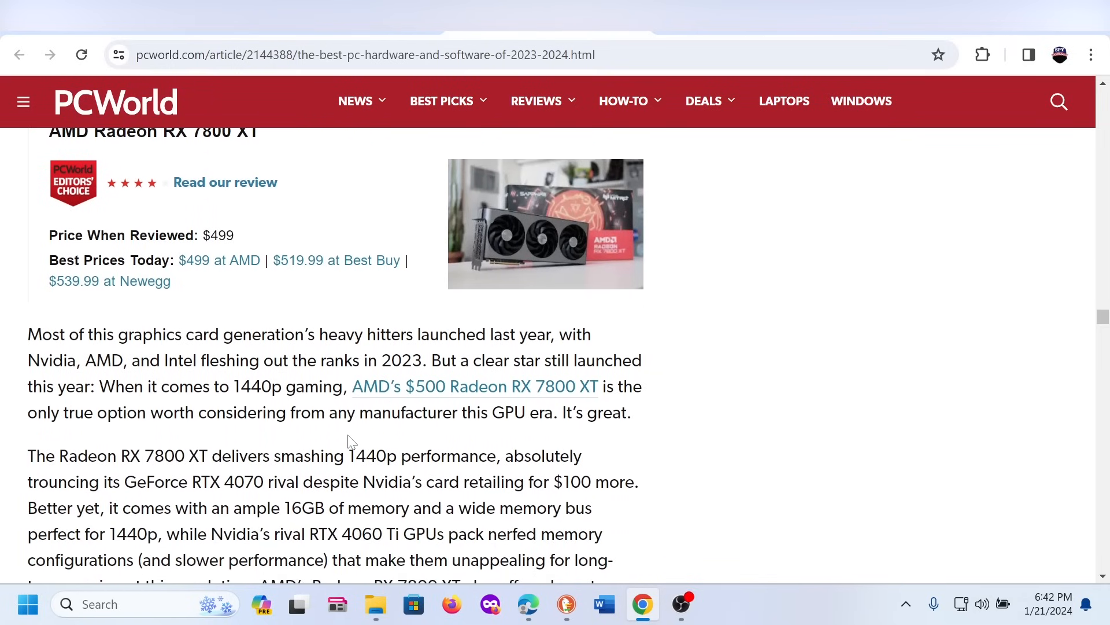
scroll(down, 3)
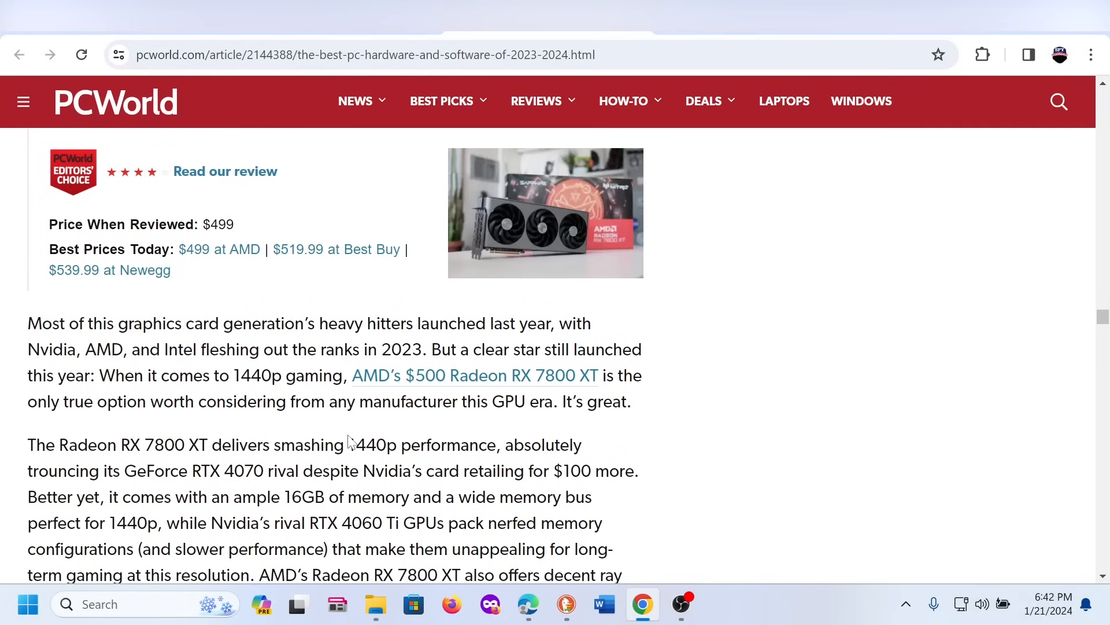
scroll(down, 3)
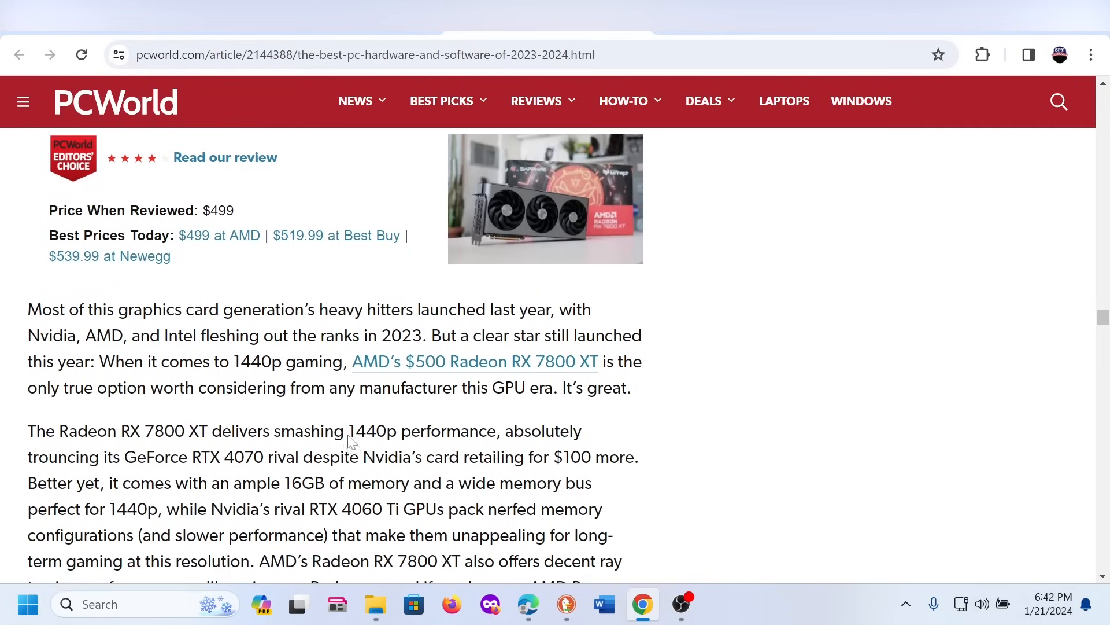
scroll(down, 3)
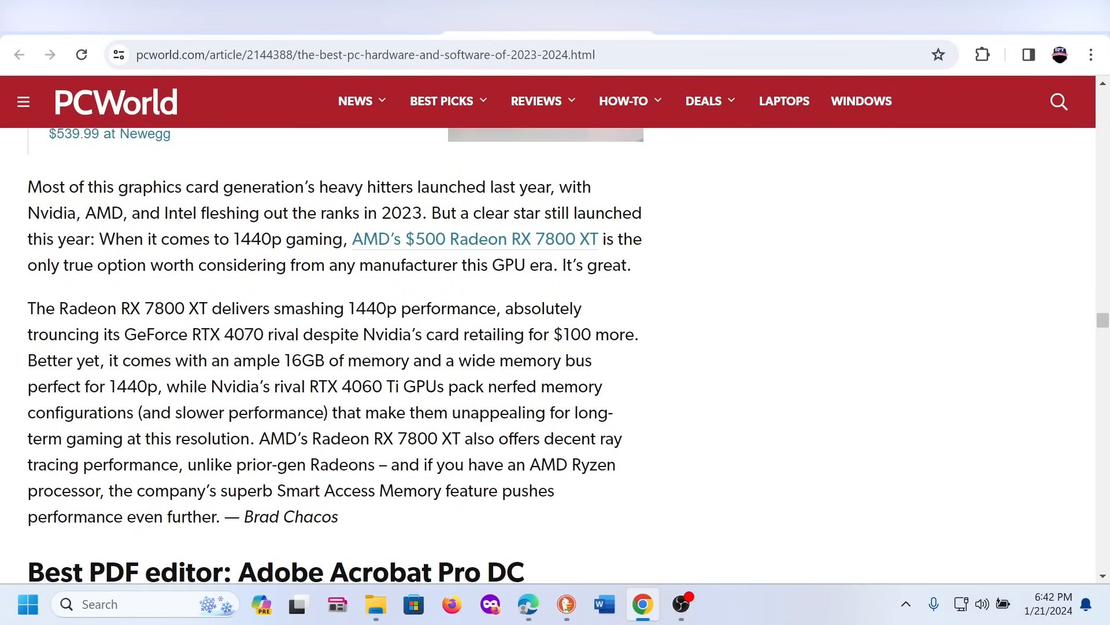
scroll(up, 3)
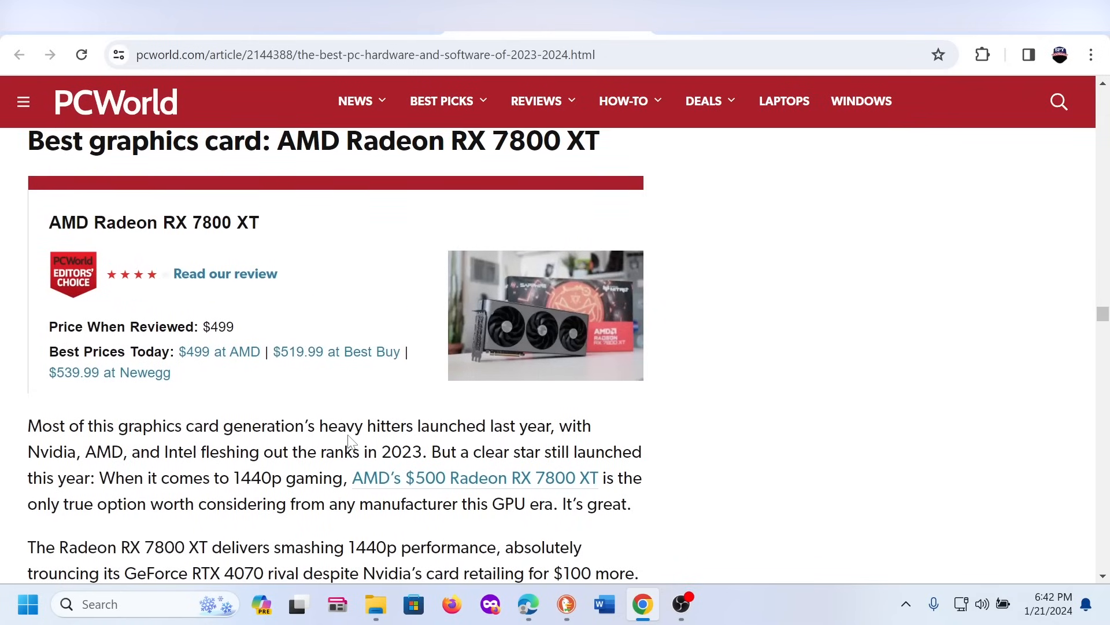
scroll(down, 3)
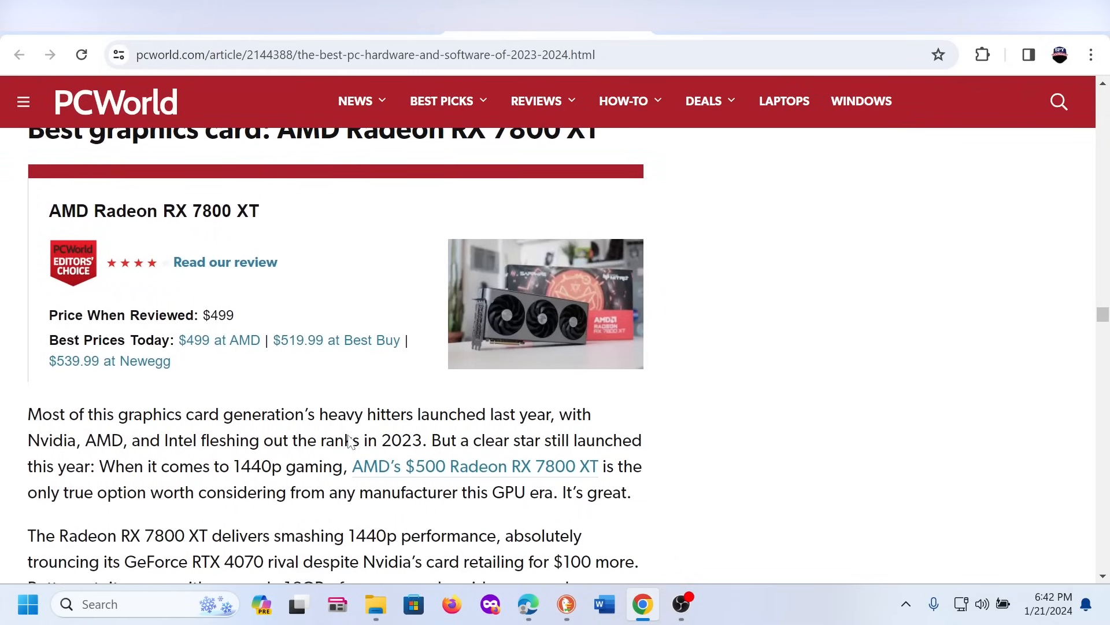
- Scroll past the graphics card text to the 'Best PDF editor: Adobe Acrobat Pro DC' heading and price box
scroll(down, 3)
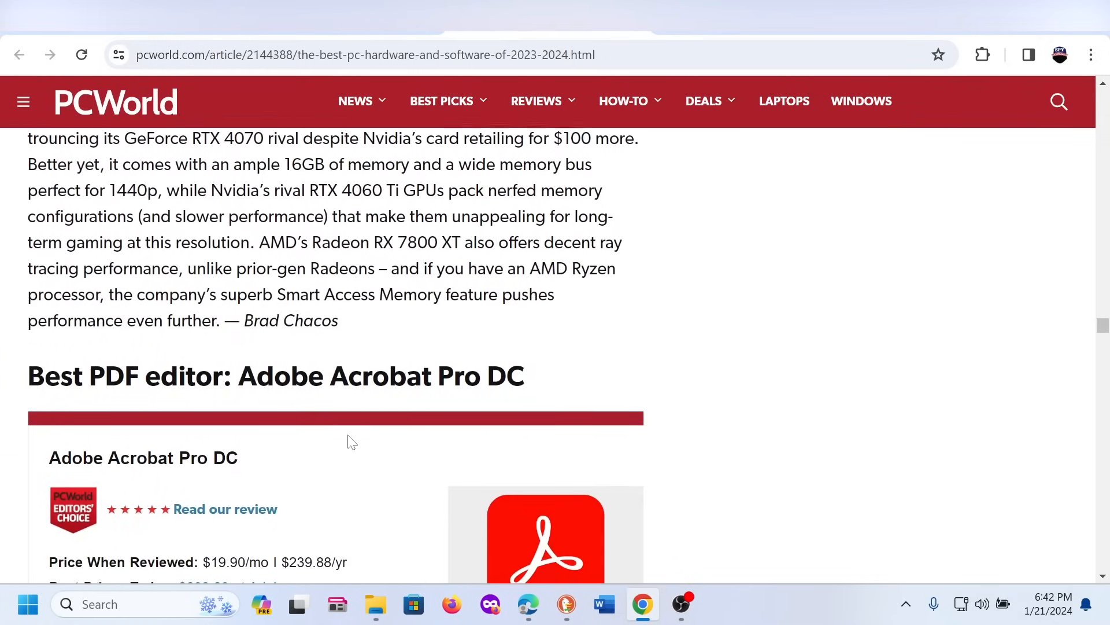
scroll(down, 3)
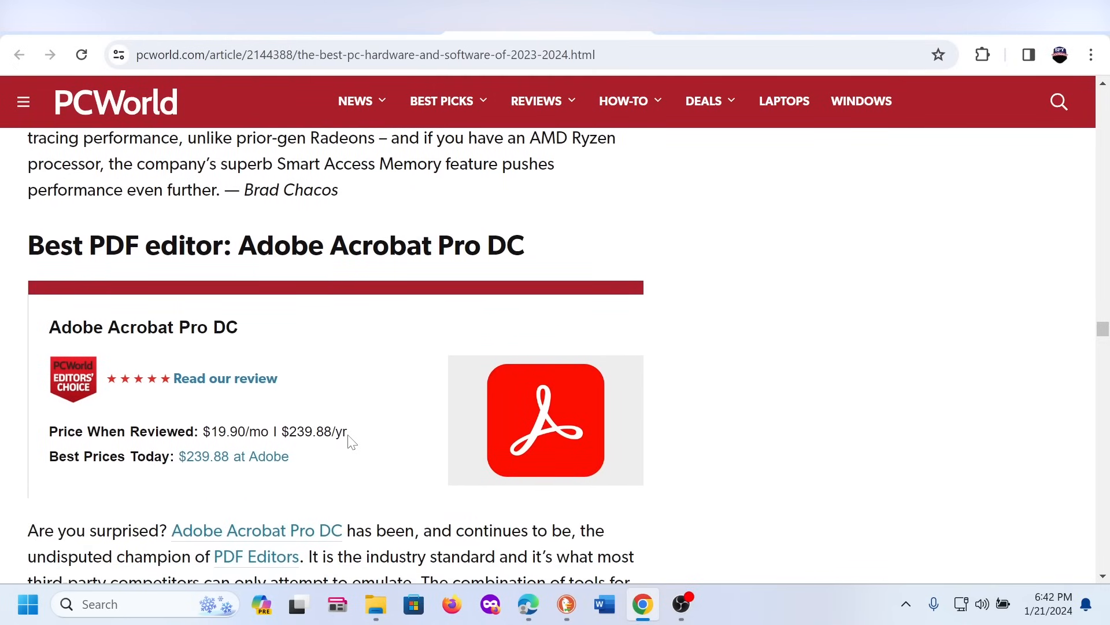
scroll(down, 3)
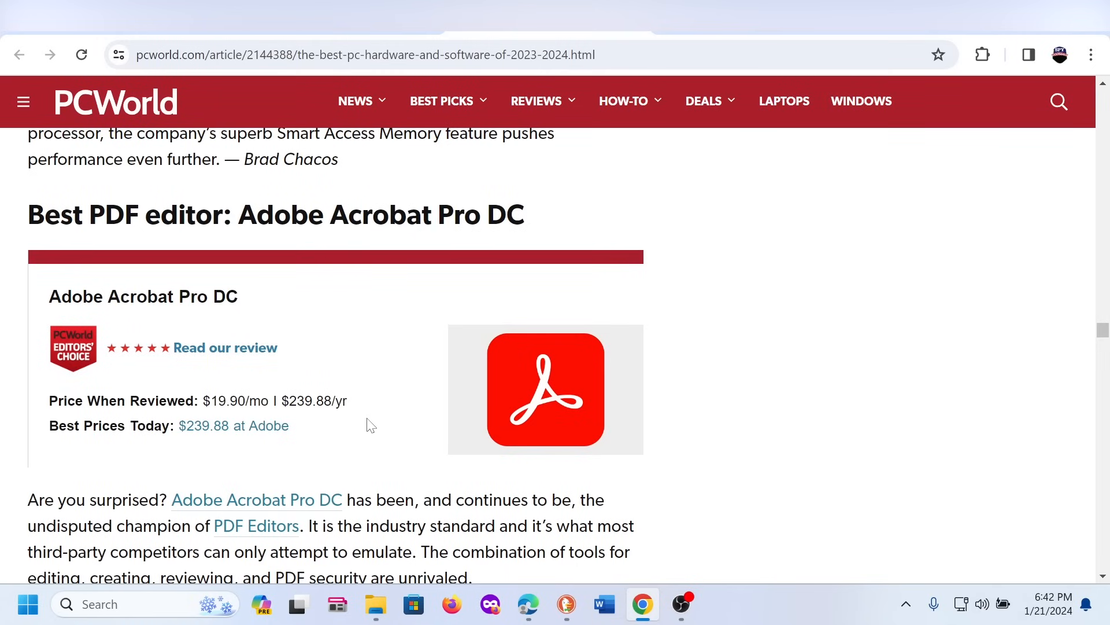
scroll(down, 3)
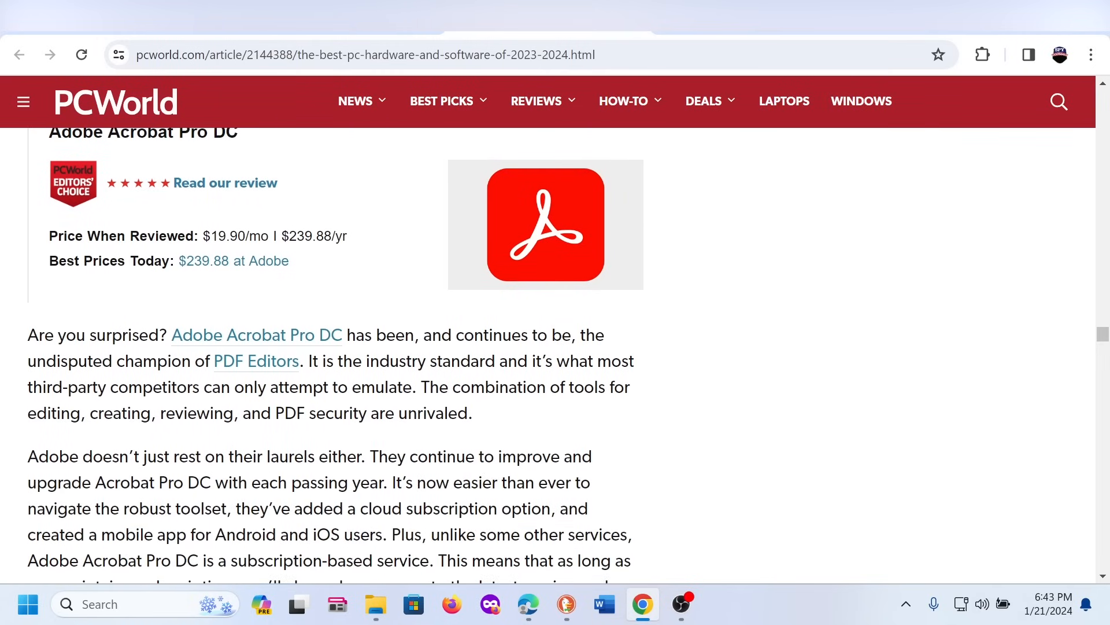
mouse_move(326, 320)
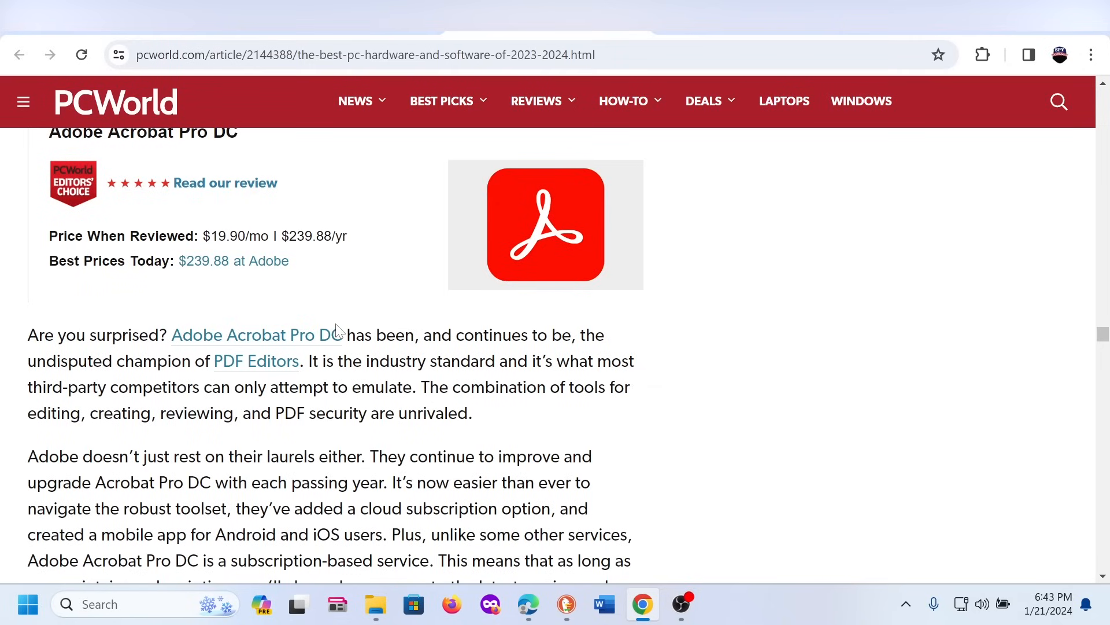
scroll(up, 3)
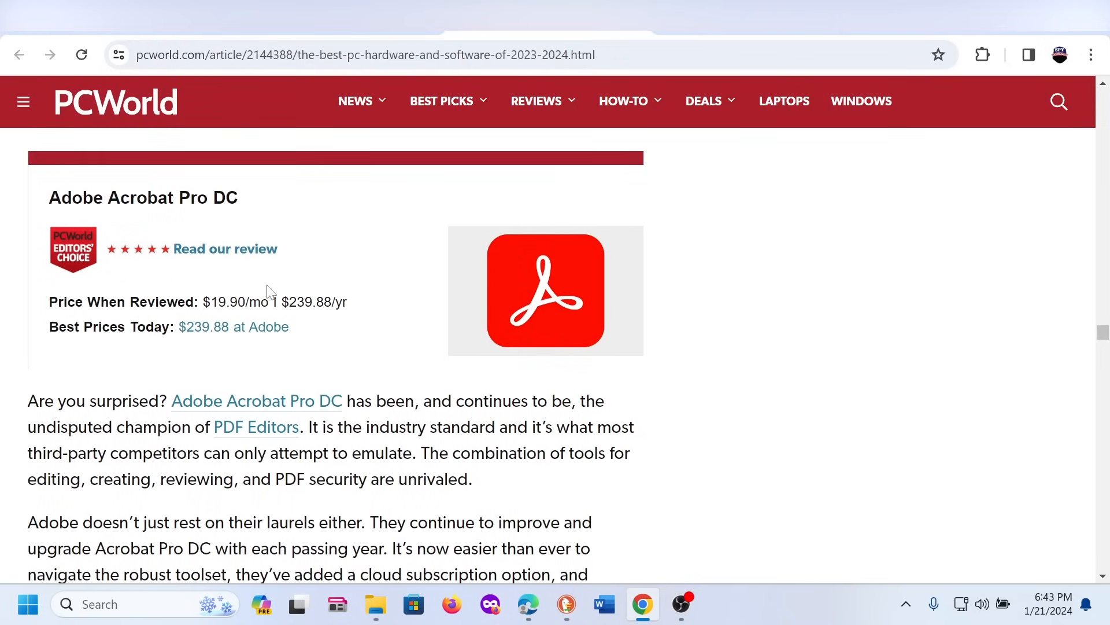
mouse_move(288, 237)
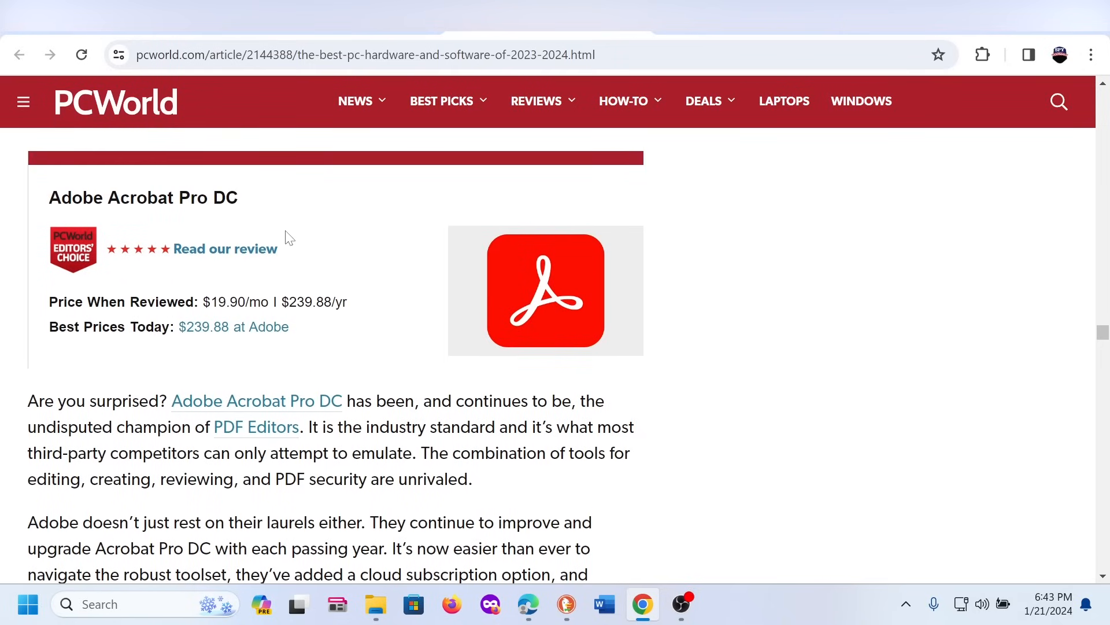
scroll(up, 3)
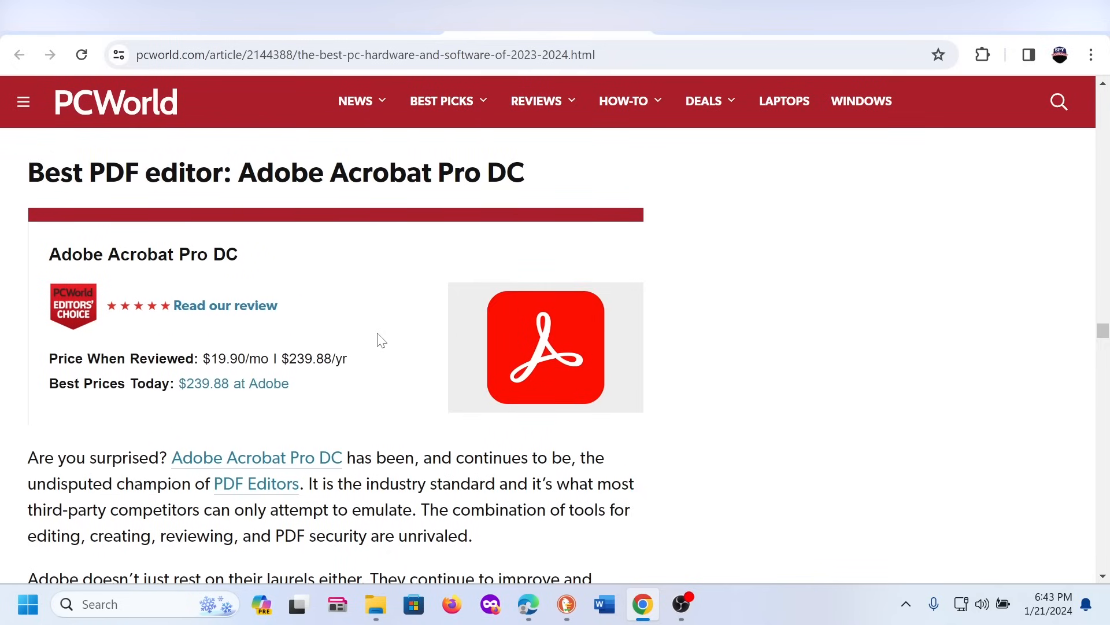
scroll(up, 3)
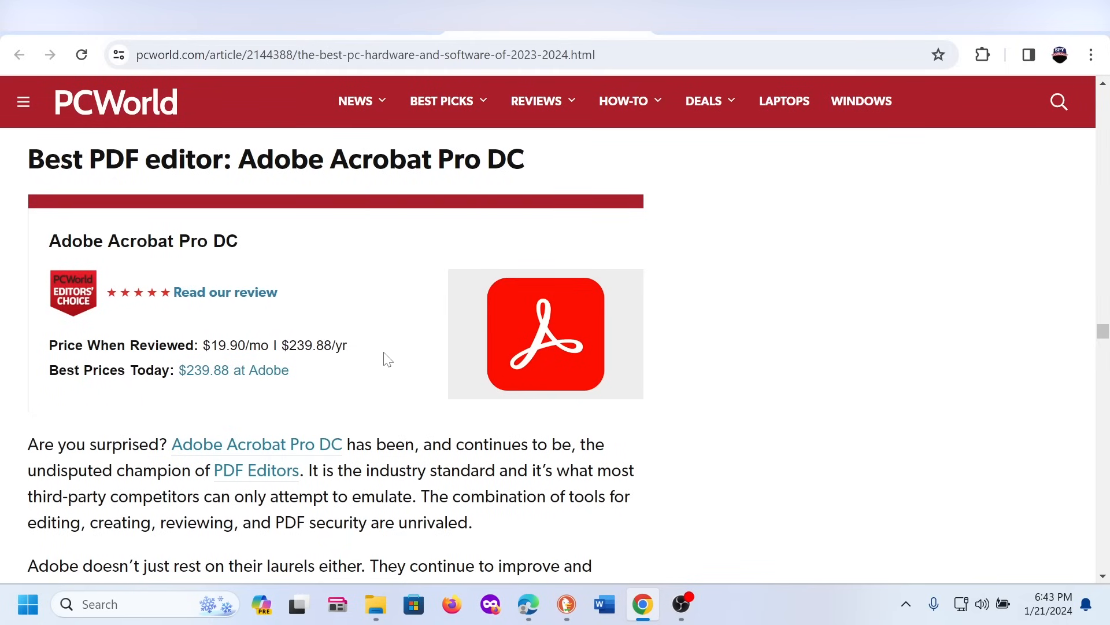
- Scroll down to the 'Best monitor: Philips Creator Series 27E2F7901' section
scroll(down, 3)
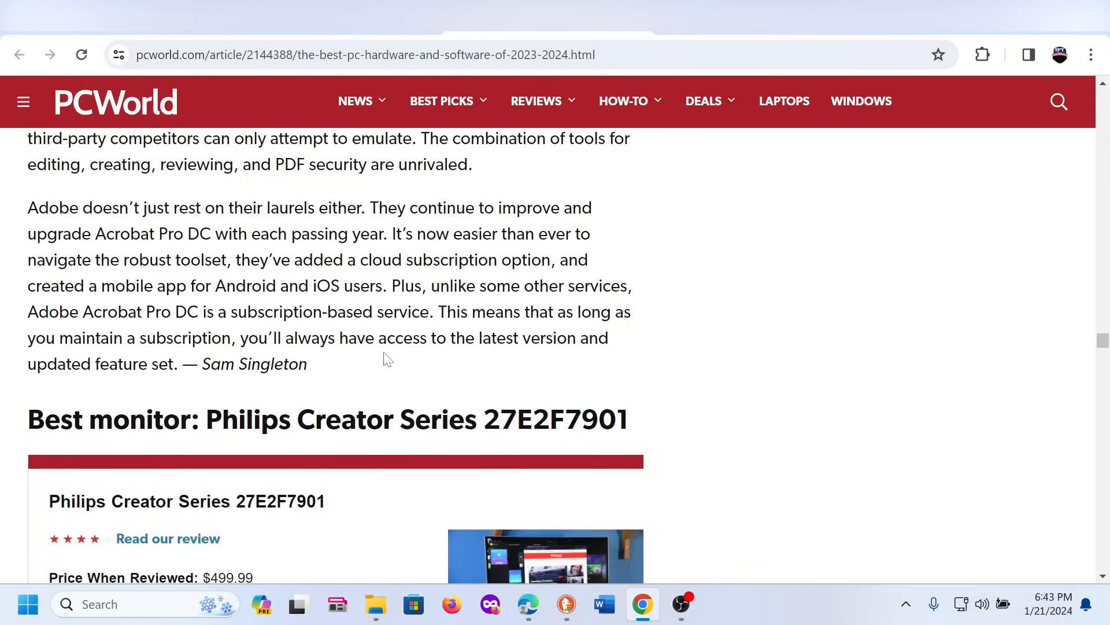
scroll(down, 3)
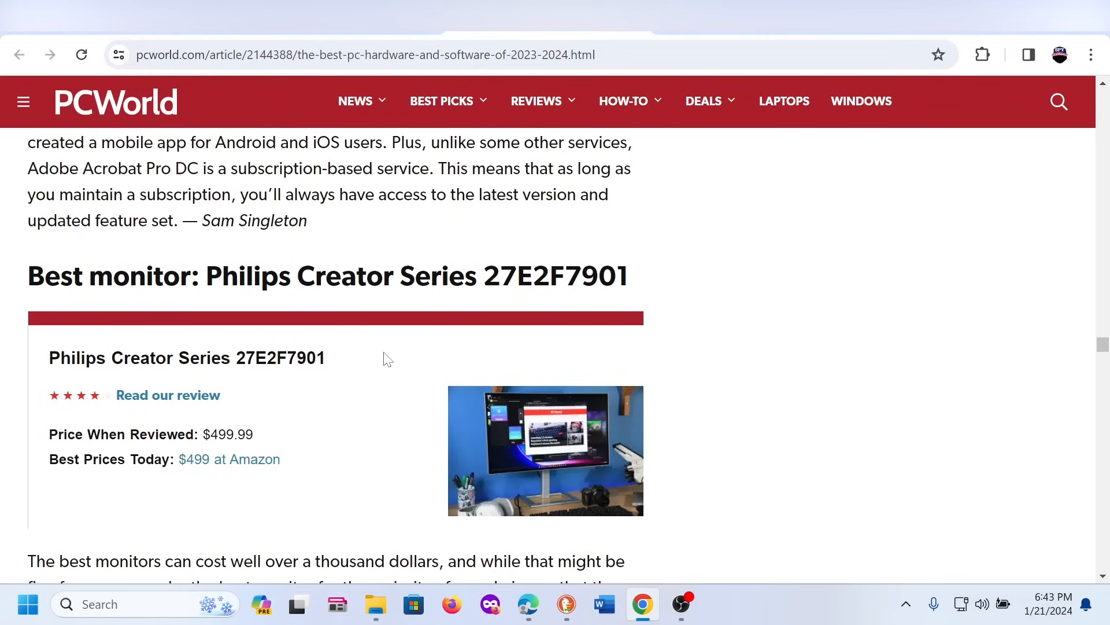
scroll(down, 3)
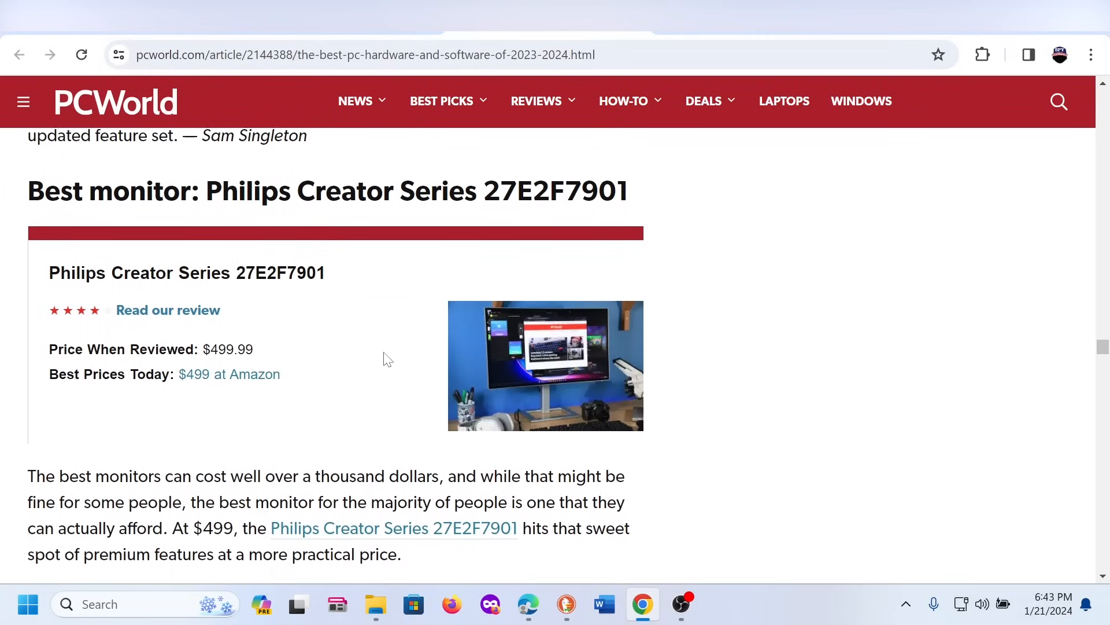
scroll(down, 3)
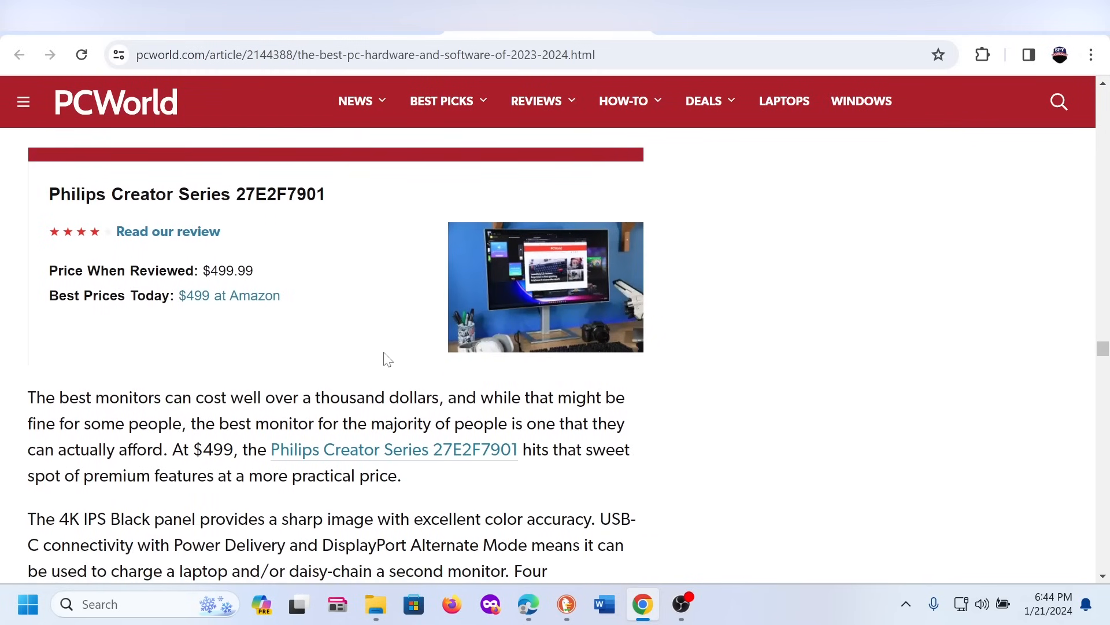
scroll(down, 3)
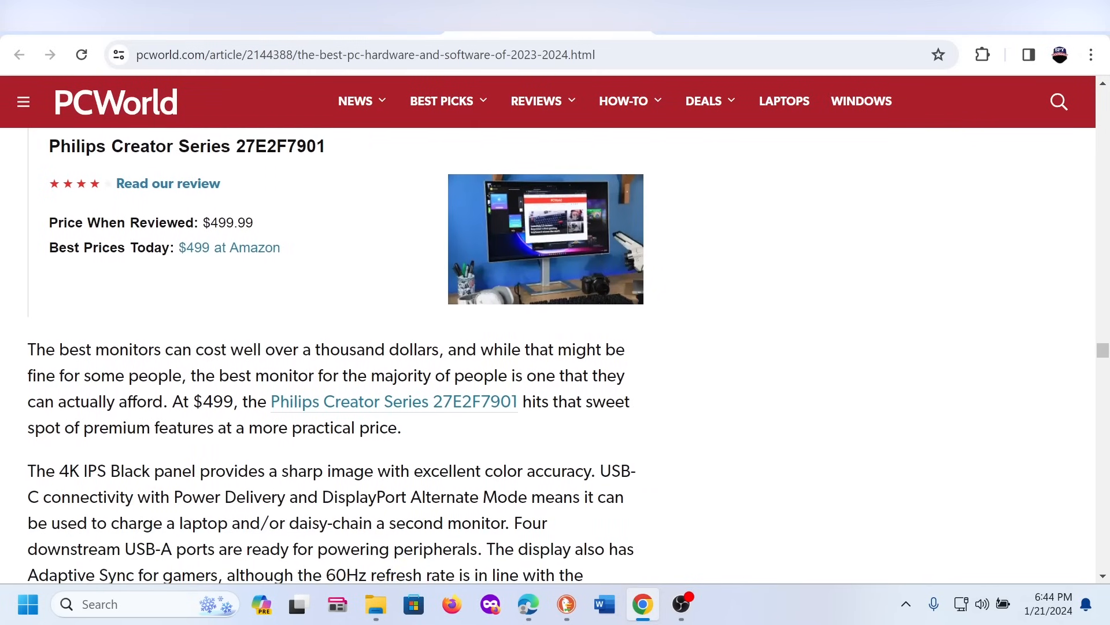
scroll(down, 3)
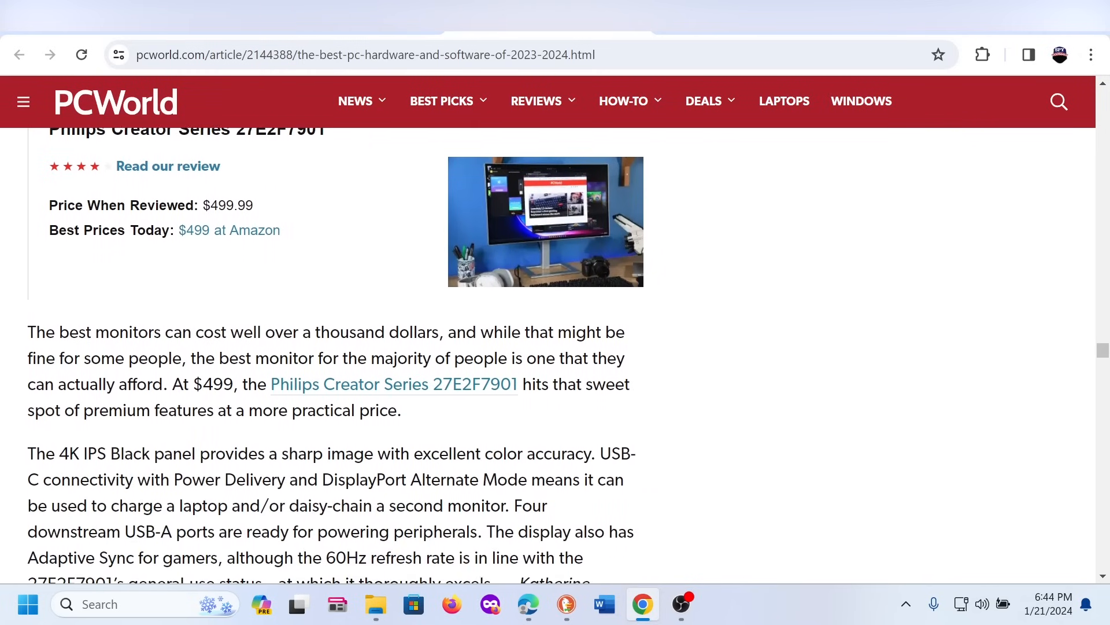
- Scroll through the Philips monitor write-up toward the Razer Viper V3 HyperSpeed heading
scroll(down, 3)
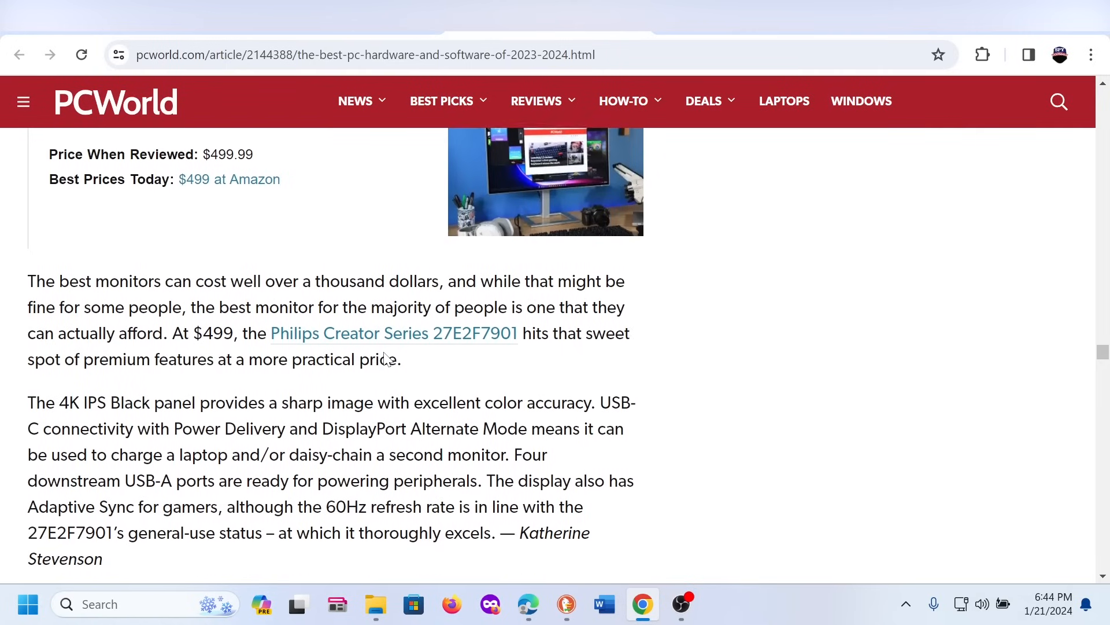
scroll(up, 3)
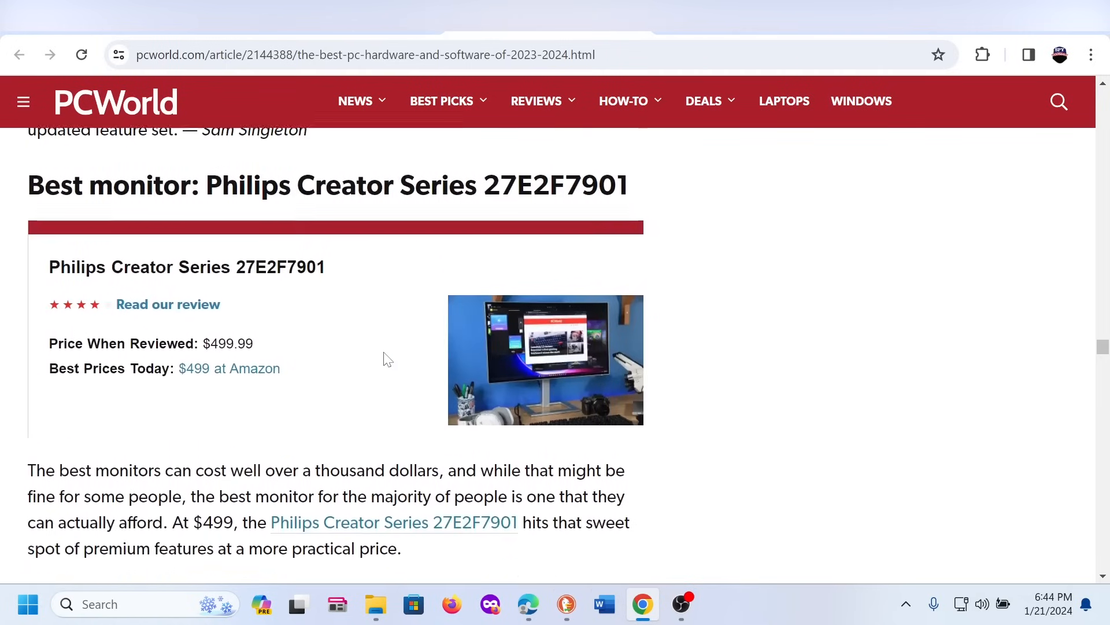
scroll(up, 3)
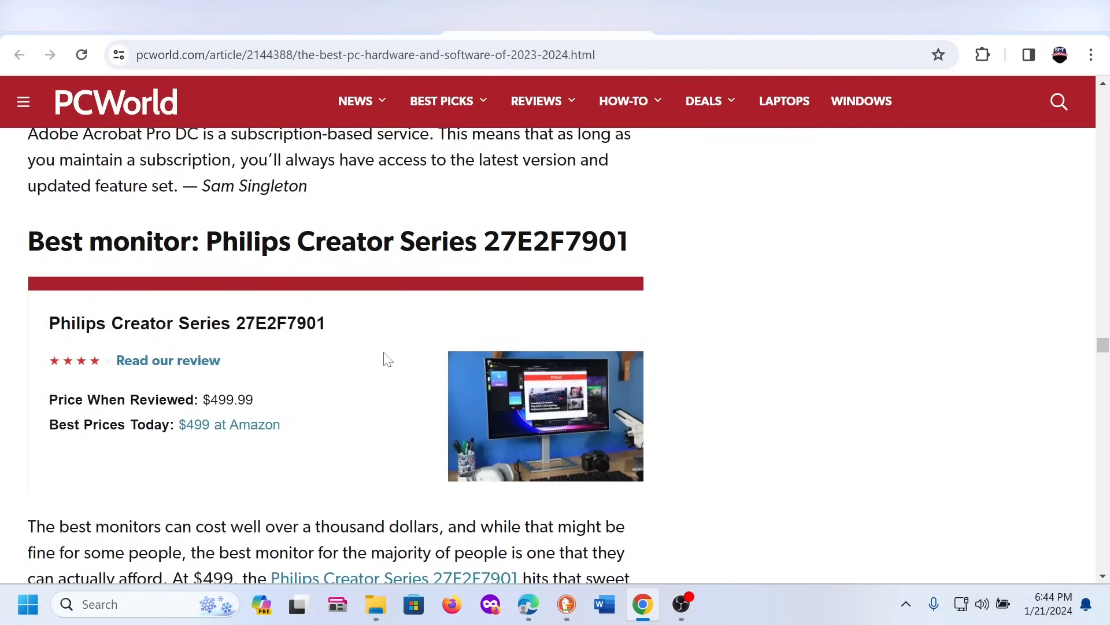
scroll(down, 3)
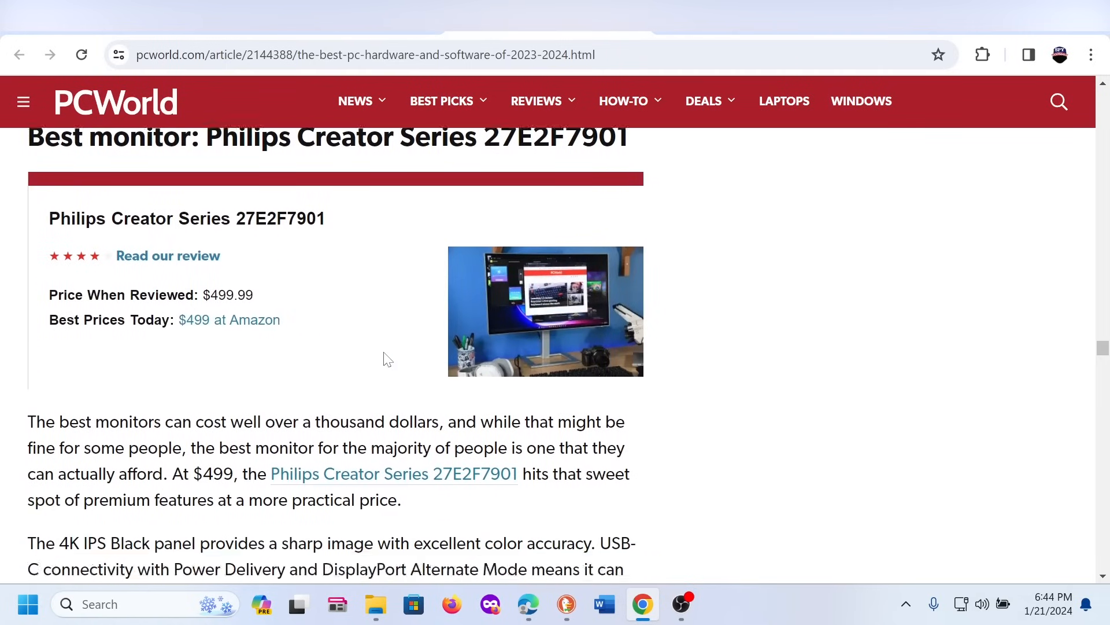
scroll(down, 3)
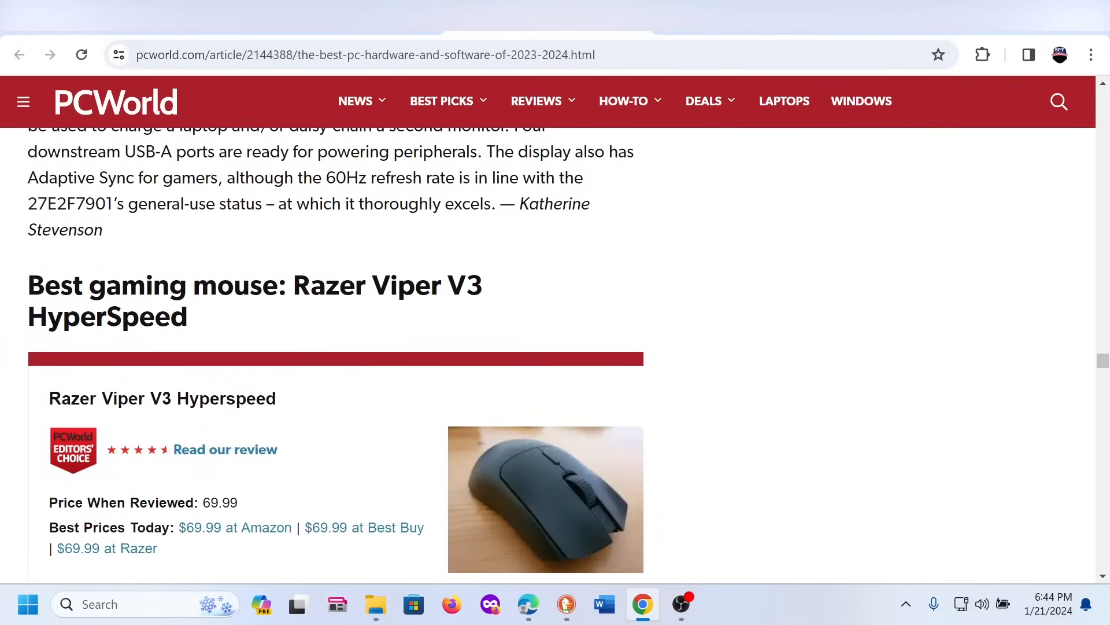
- Scroll to the Razer Viper V3 HyperSpeed price box and its FPS gaming opening paragraph
scroll(down, 3)
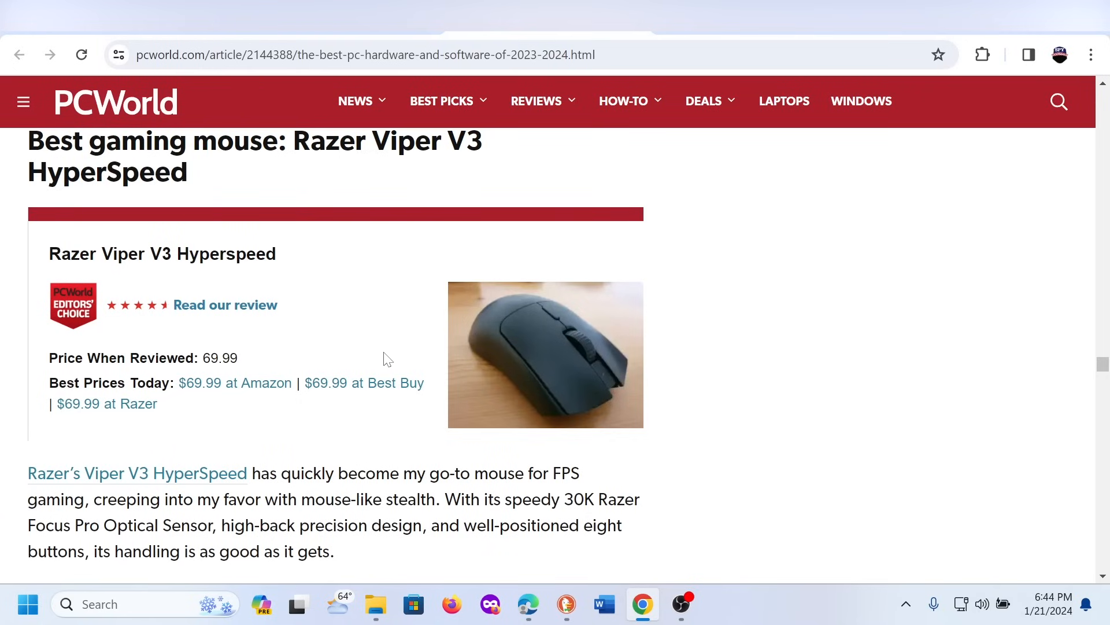
scroll(down, 3)
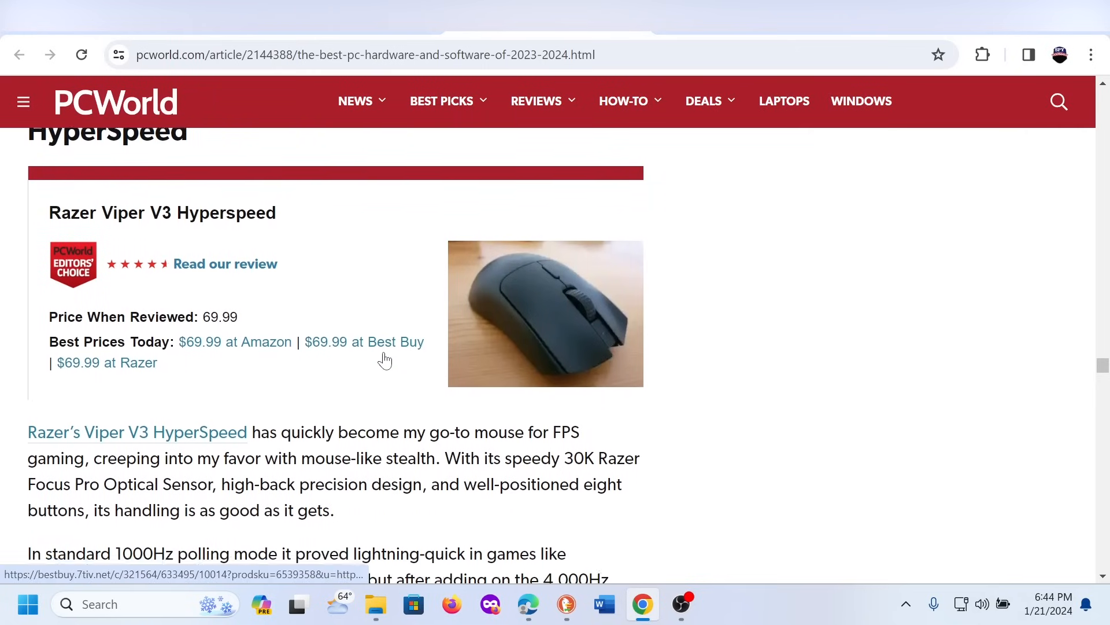
scroll(down, 3)
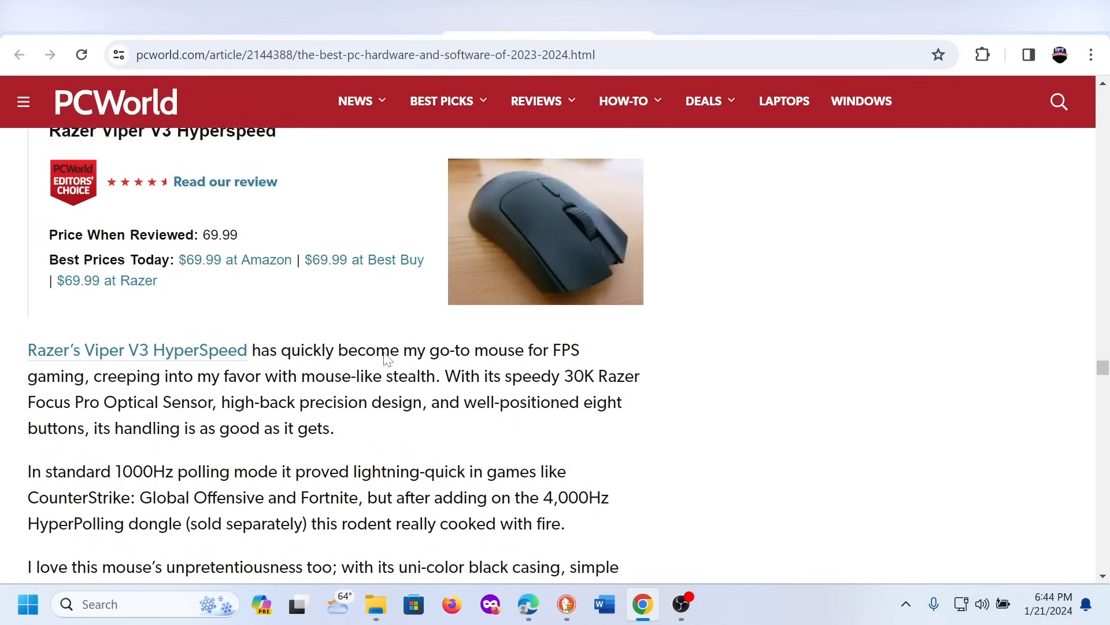
scroll(up, 3)
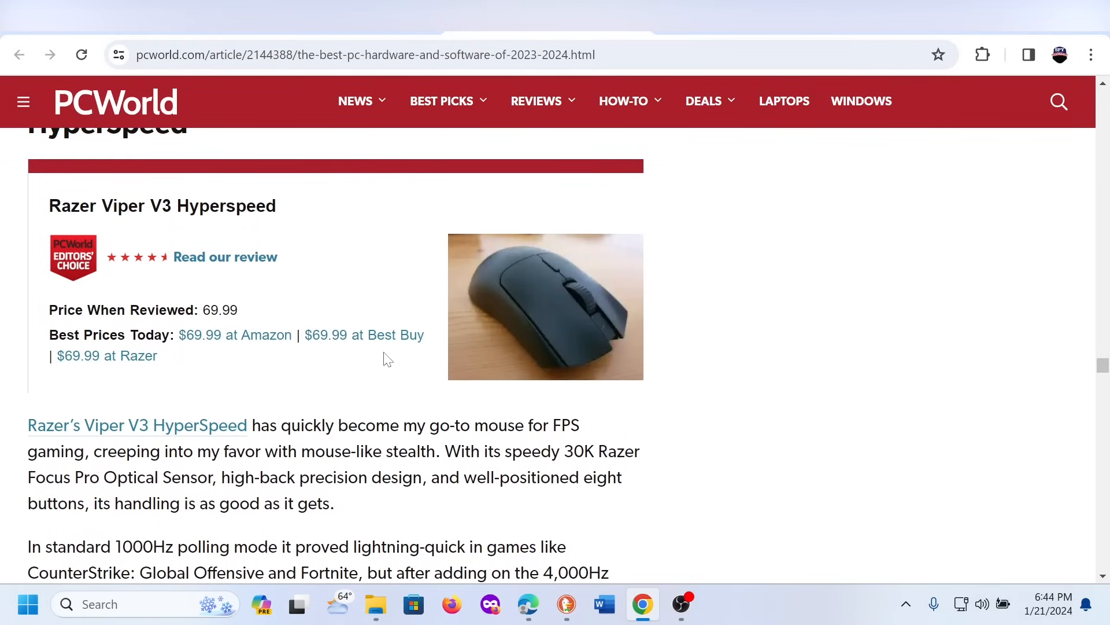
scroll(up, 3)
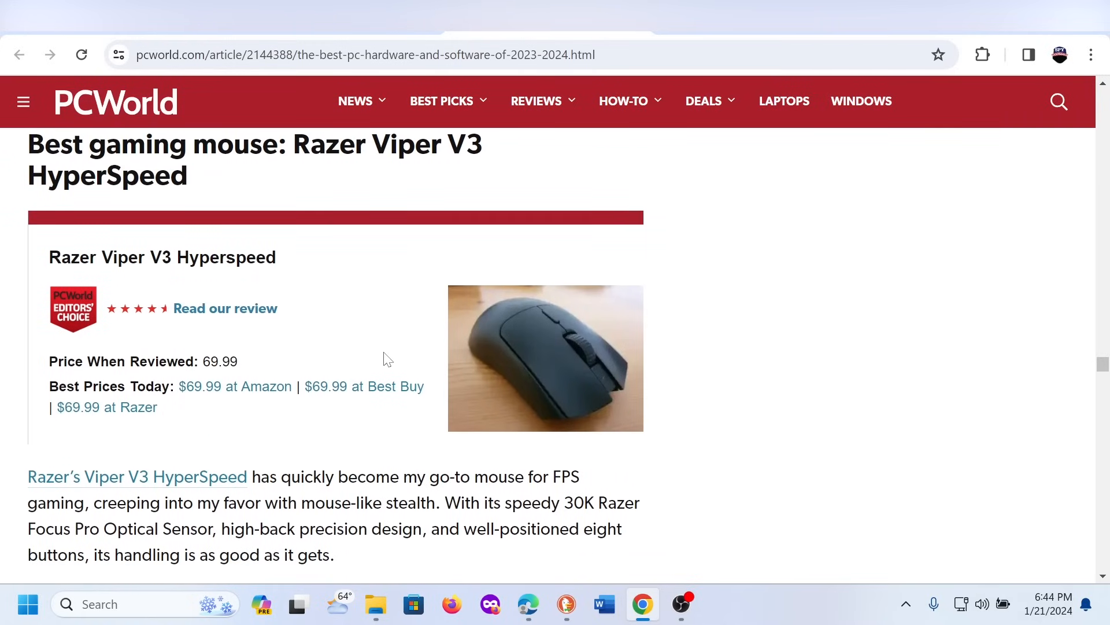
- Scroll down through the TeamViewer remote desktop software pick
scroll(down, 3)
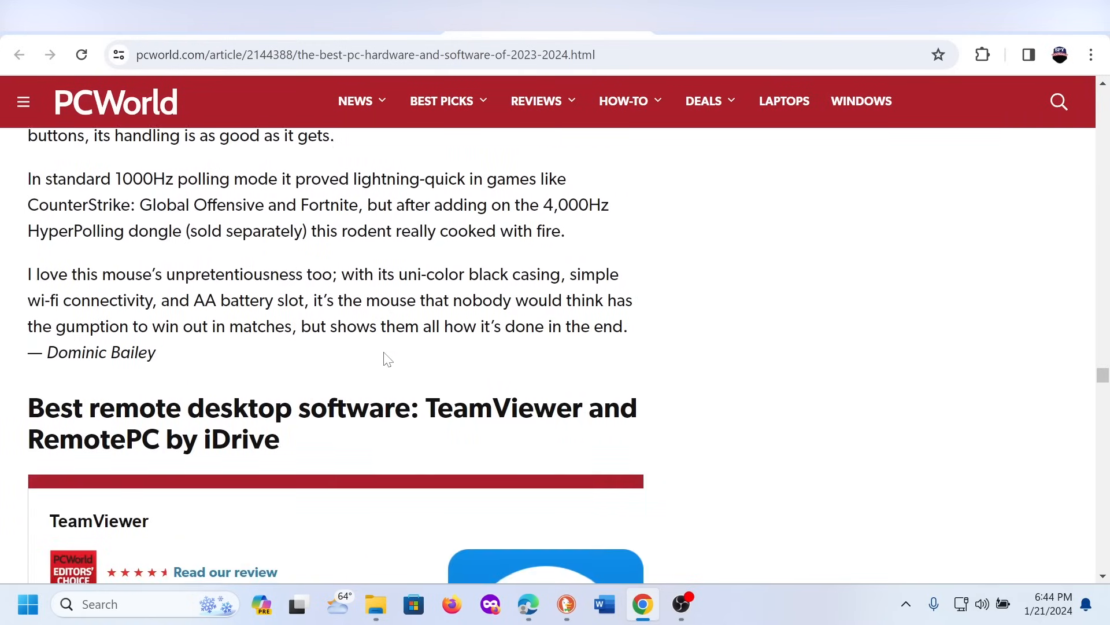
scroll(down, 3)
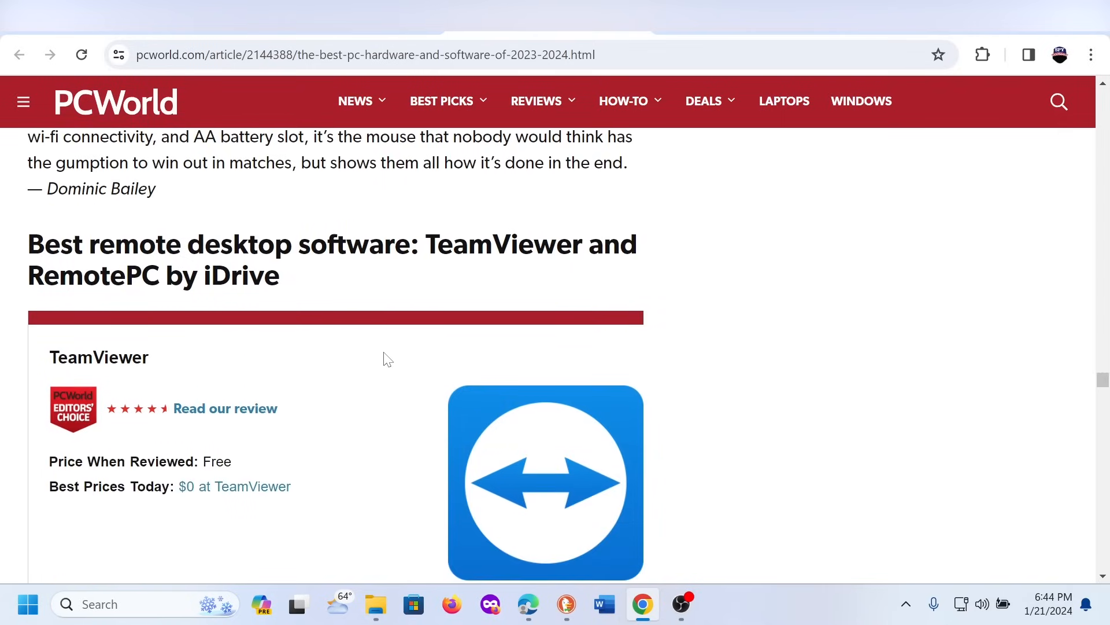
scroll(down, 3)
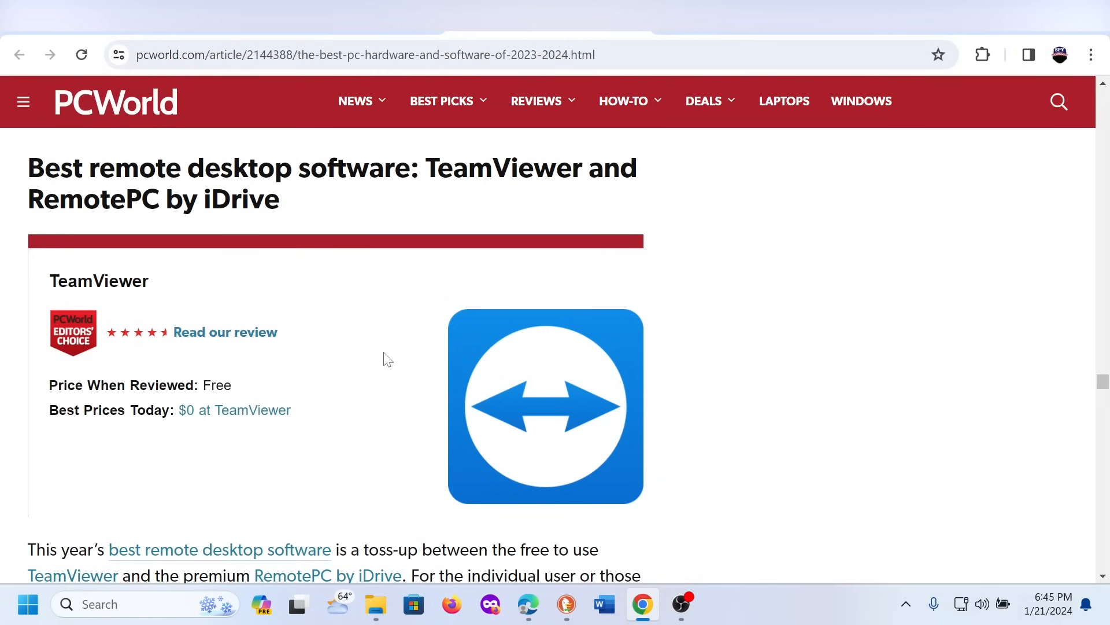
scroll(down, 3)
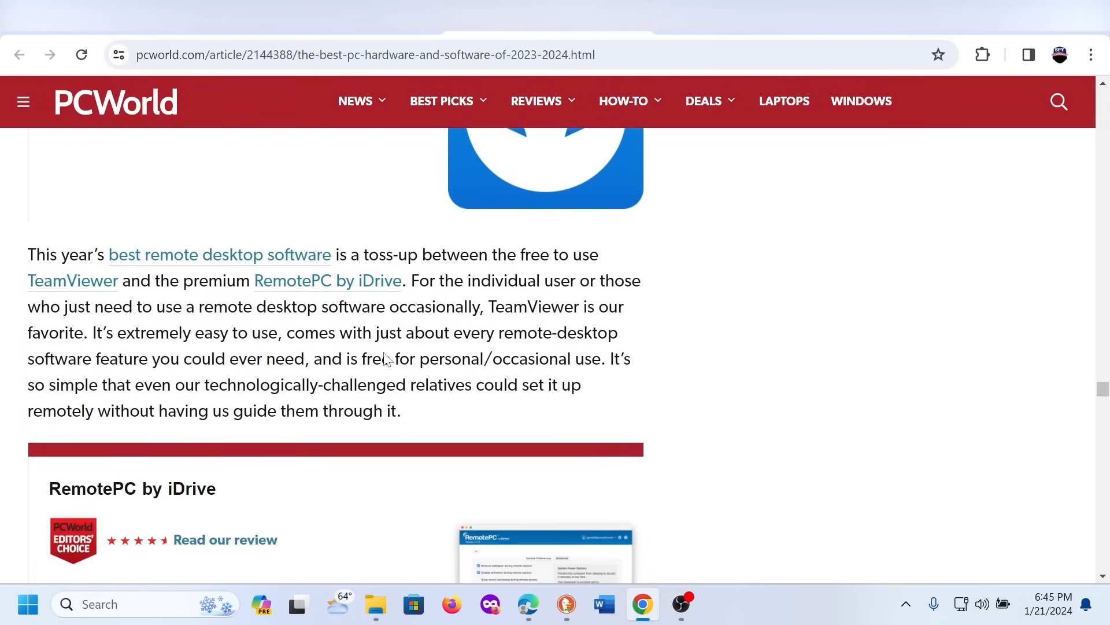
- Scroll past the RemotePC by iDrive box to the Acer Predator Triton 17X heading
scroll(down, 3)
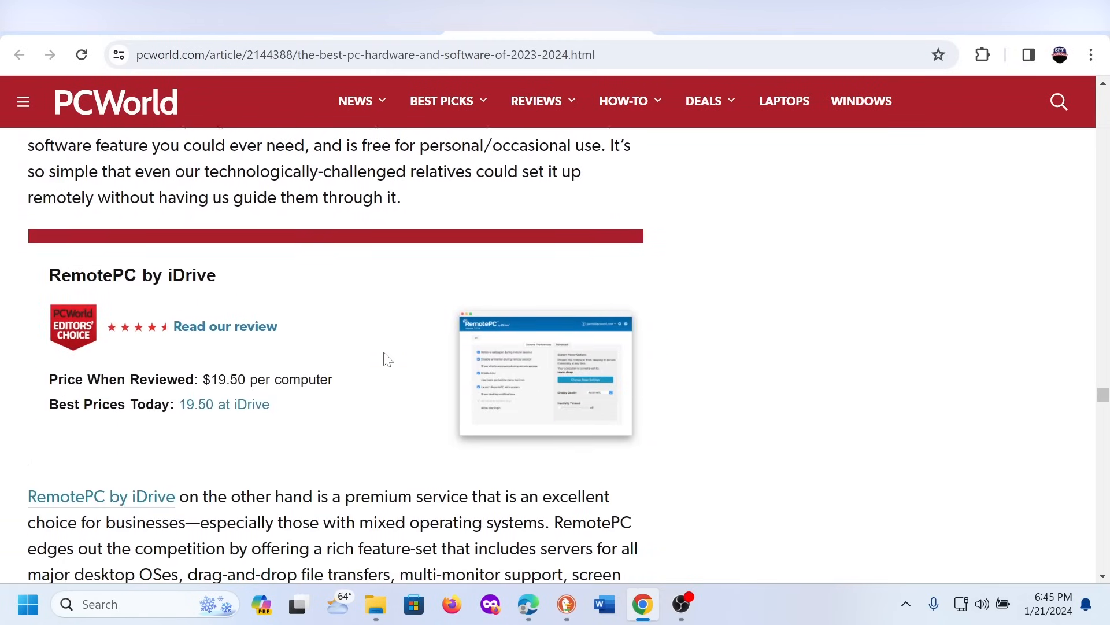
scroll(down, 3)
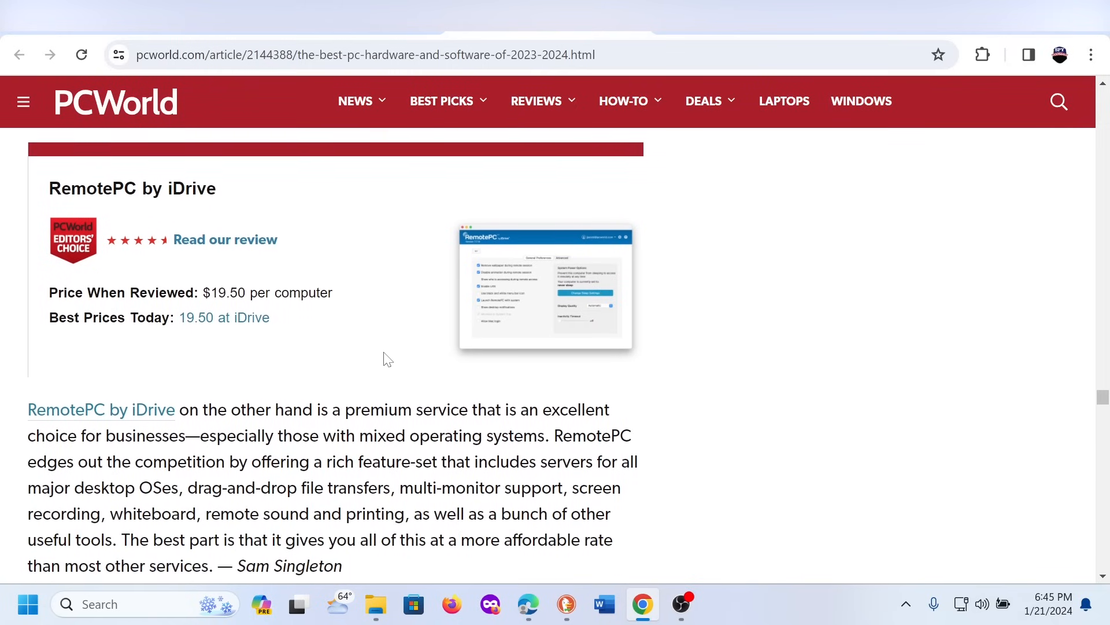
scroll(down, 3)
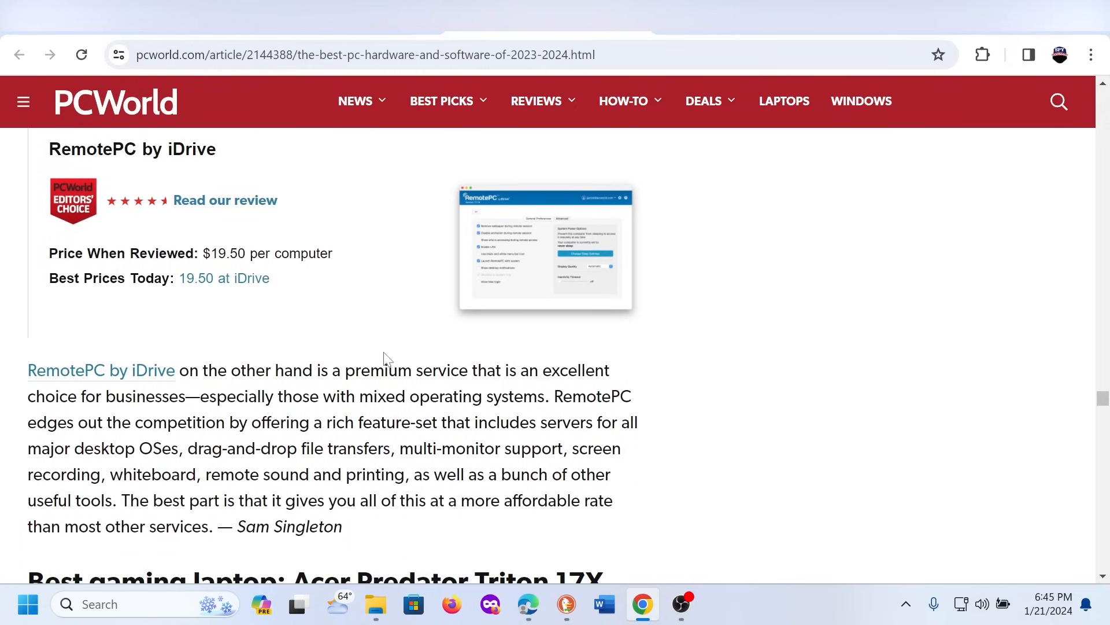
scroll(down, 3)
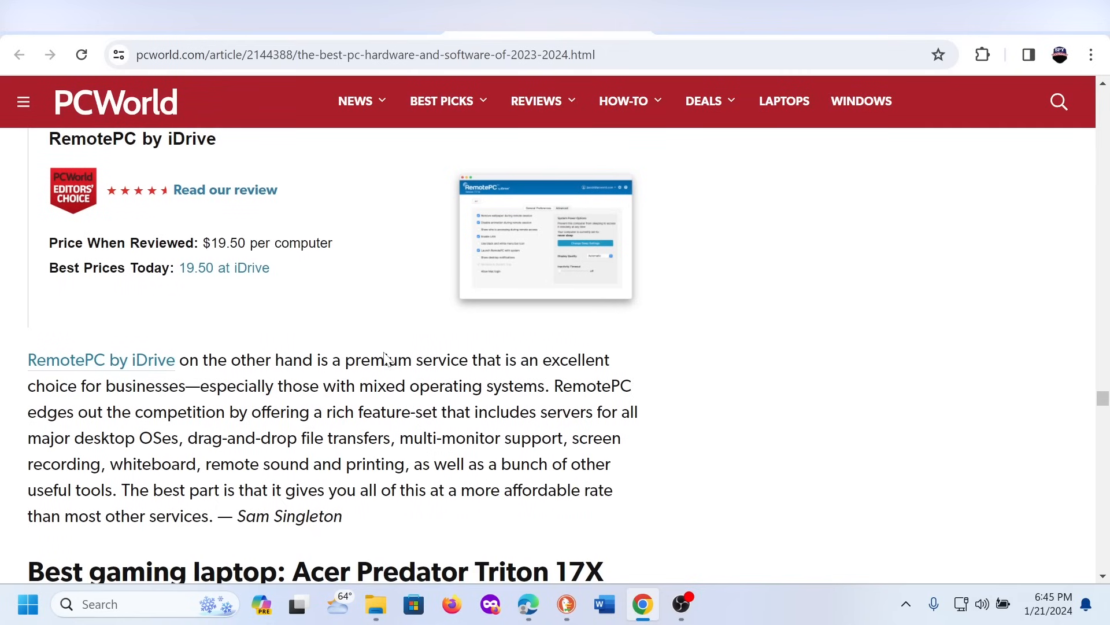
- Scroll down to the Acer Predator Triton 17X product box
scroll(down, 3)
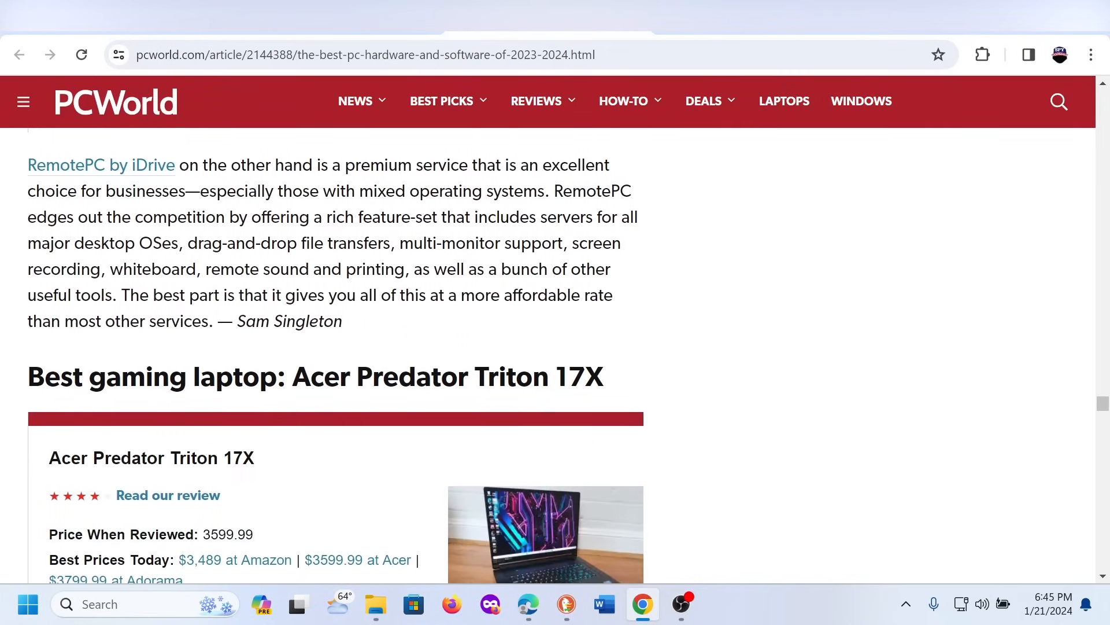
scroll(down, 3)
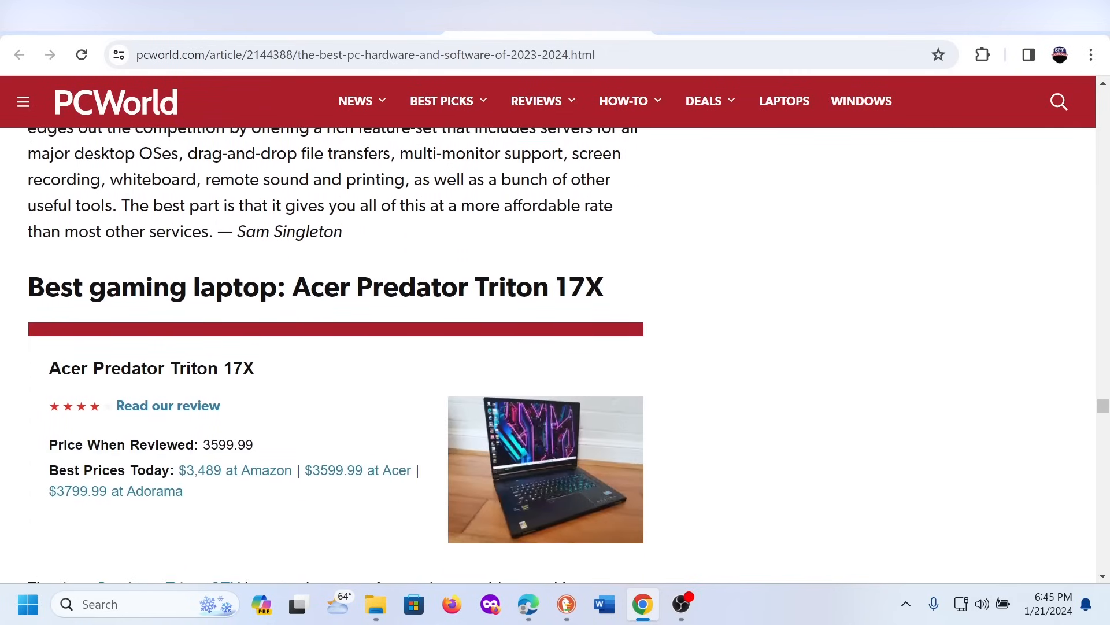
mouse_move(388, 359)
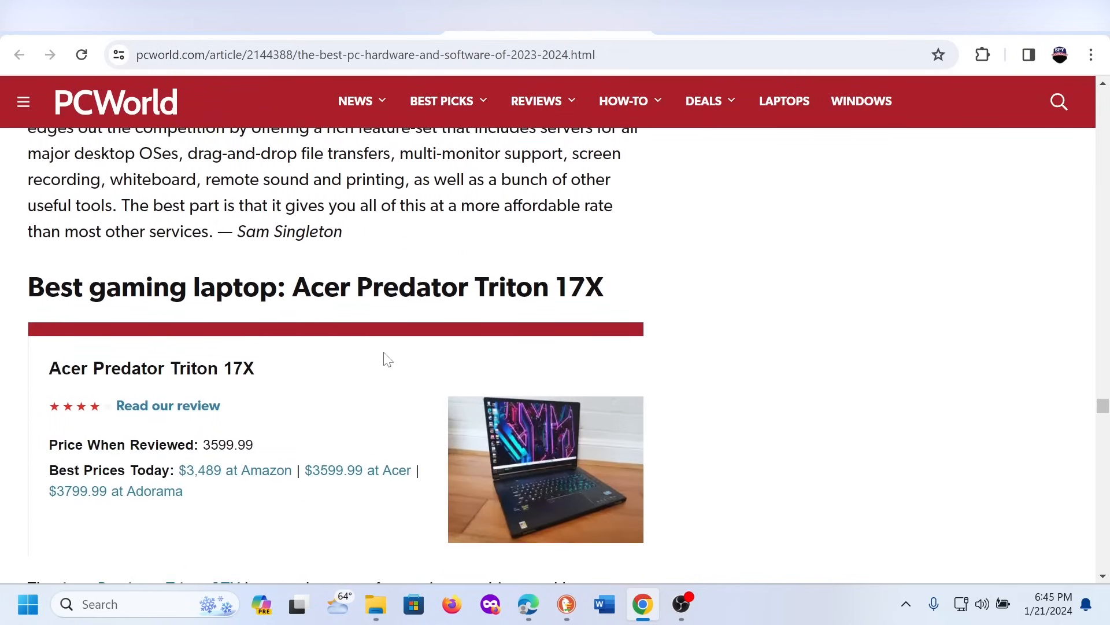
scroll(down, 3)
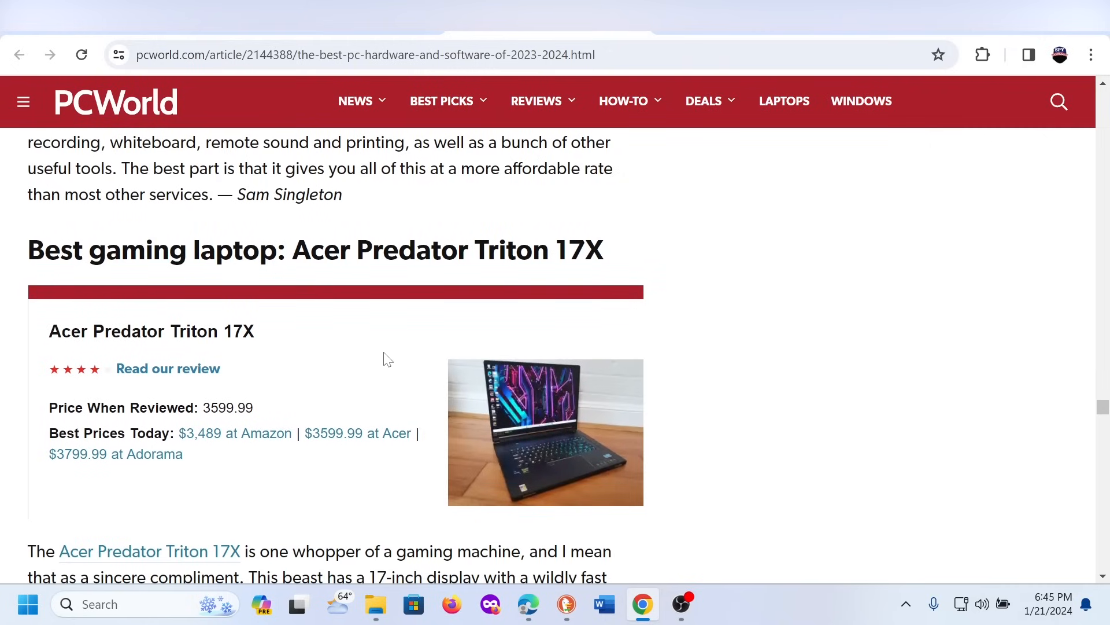
scroll(down, 3)
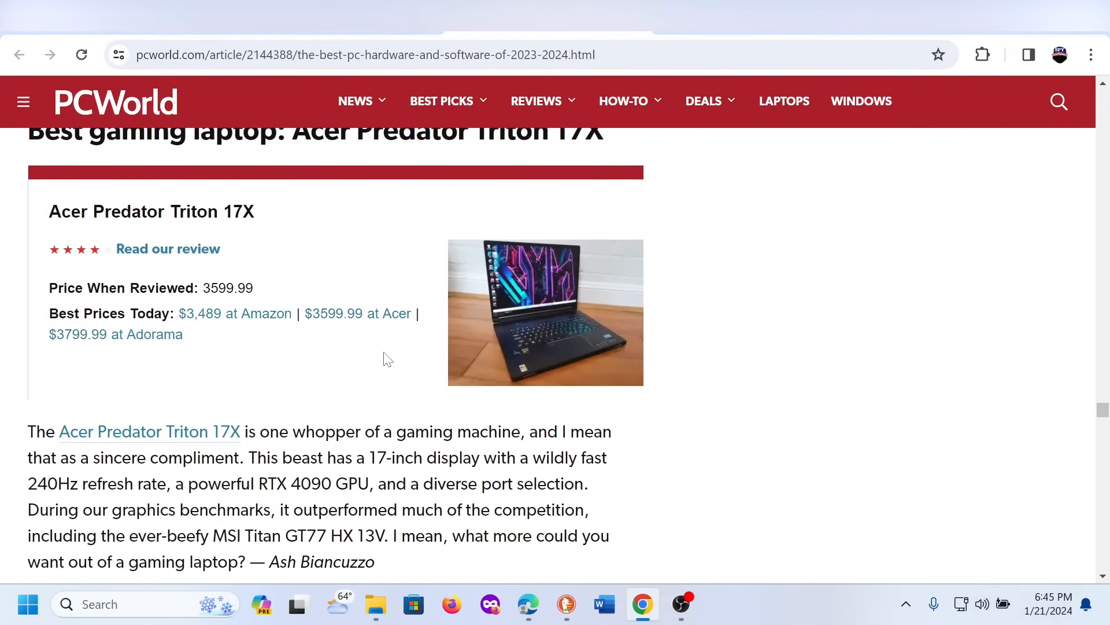
scroll(down, 3)
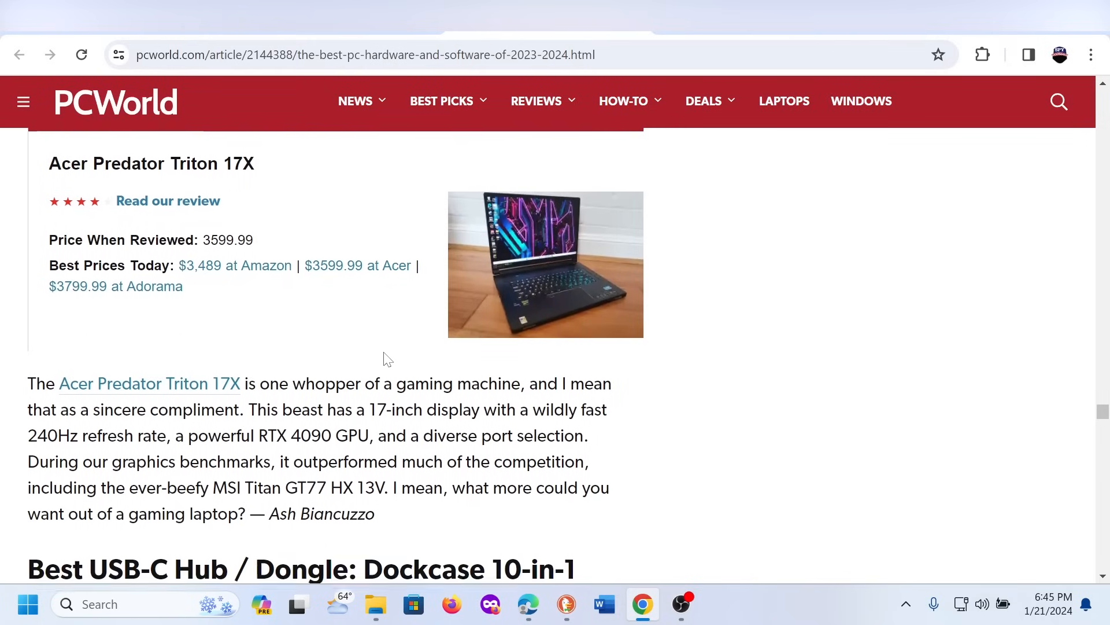
scroll(up, 3)
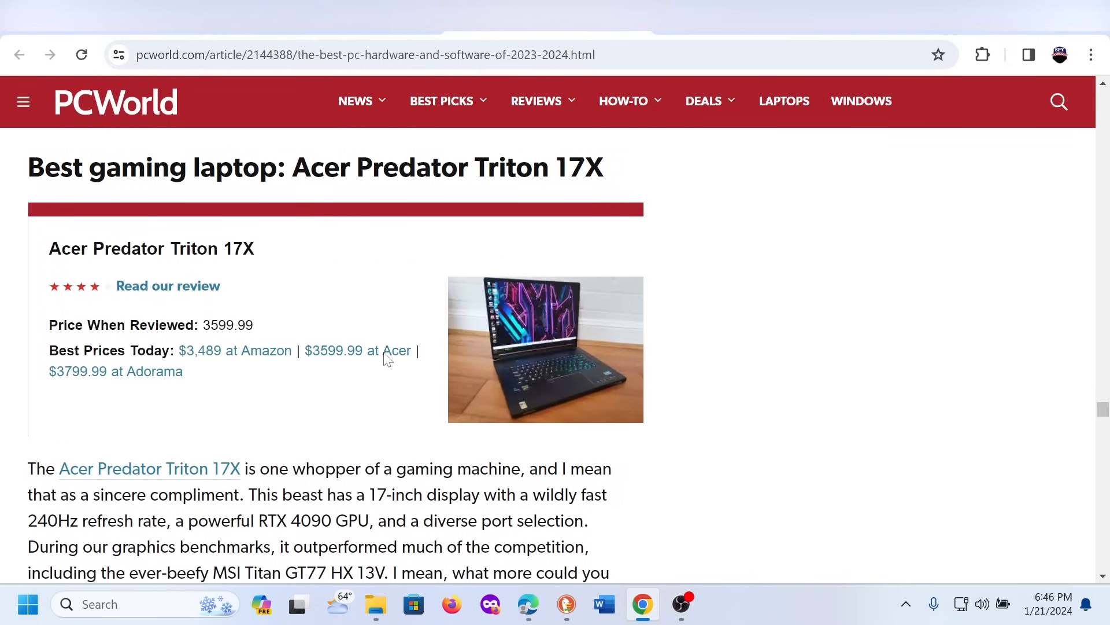
scroll(down, 3)
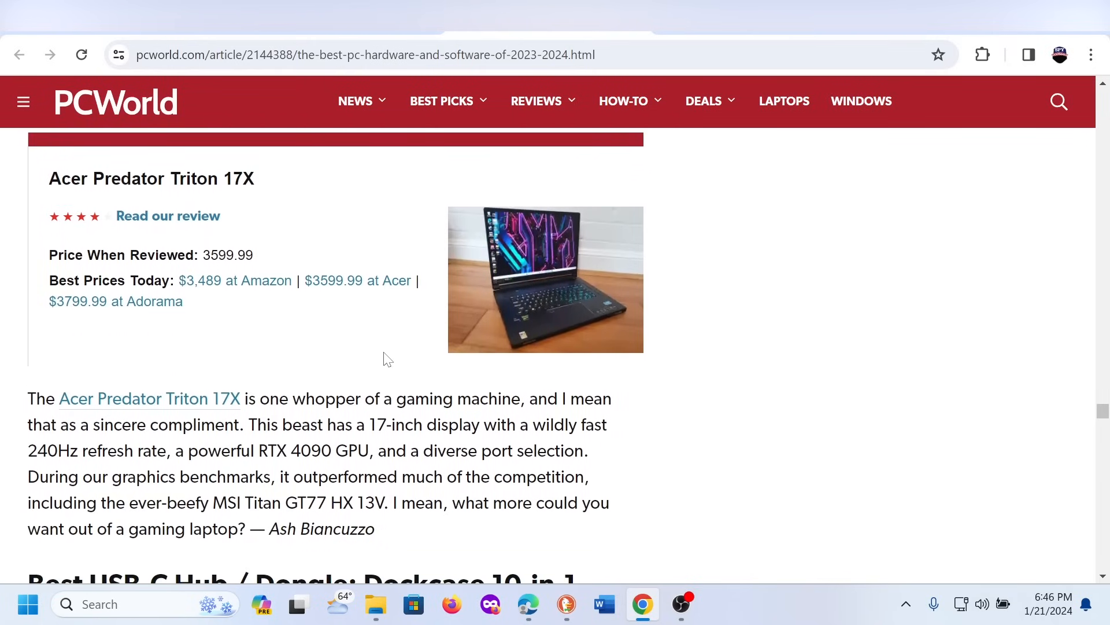
- Adjust the page so the Triton 17X price box and full review paragraph are visible
scroll(down, 3)
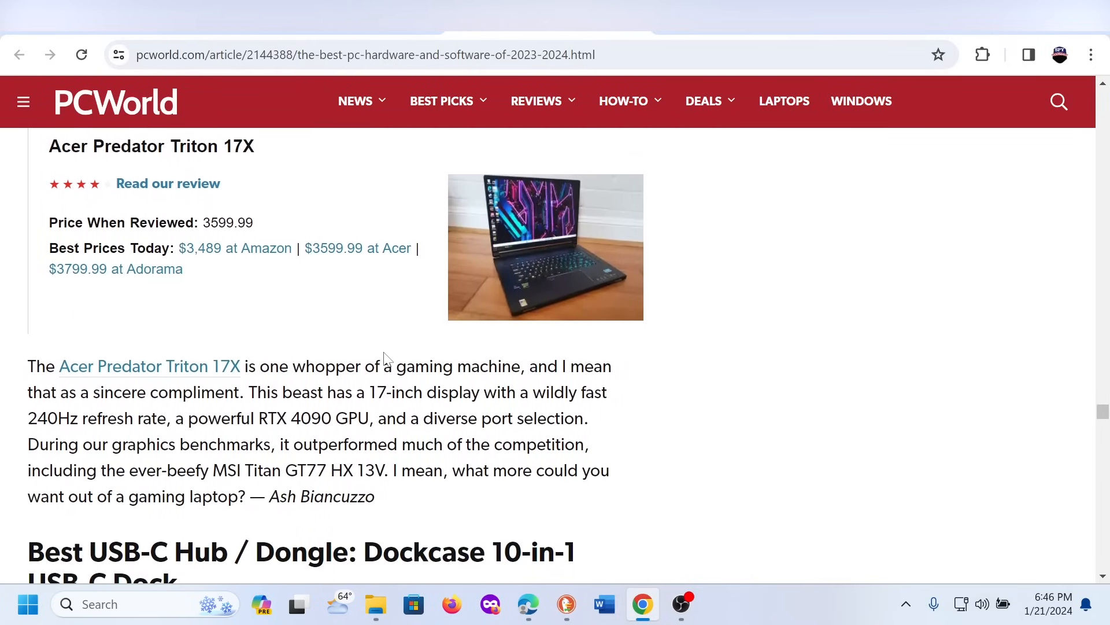
scroll(down, 3)
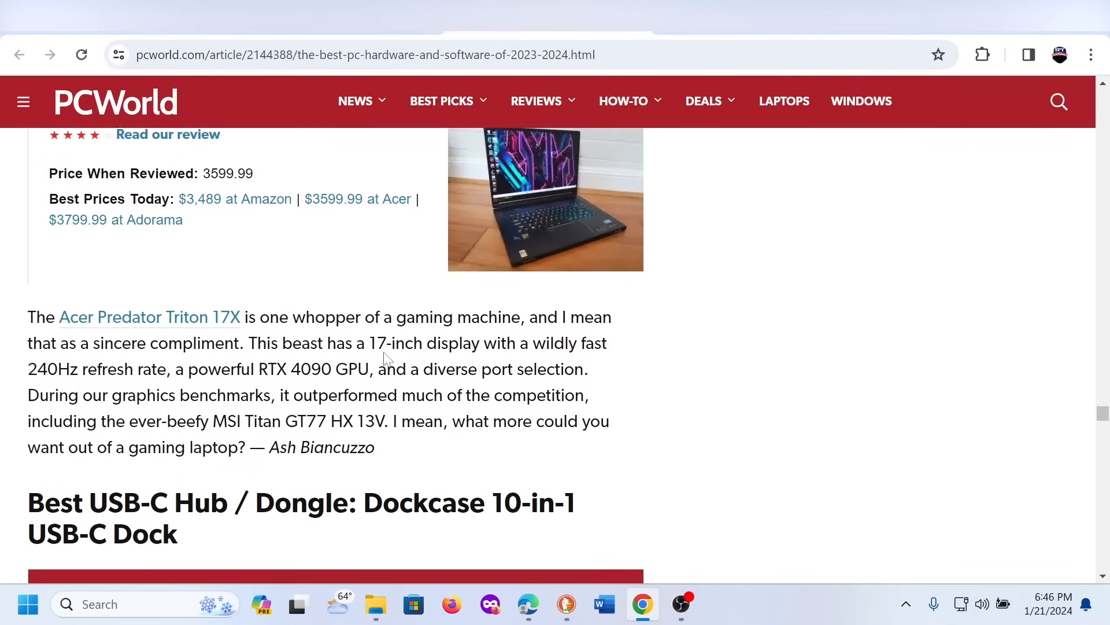
scroll(up, 3)
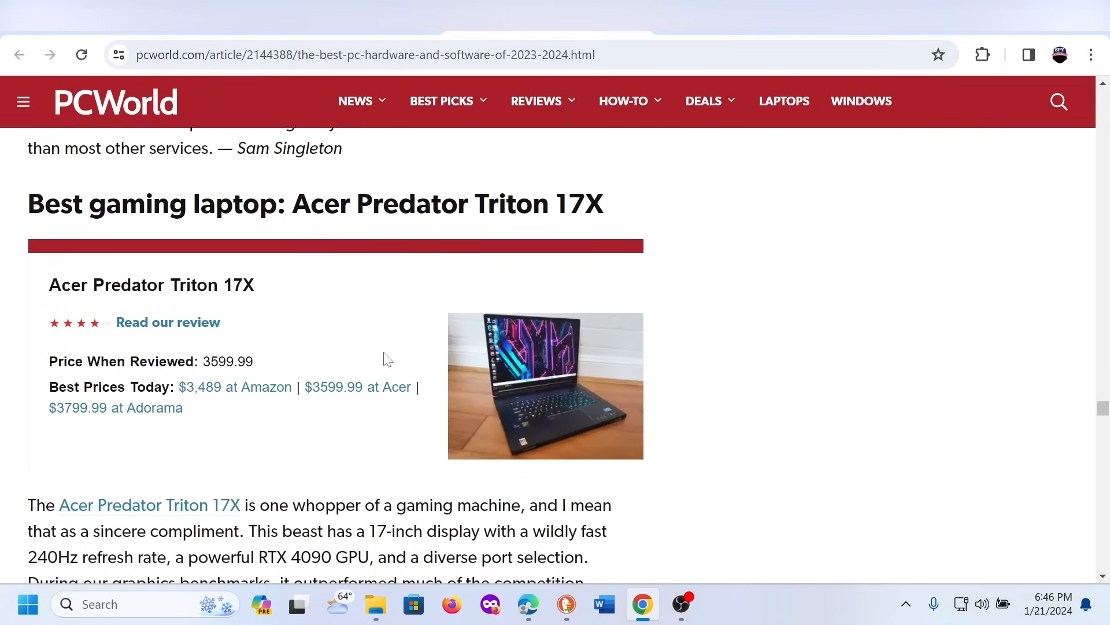
scroll(down, 3)
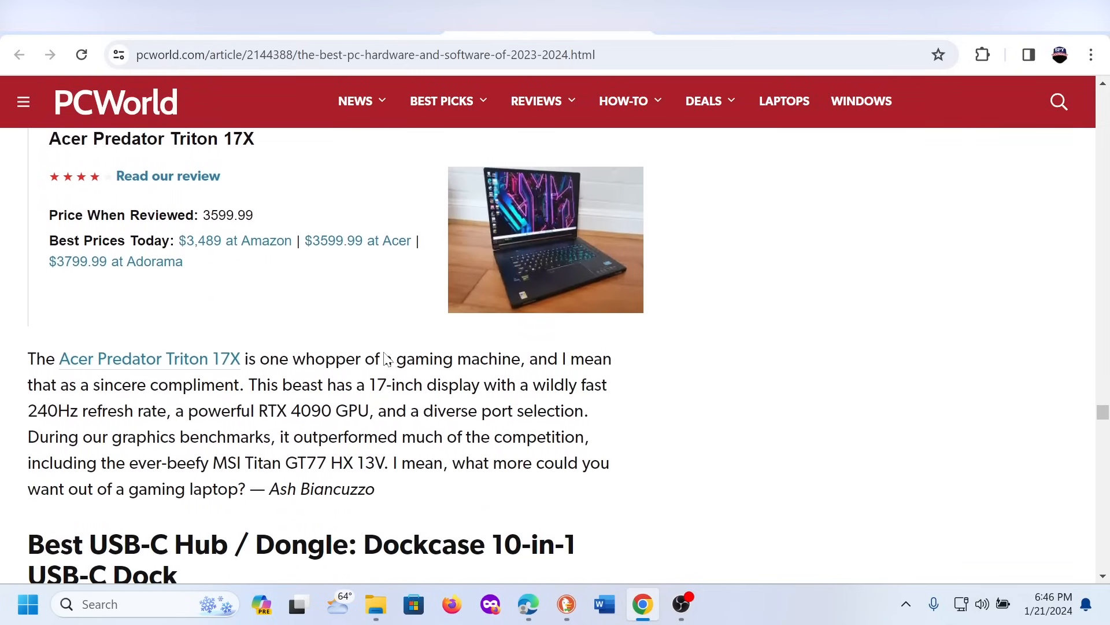
scroll(up, 3)
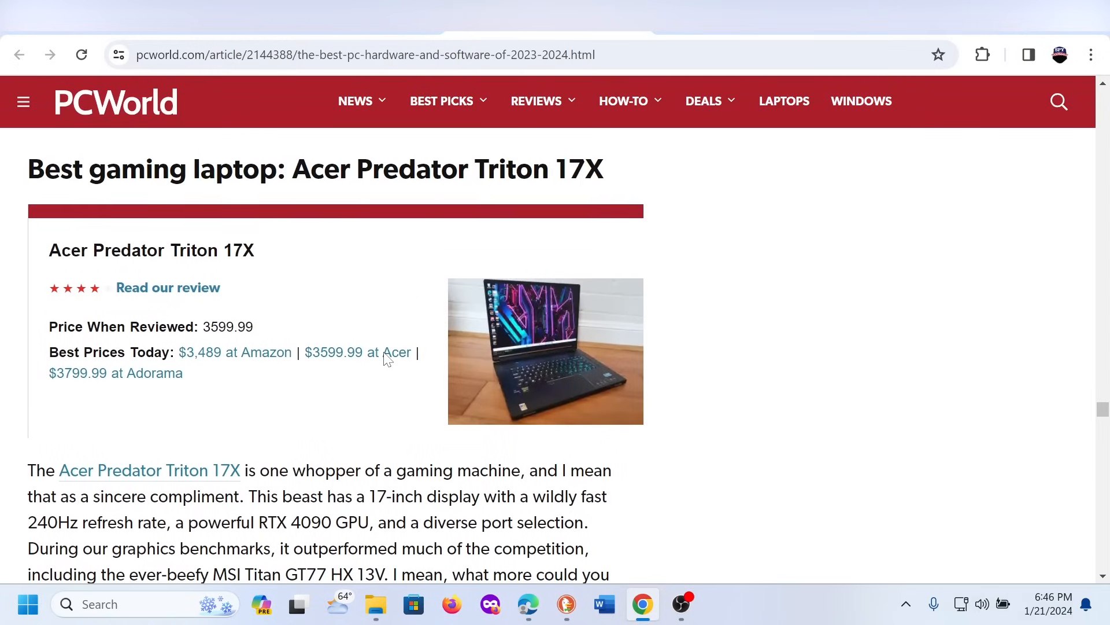
scroll(up, 3)
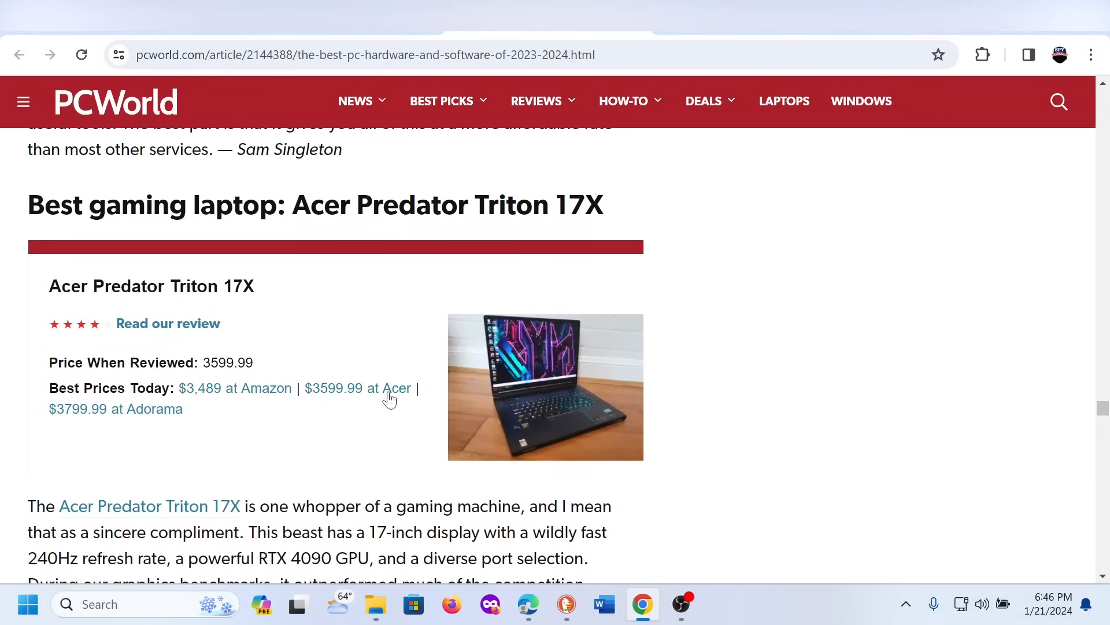
scroll(down, 3)
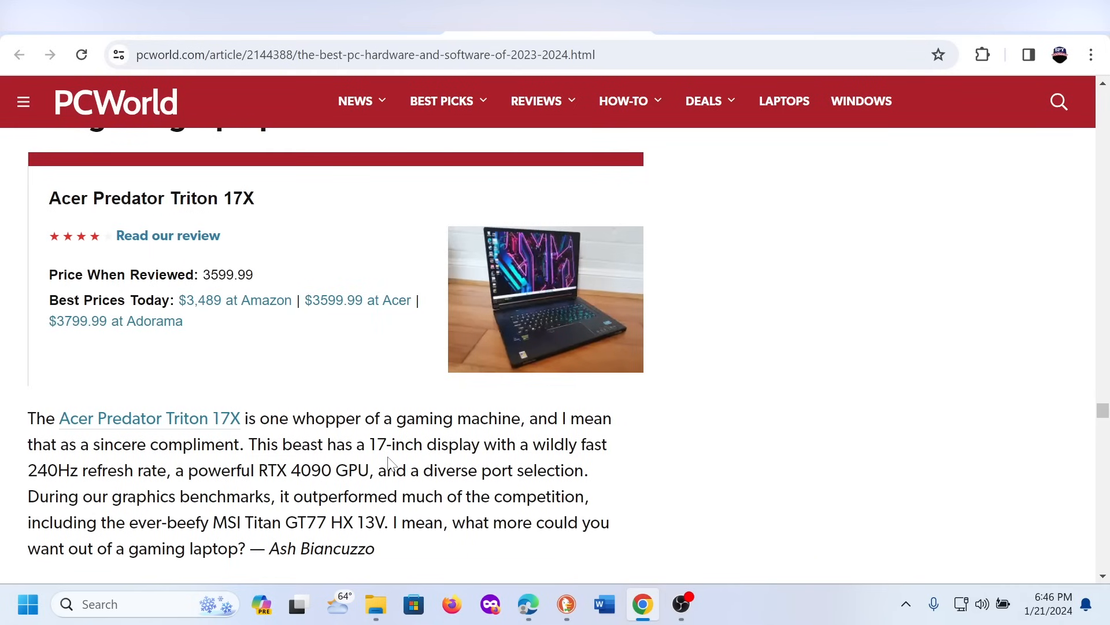
- Scroll past the Acer blurb to the Dockcase 10-in-1 USB-C Dock section and price box
scroll(down, 3)
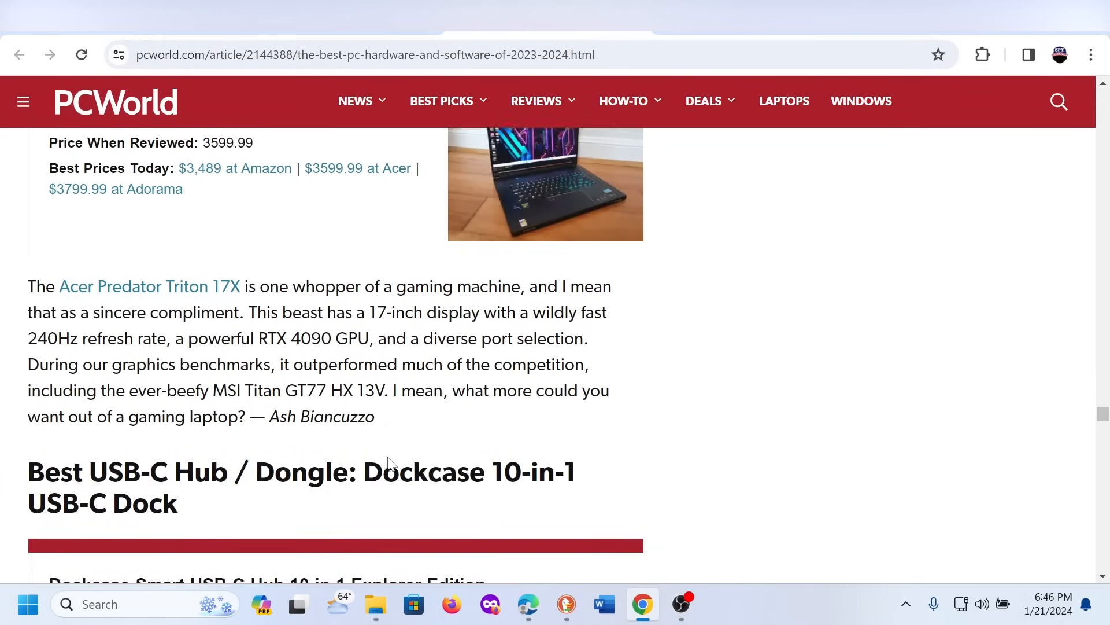
scroll(down, 3)
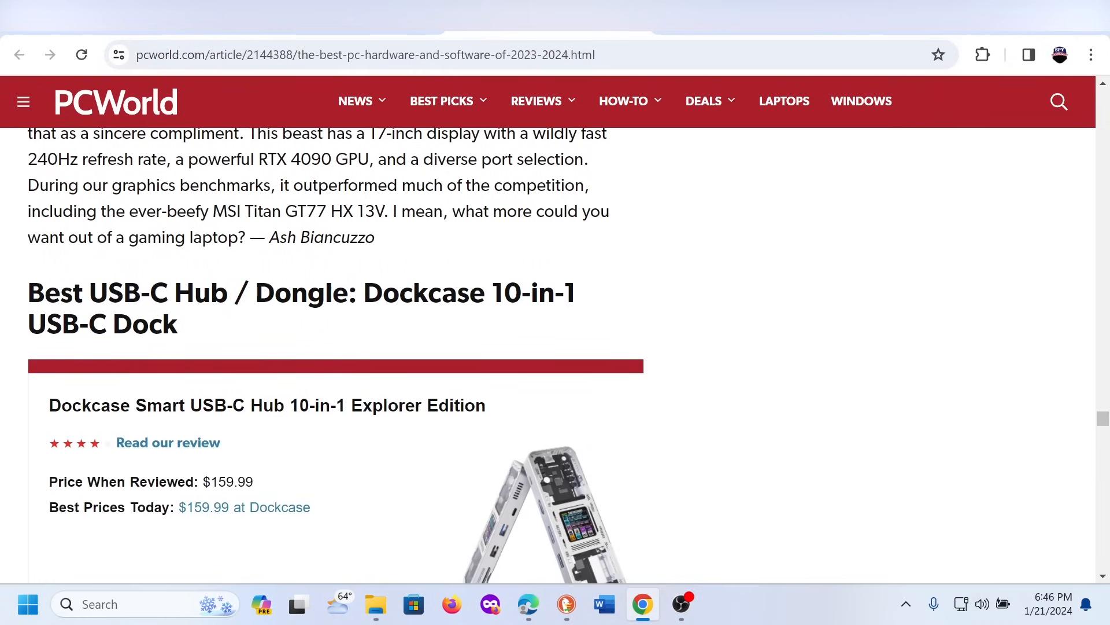
scroll(down, 3)
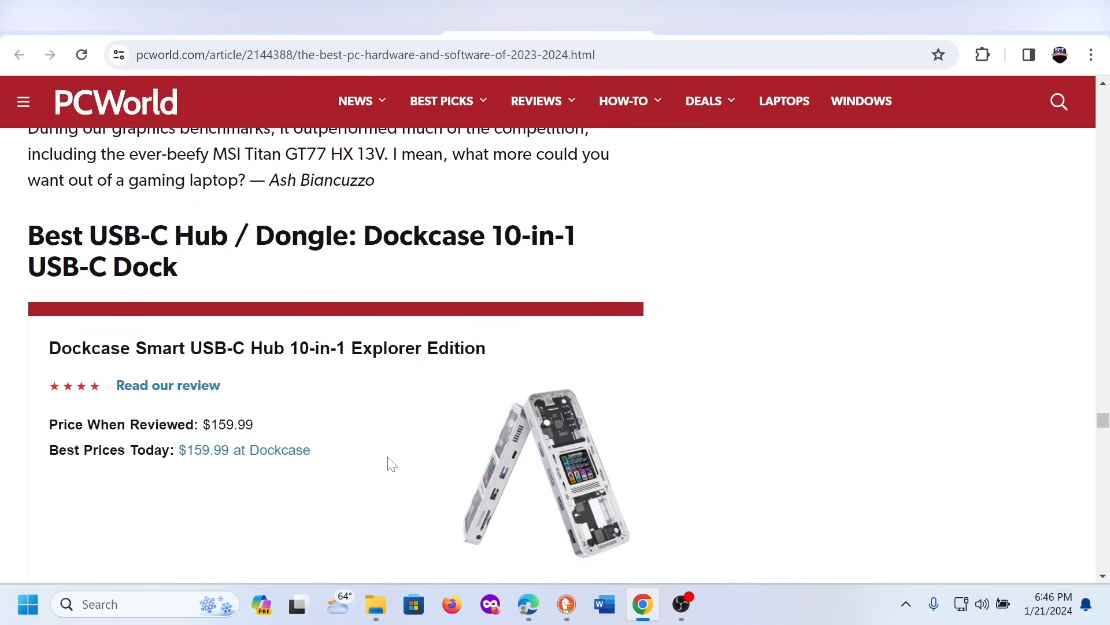
scroll(down, 3)
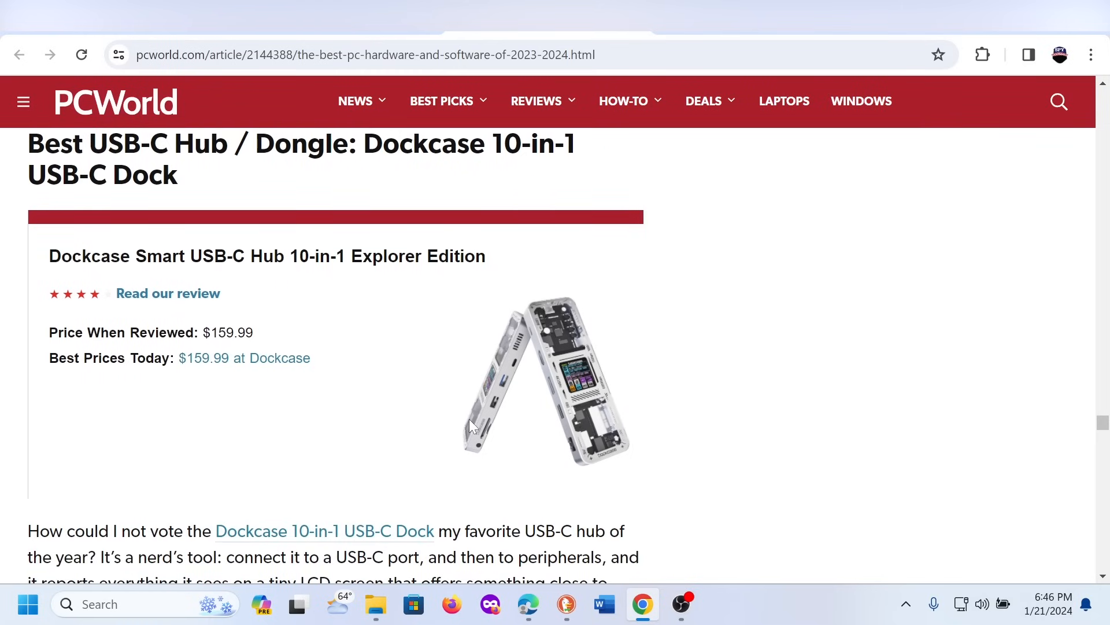
- Scroll down into the R-Drive Image 7.1 Windows backup section
scroll(down, 3)
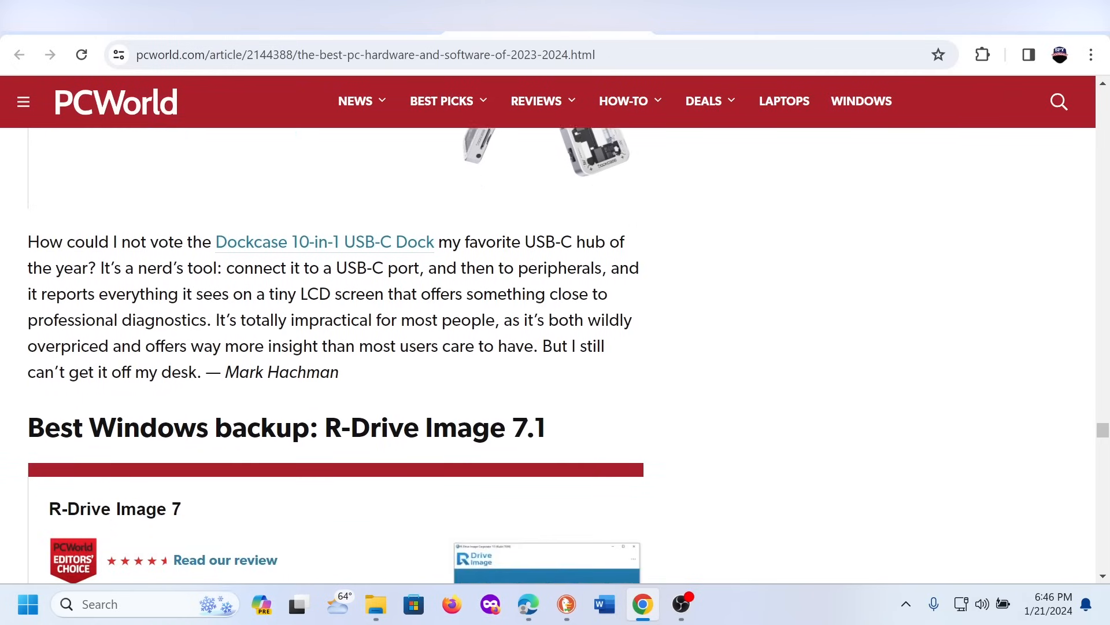
scroll(down, 3)
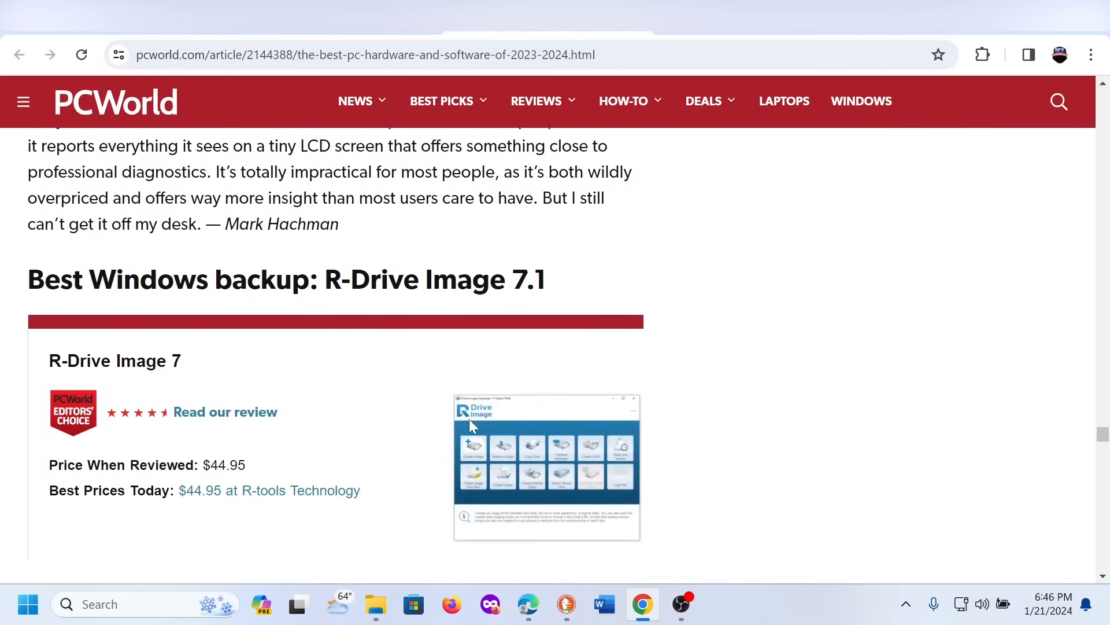
scroll(down, 3)
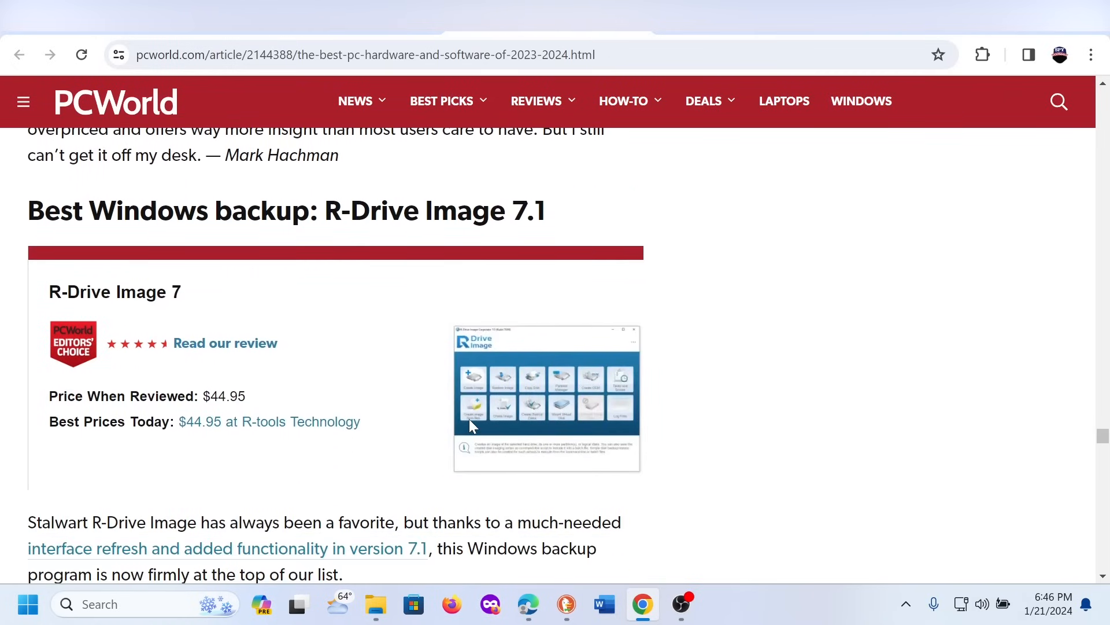
scroll(down, 3)
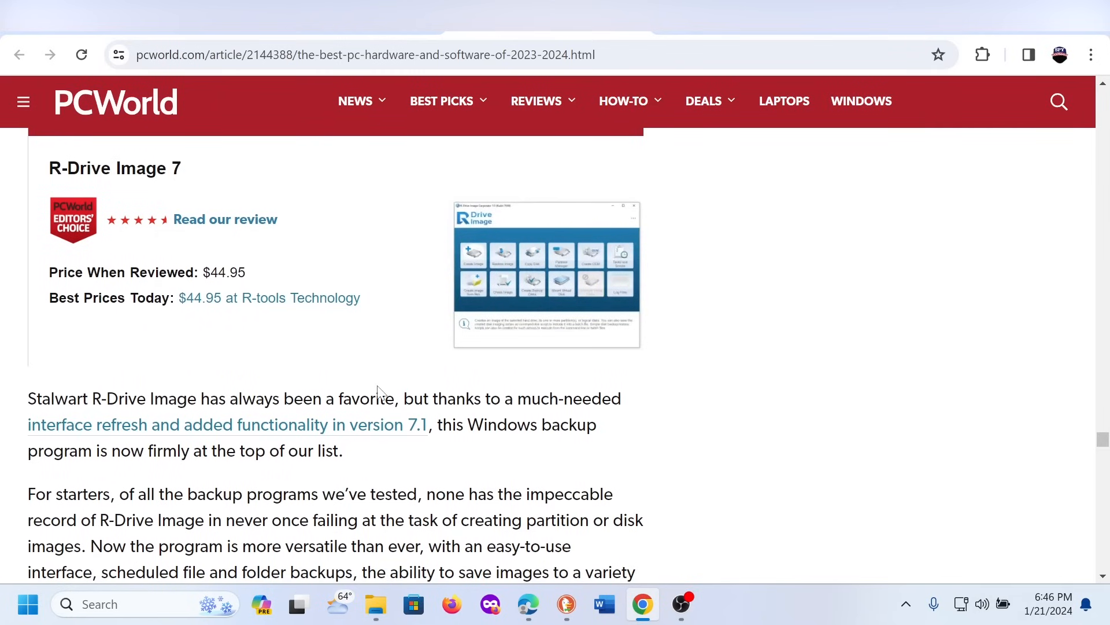
mouse_move(379, 373)
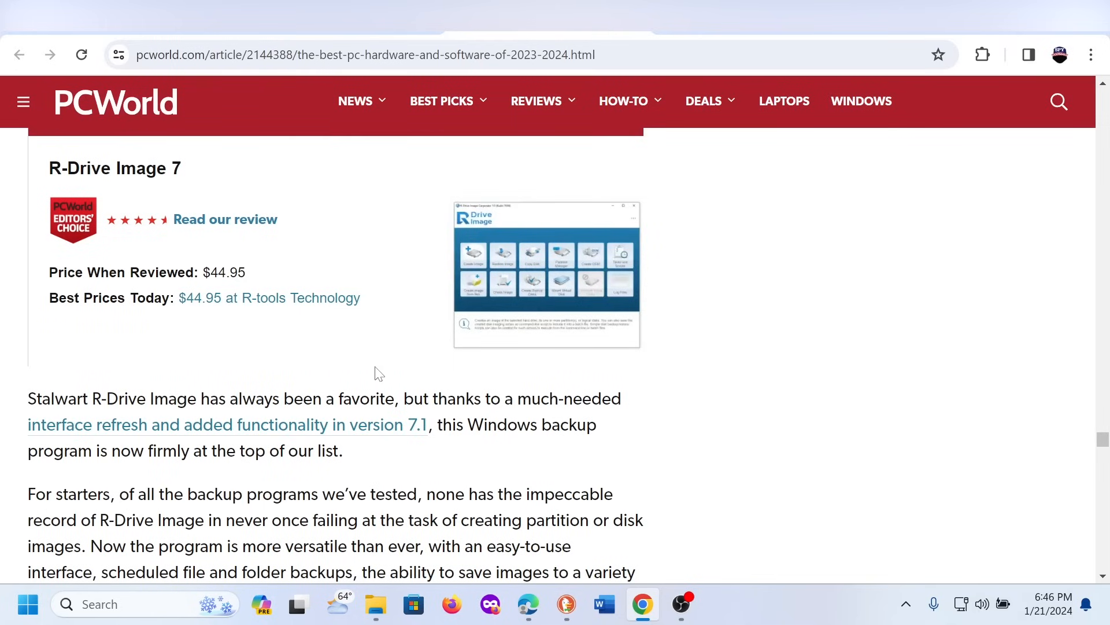
scroll(down, 3)
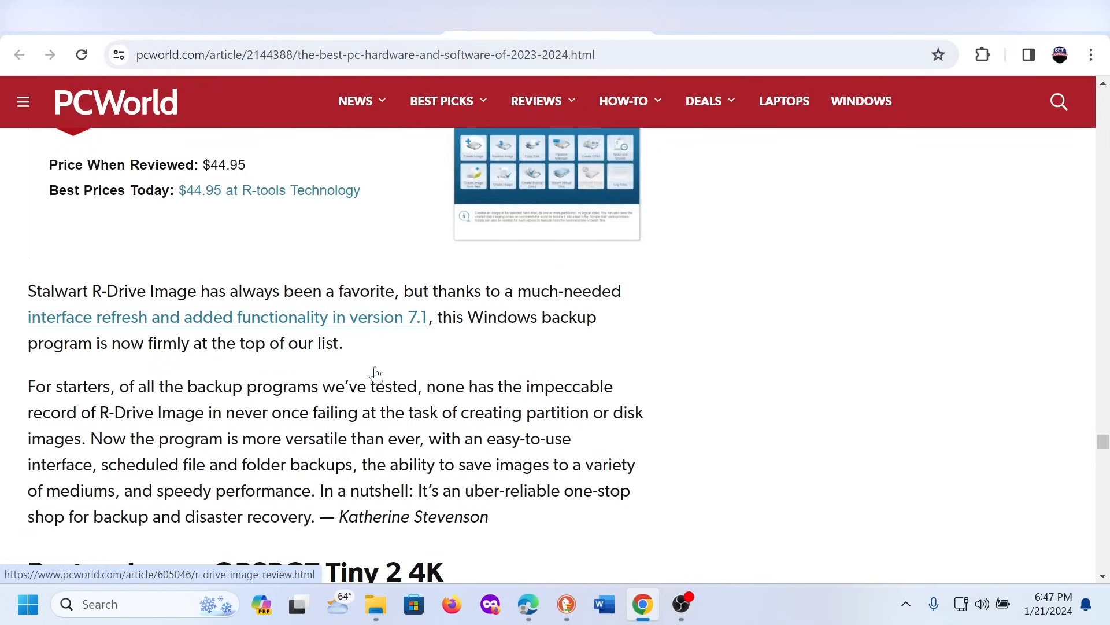
- Scroll through the R-Drive Image write-up until the 'Best webcam: OBSBOT Tiny 2 4K' heading appears
scroll(up, 3)
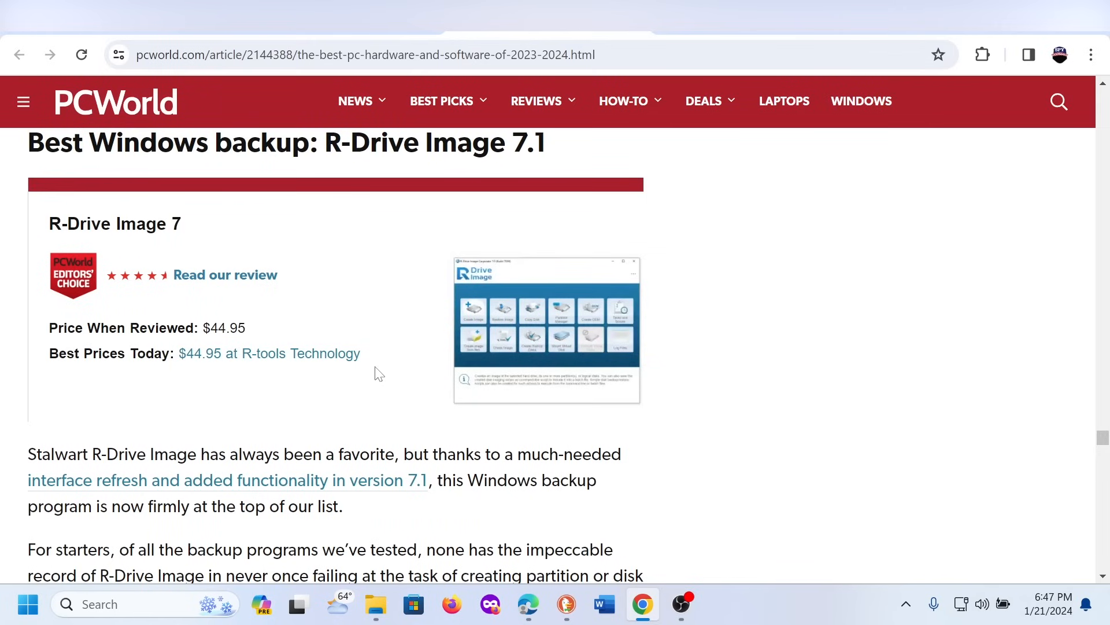
scroll(down, 3)
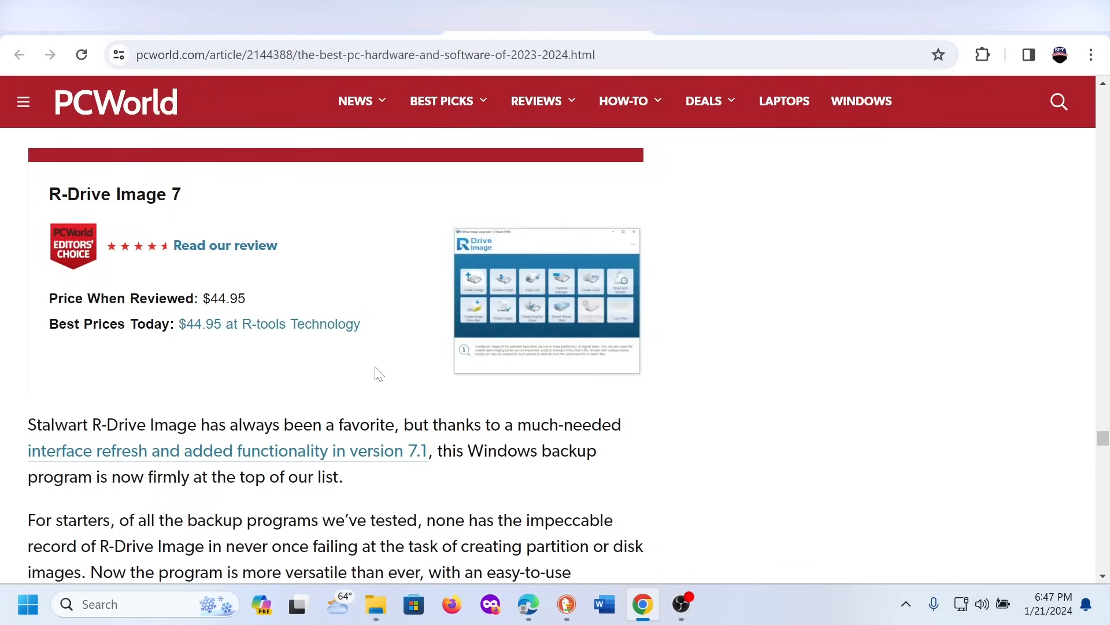
scroll(down, 3)
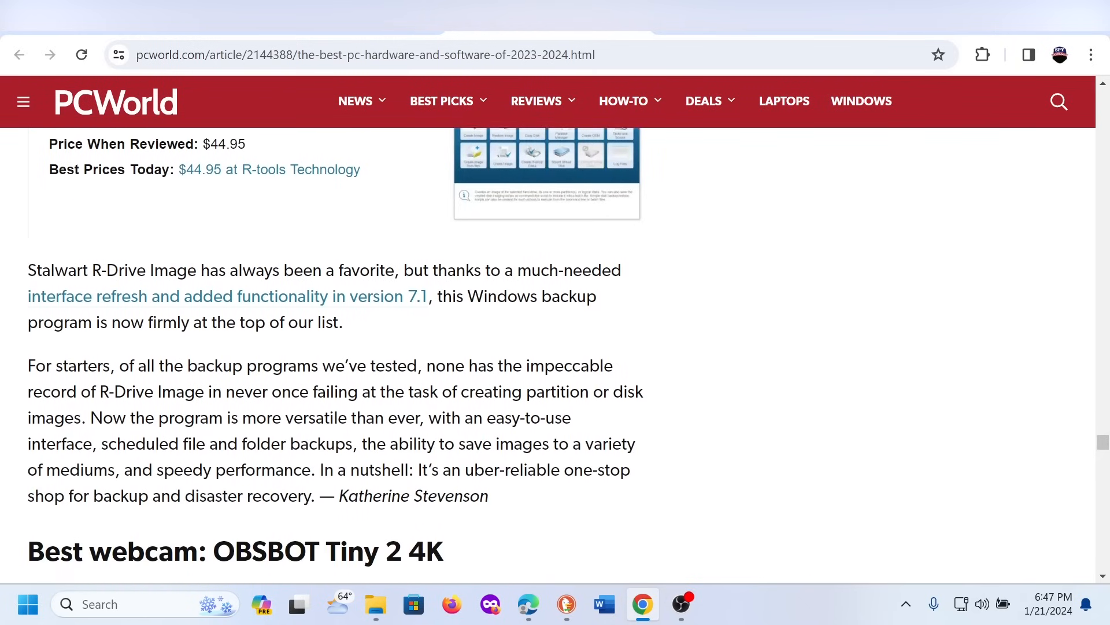
scroll(down, 3)
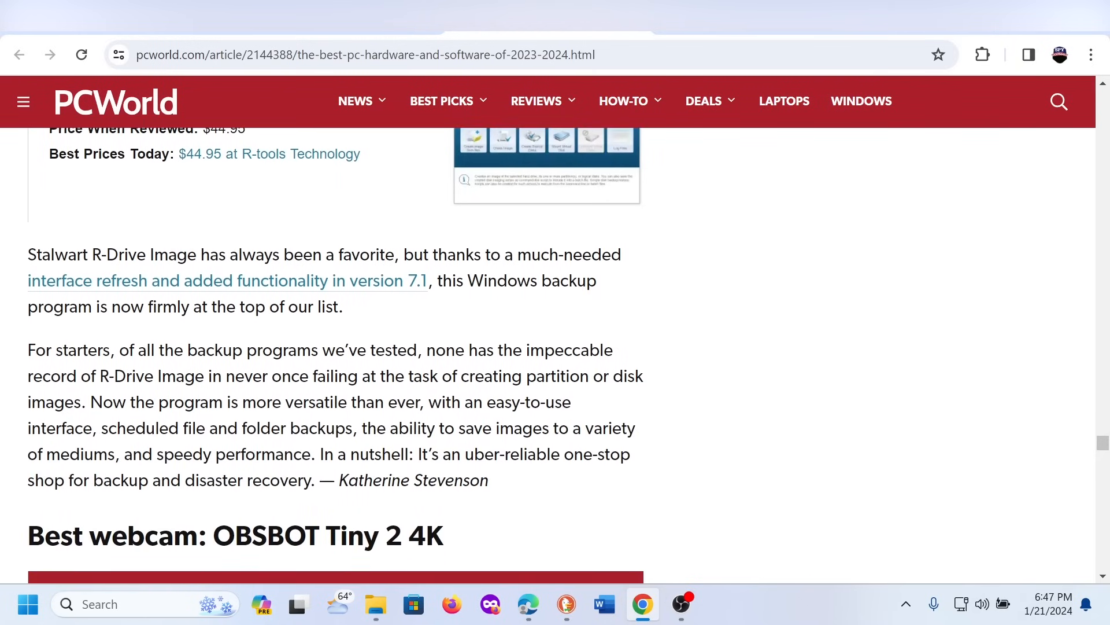
- Scroll to the OBSBOT Tiny 2 4K price box and its opening features paragraph
scroll(down, 3)
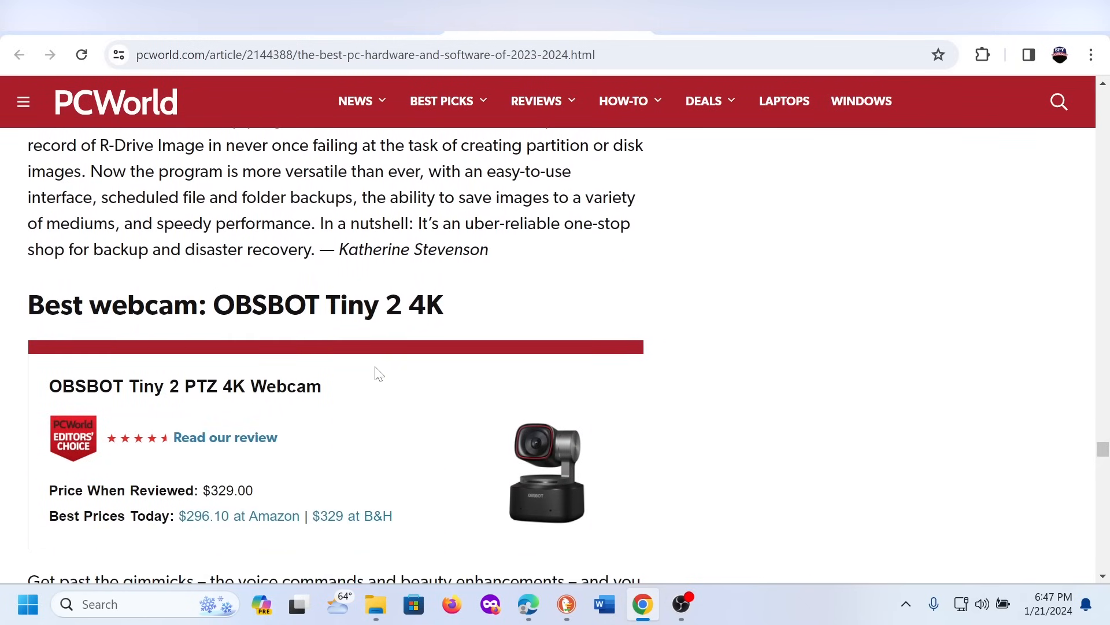
scroll(down, 3)
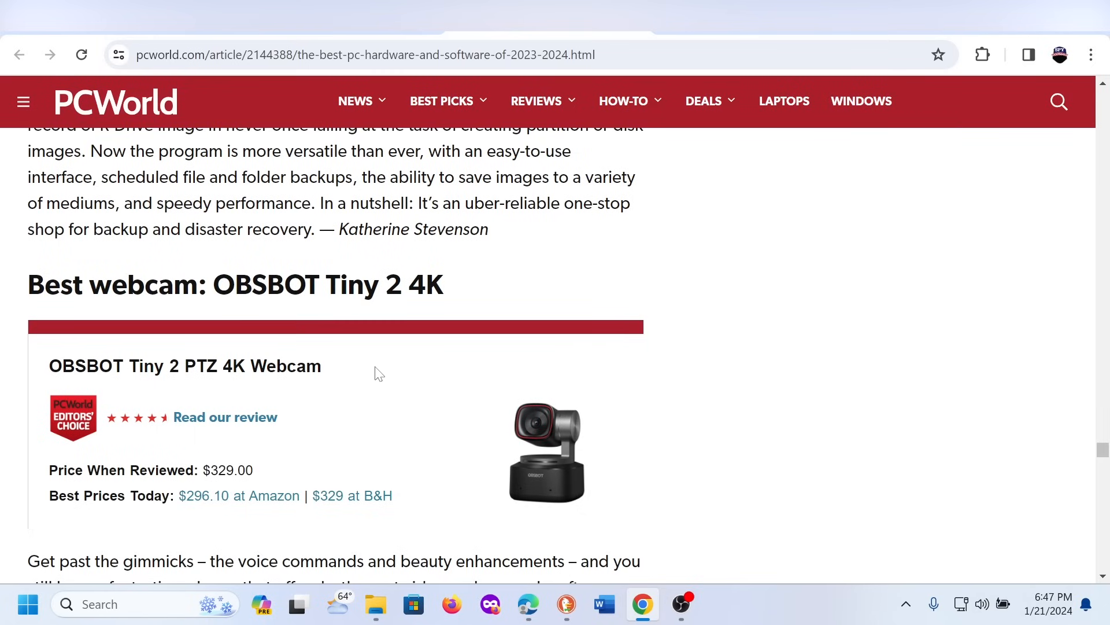
scroll(down, 3)
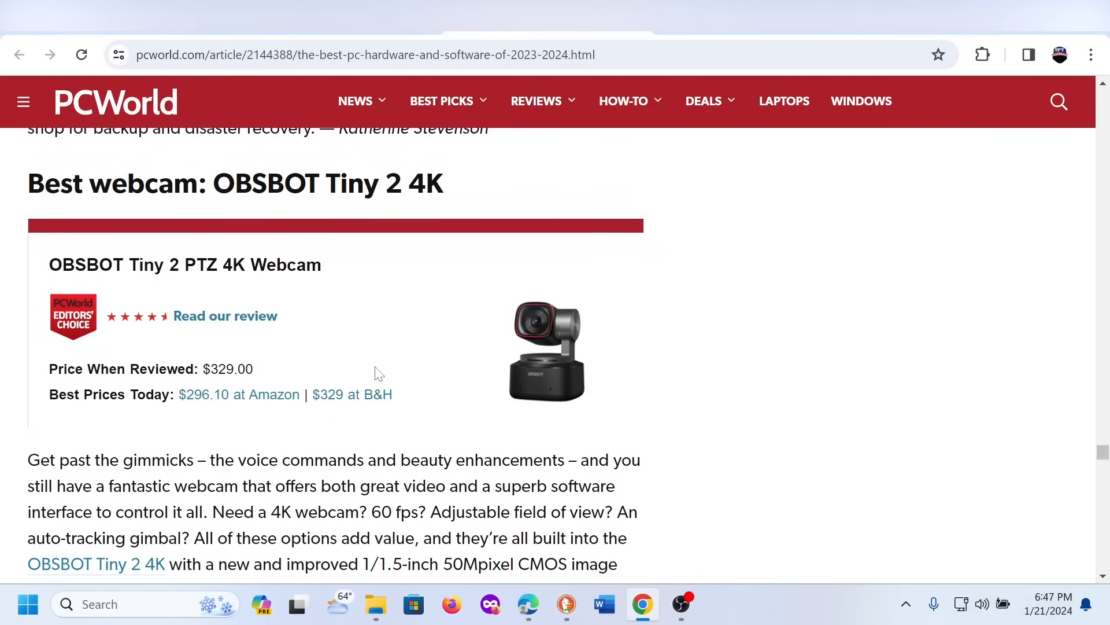
scroll(down, 3)
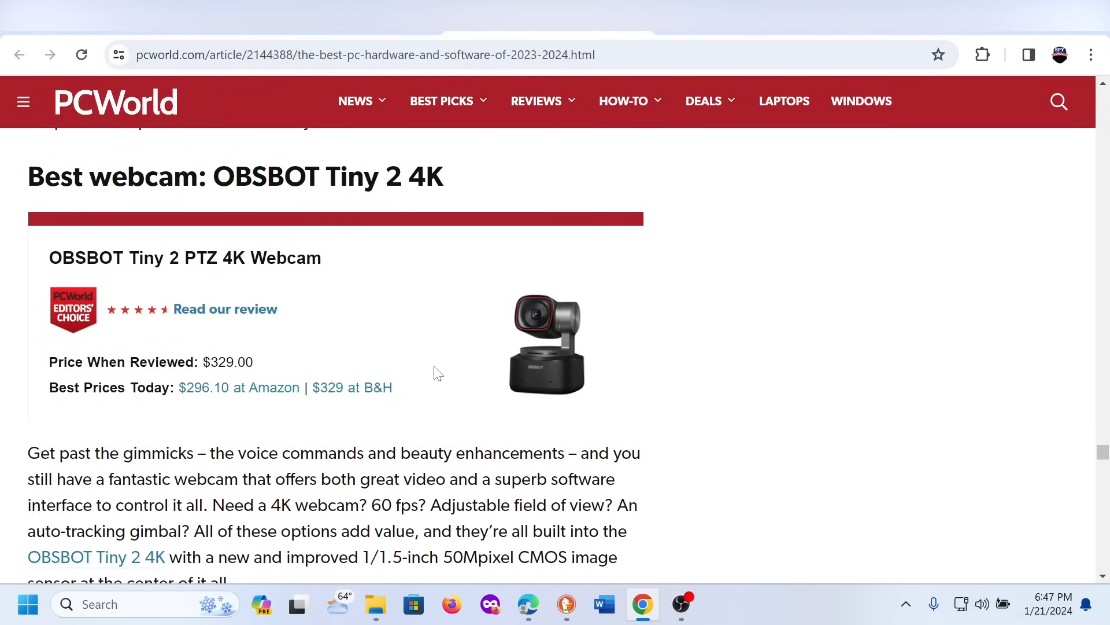
- Scroll past the webcam section to the 'Best gaming headset: Audeze Maxwell Wireless' heading
scroll(down, 3)
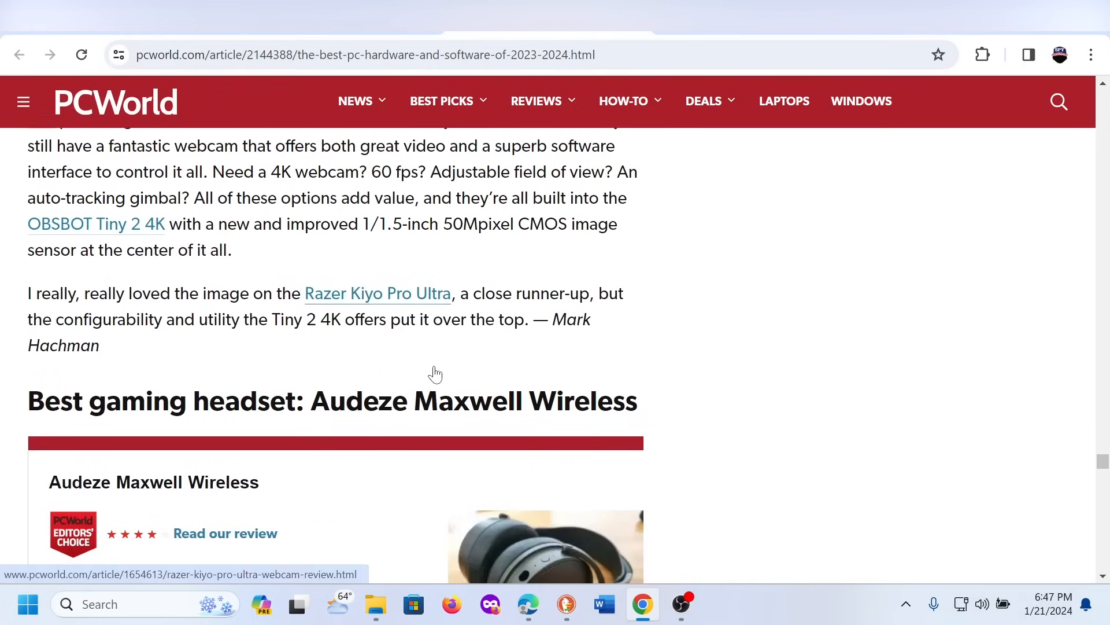
scroll(down, 3)
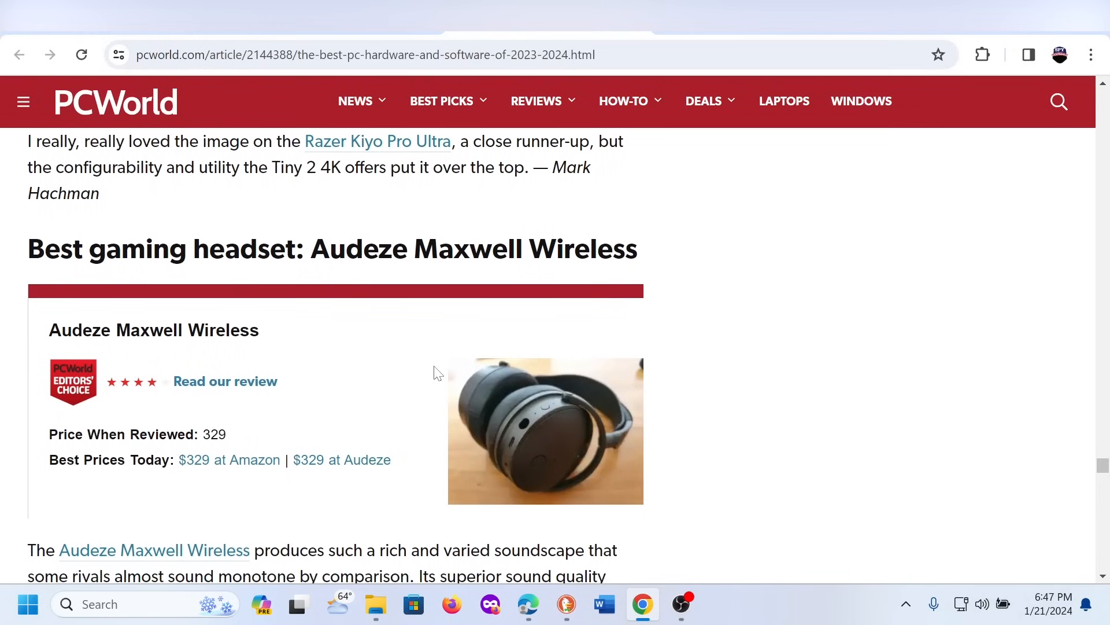
scroll(down, 3)
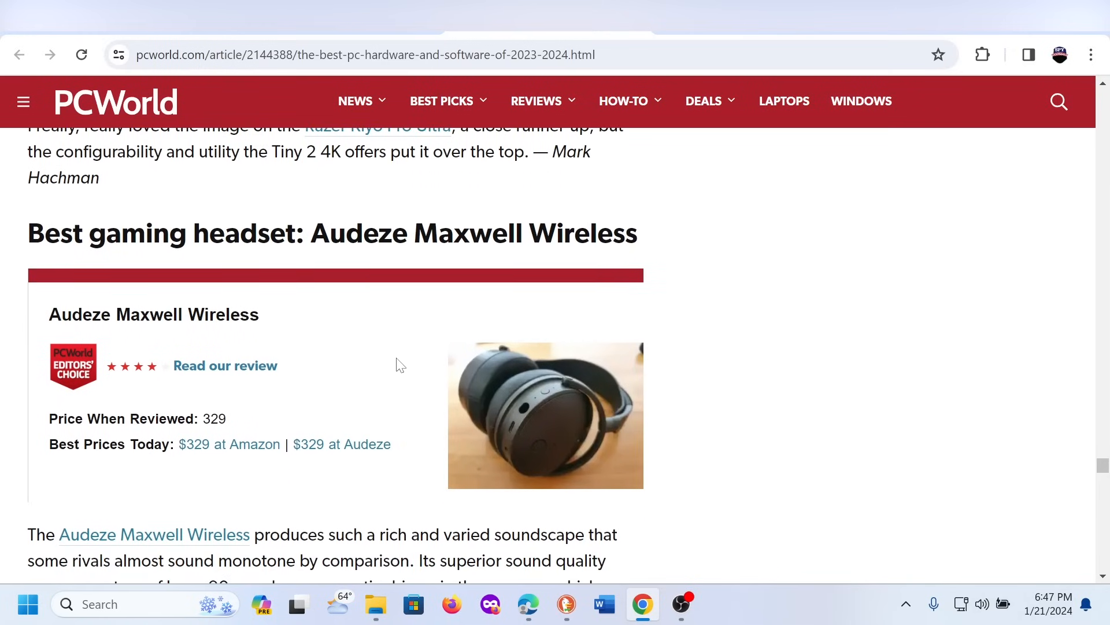
scroll(down, 3)
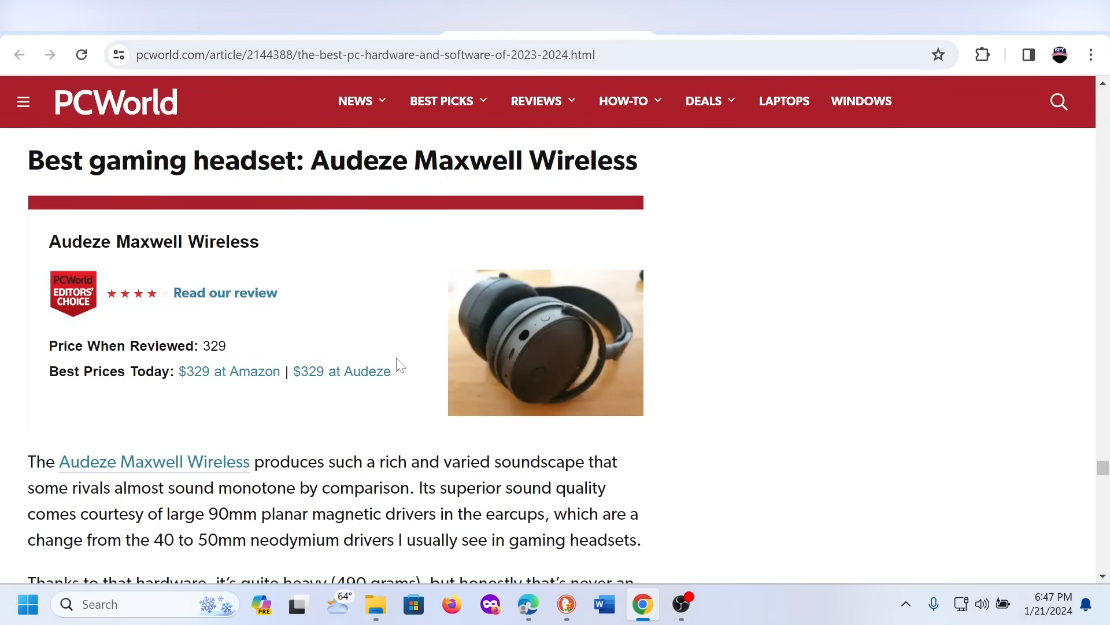
- Scroll through the Audeze Maxwell Wireless review text to its end
scroll(down, 3)
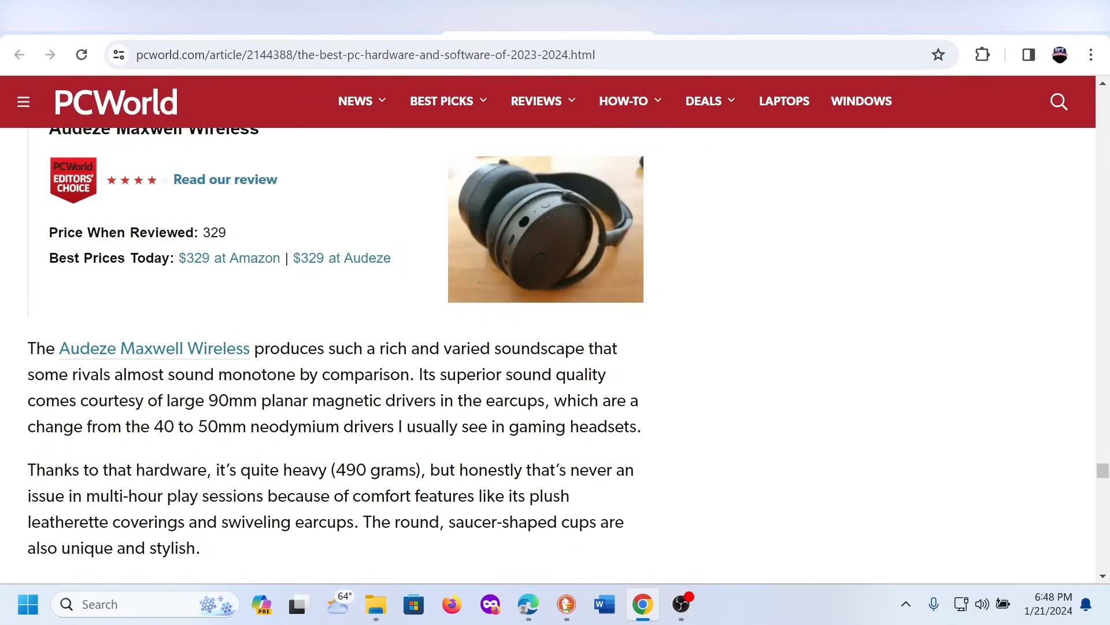
scroll(down, 3)
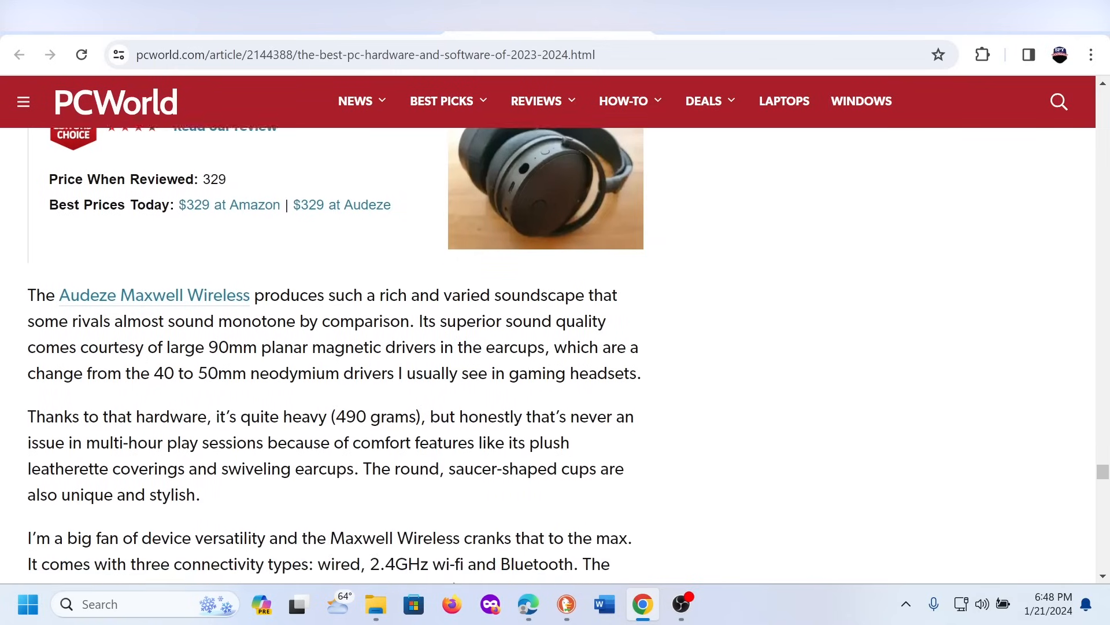
scroll(up, 3)
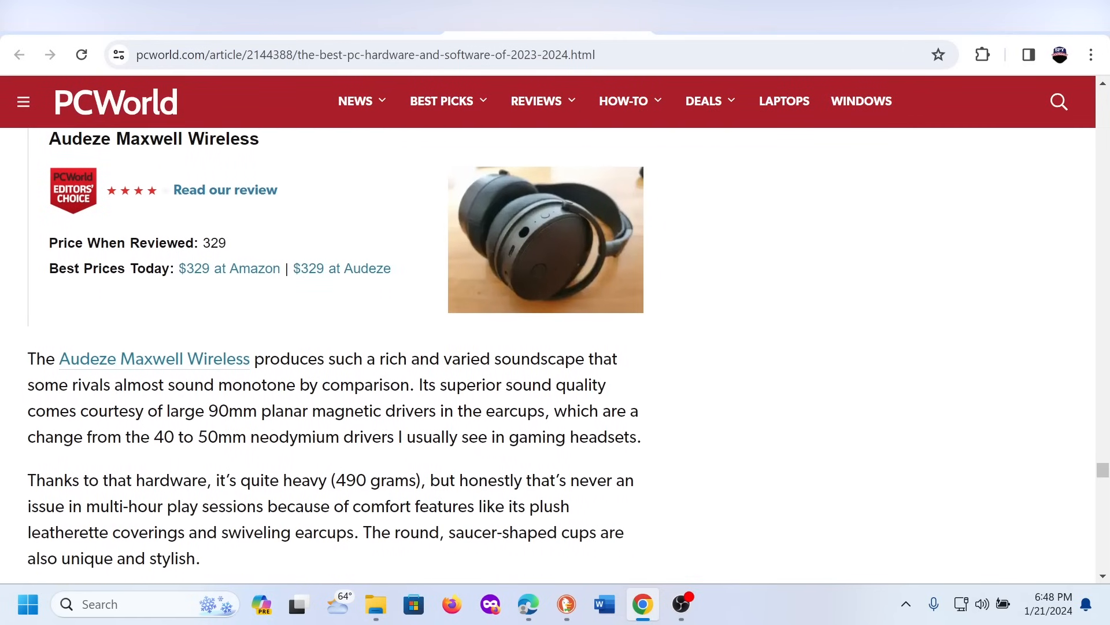
scroll(down, 3)
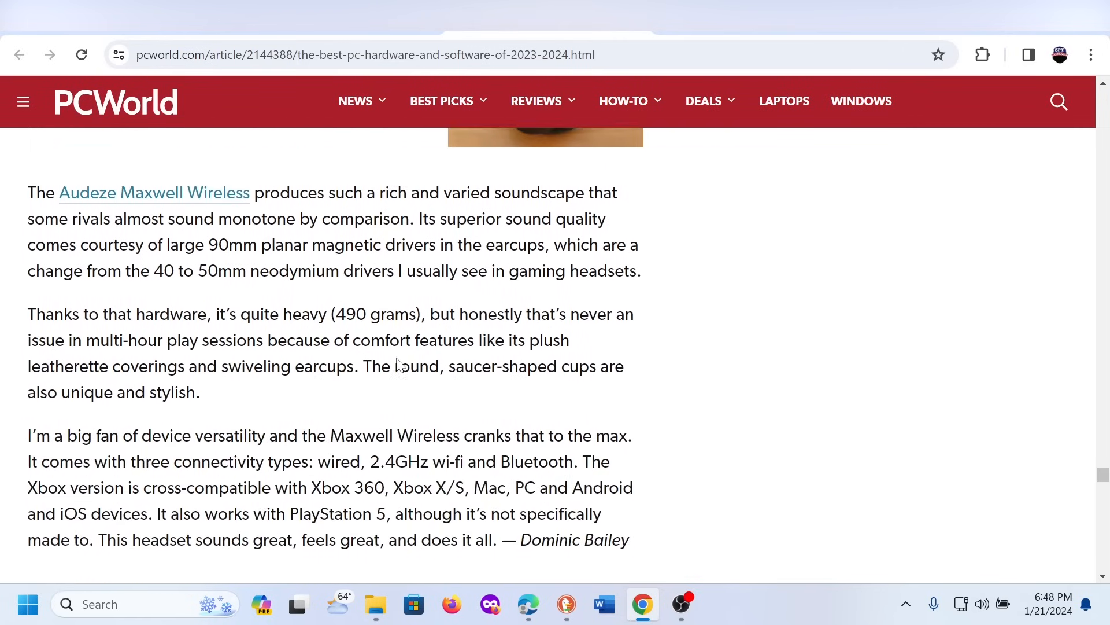
- Scroll down past the iDrive online backup recommendation
scroll(down, 3)
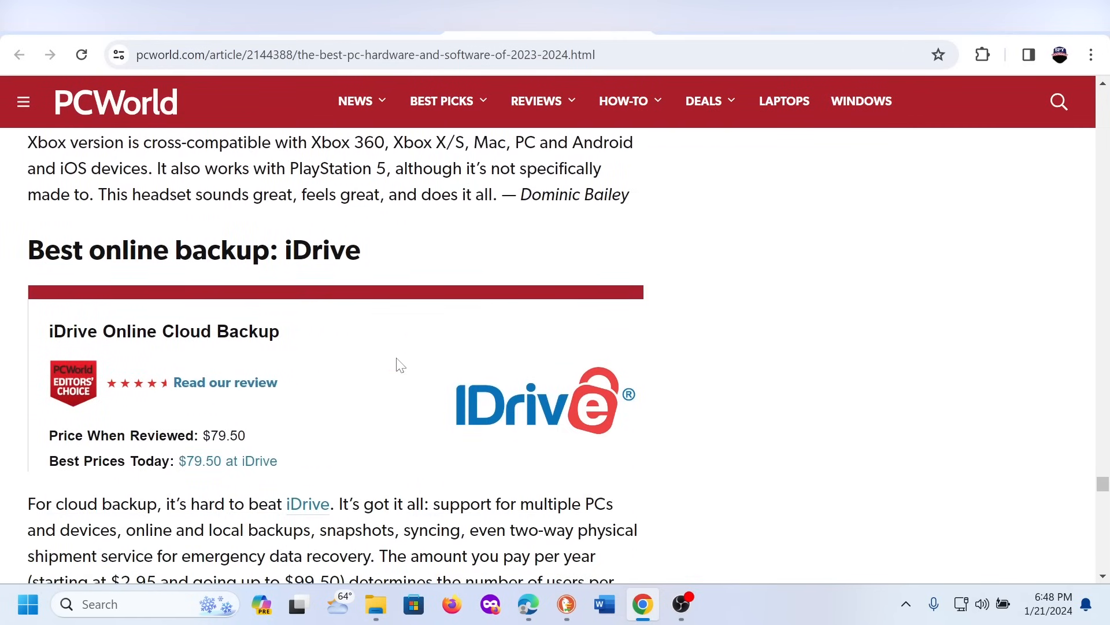
scroll(down, 3)
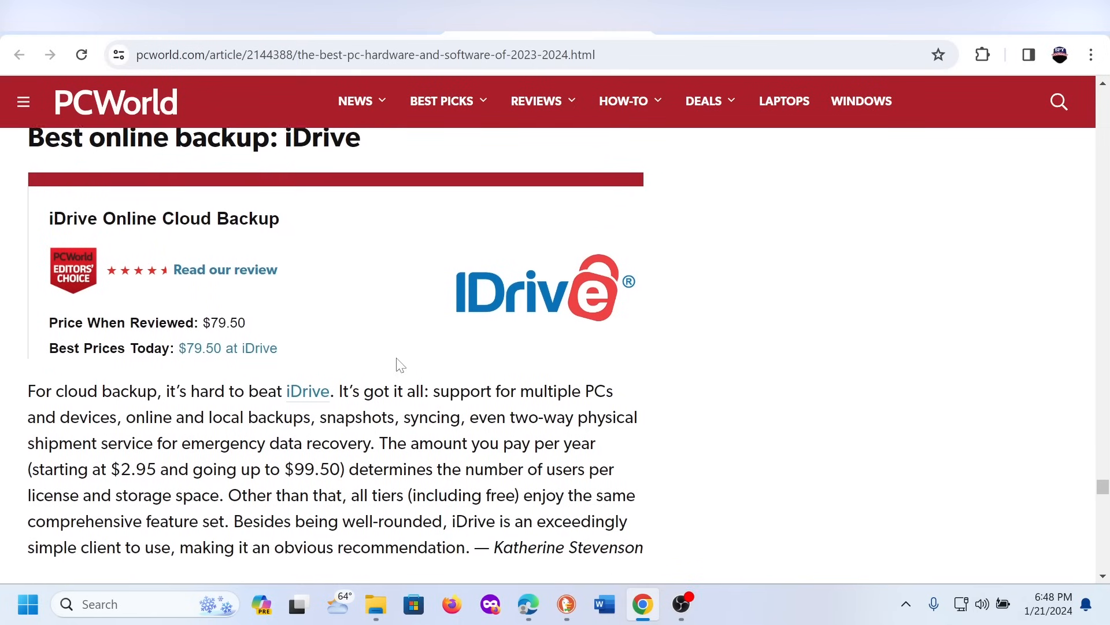
scroll(down, 3)
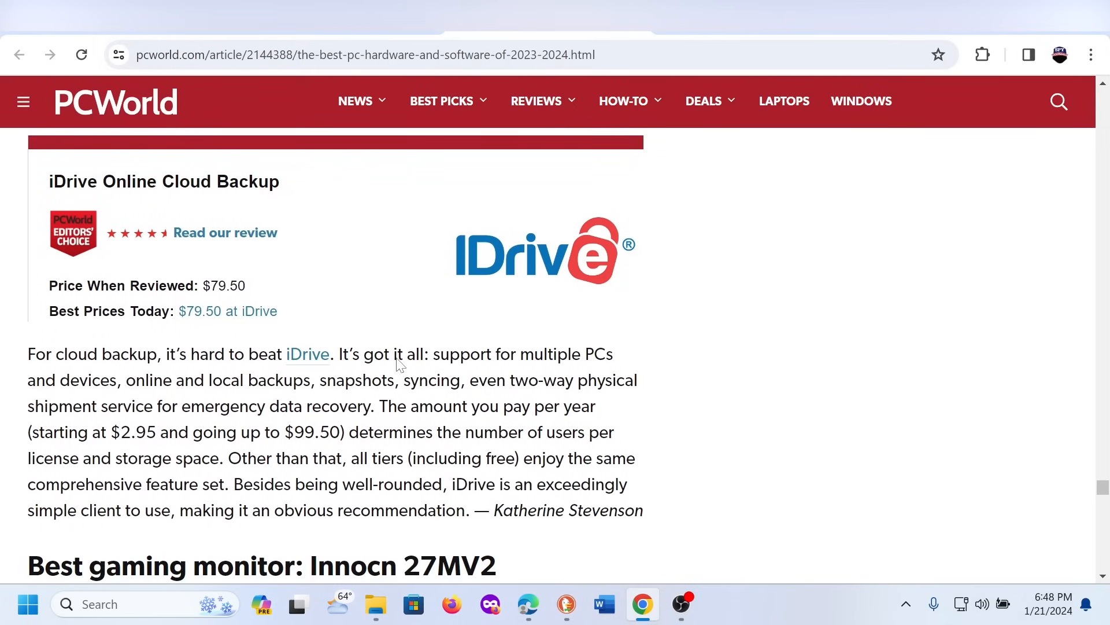
scroll(down, 3)
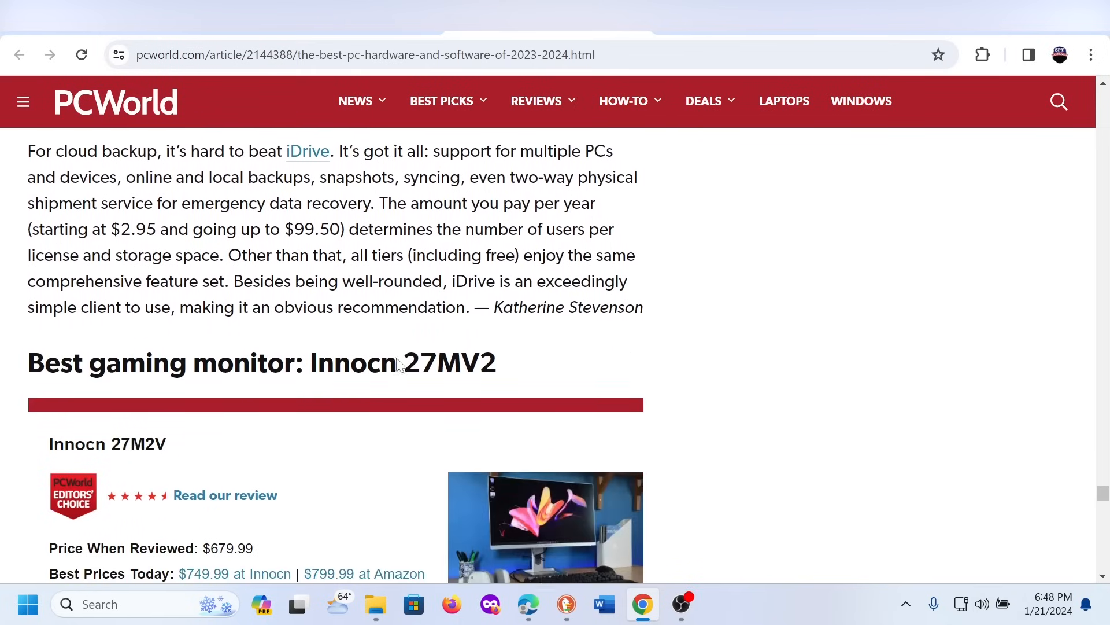
scroll(down, 3)
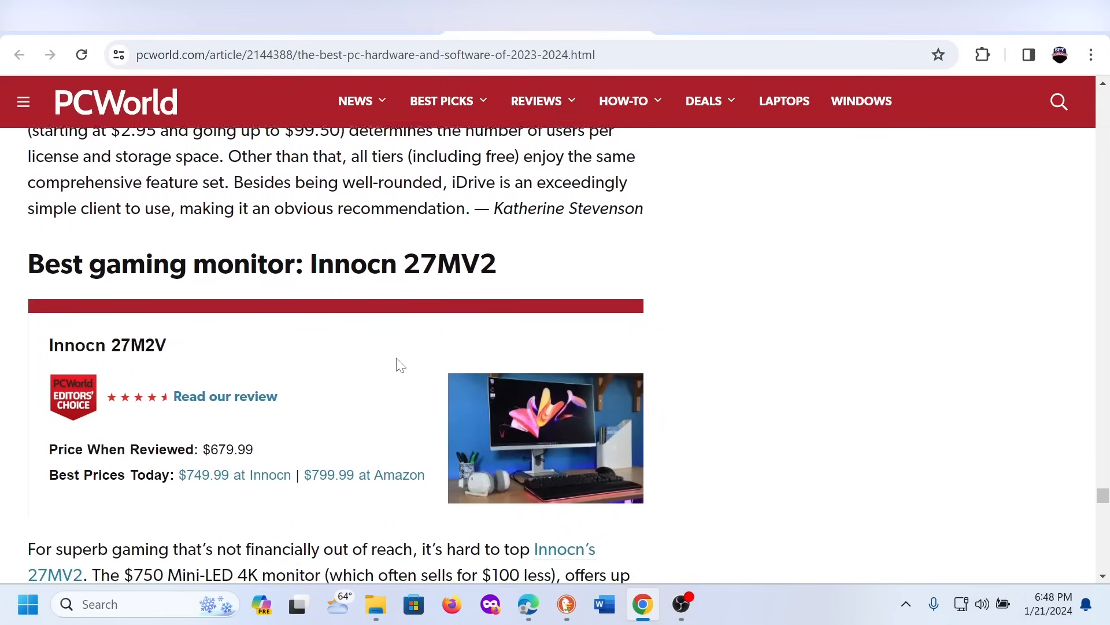
- Scroll to the Innocn 27MV2 gaming monitor's price box and review paragraphs
scroll(down, 3)
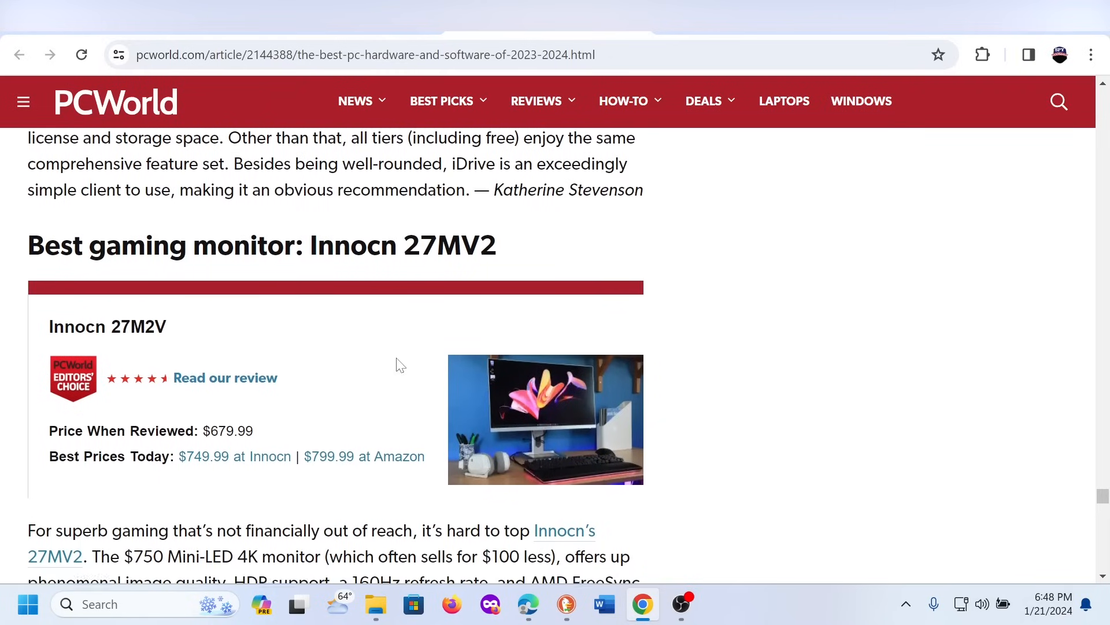
scroll(down, 3)
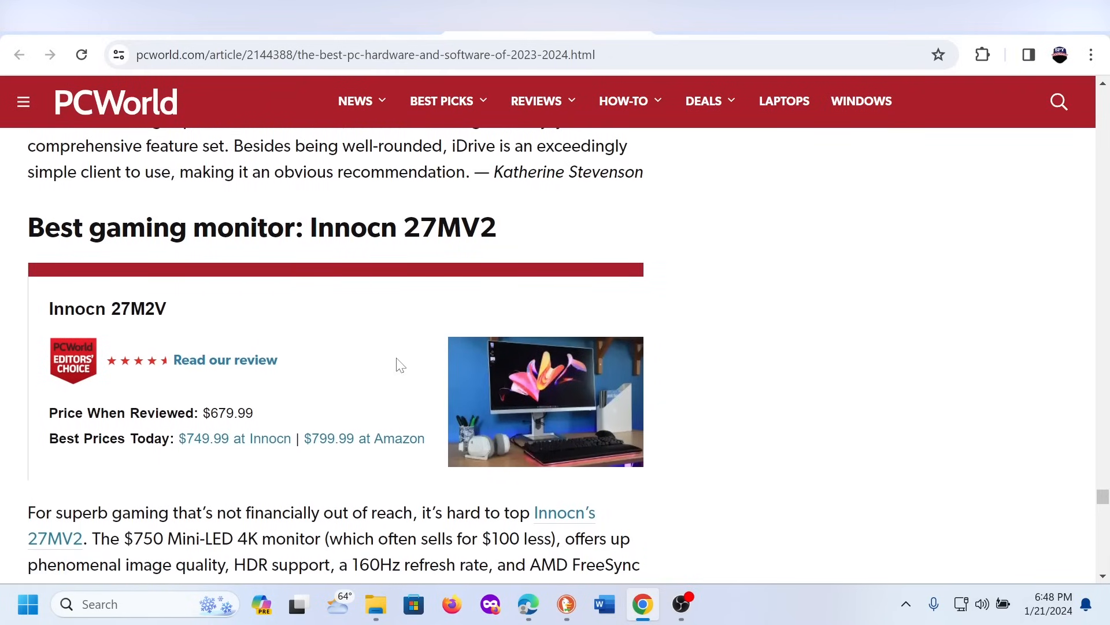
scroll(down, 3)
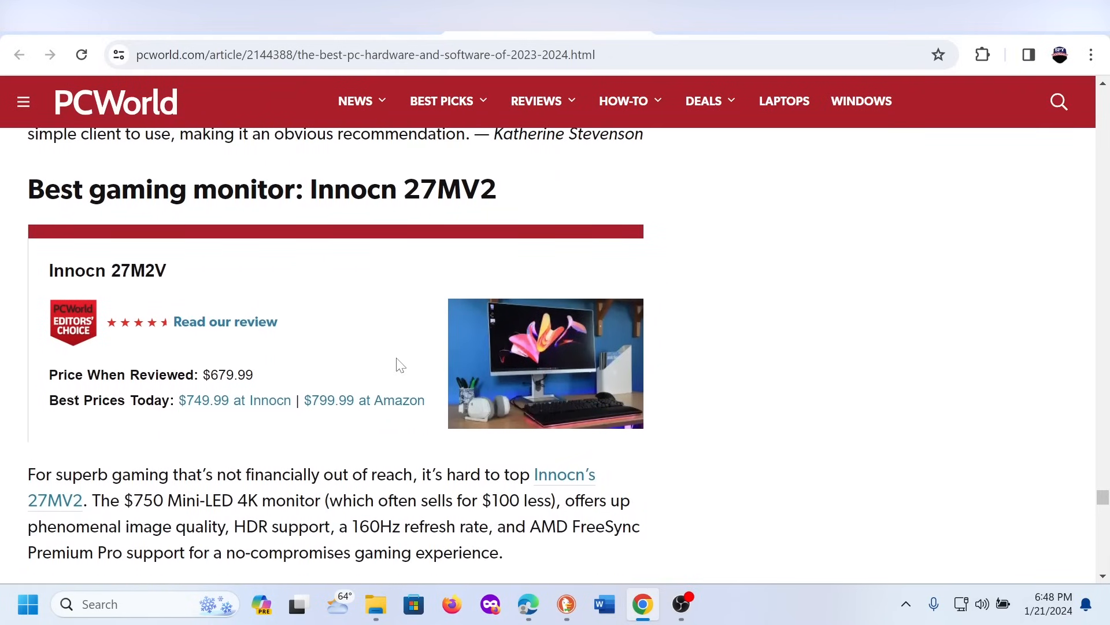
scroll(down, 3)
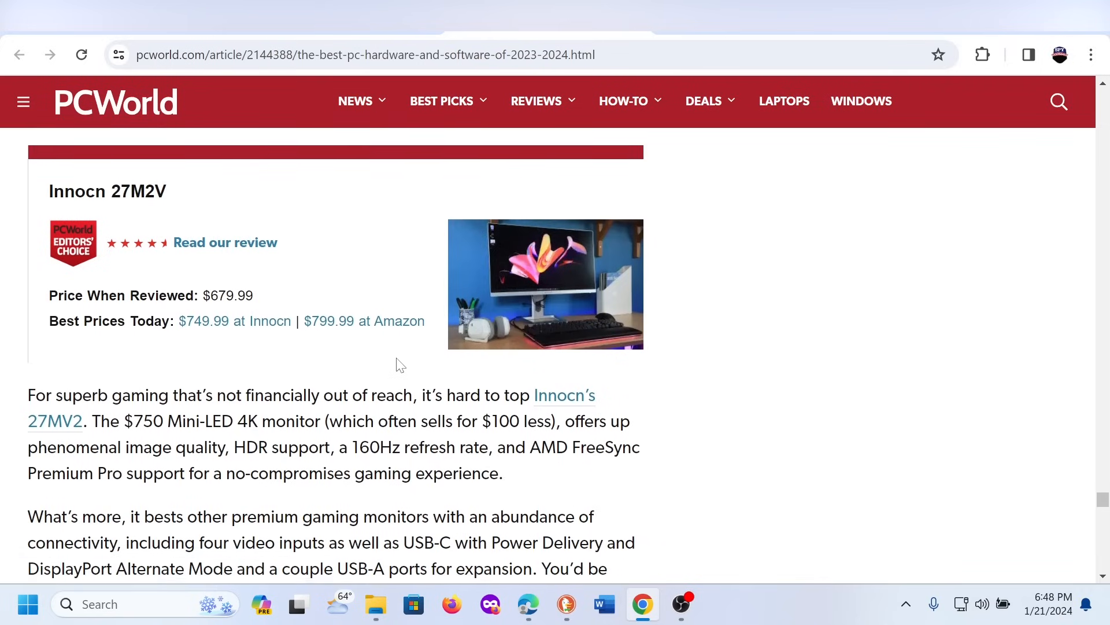
- Scroll down past the Framework Laptop 13 and Frore AirJet picks to Brad Chacos's author box
scroll(down, 3)
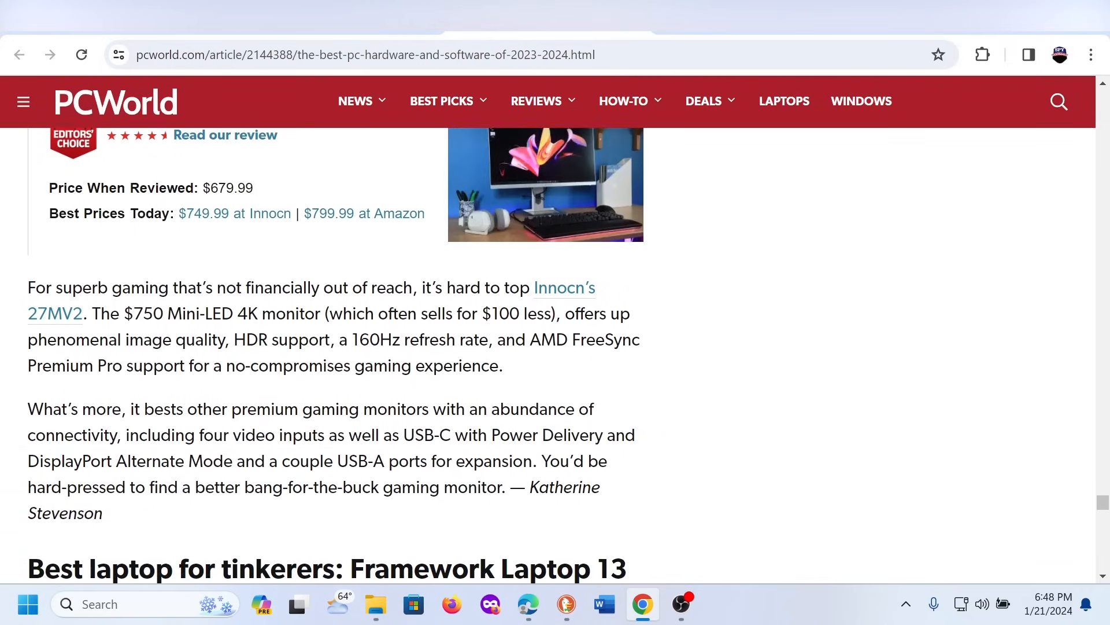
scroll(down, 3)
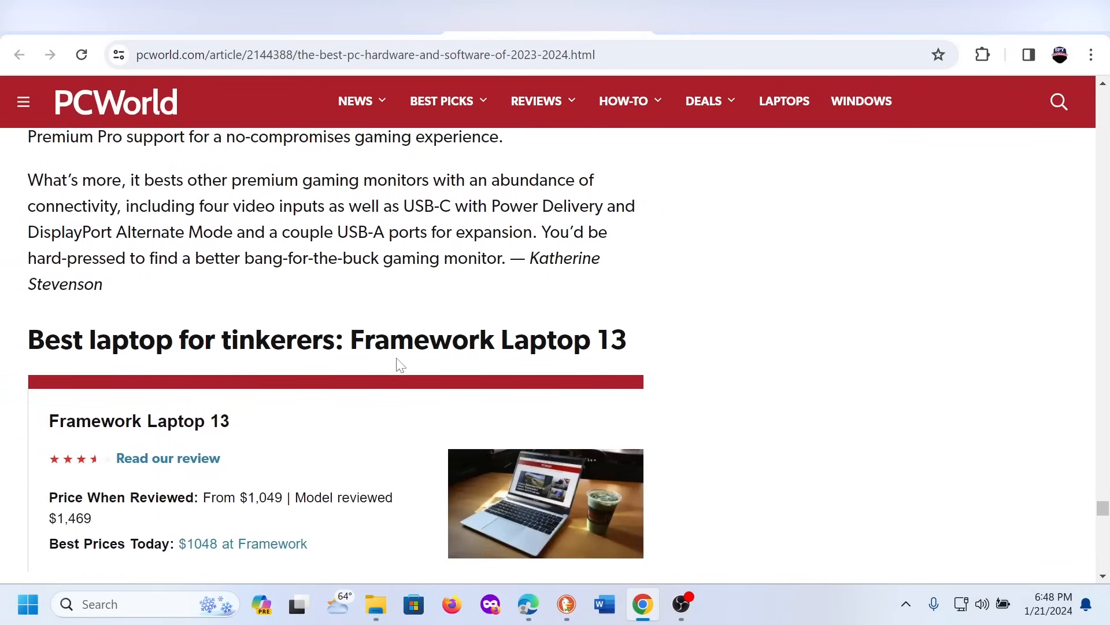
scroll(down, 3)
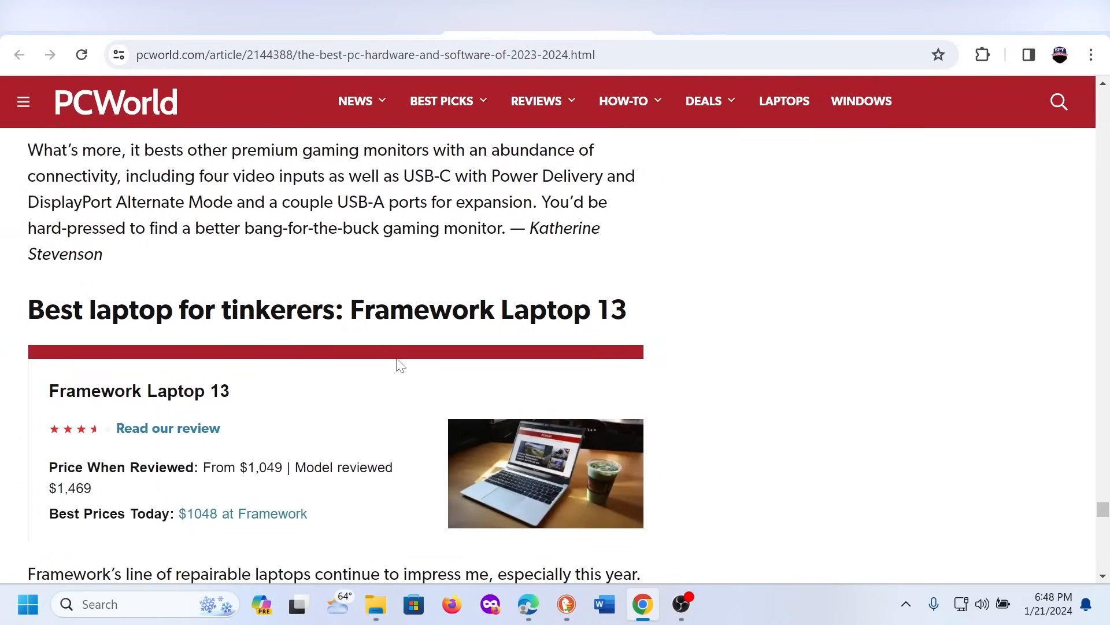
scroll(down, 3)
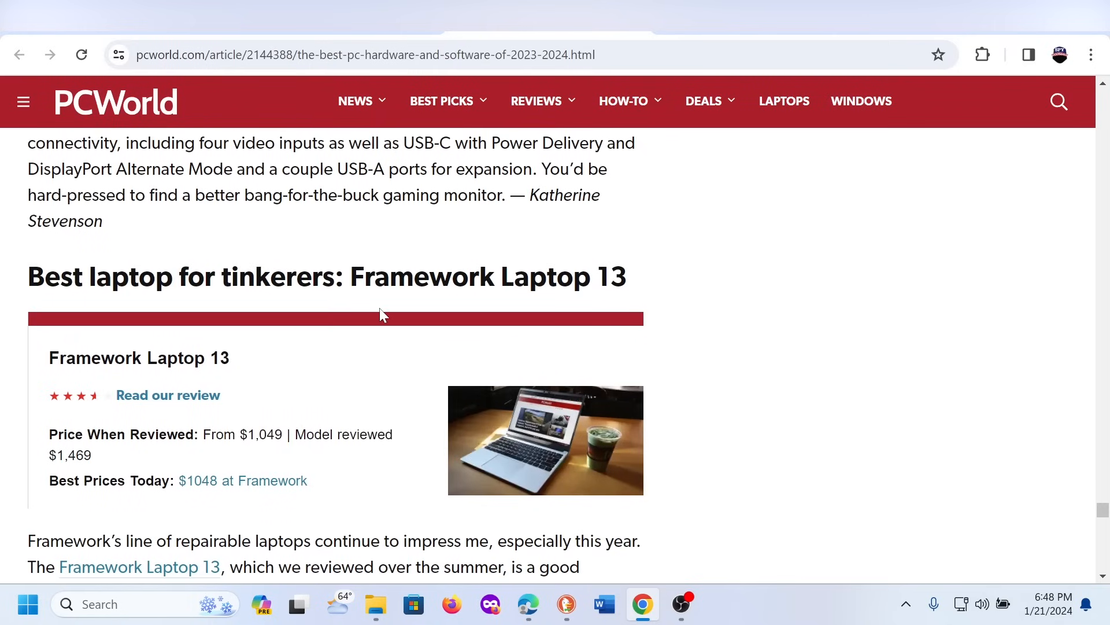
scroll(down, 3)
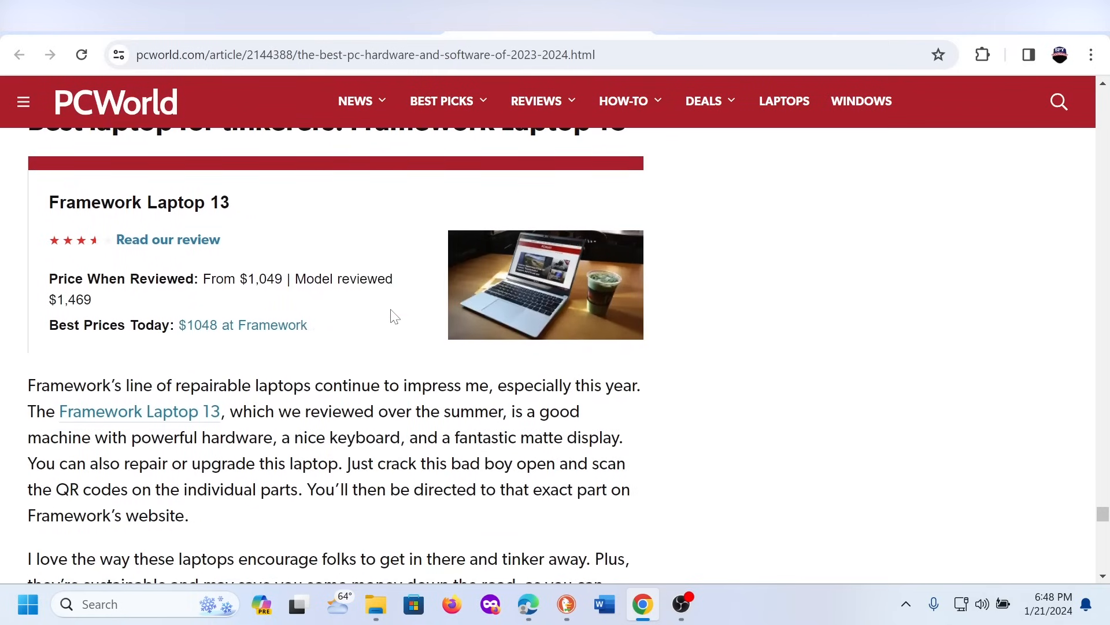
scroll(up, 3)
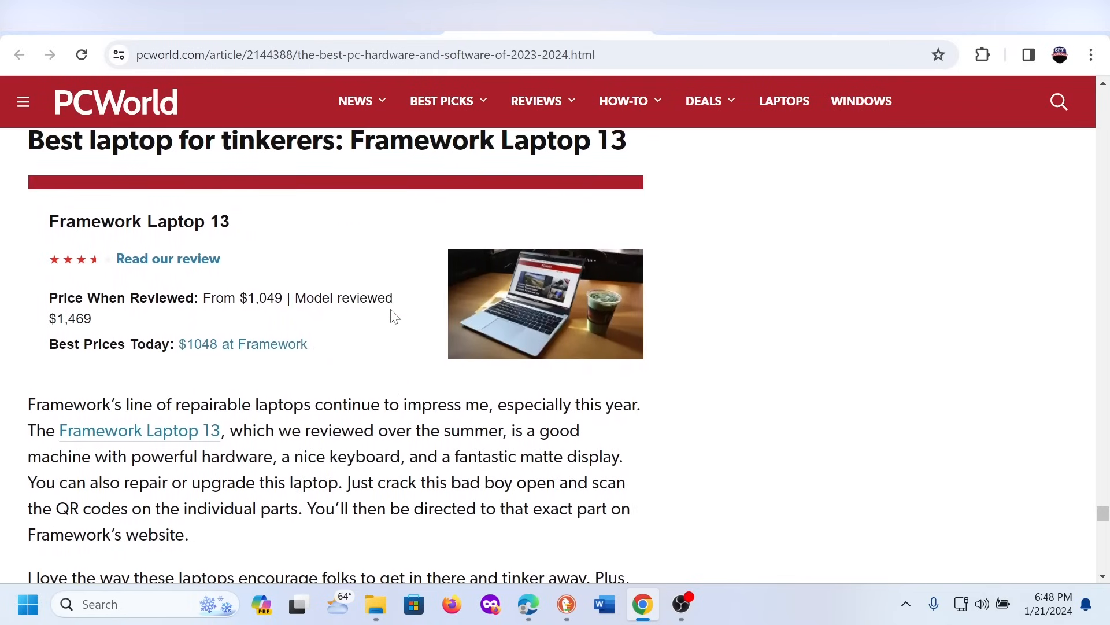
scroll(down, 3)
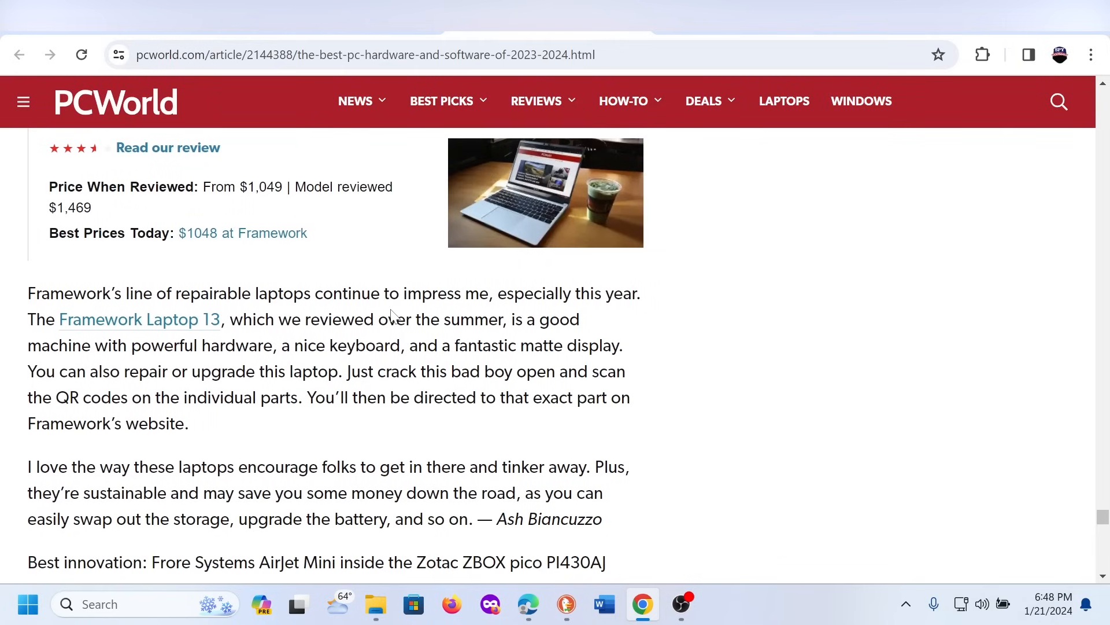
scroll(down, 3)
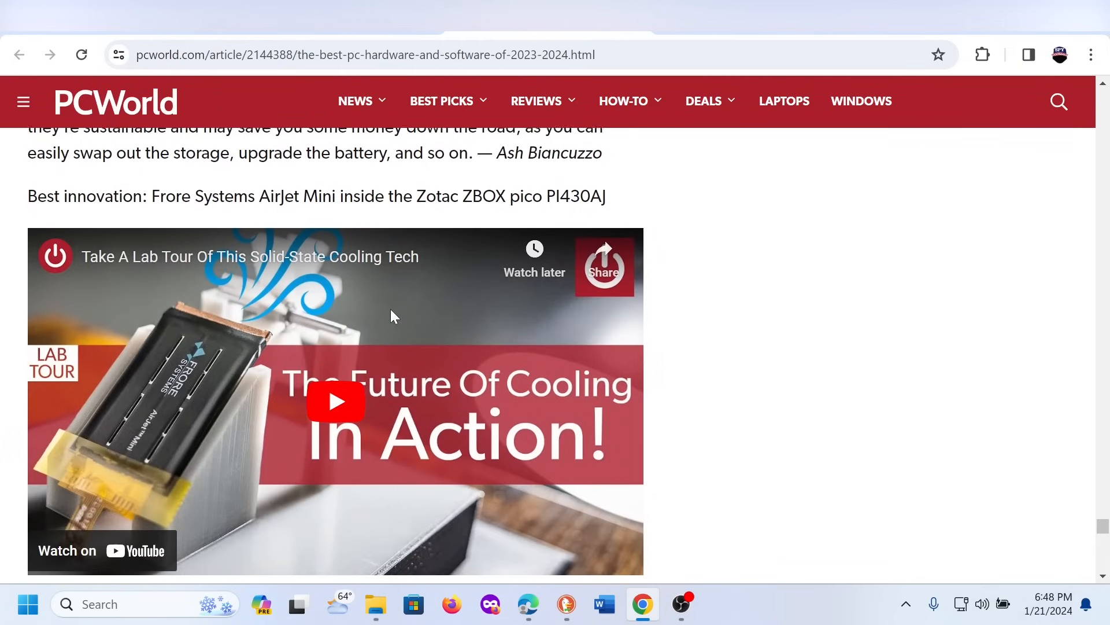
scroll(down, 3)
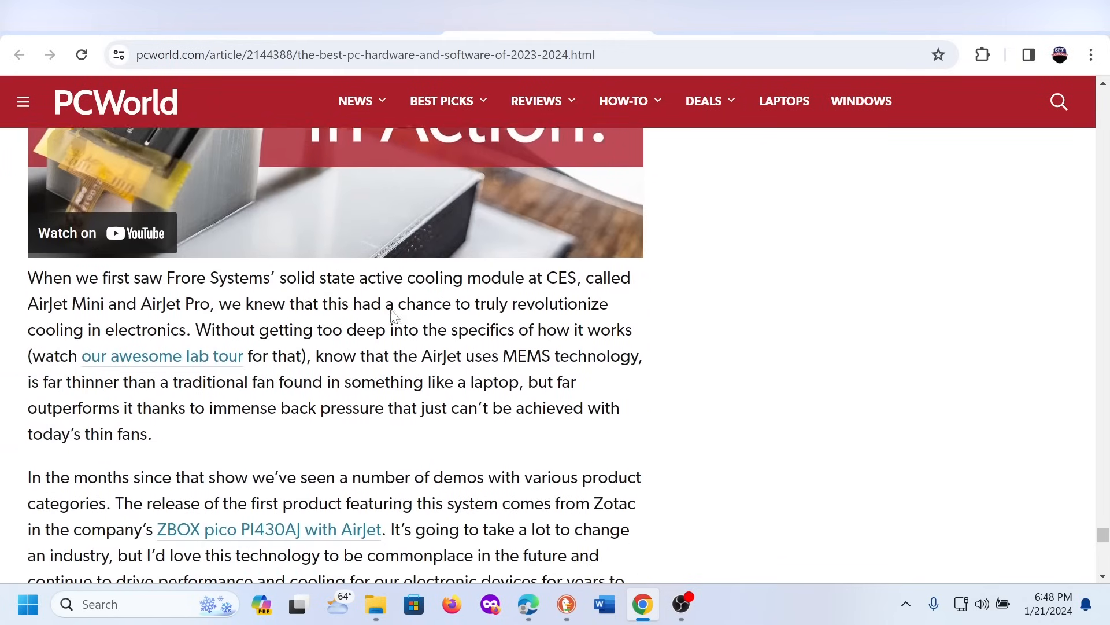
scroll(down, 3)
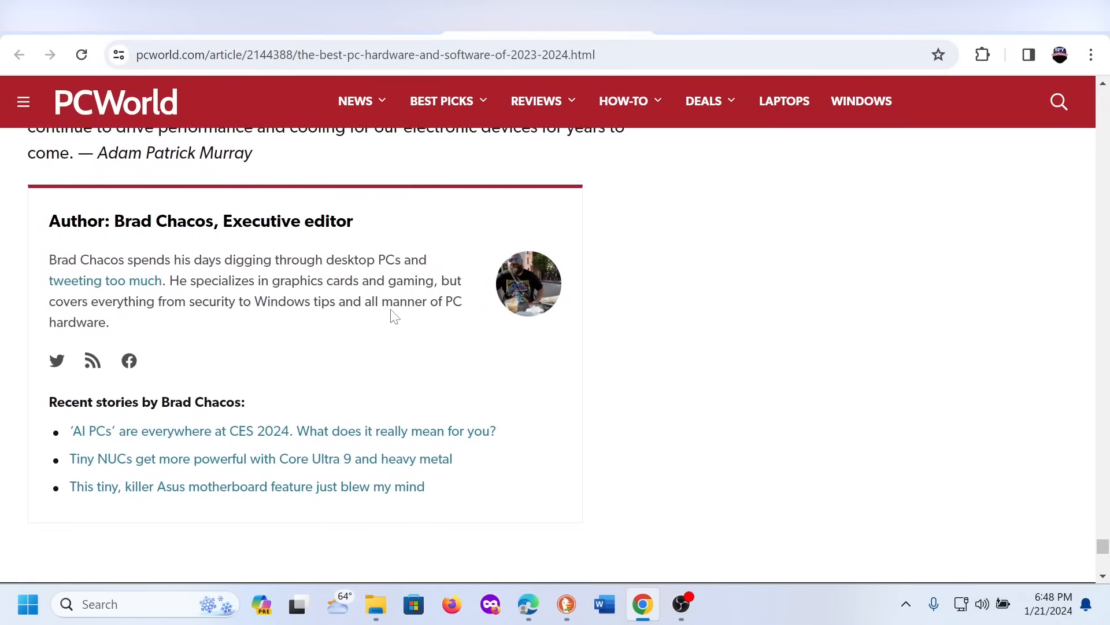
- Scroll back up the article to the 'Best CPU: Intel Core i7-14700K' heading and its product image
scroll(up, 3)
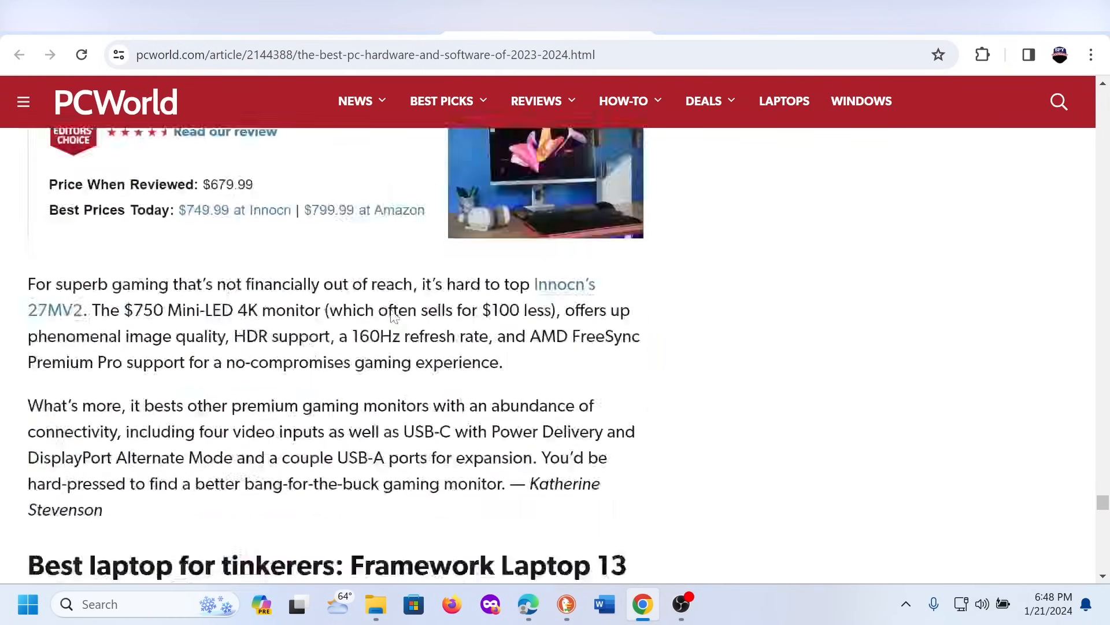
scroll(down, 3)
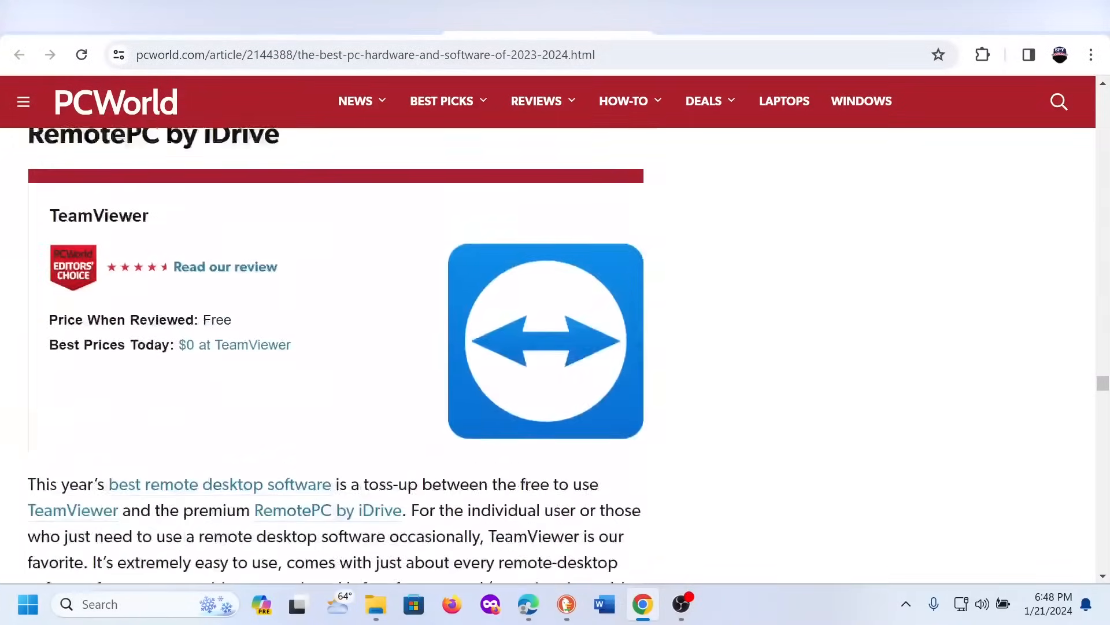
scroll(down, 3)
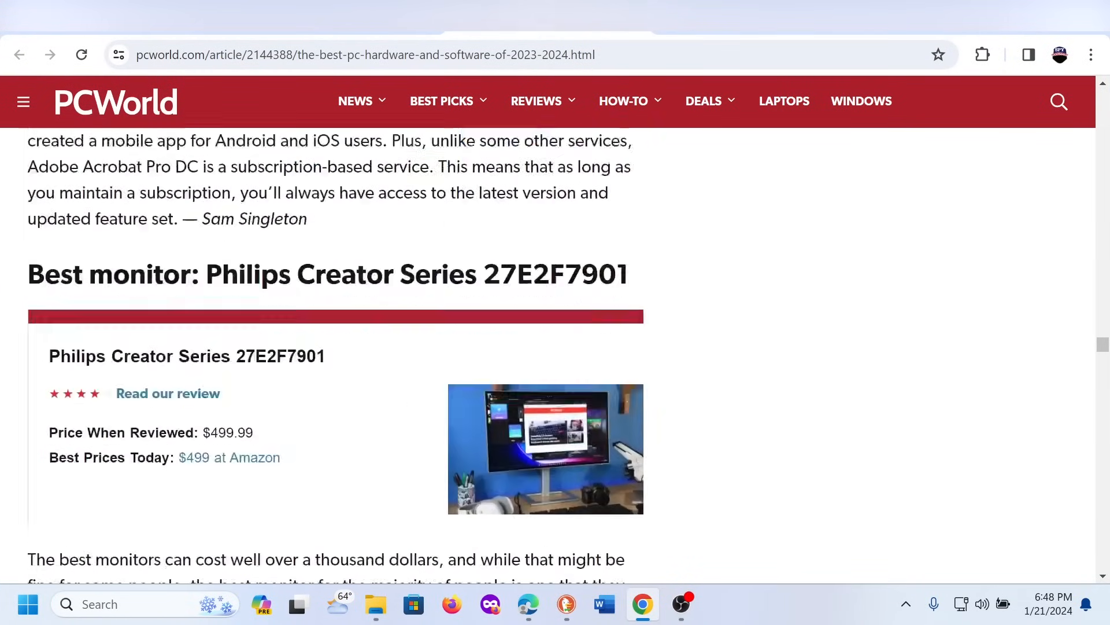
scroll(down, 3)
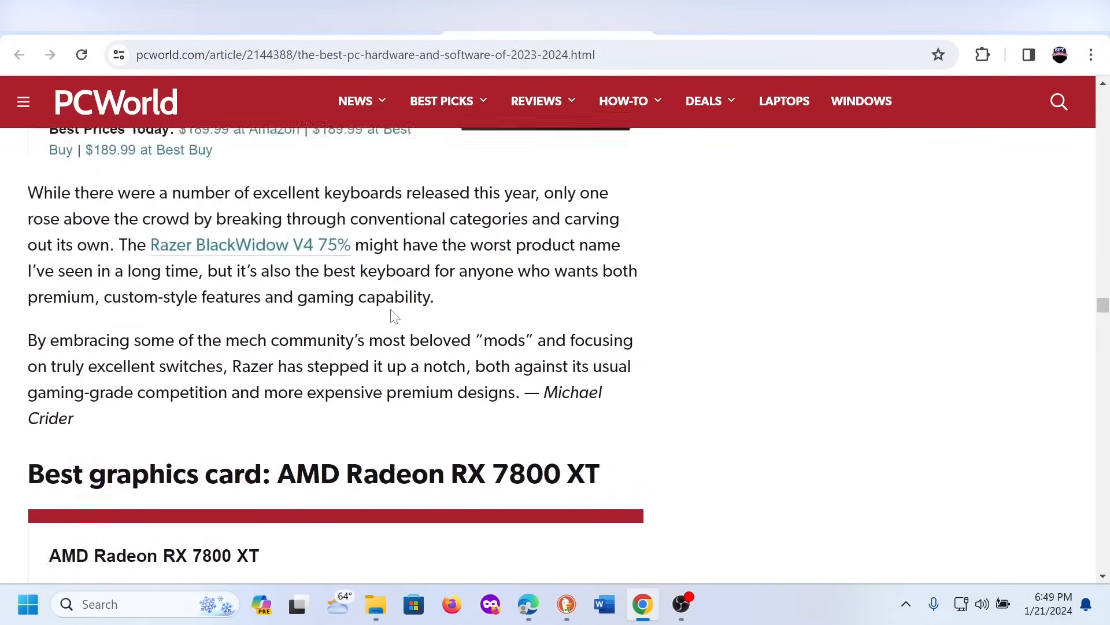
scroll(down, 3)
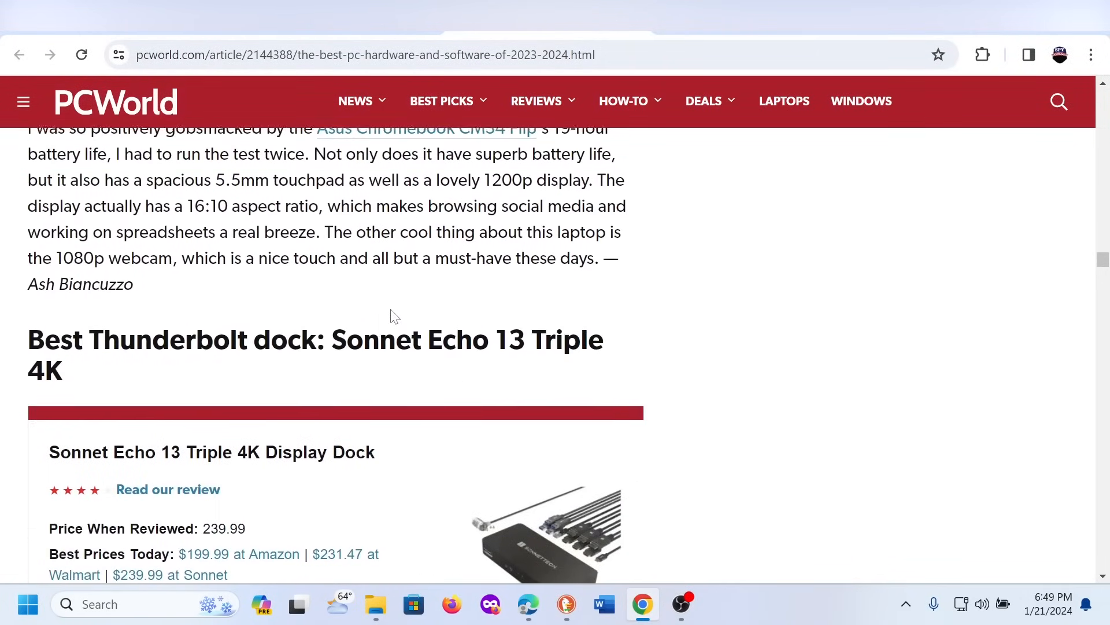
scroll(down, 3)
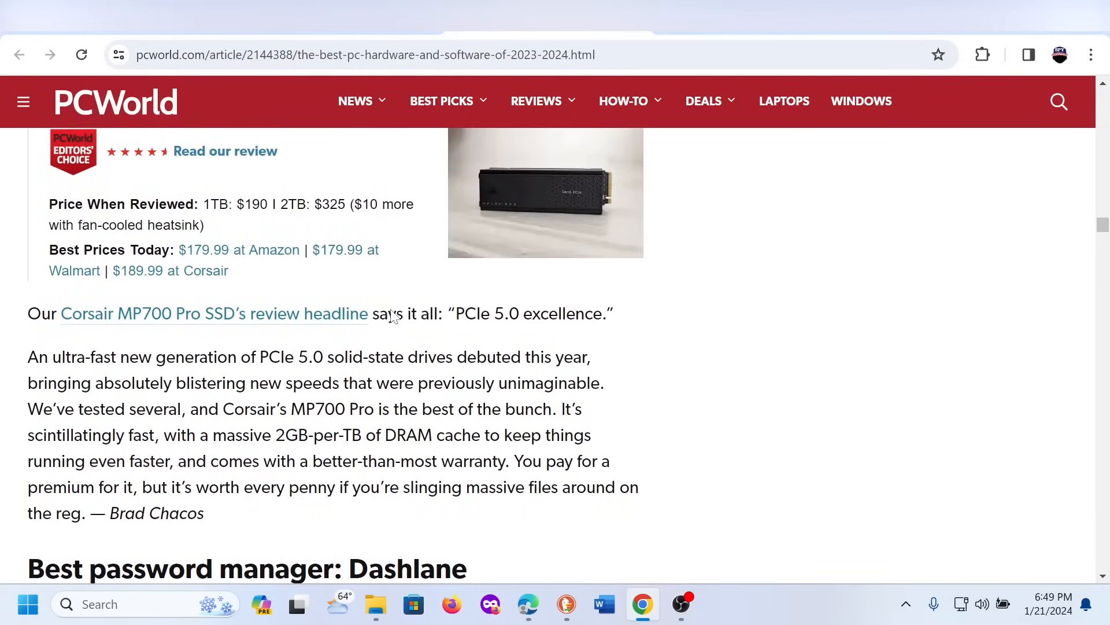
scroll(up, 3)
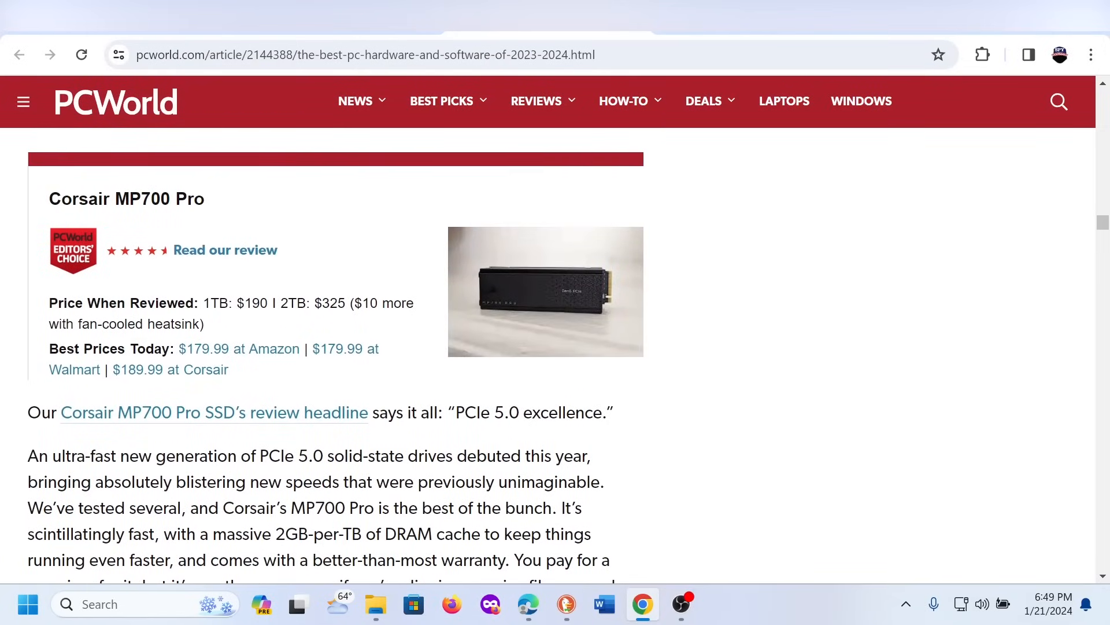
scroll(up, 3)
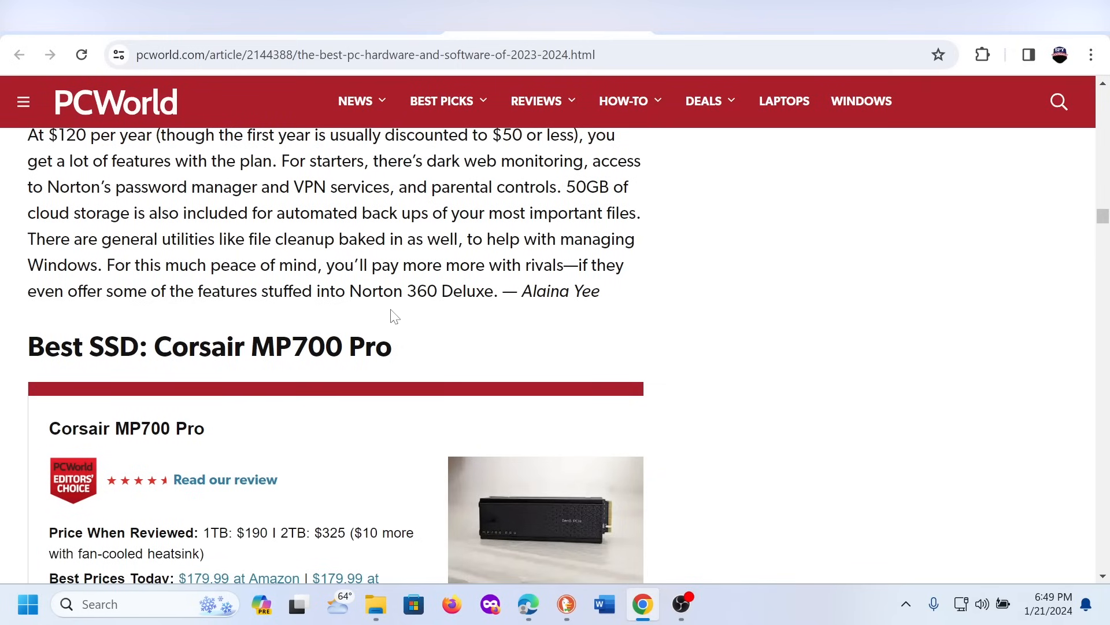
scroll(up, 3)
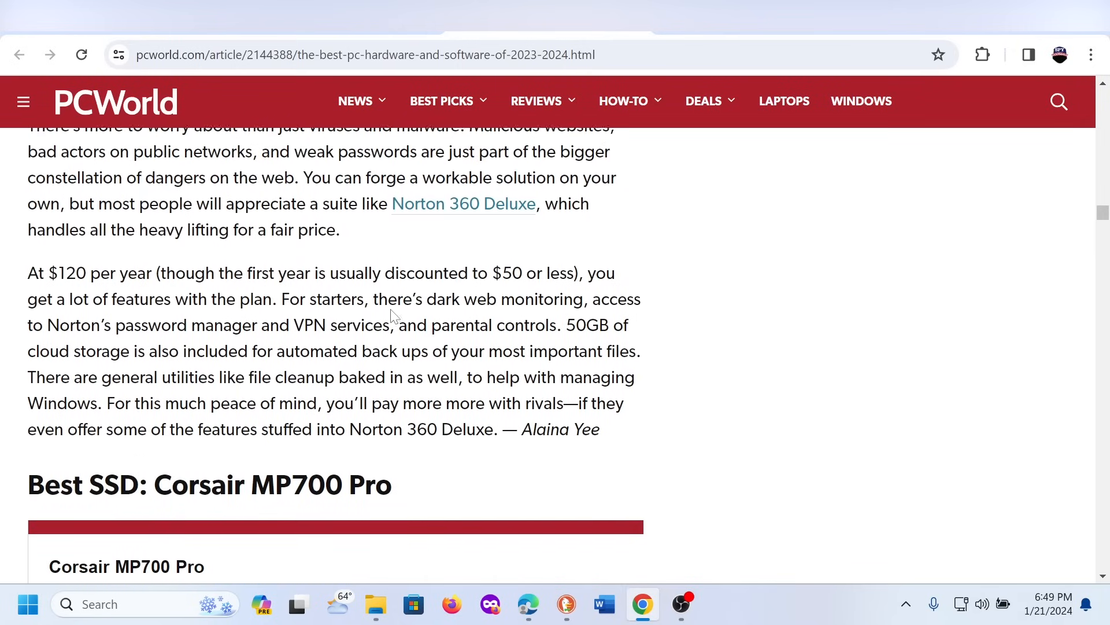
scroll(up, 3)
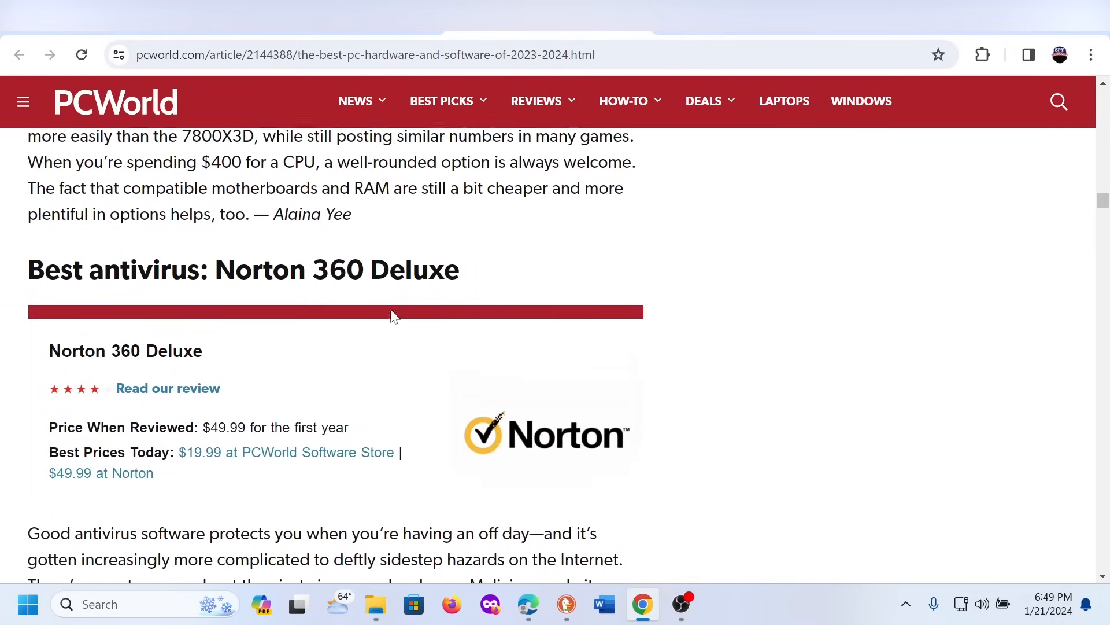
scroll(up, 3)
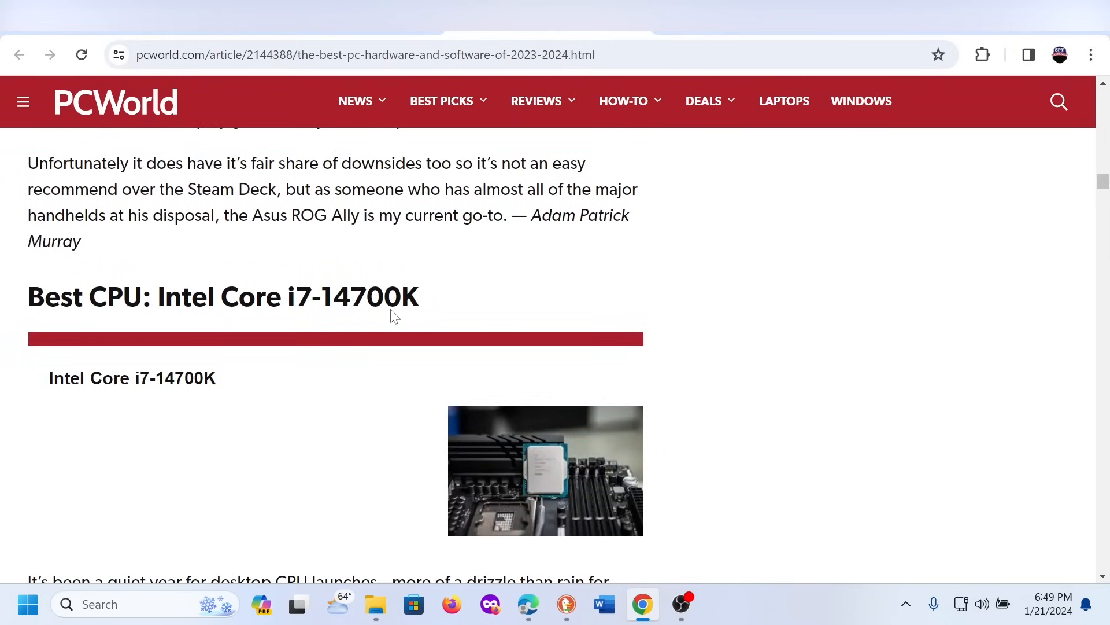
mouse_move(425, 257)
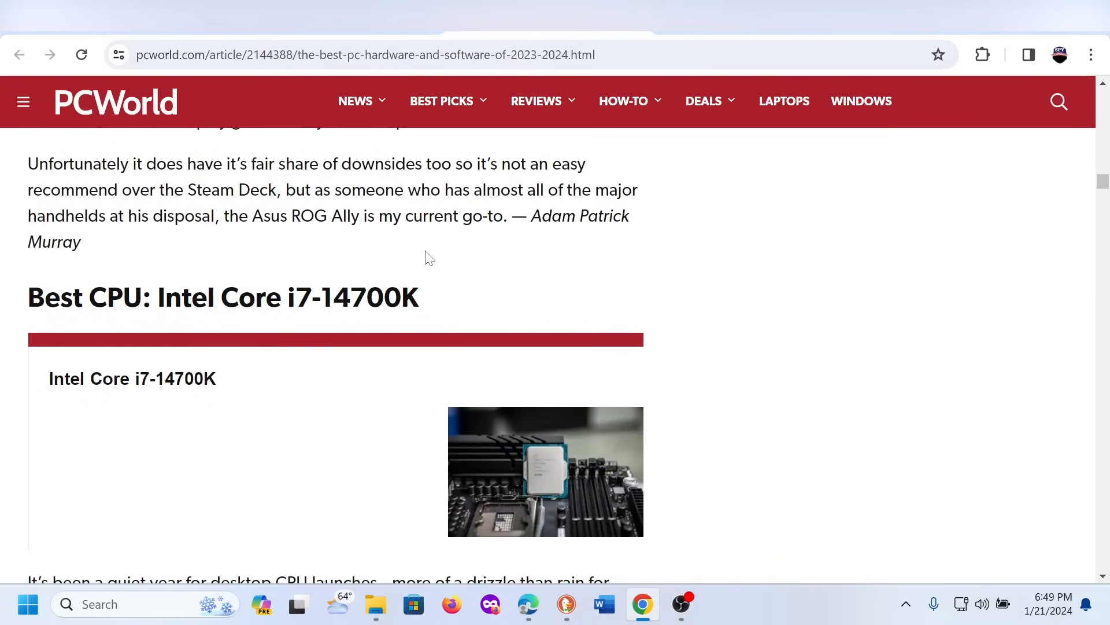
mouse_move(454, 255)
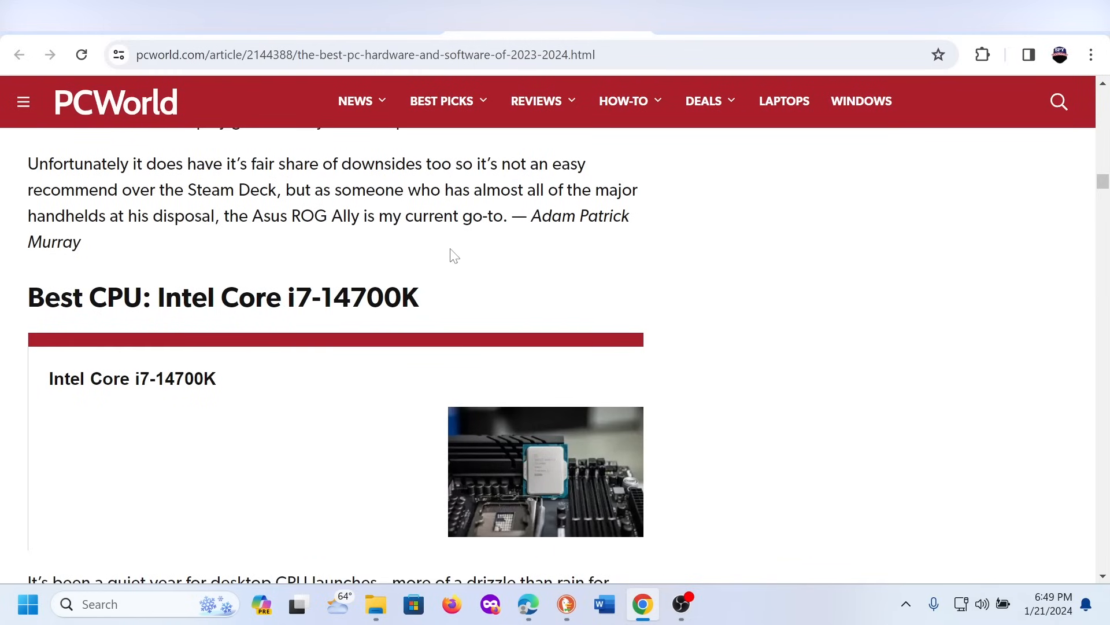